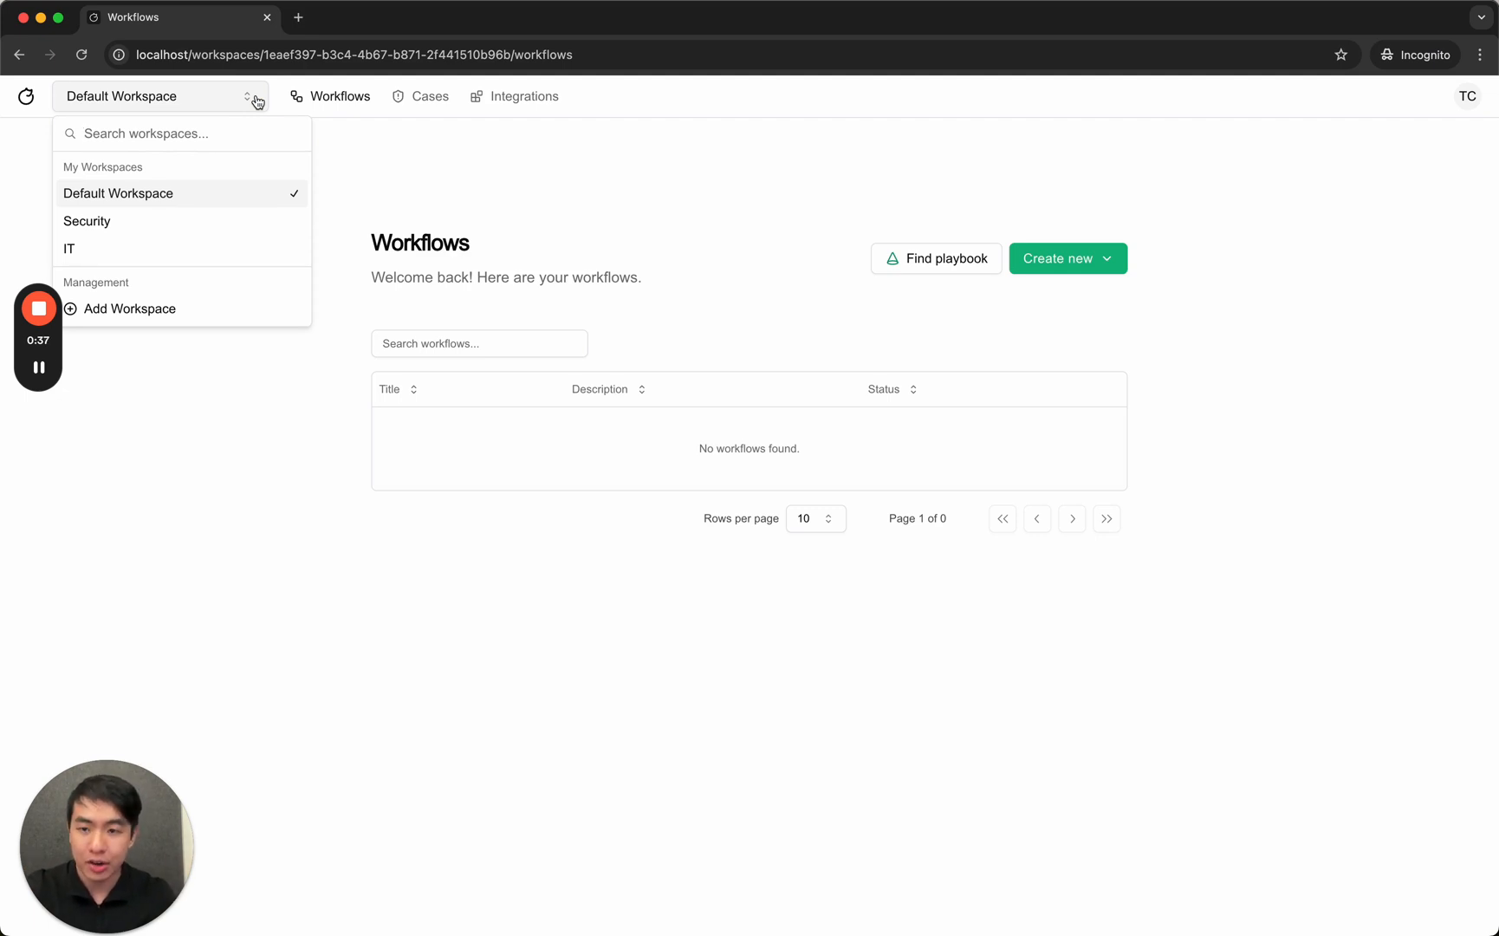
mouse_move(249, 115)
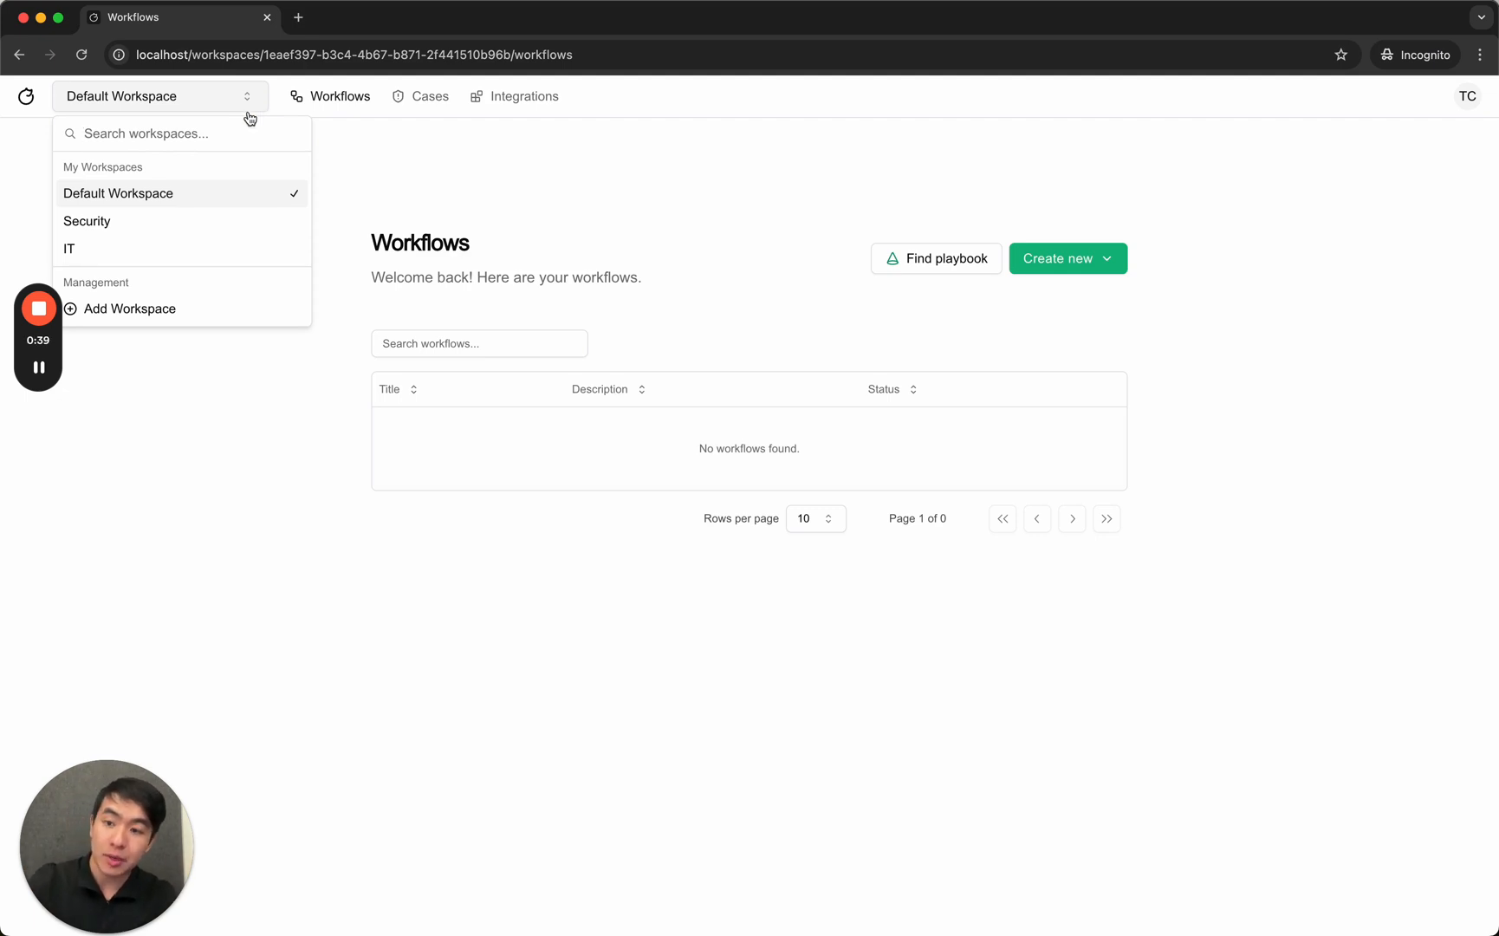
mouse_move(186, 249)
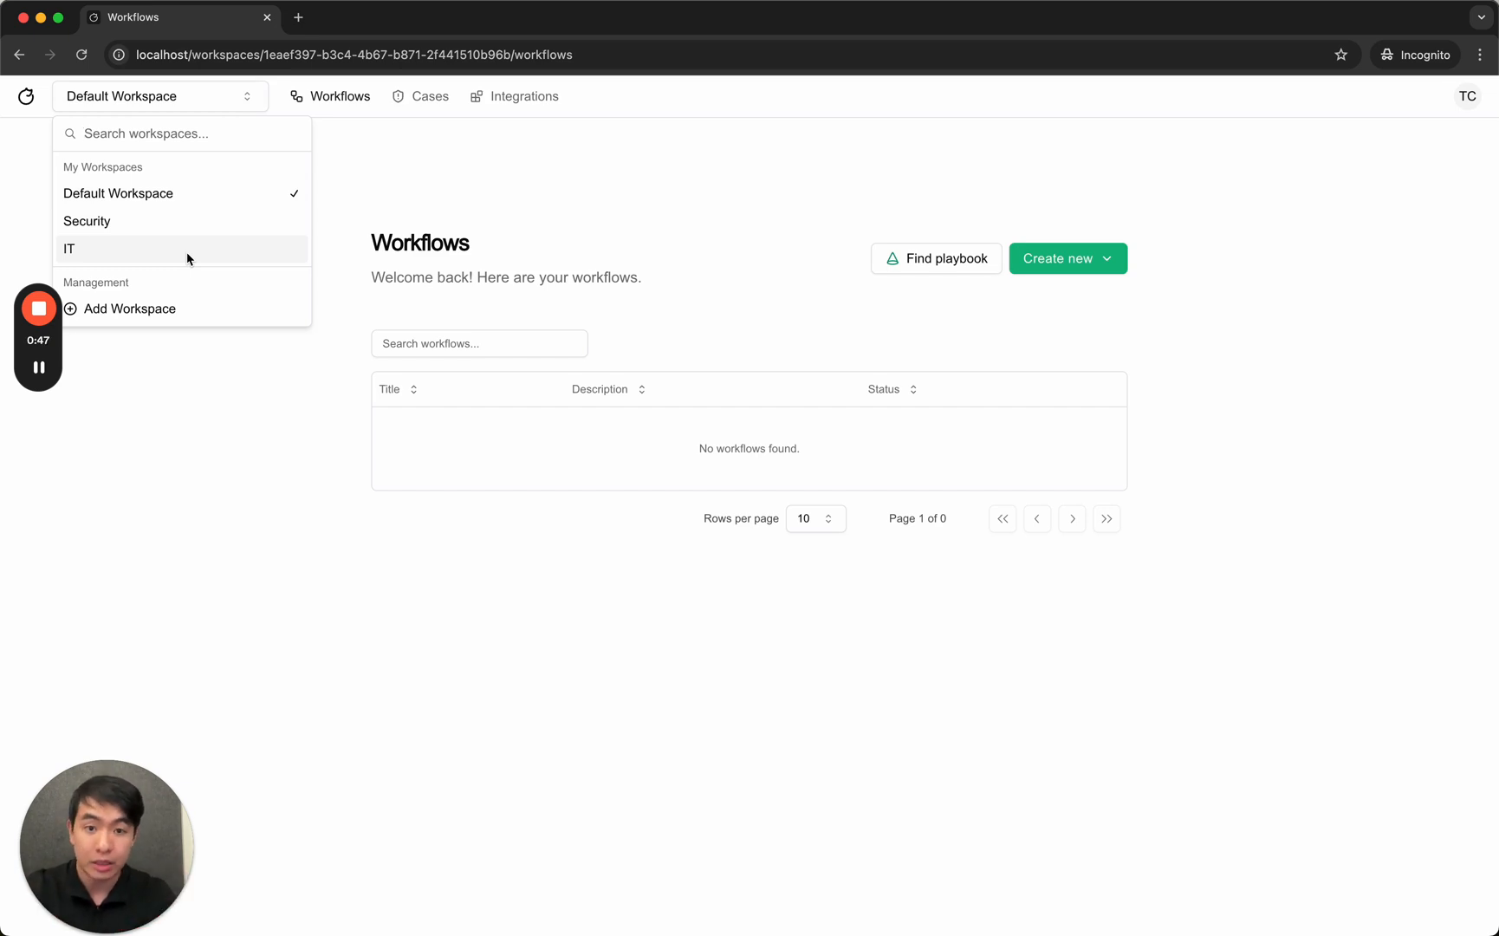
Switch to the Security workspace to list its 'VirusTotal to open cases' workflow.
click(85, 221)
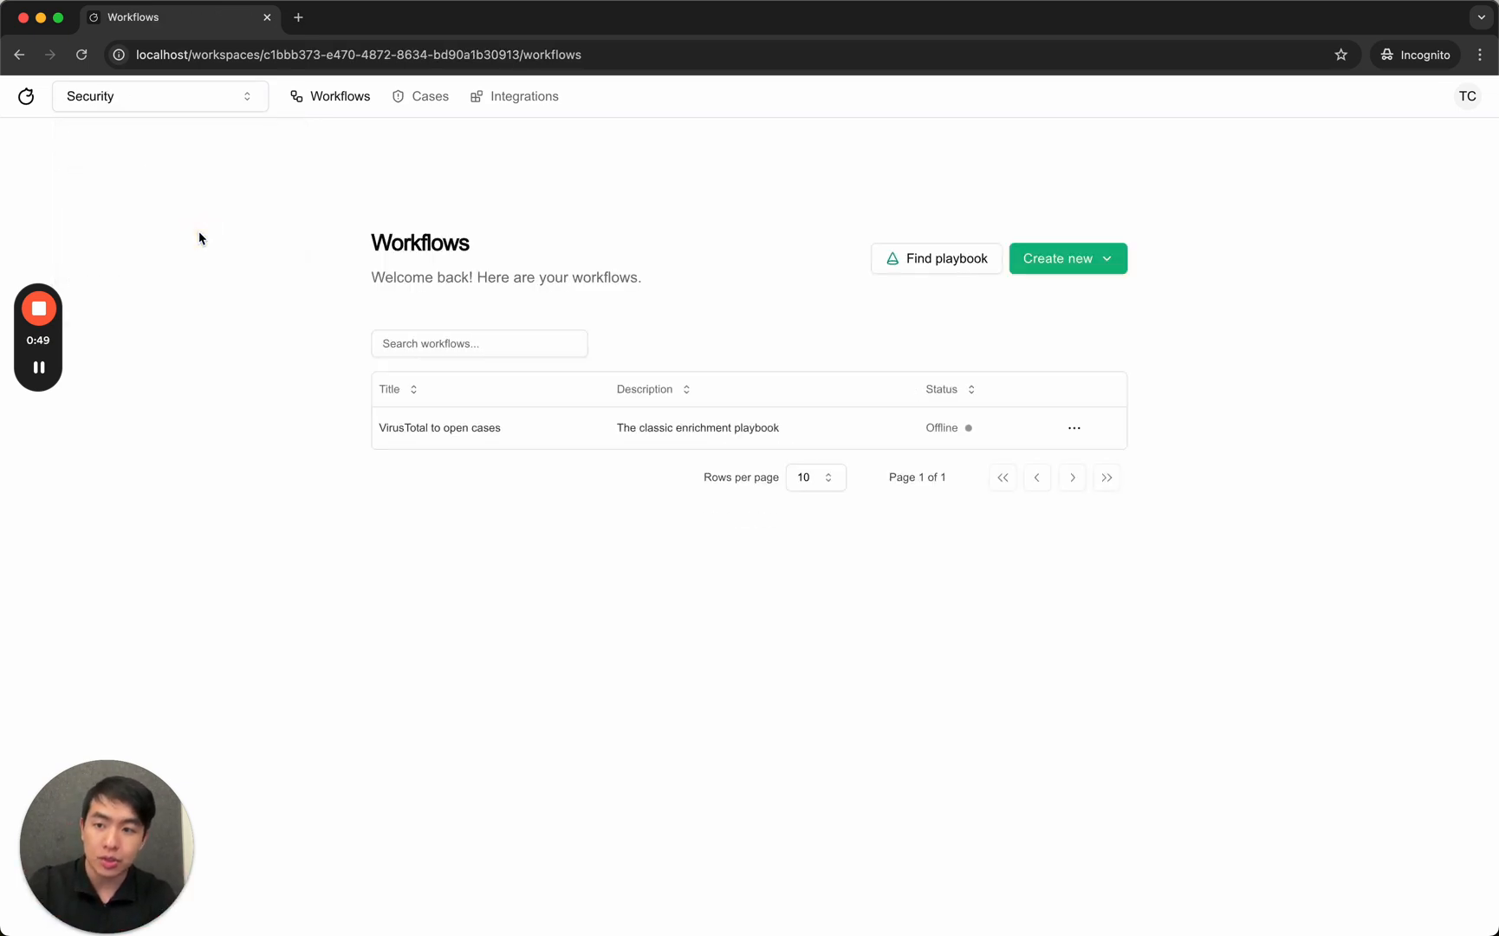
mouse_move(932, 542)
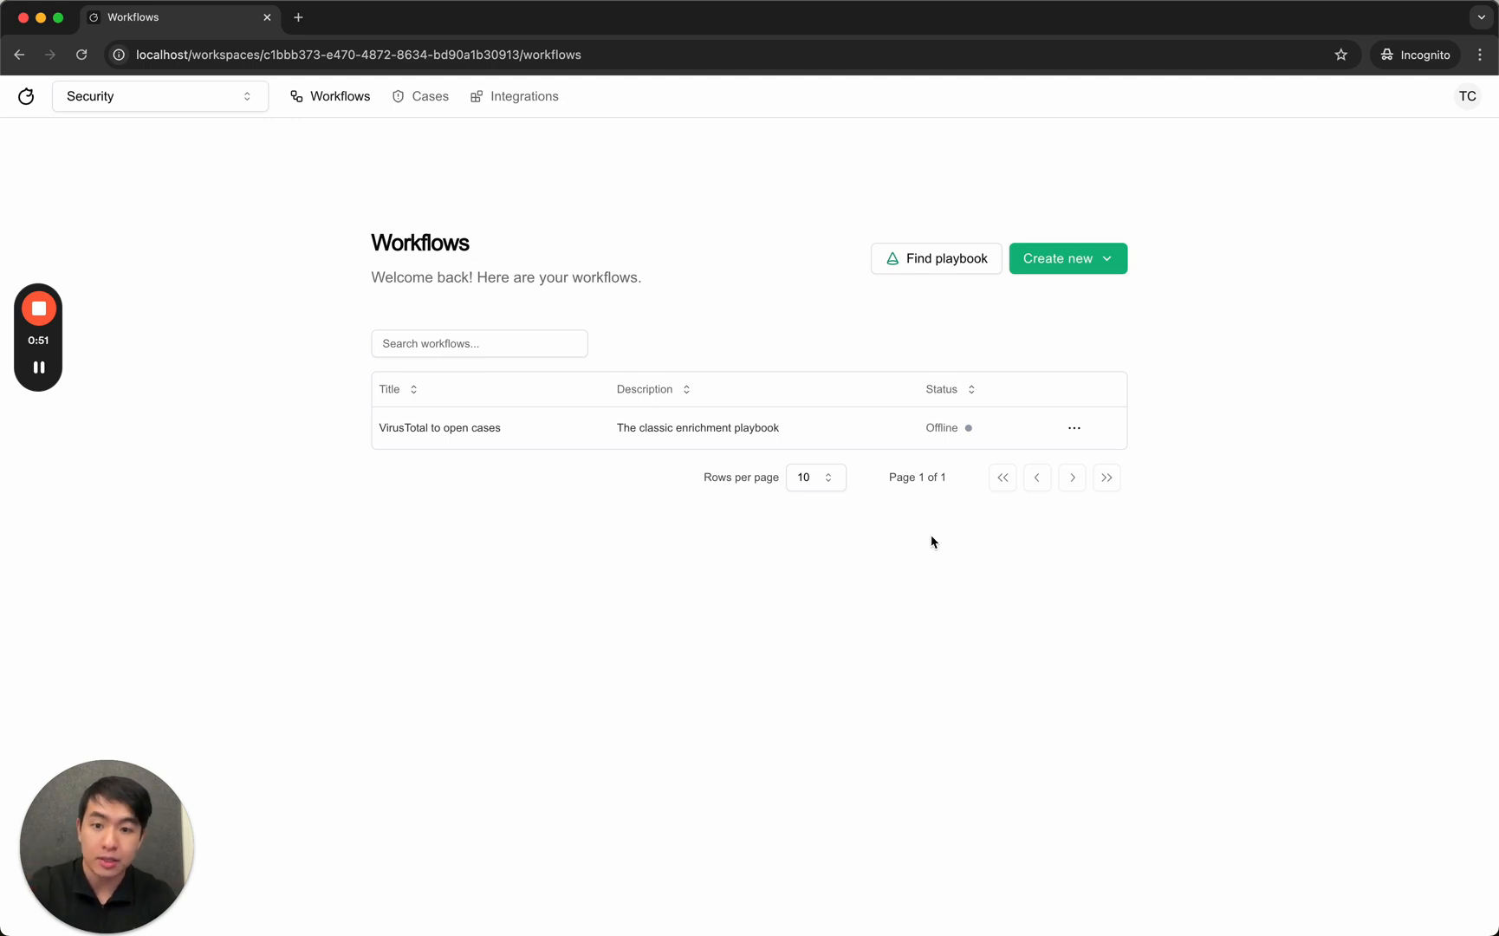
mouse_move(1080, 272)
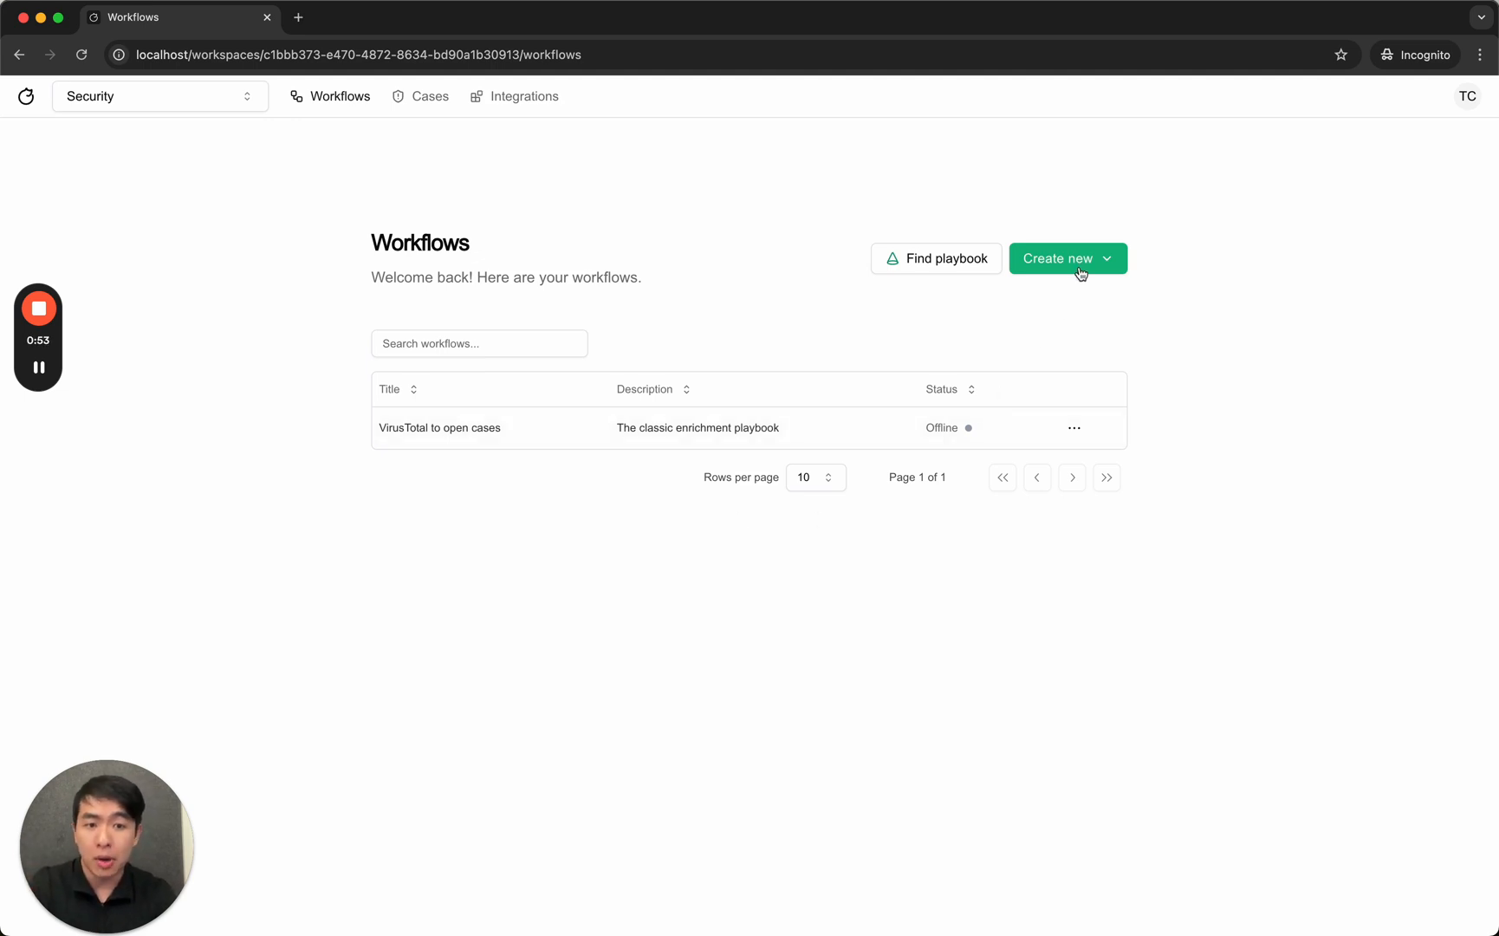
Create a new workflow named 'Aug 22, 2024, 14:55:32' and open its workbench.
click(1058, 258)
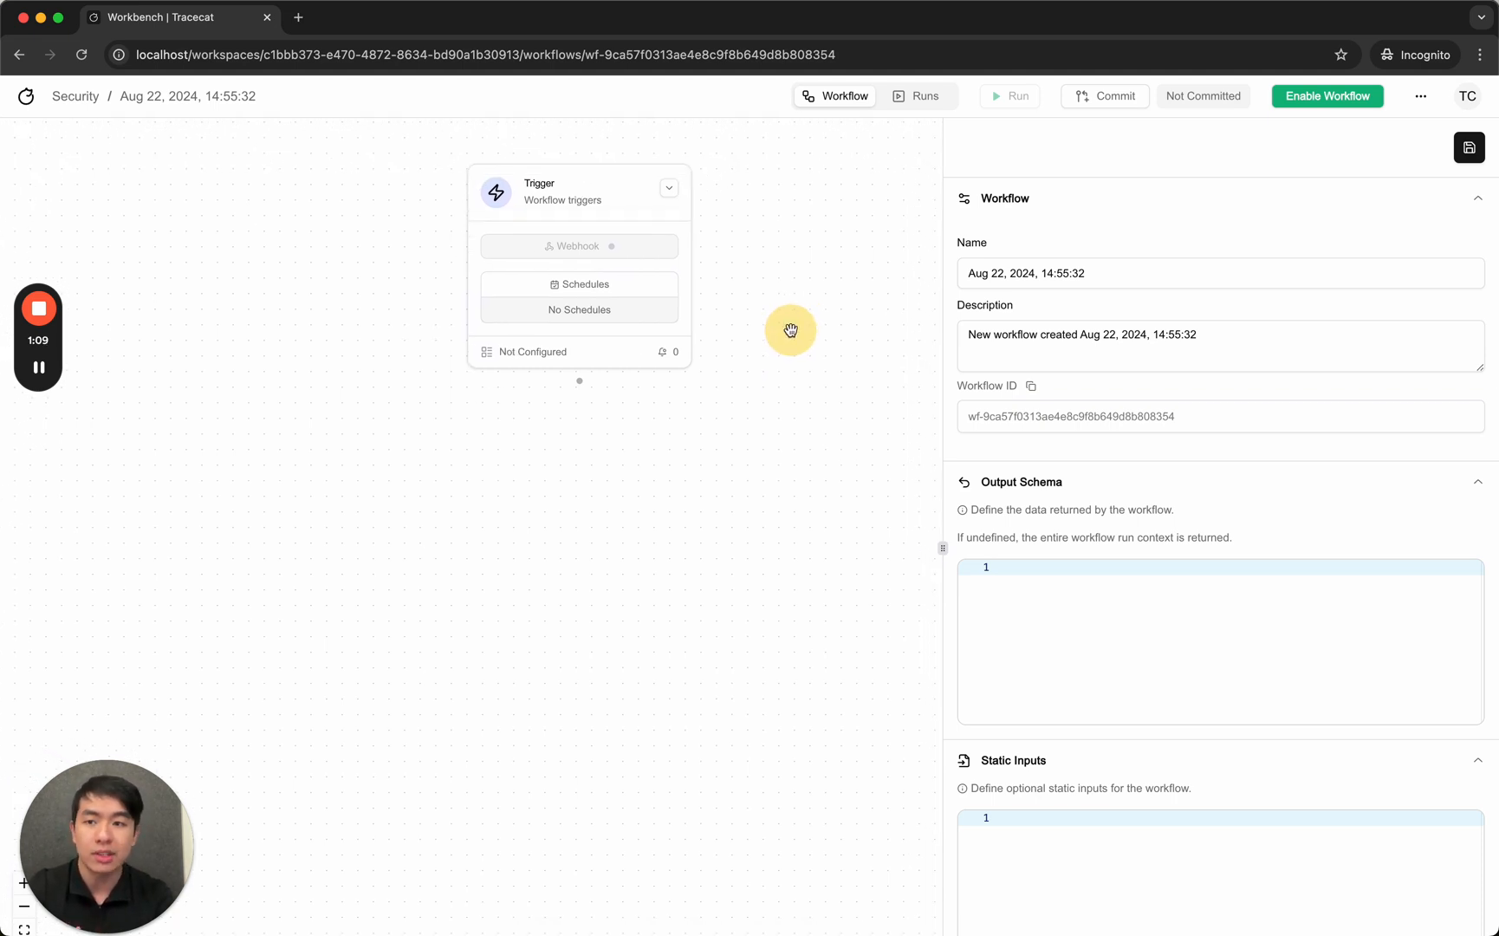
mouse_move(635, 381)
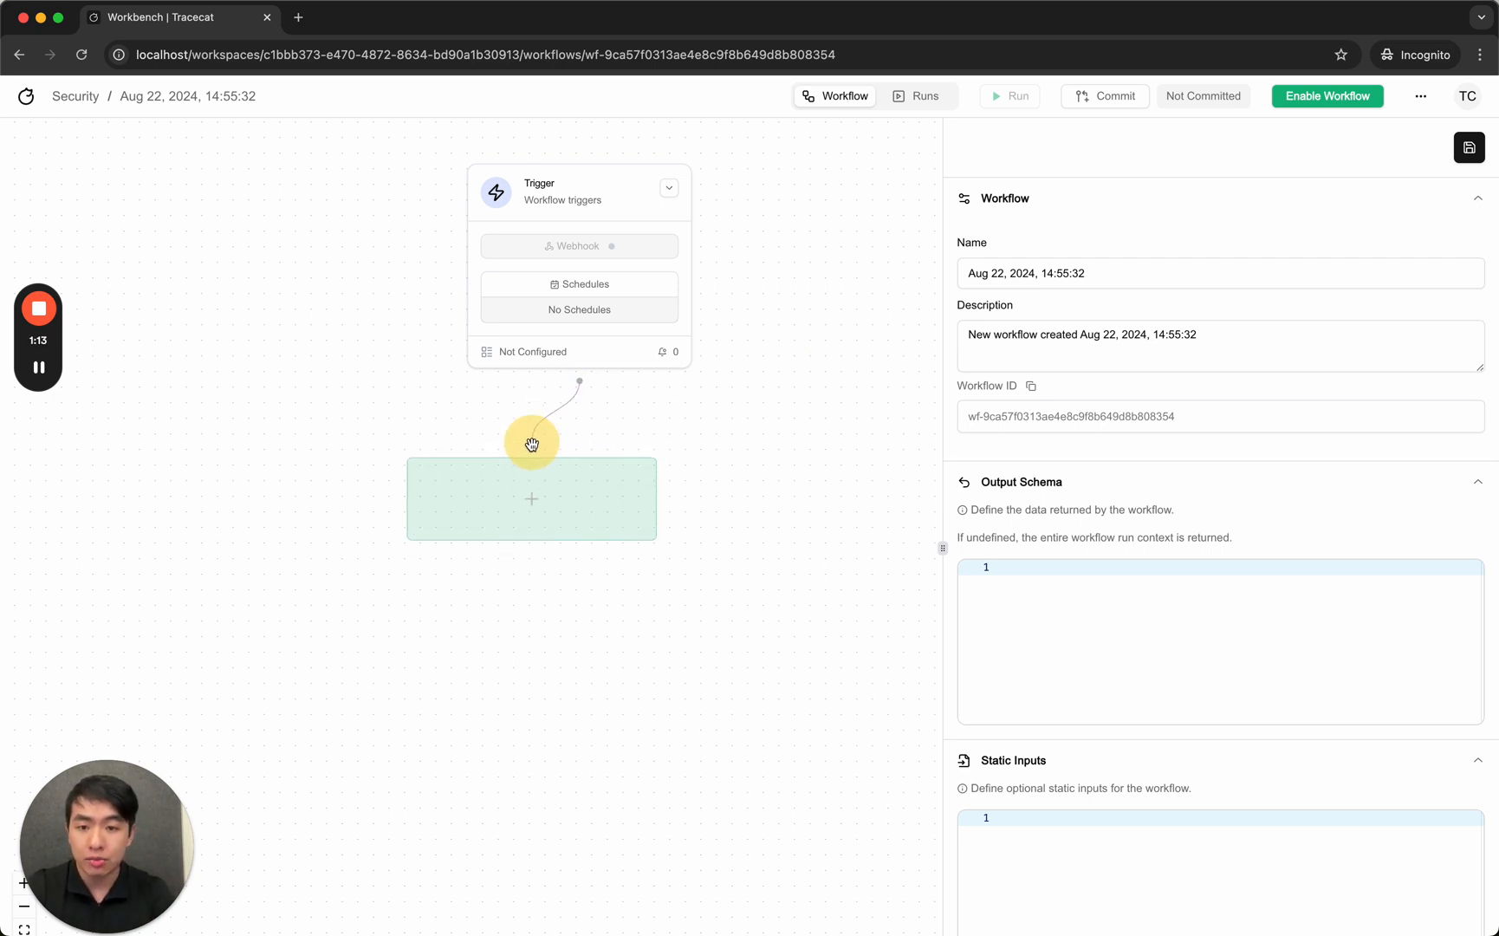
Add a VirusTotal Analyze URL node beneath the trigger, found by searching 'an'.
click(531, 498)
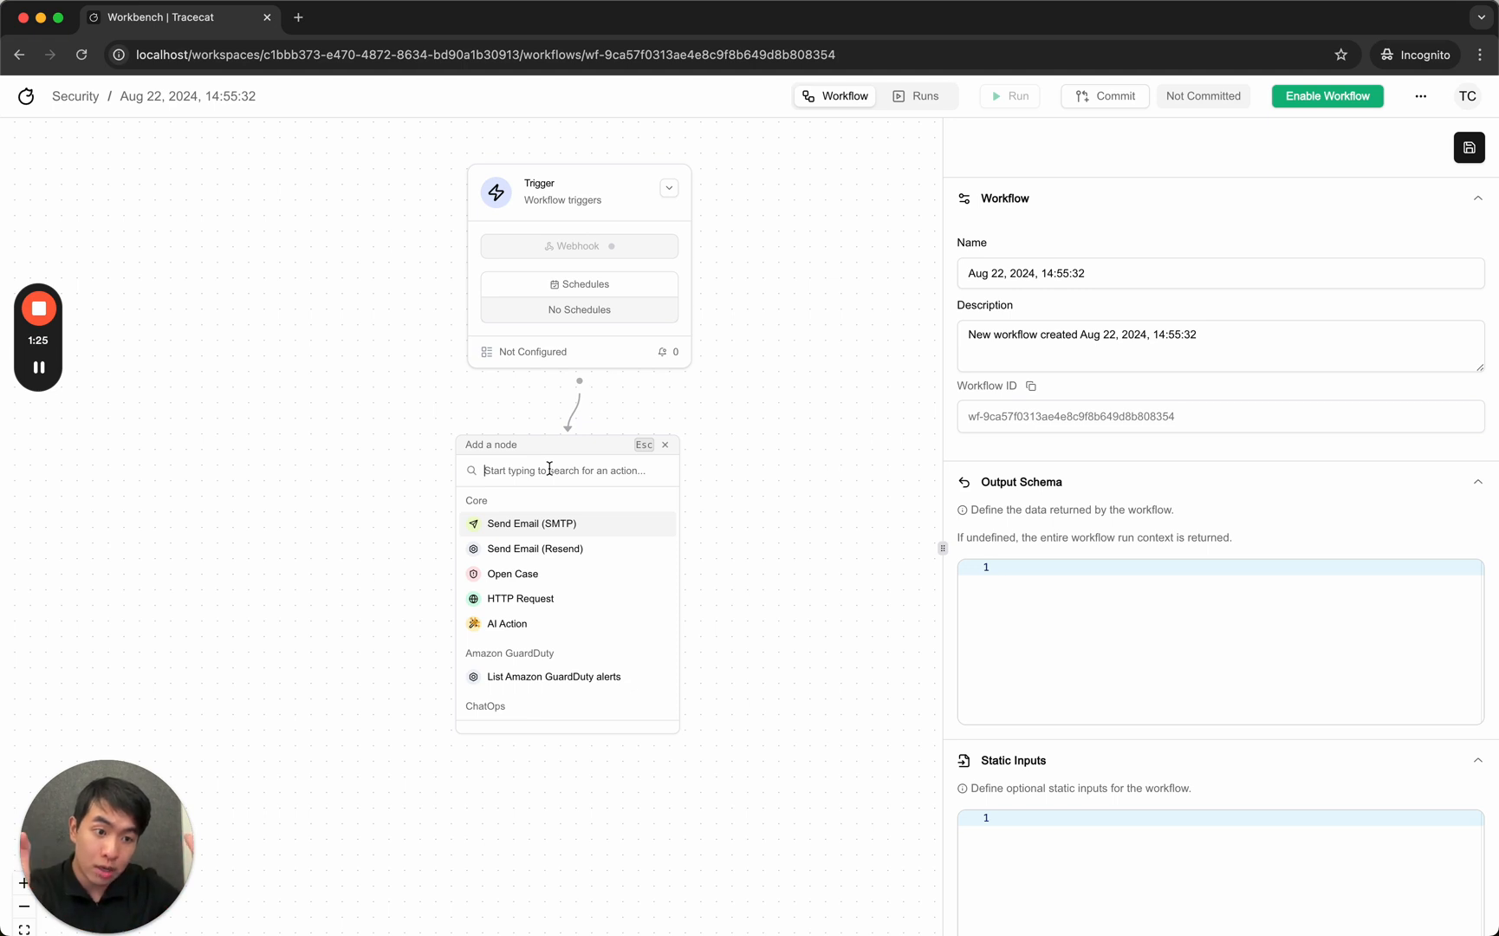
text(an)
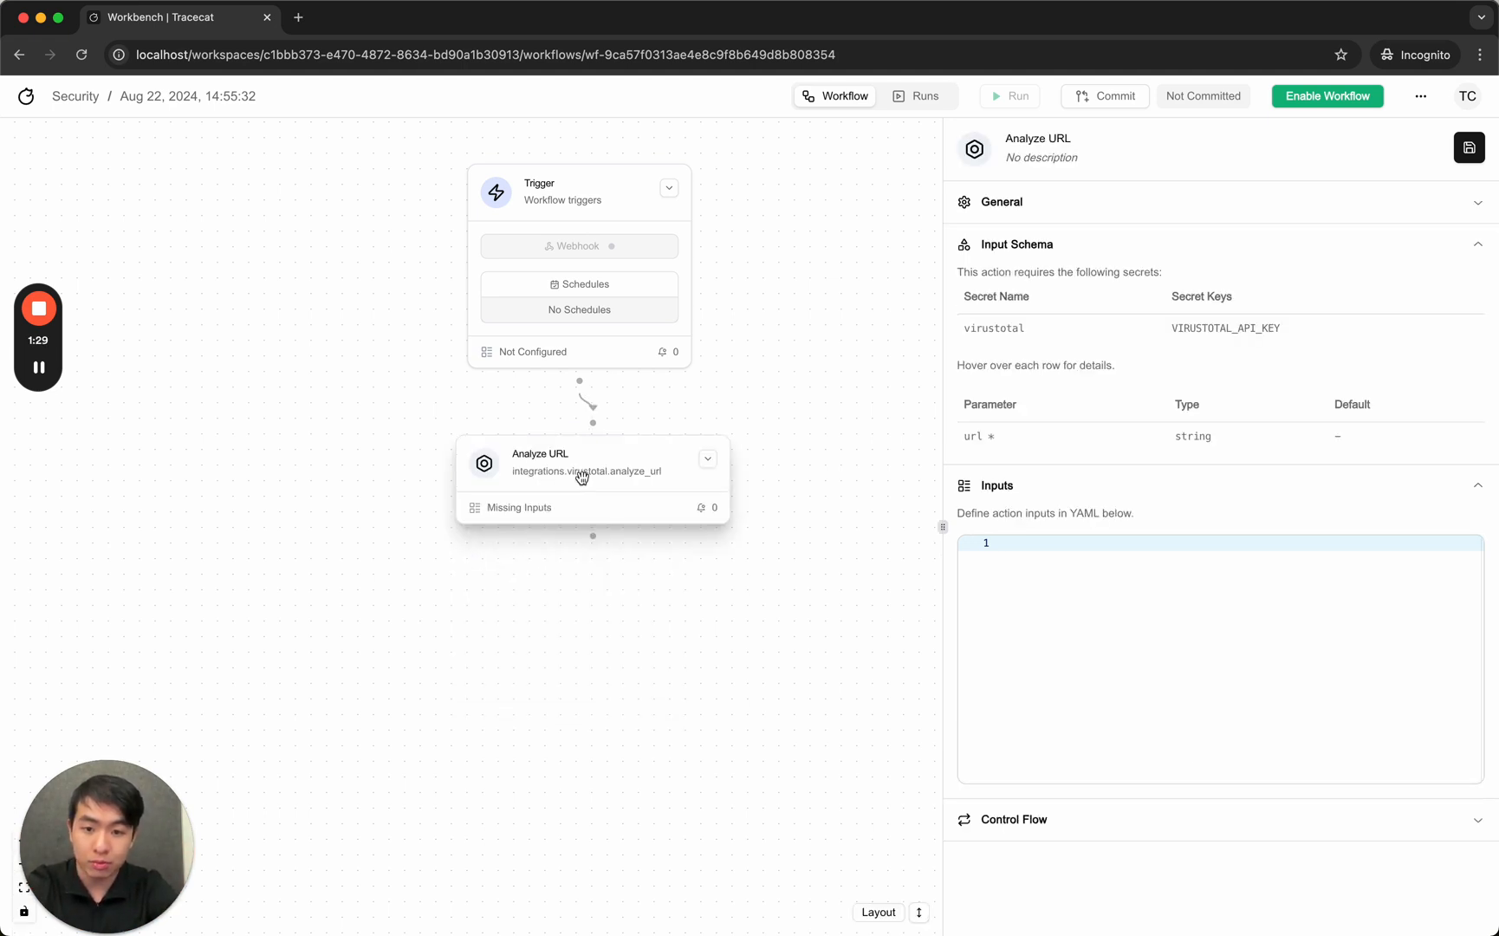
click(1127, 584)
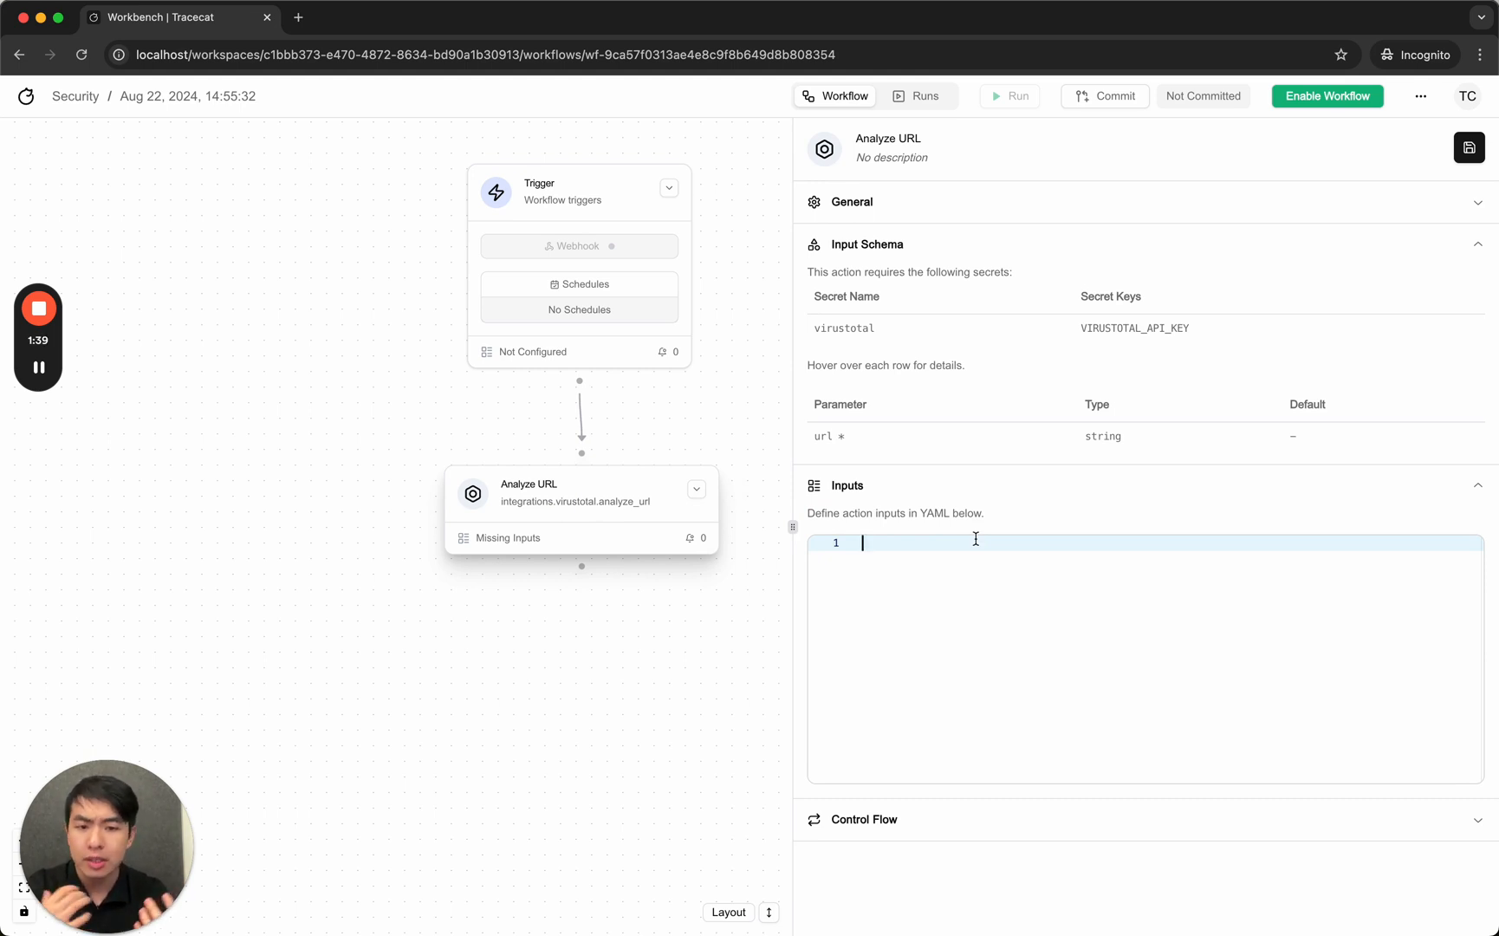
Set the Analyze URL input to url: ${{ TRIGGER.url }} and save the action.
text(url:)
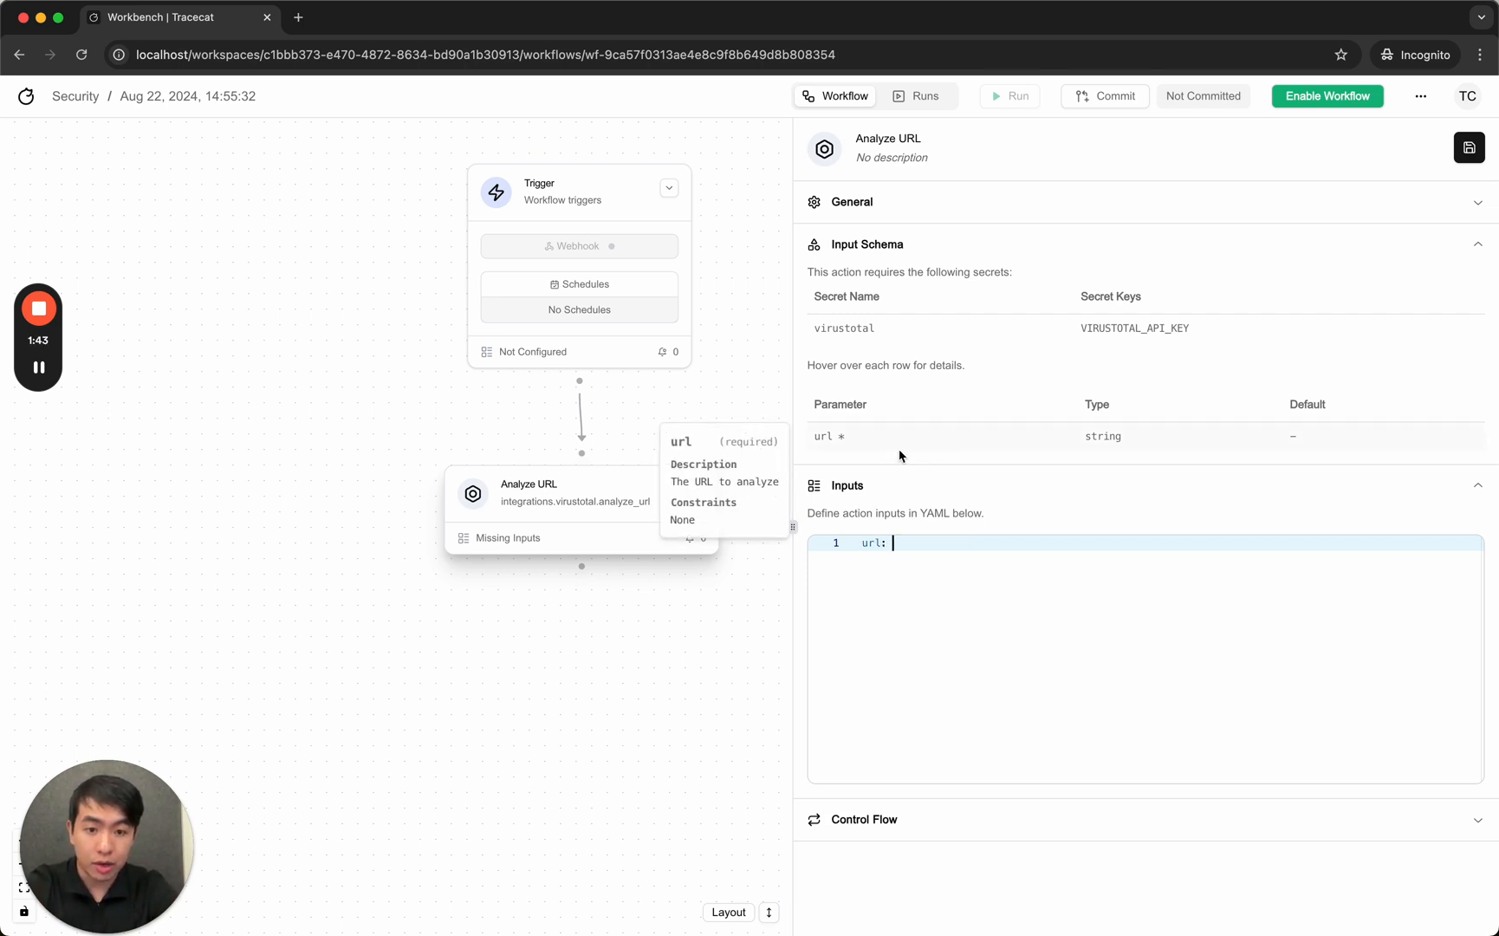
mouse_move(945, 196)
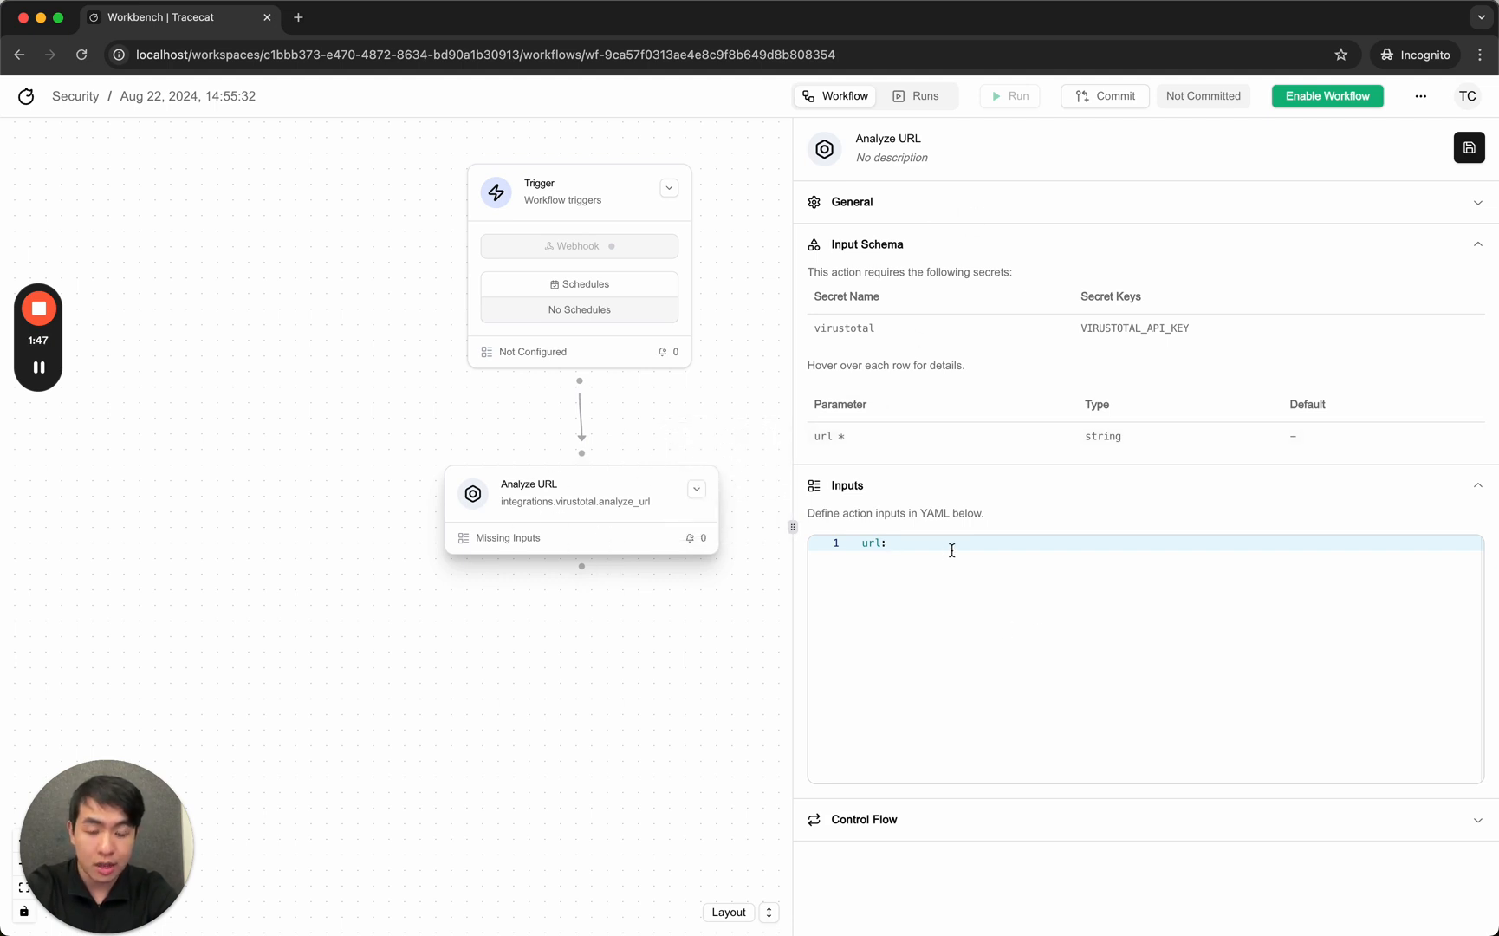
text(${{ }})
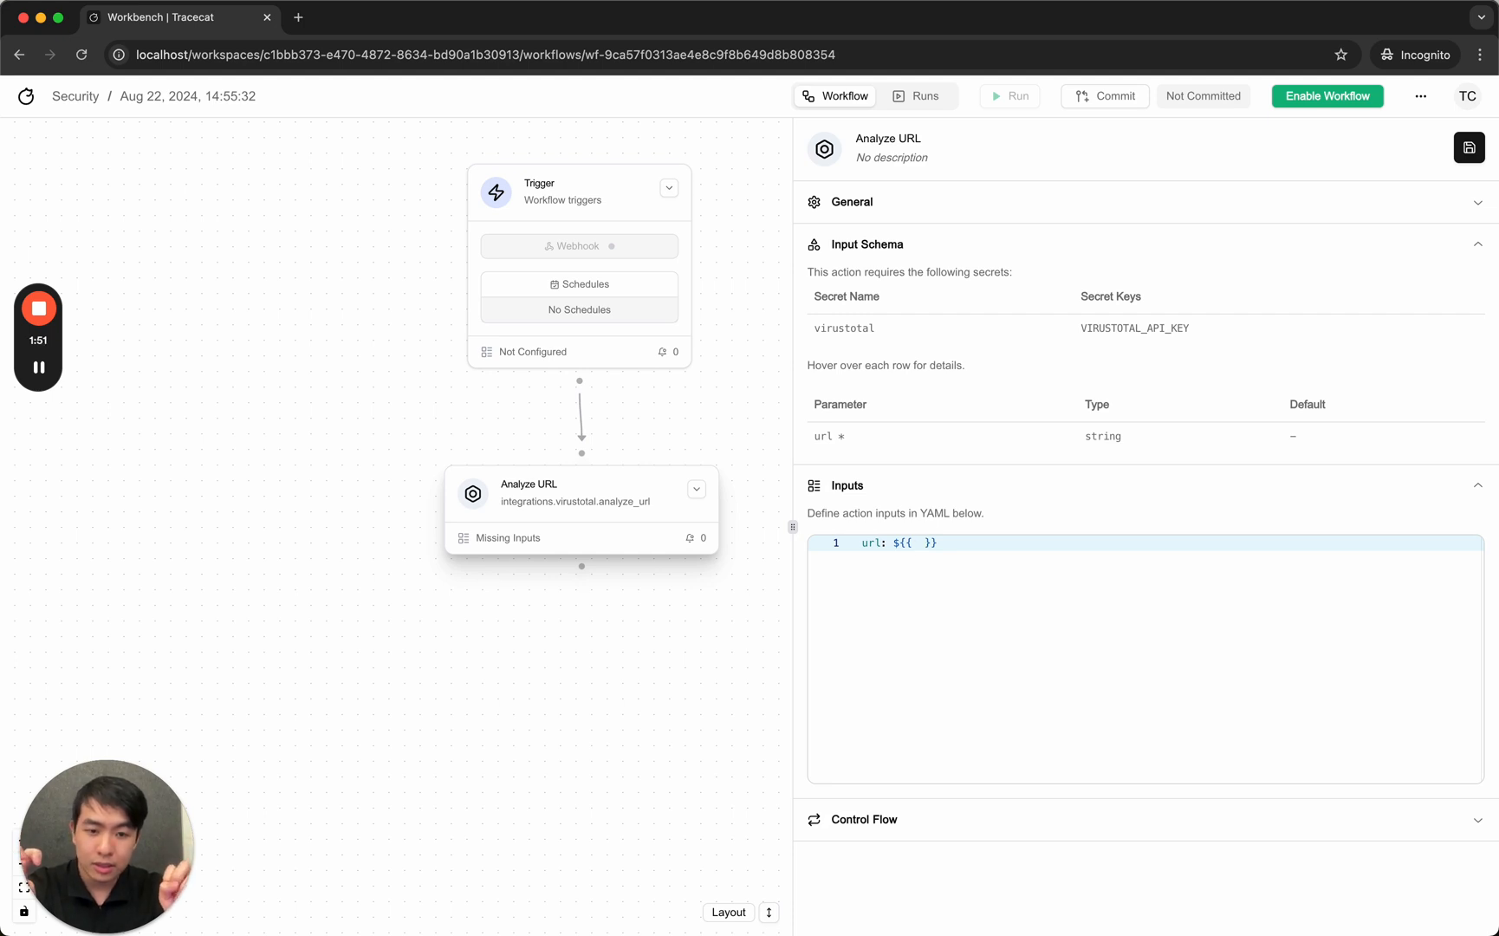
text(TRIGGER.url)
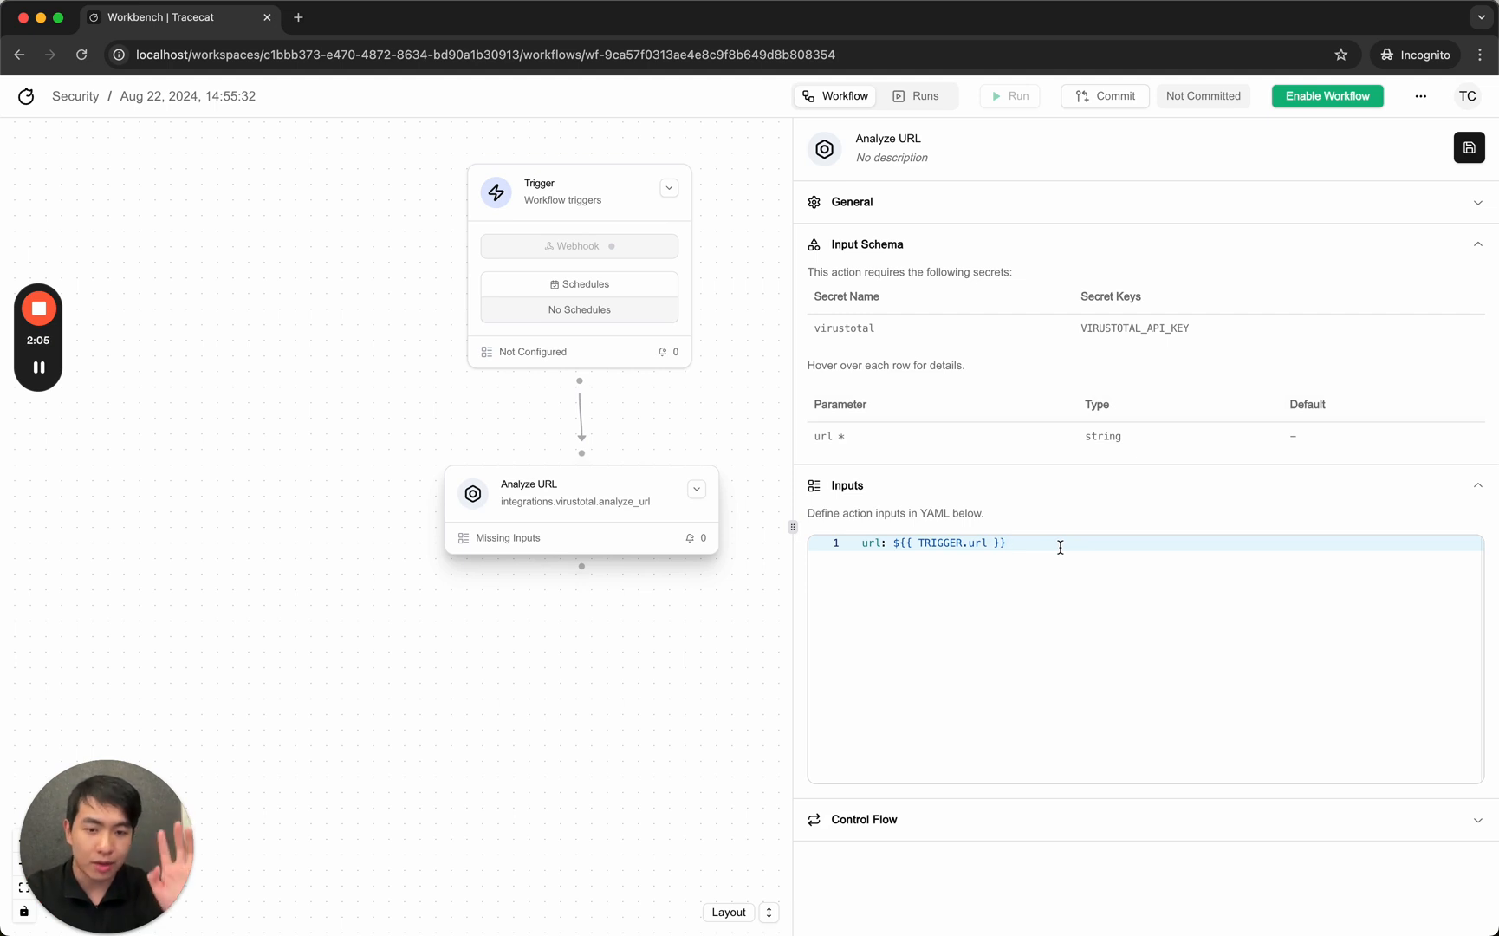
mouse_move(1463, 229)
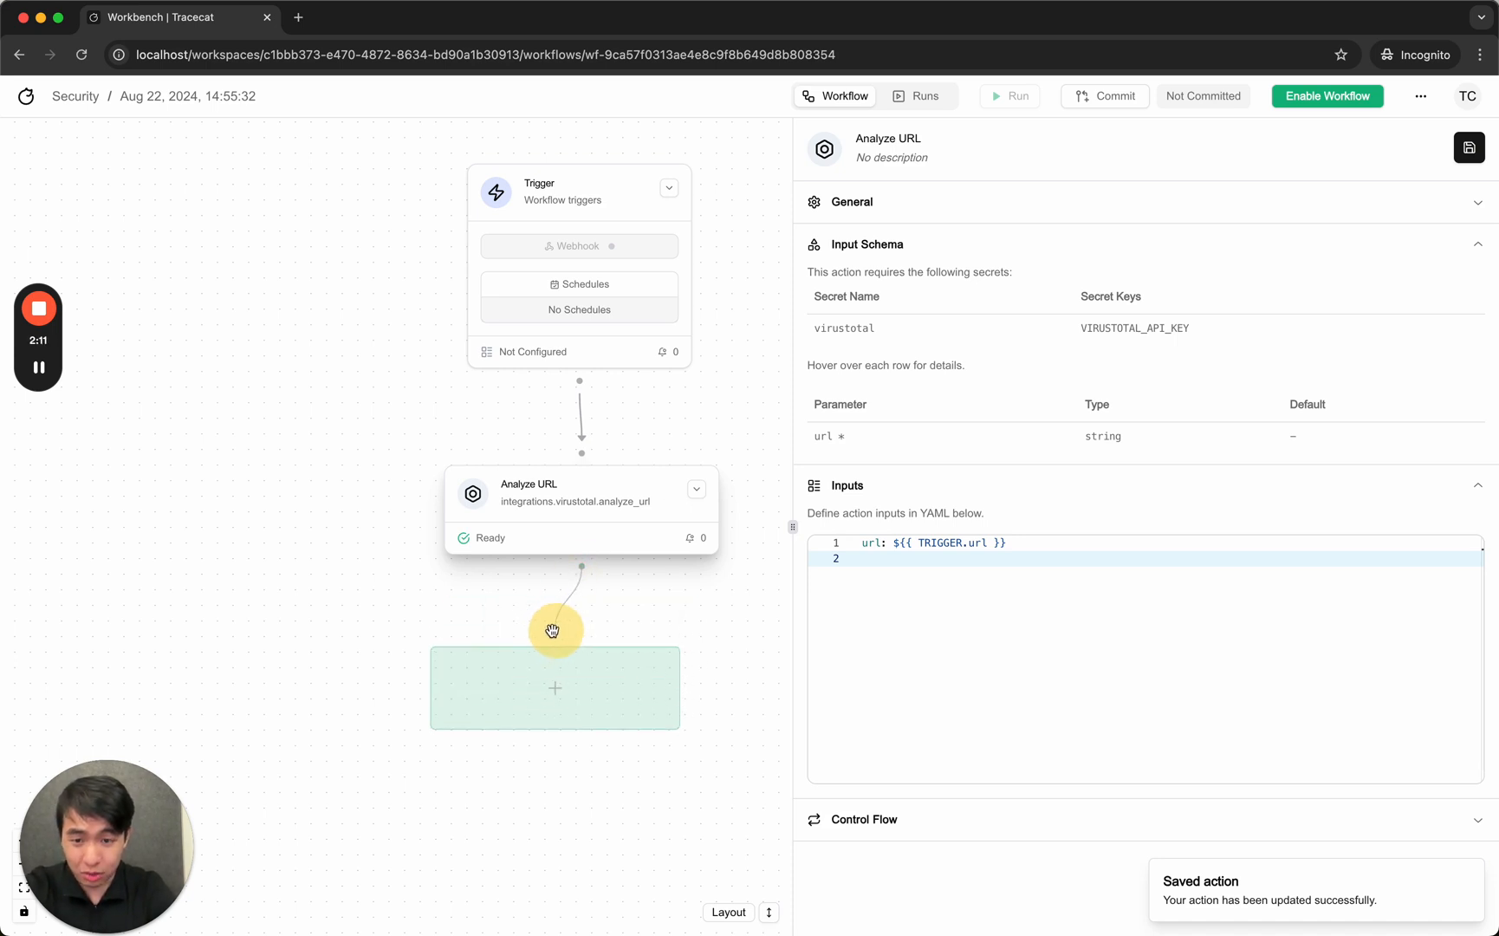
Add an Open Case action after Analyze URL, found by searching 'open'.
click(554, 687)
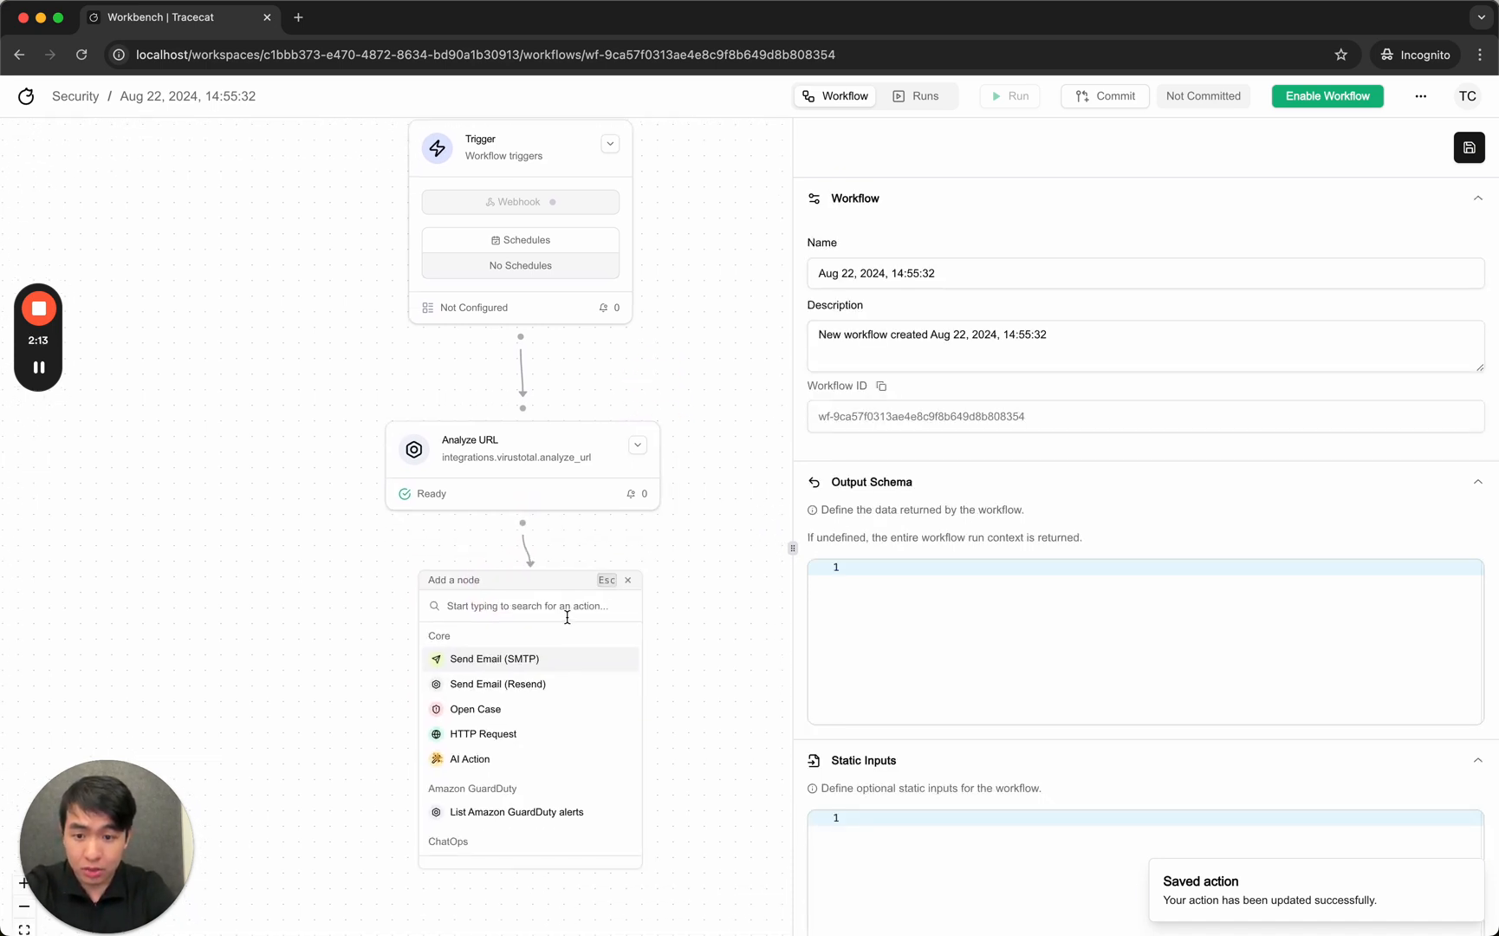
text(open)
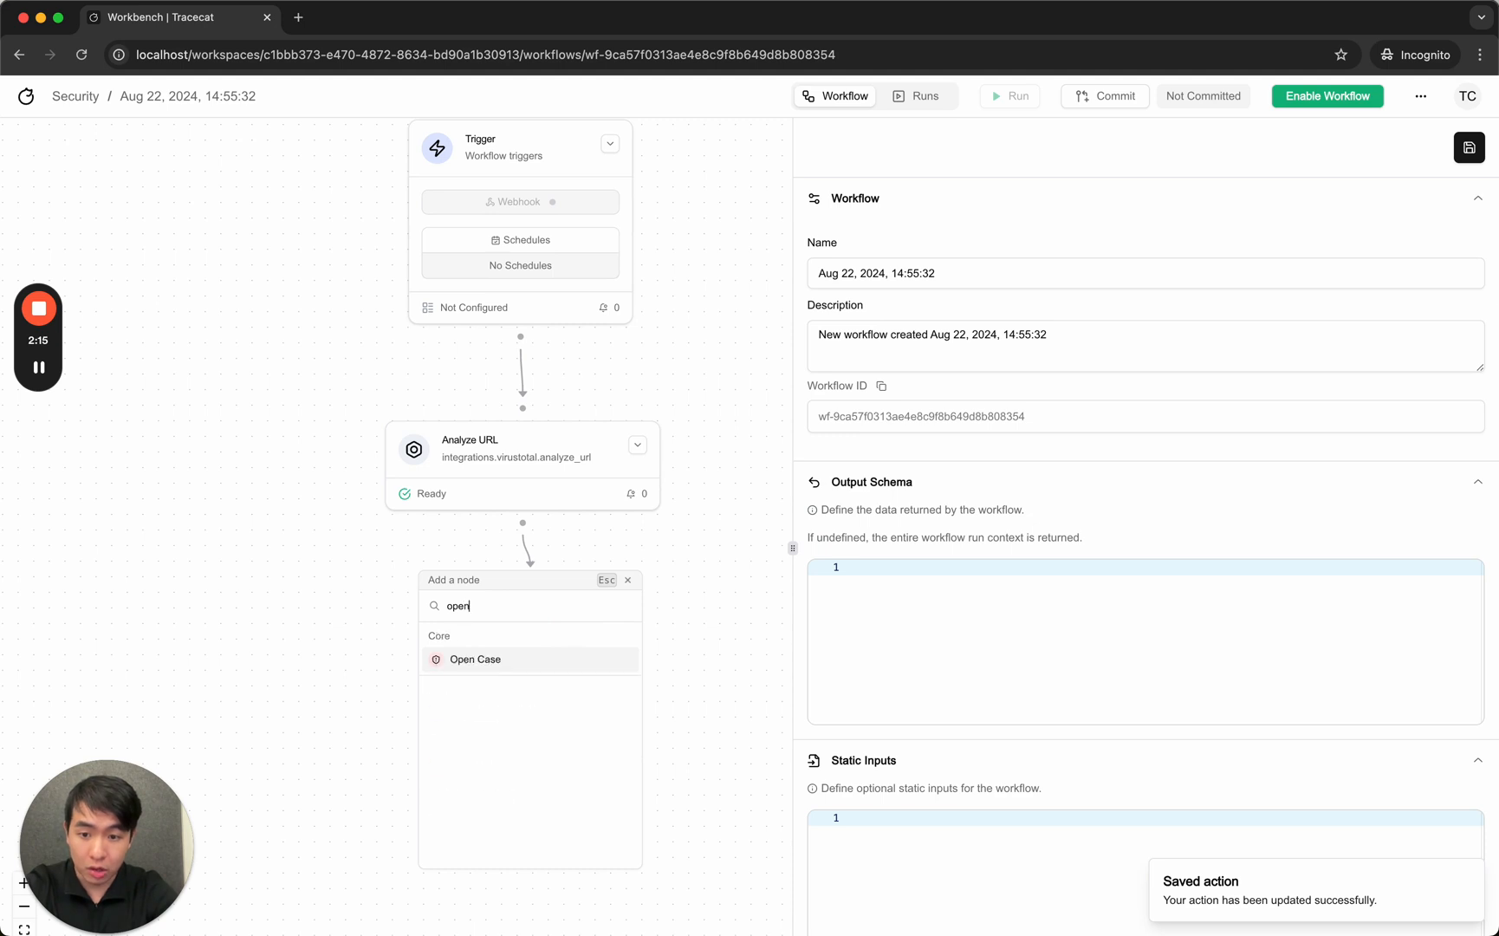
click(474, 658)
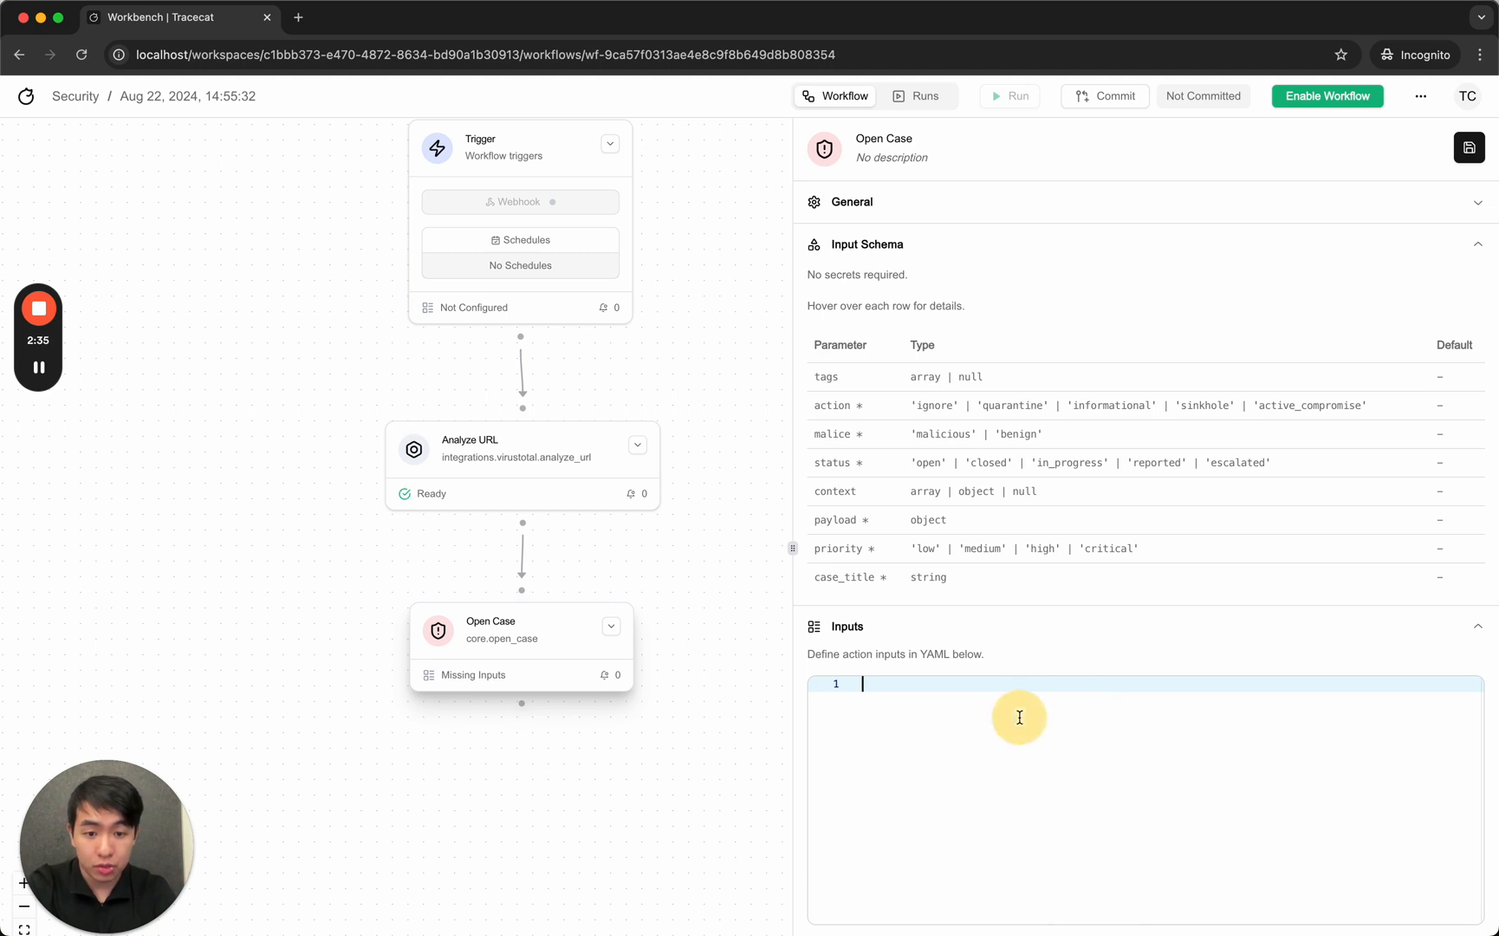
mouse_move(1359, 247)
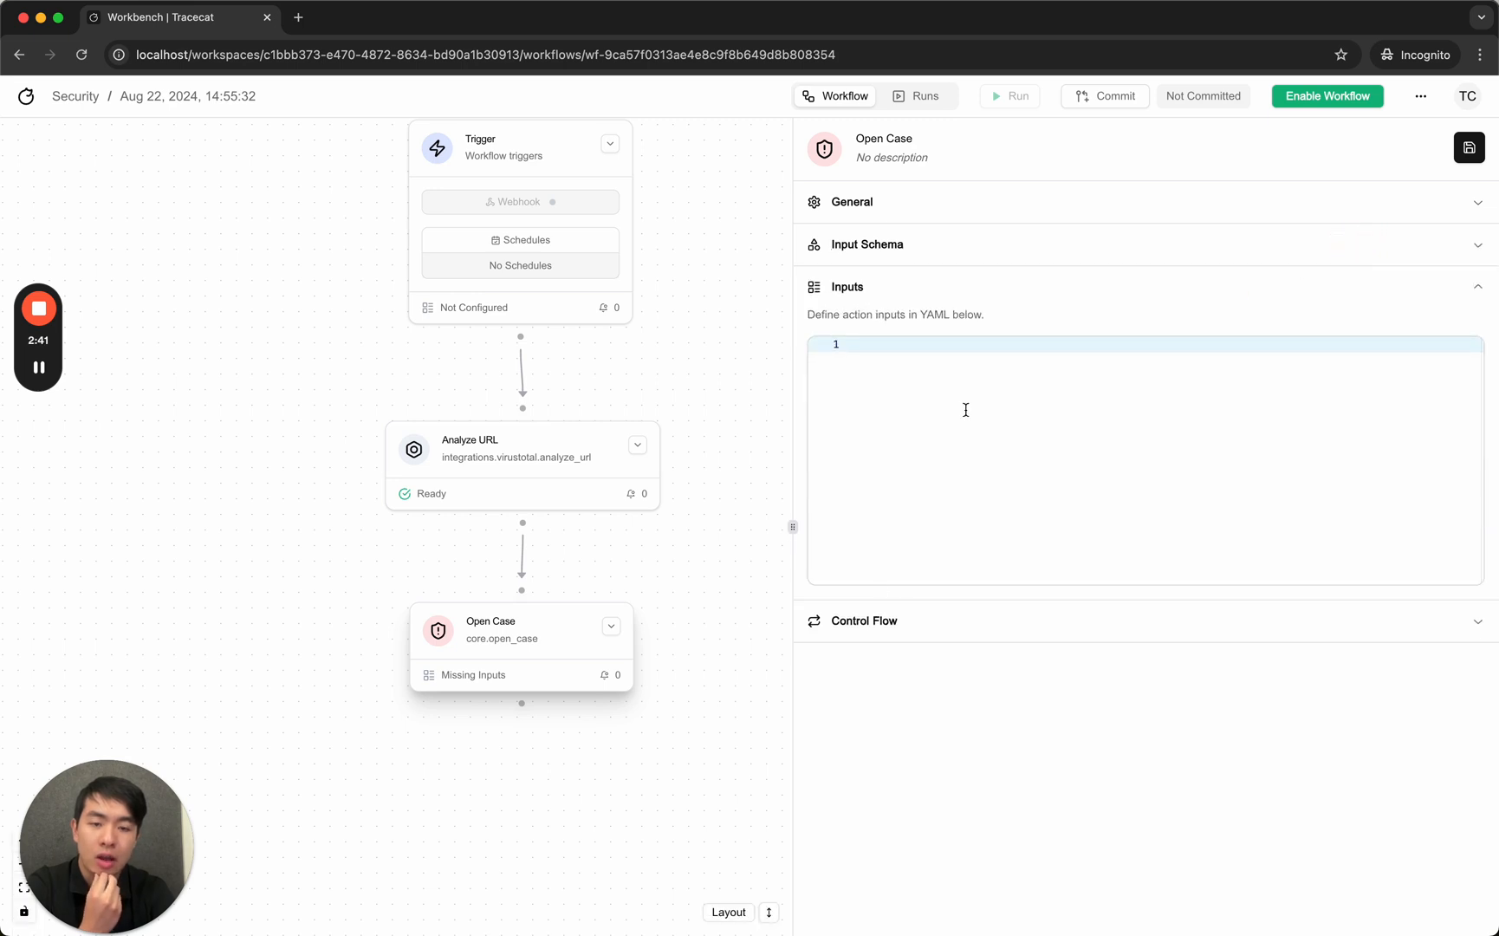
Expand Open Case's Control Flow to reveal the blank Run If and Loop Iteration fields.
click(862, 620)
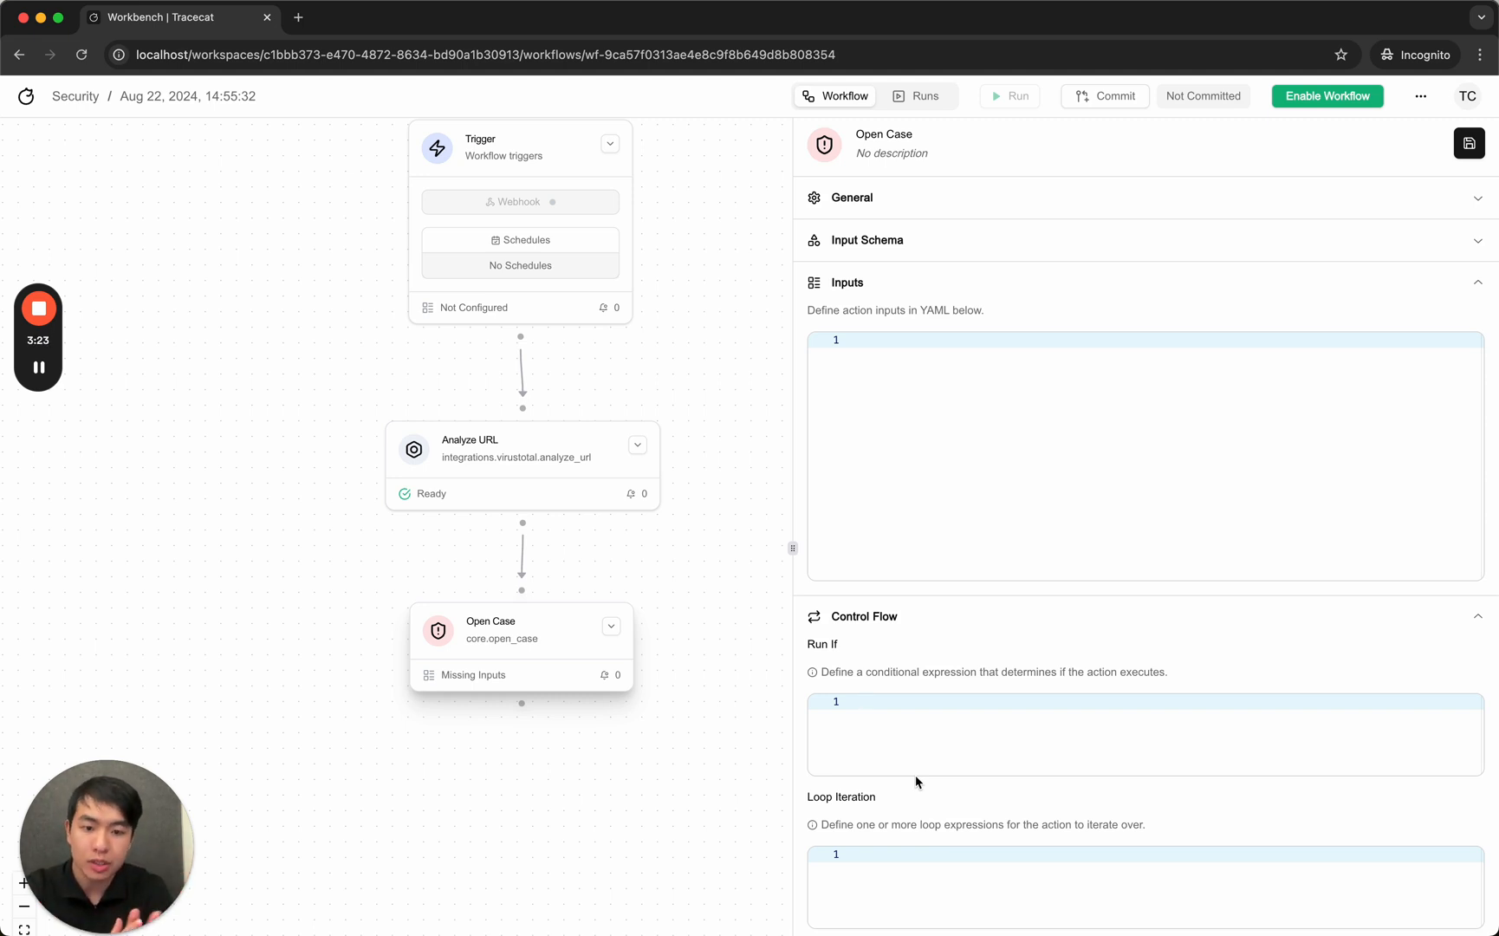
Set Run If to ACTIONS.analyze_url.result.data.attributes.last_analysis_stats.malicious > 10.
text($$)
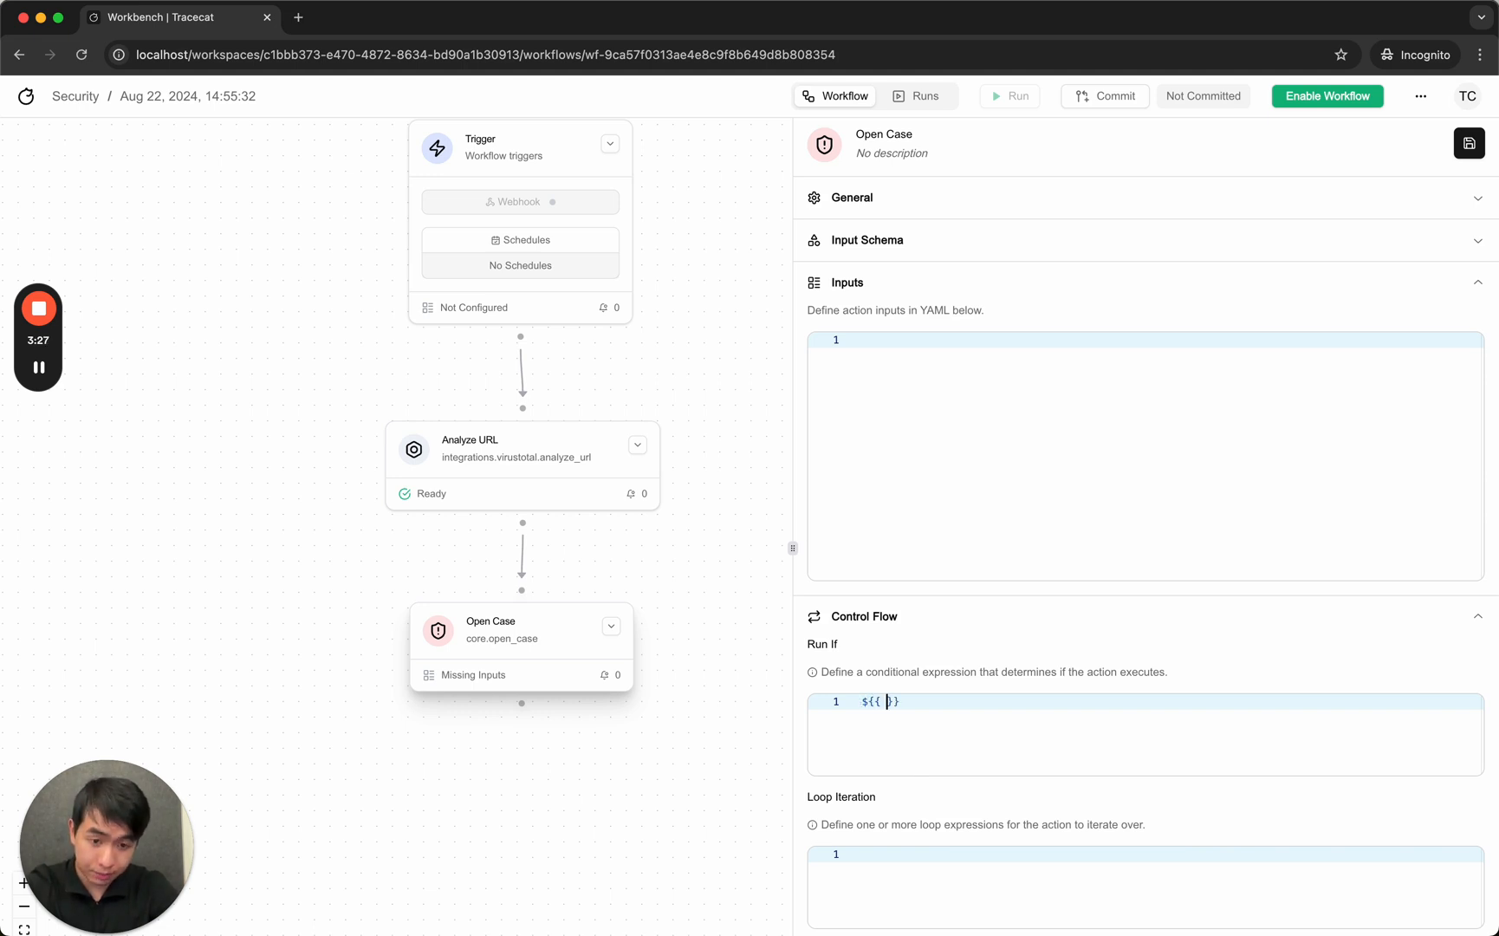
text(ACTIONS.)
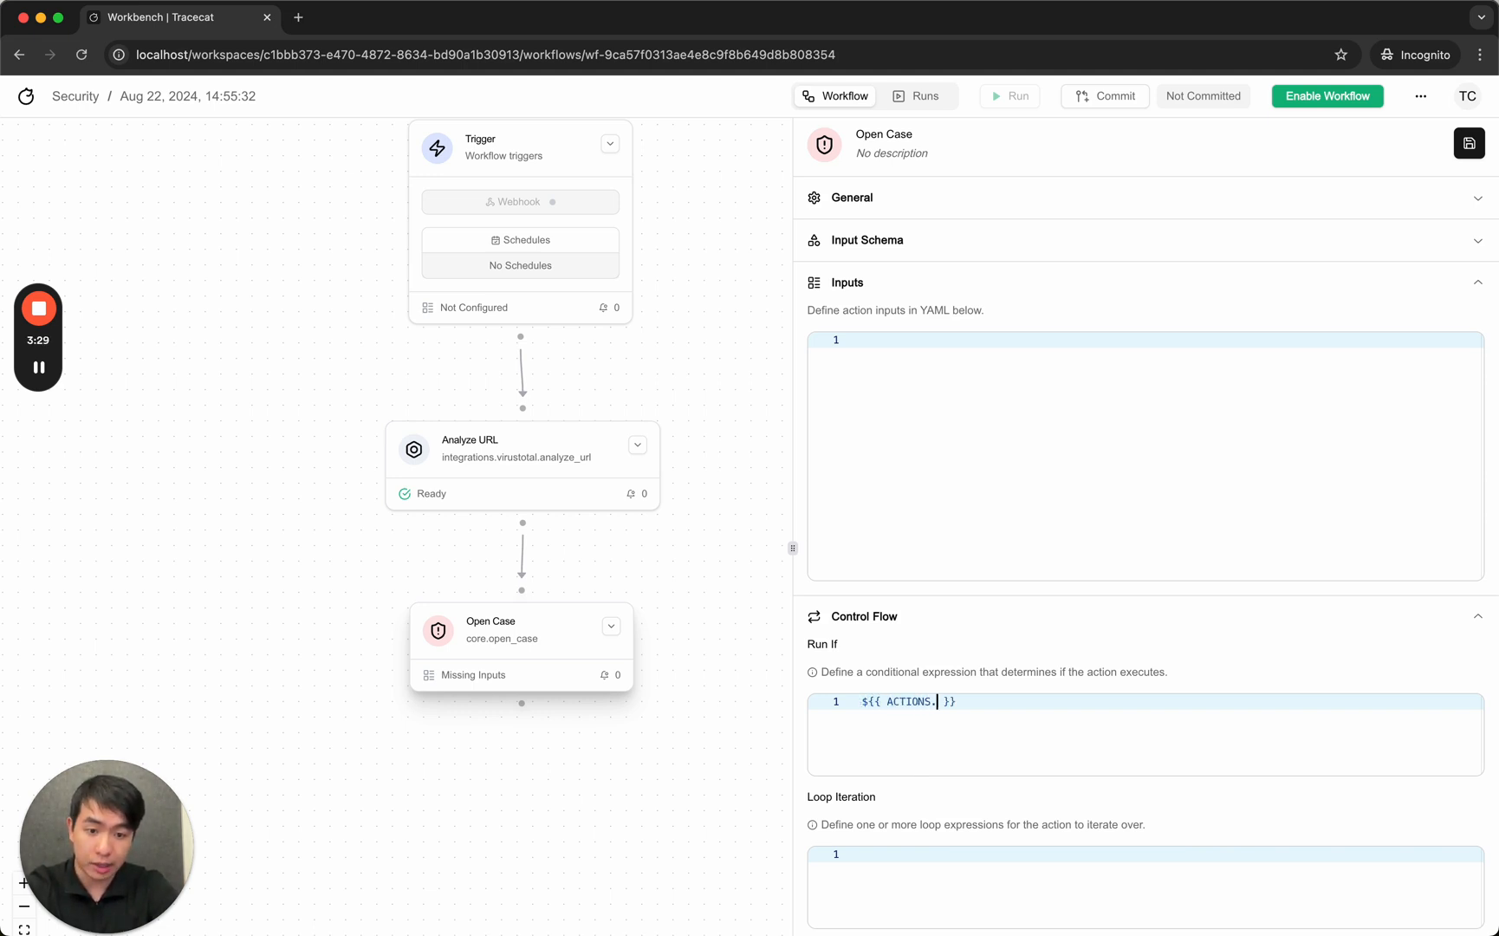
text(analyze)
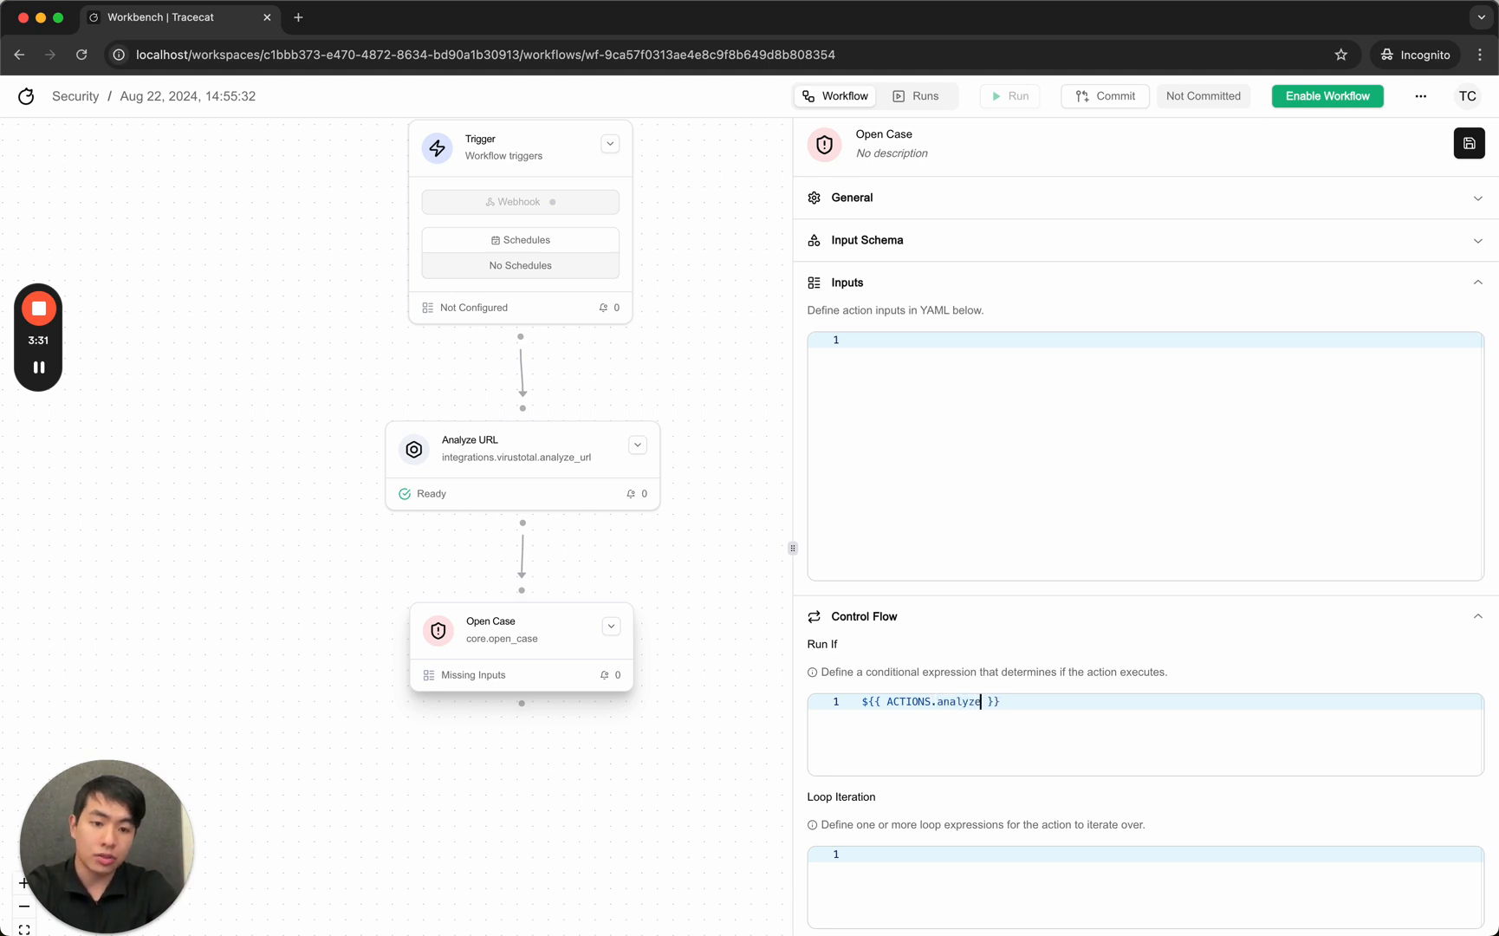
text(_url)
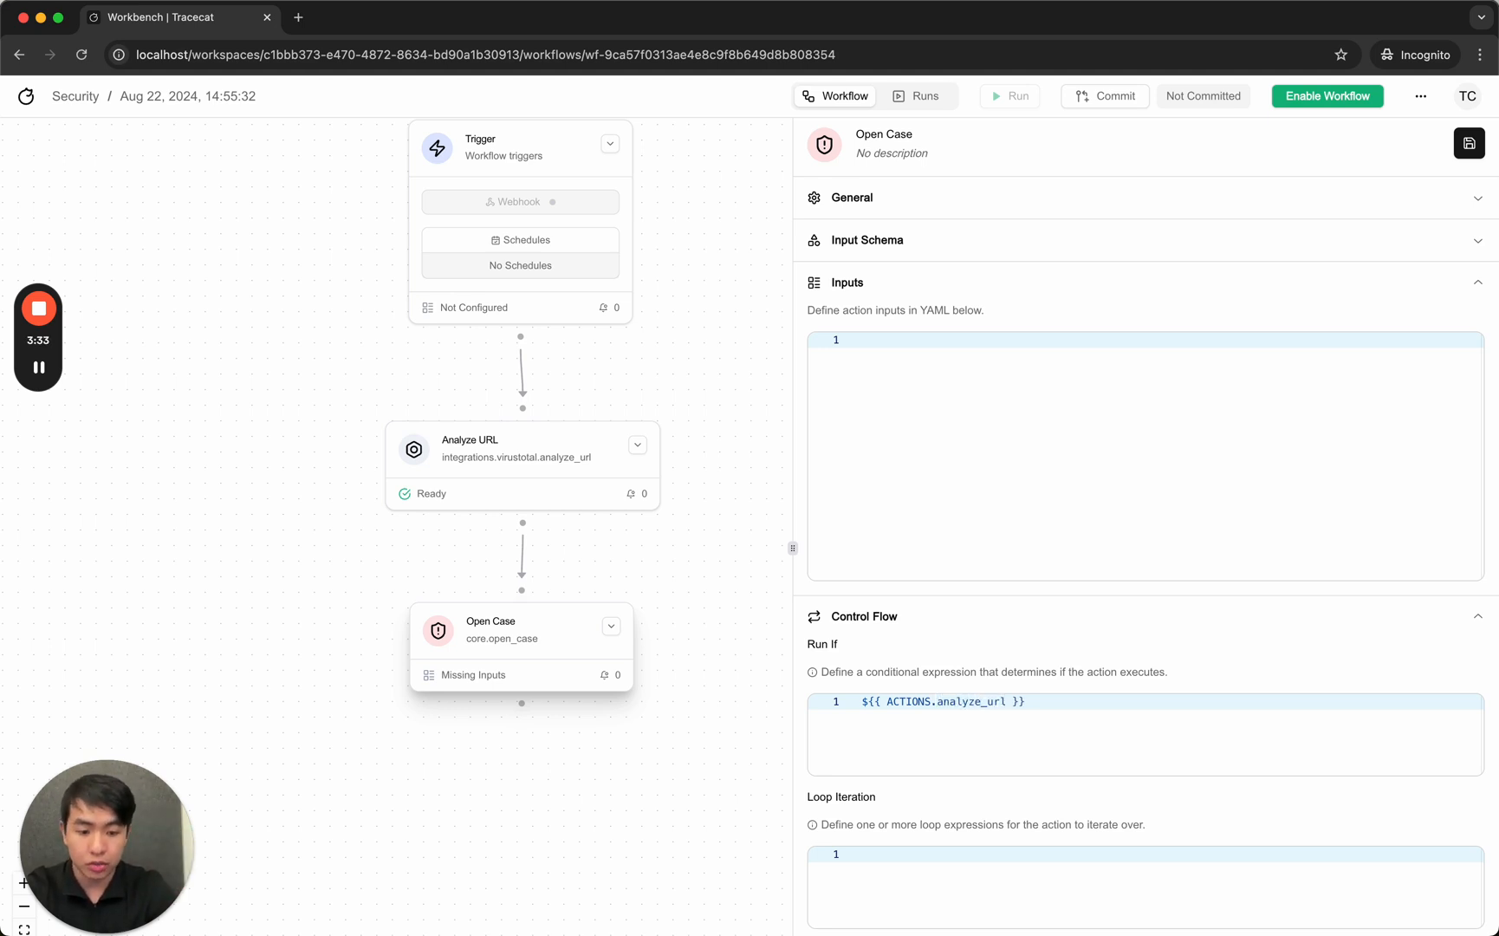
text(.result)
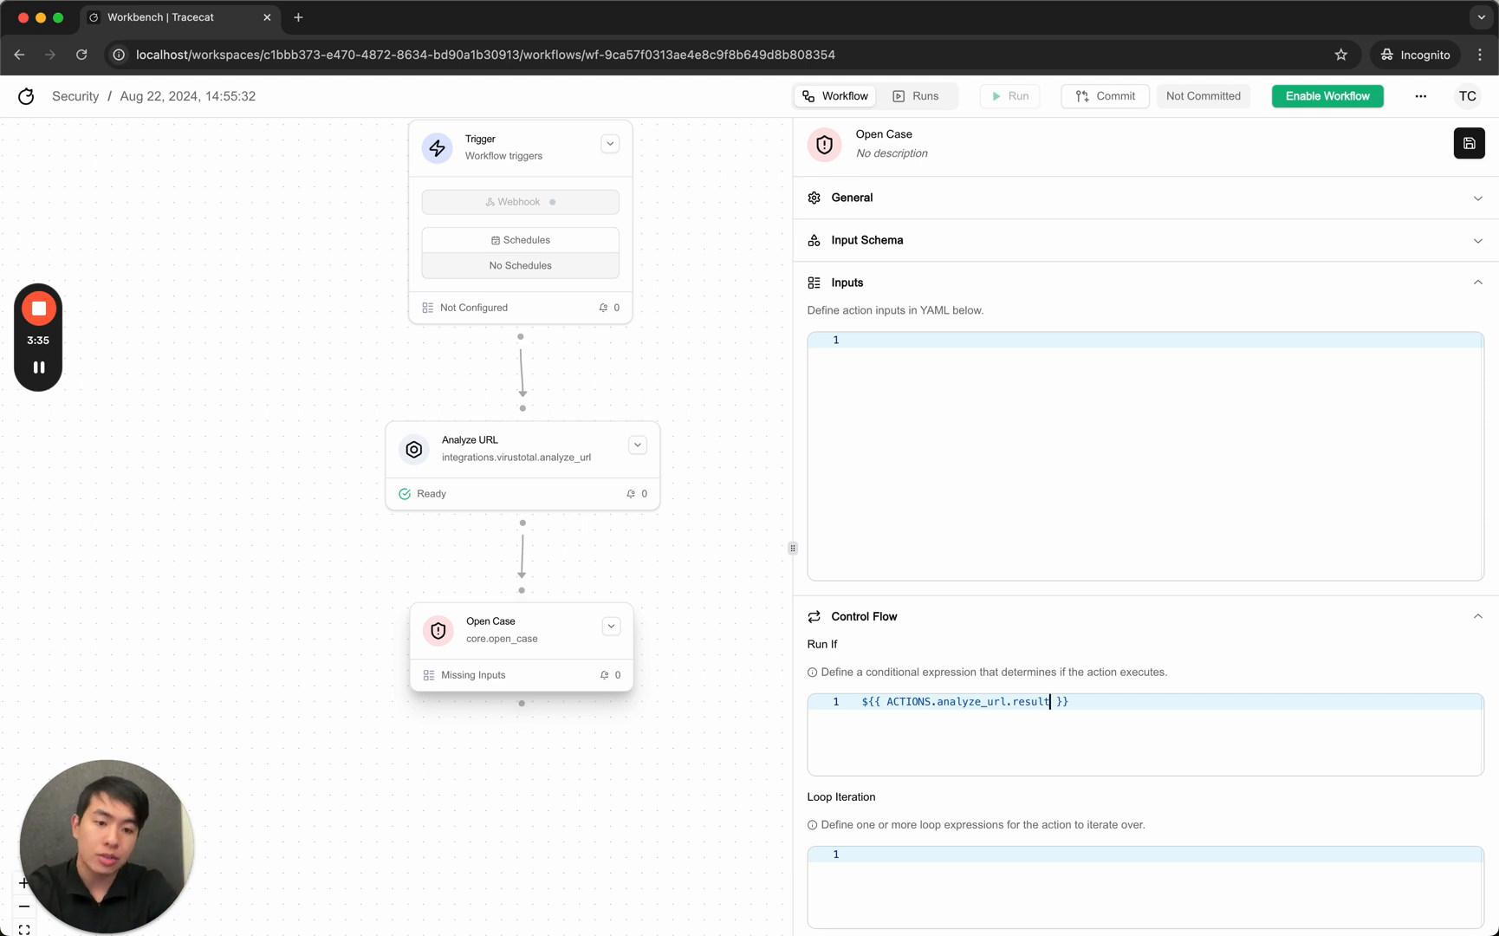
text(.data.at)
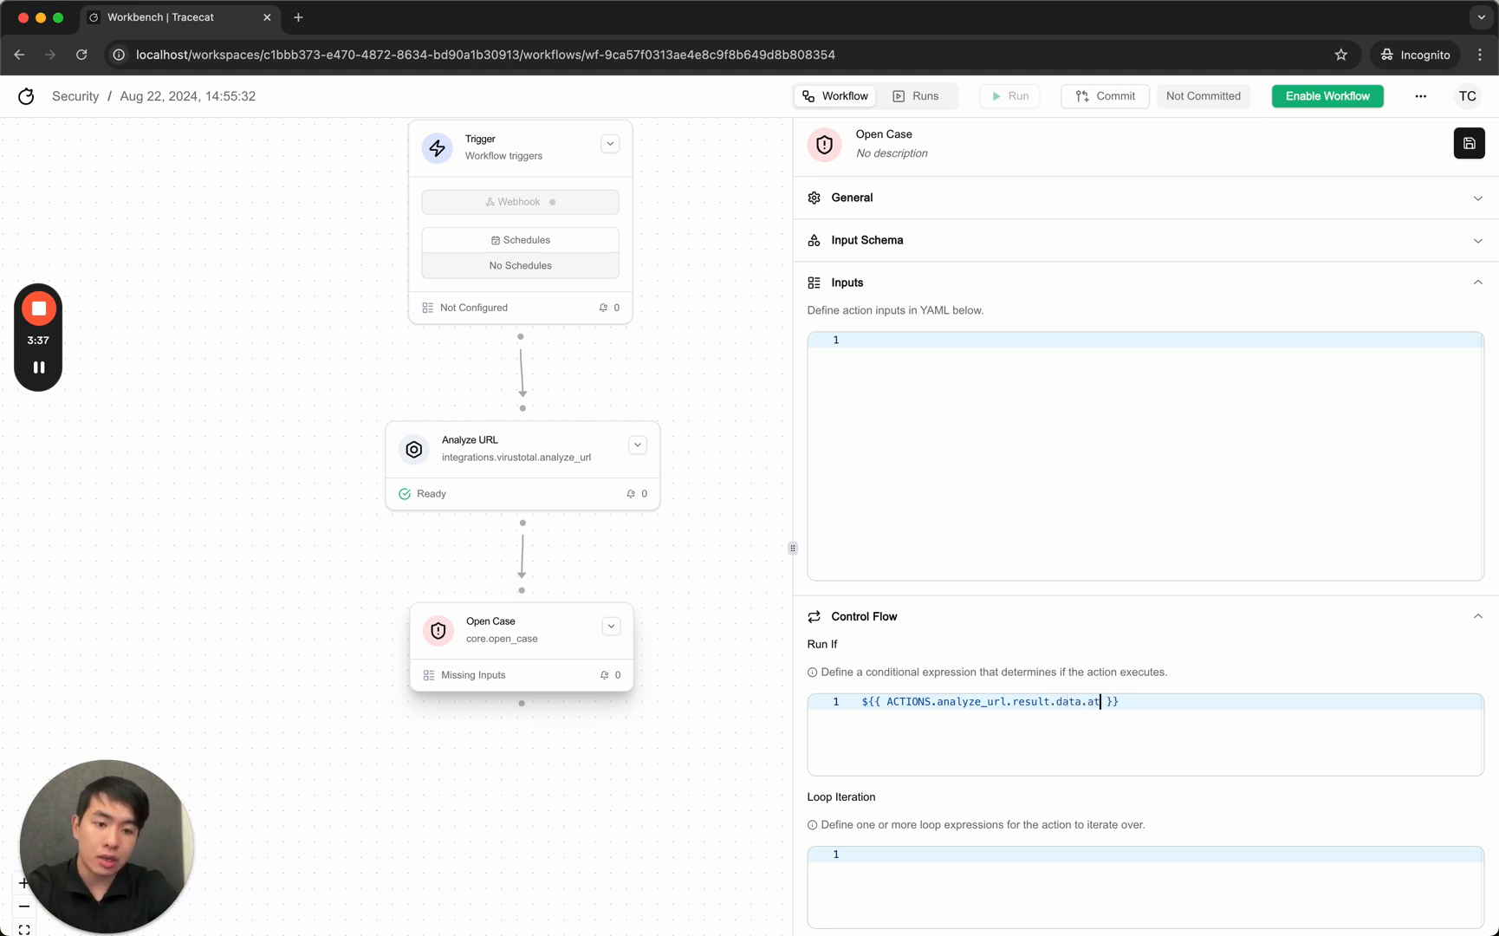
text(tributes.last_analysi)
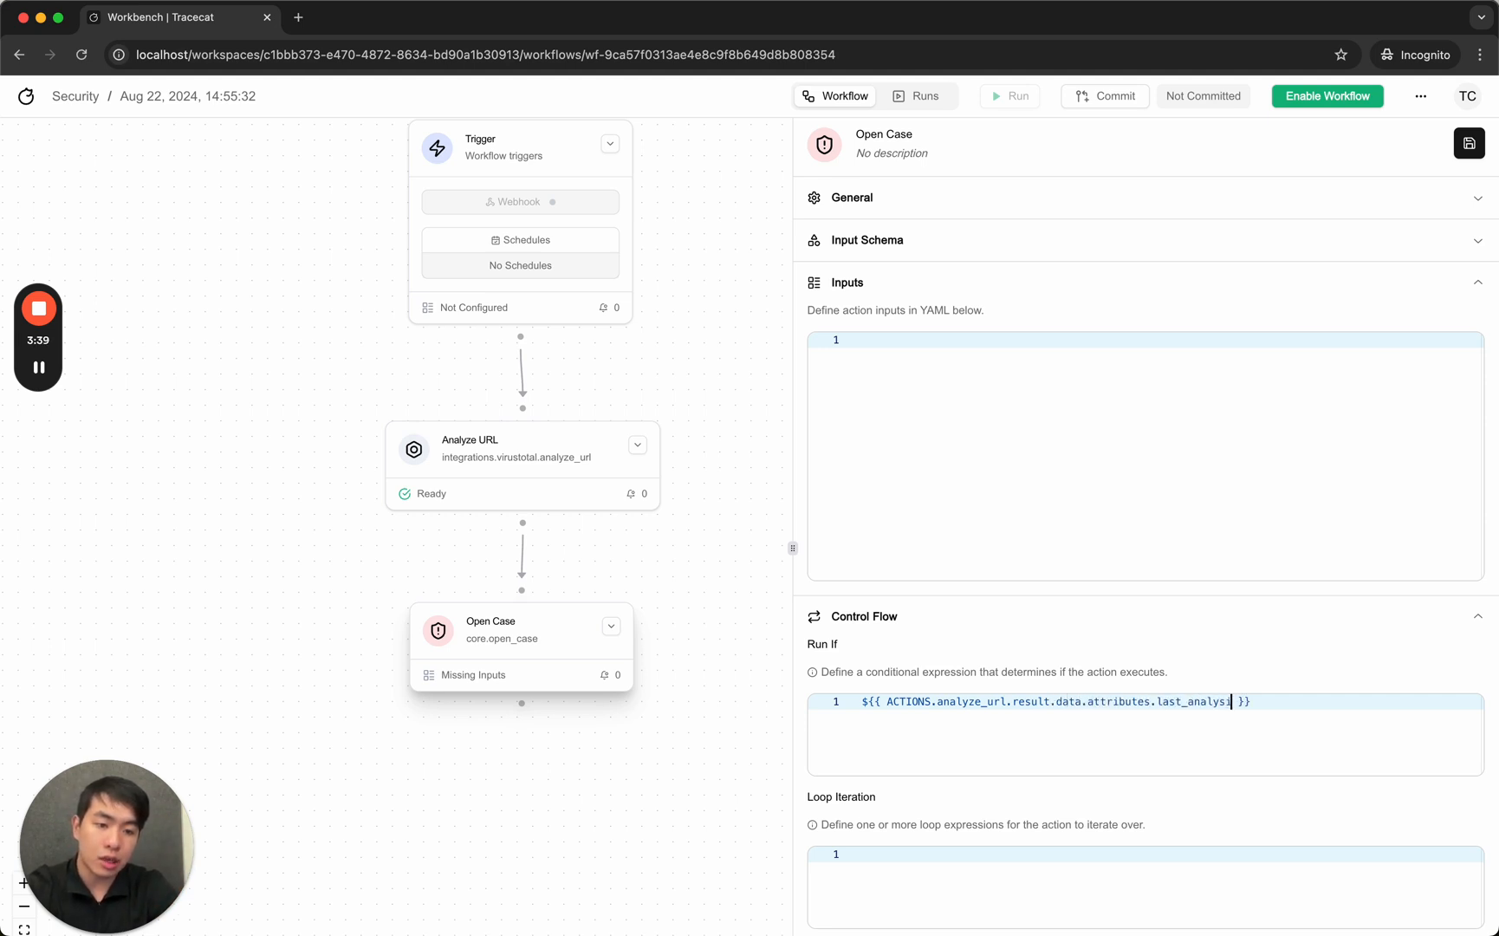
text(_stats)
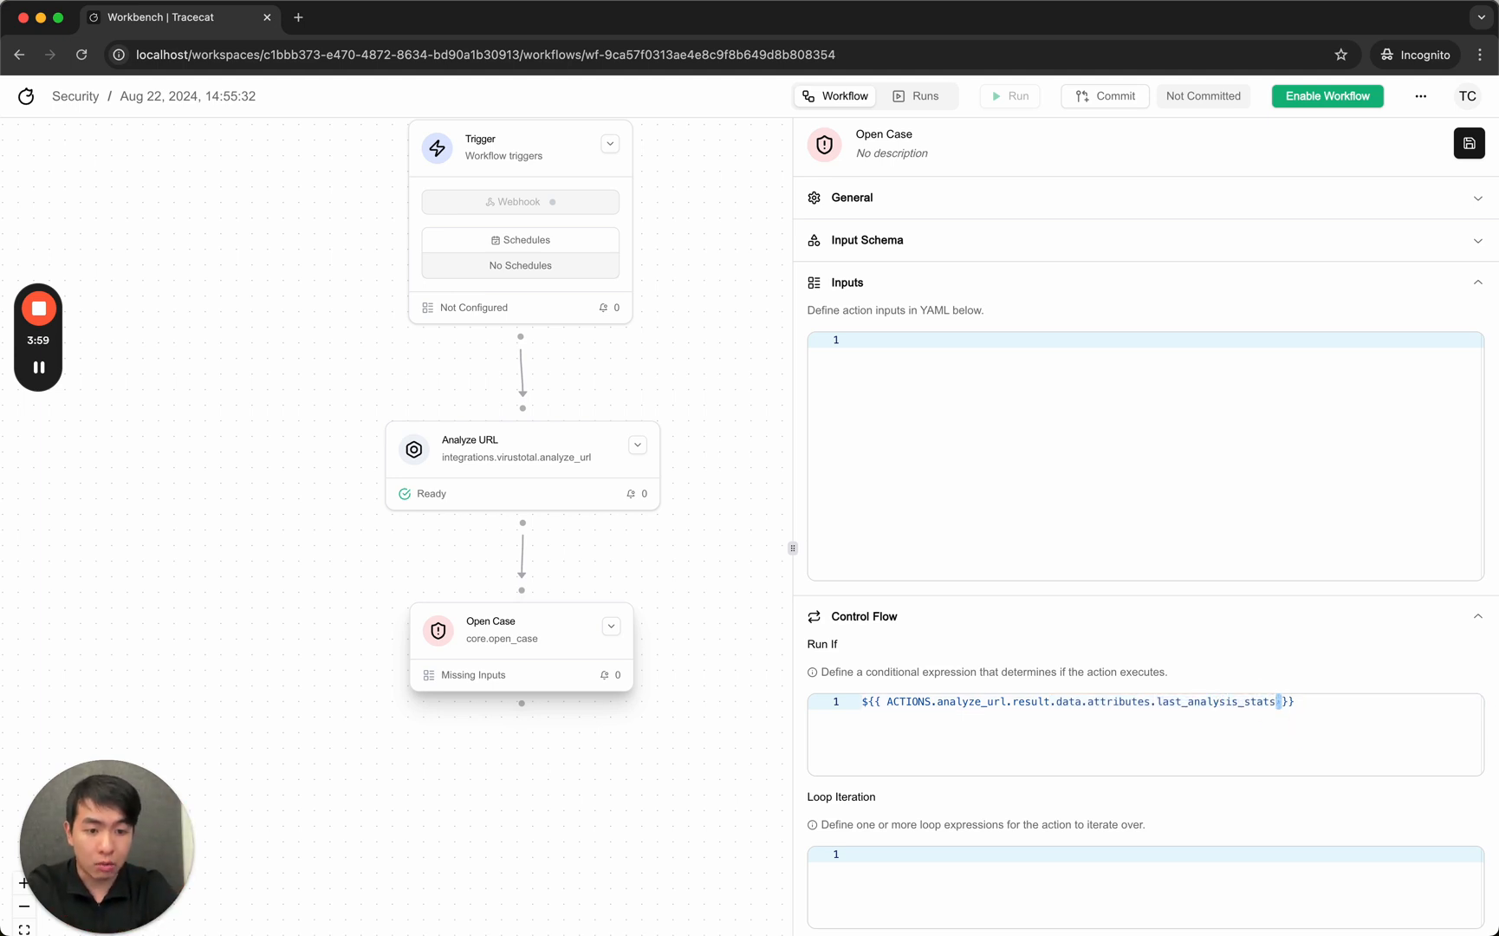
text(.malicious > 10)
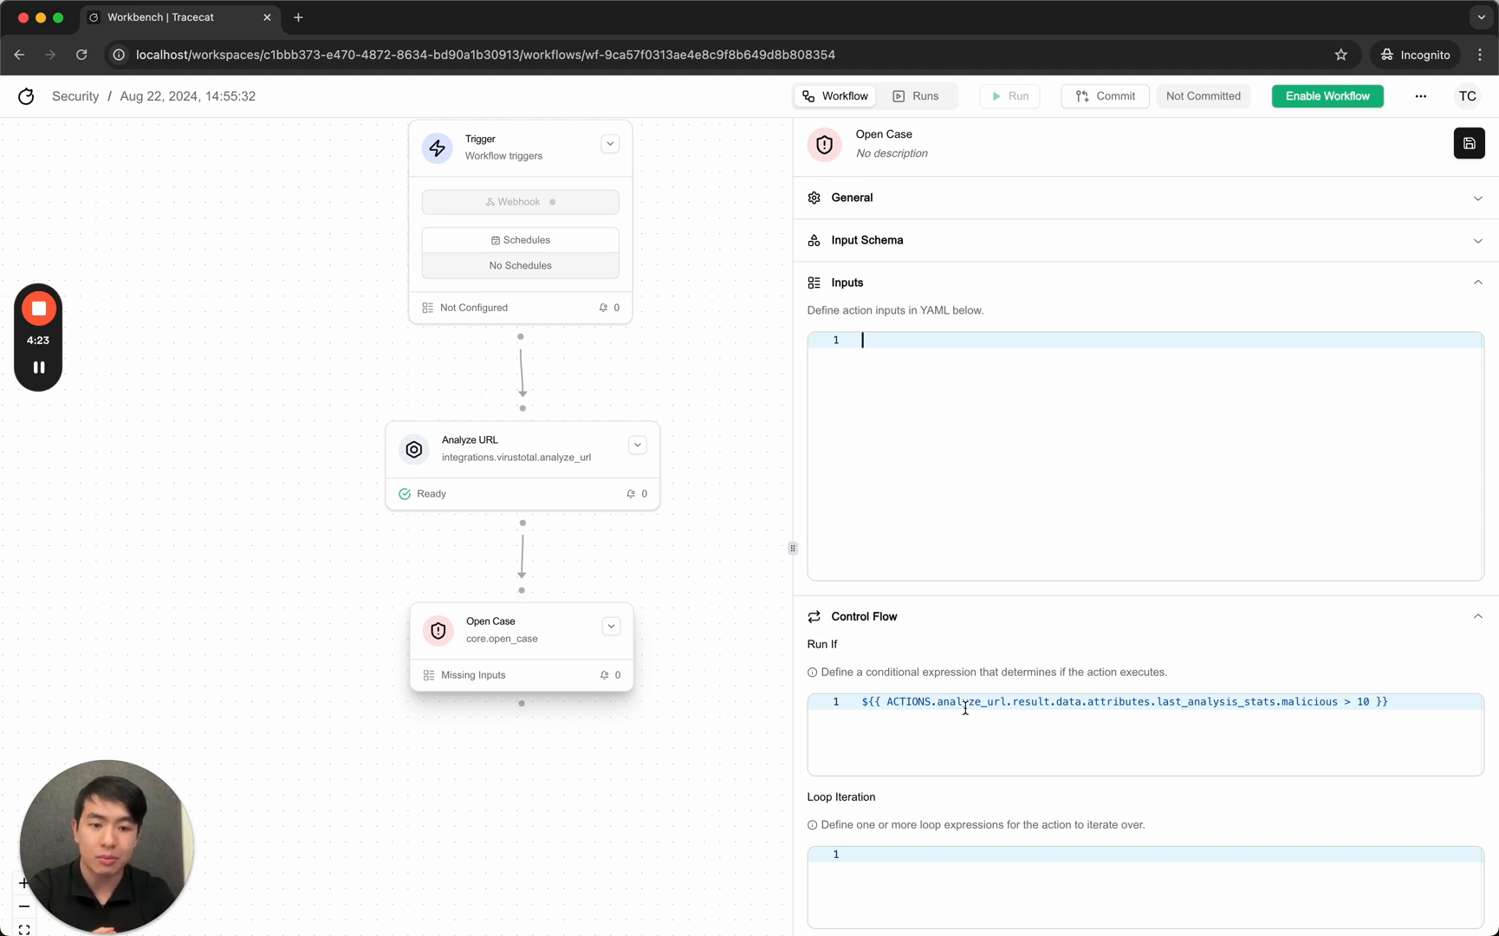
mouse_move(1082, 508)
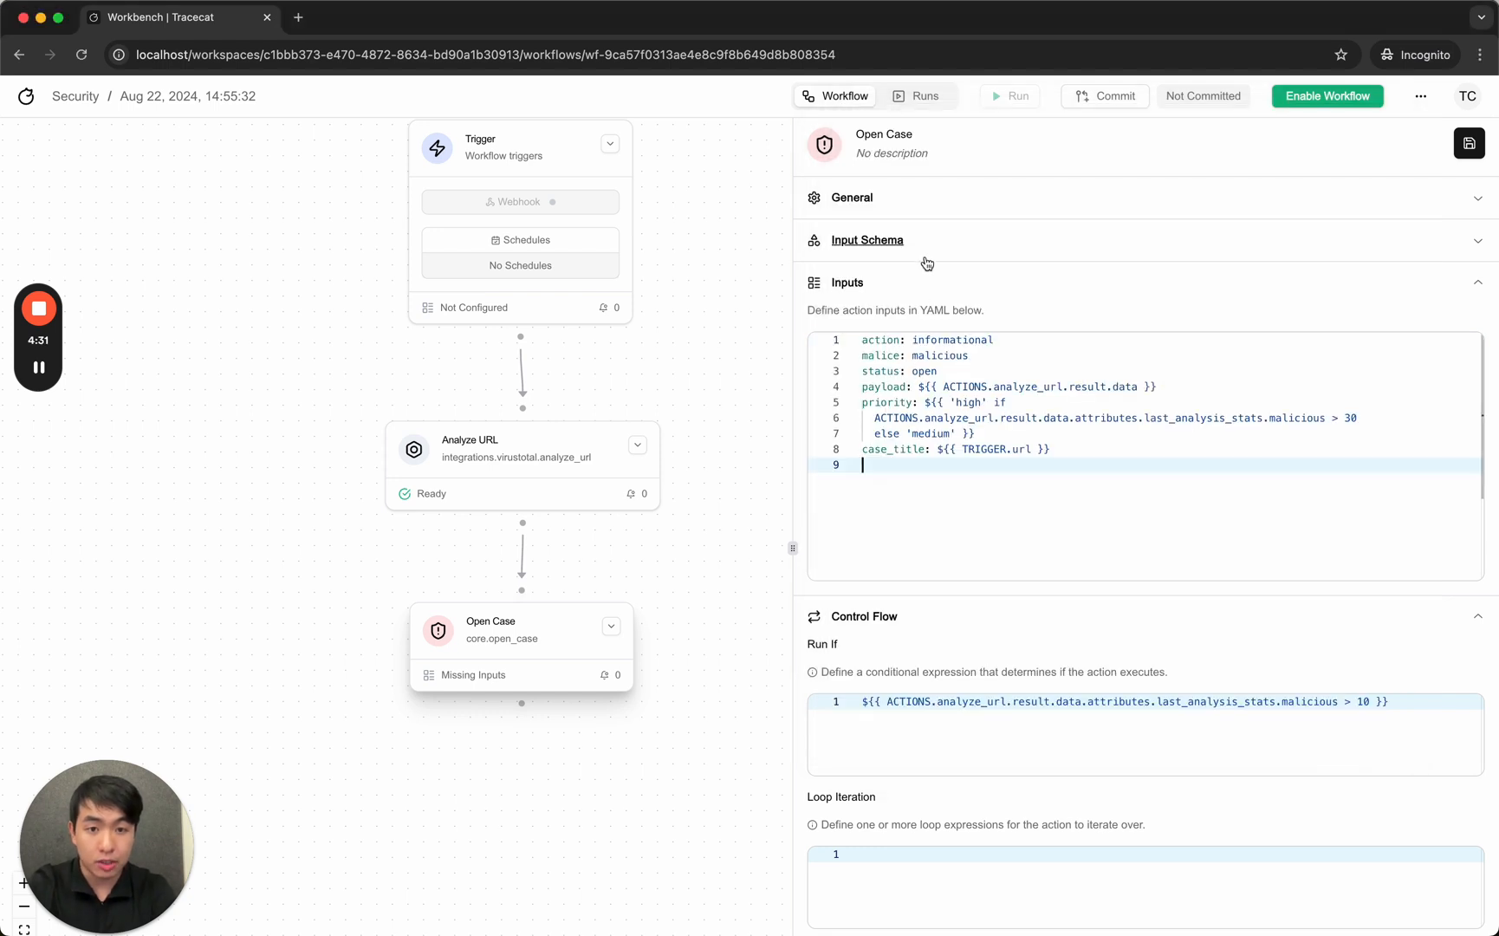
Enter Open Case inputs: URL result payload, high/medium priority, open status, trigger-URL title; save.
click(867, 239)
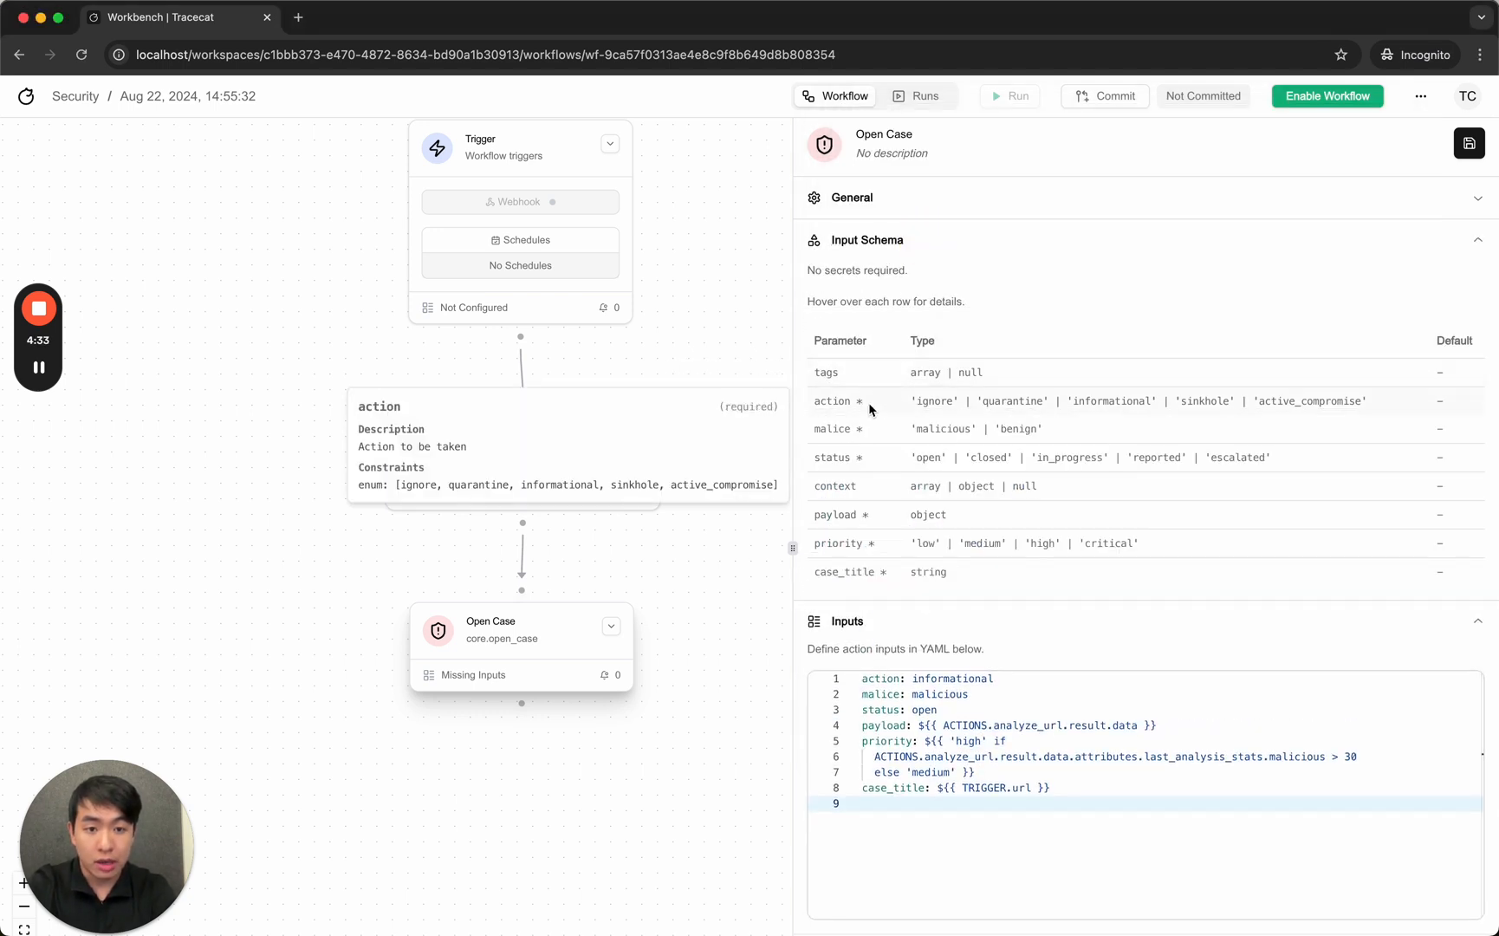
double_click(950, 679)
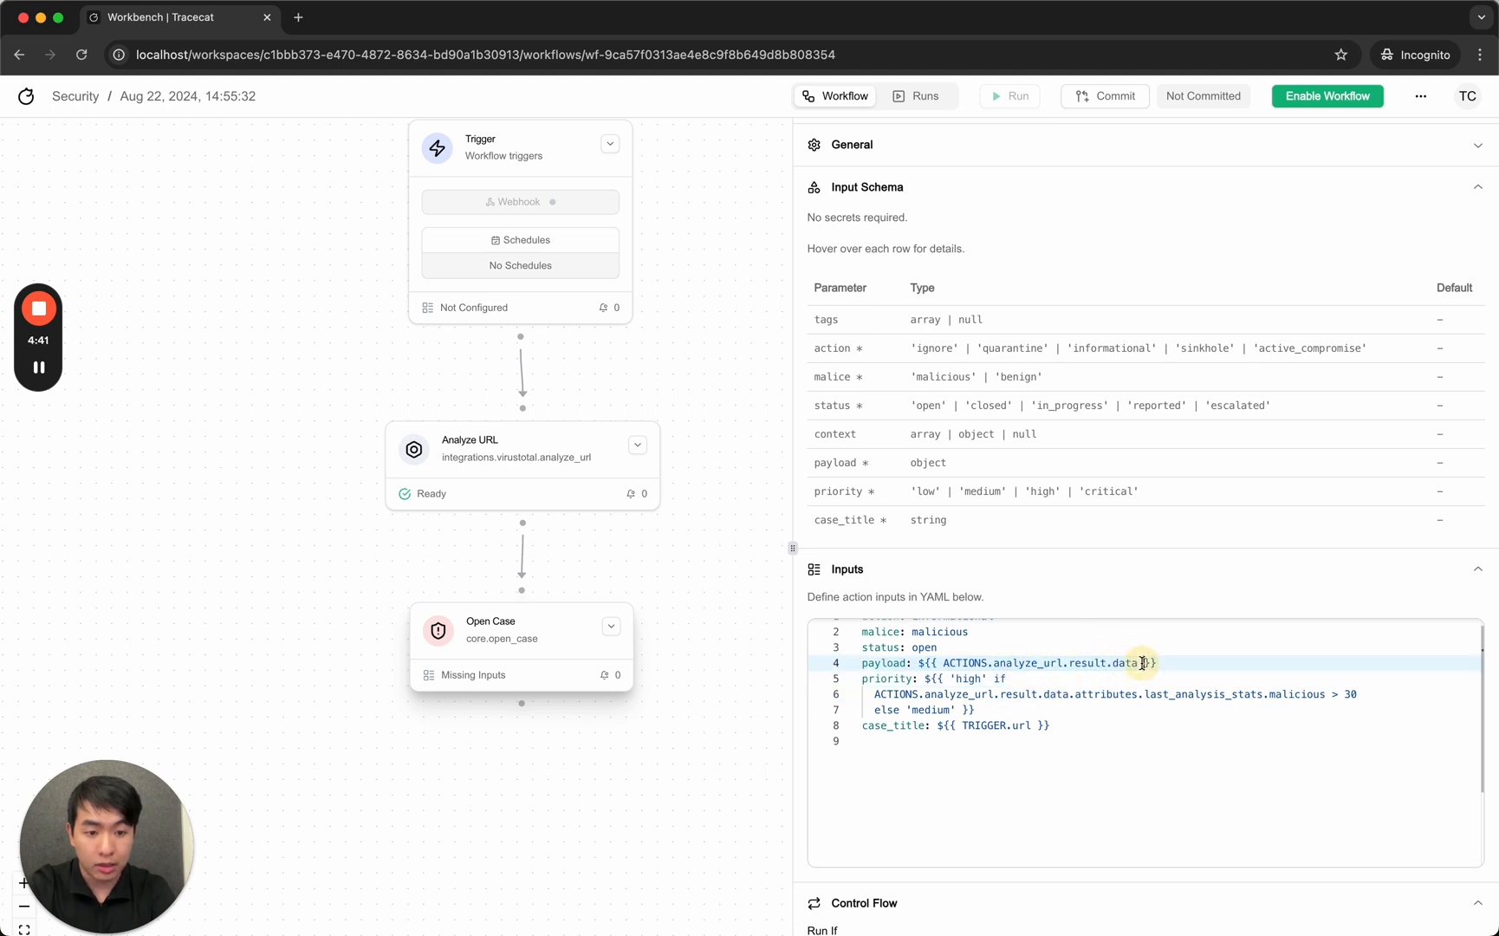
text(.las)
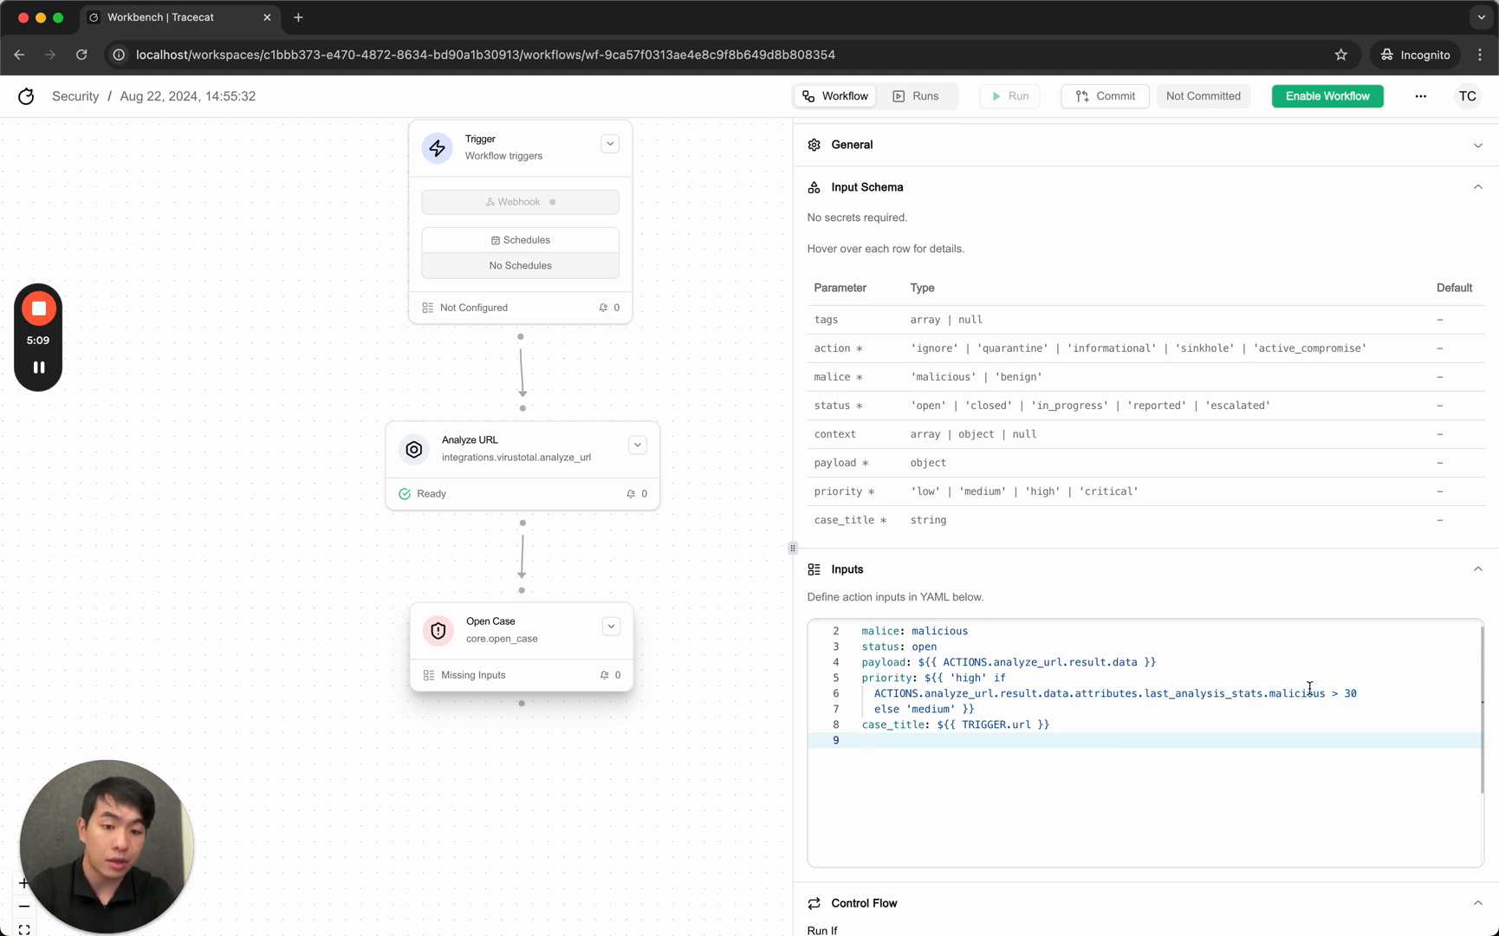
mouse_move(1132, 777)
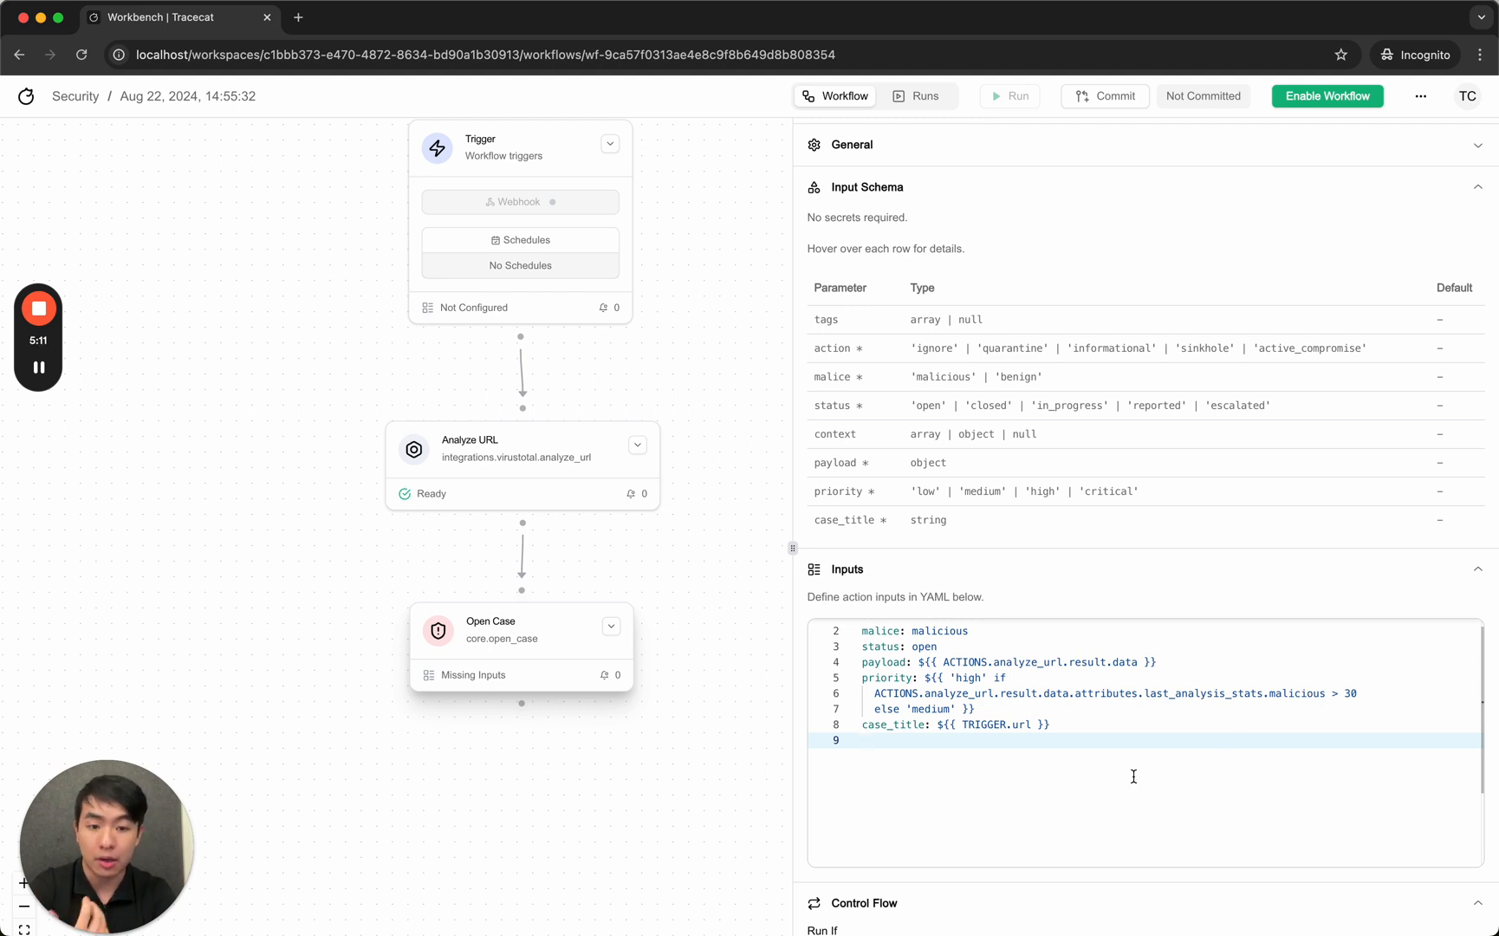
double_click(927, 708)
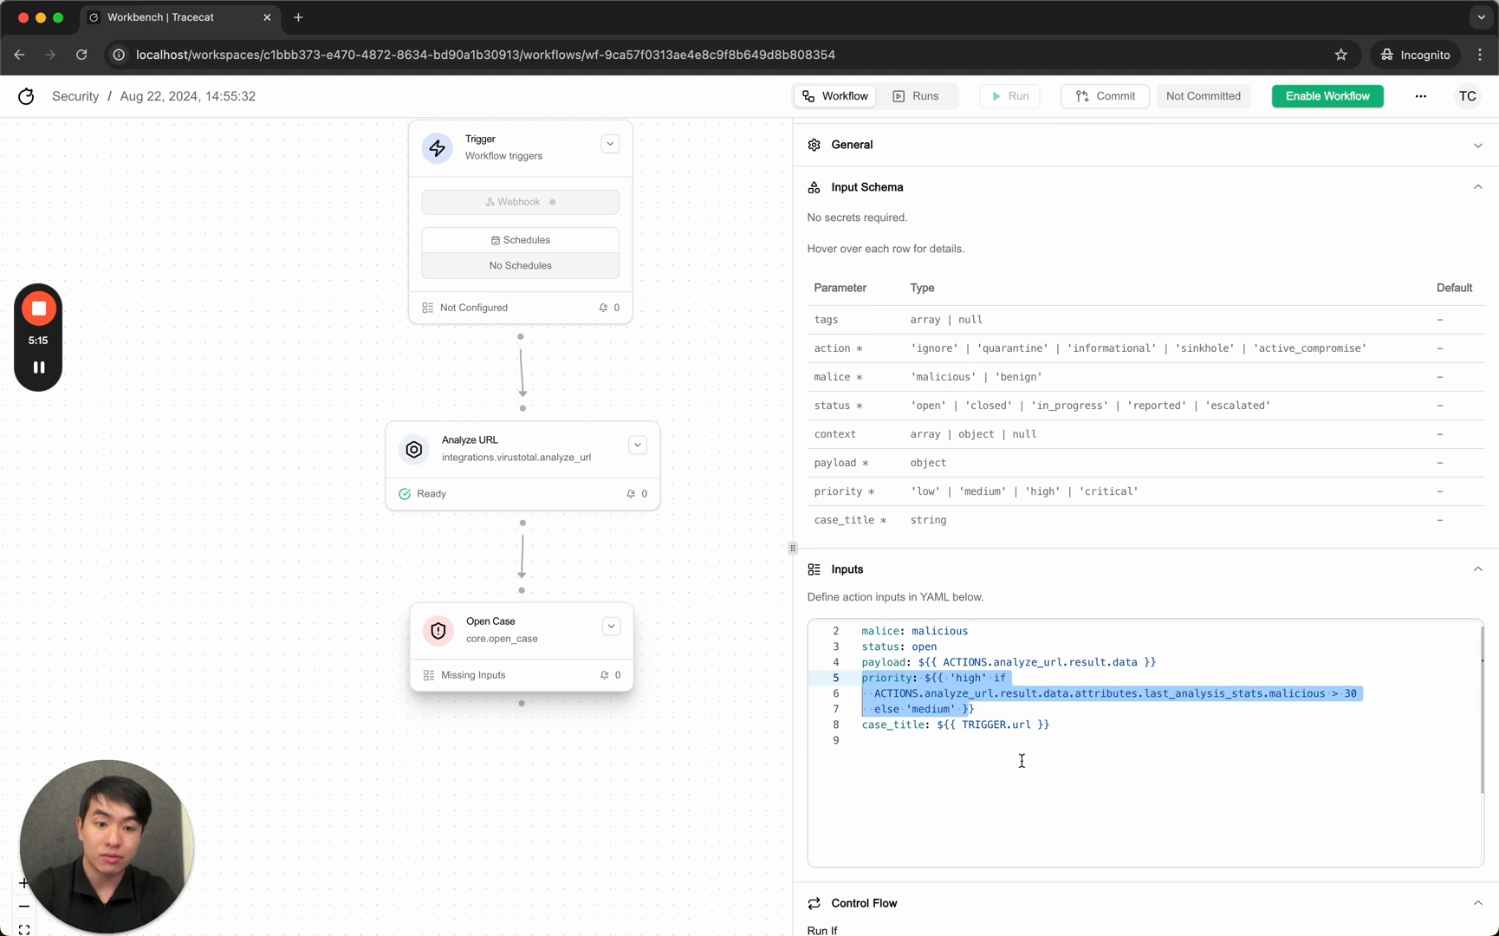
click(1021, 739)
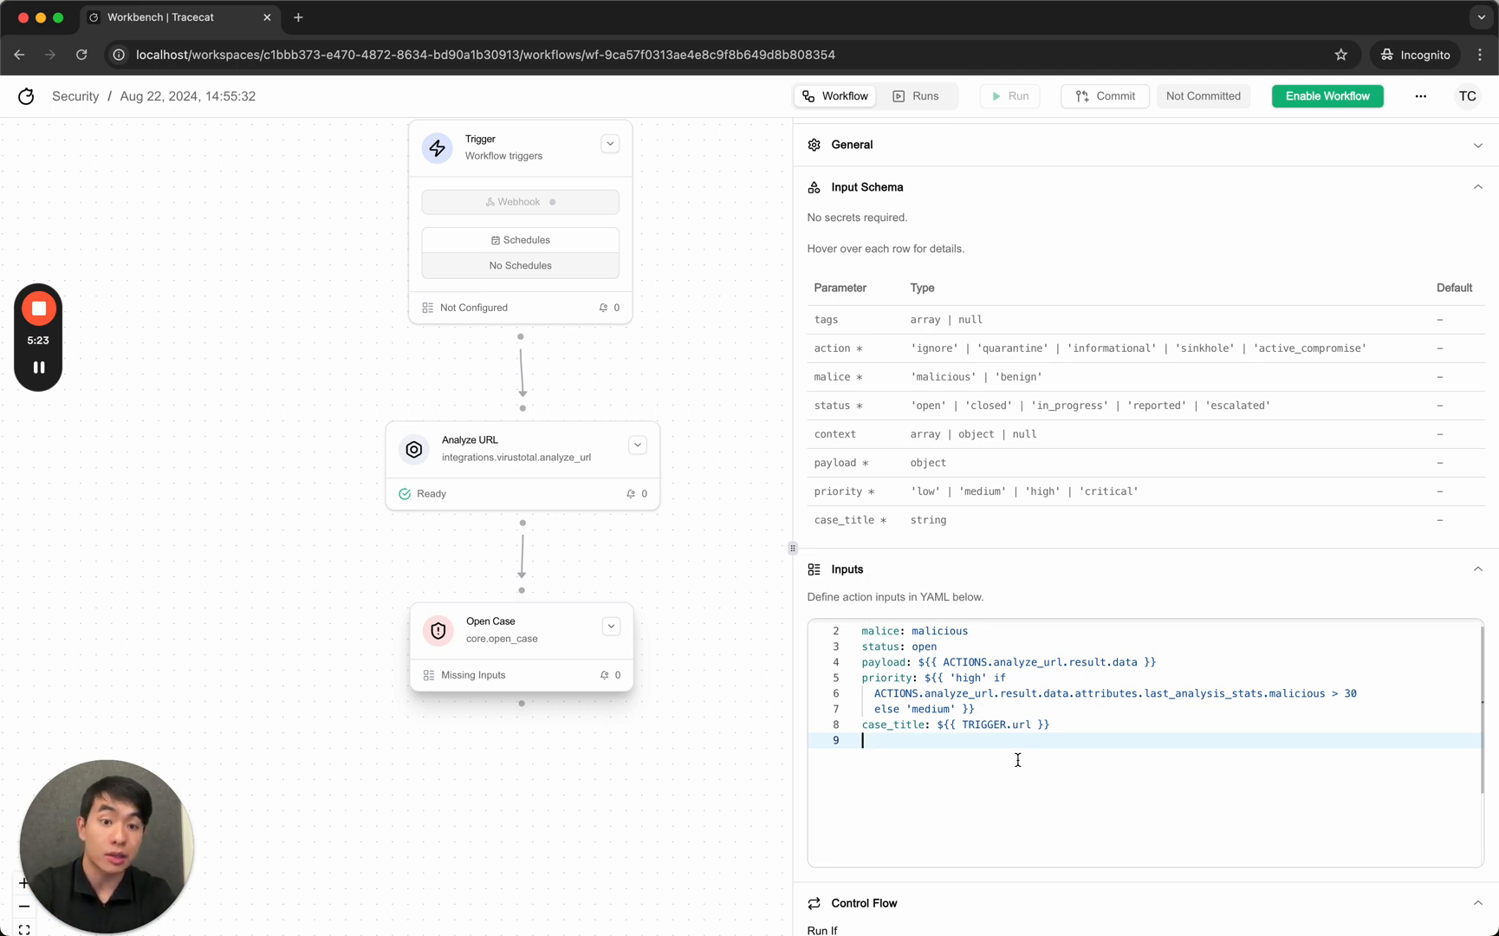
scroll(down, 3)
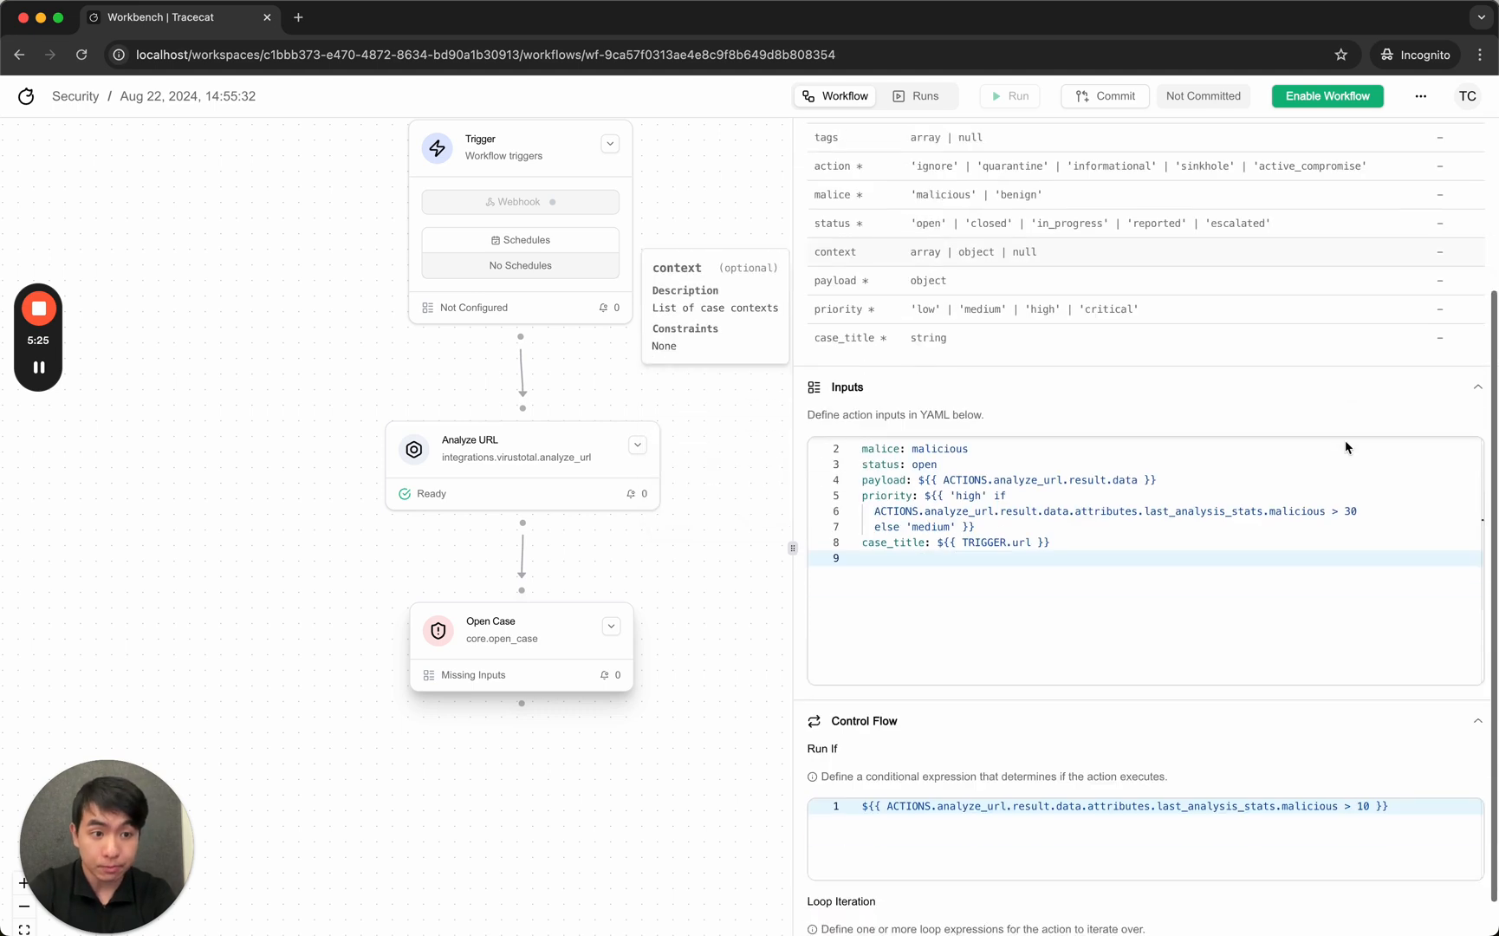
scroll(up, 3)
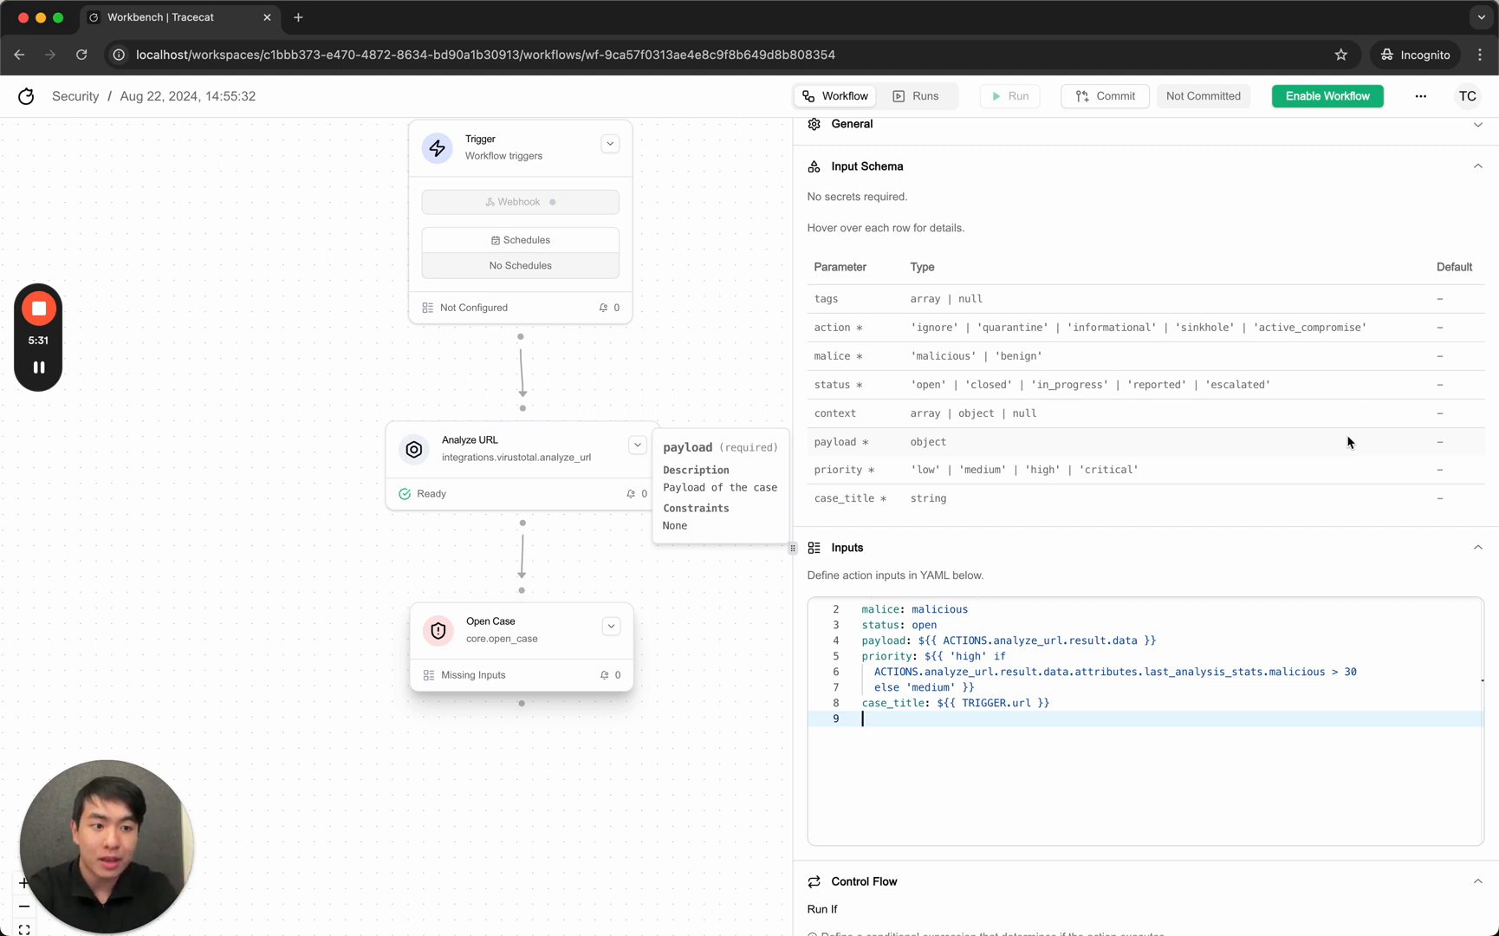
click(1466, 149)
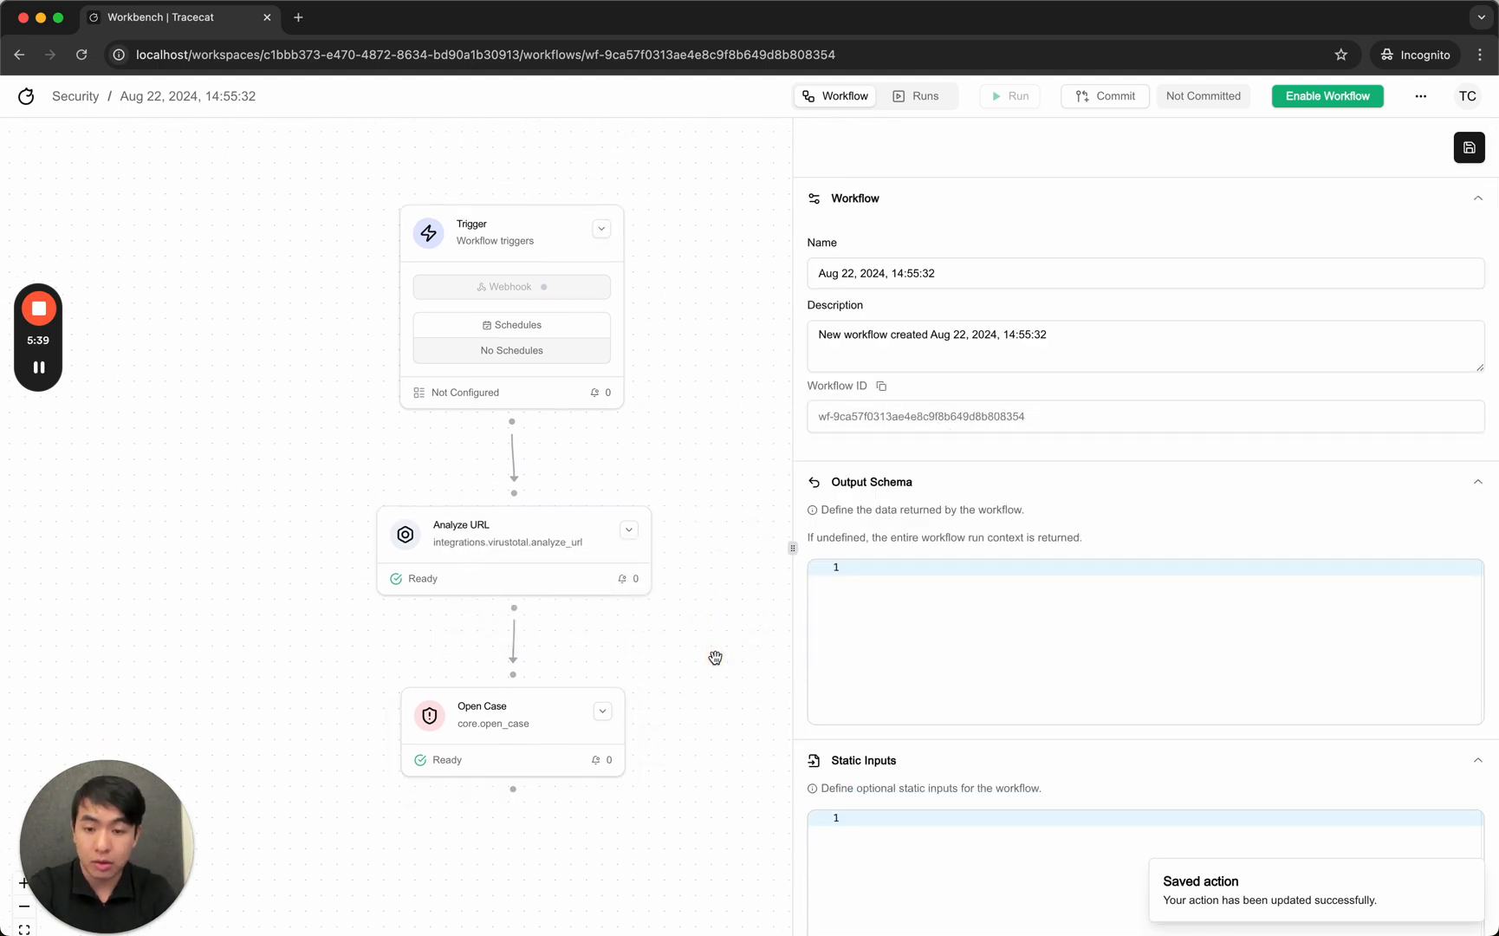
mouse_move(1105, 96)
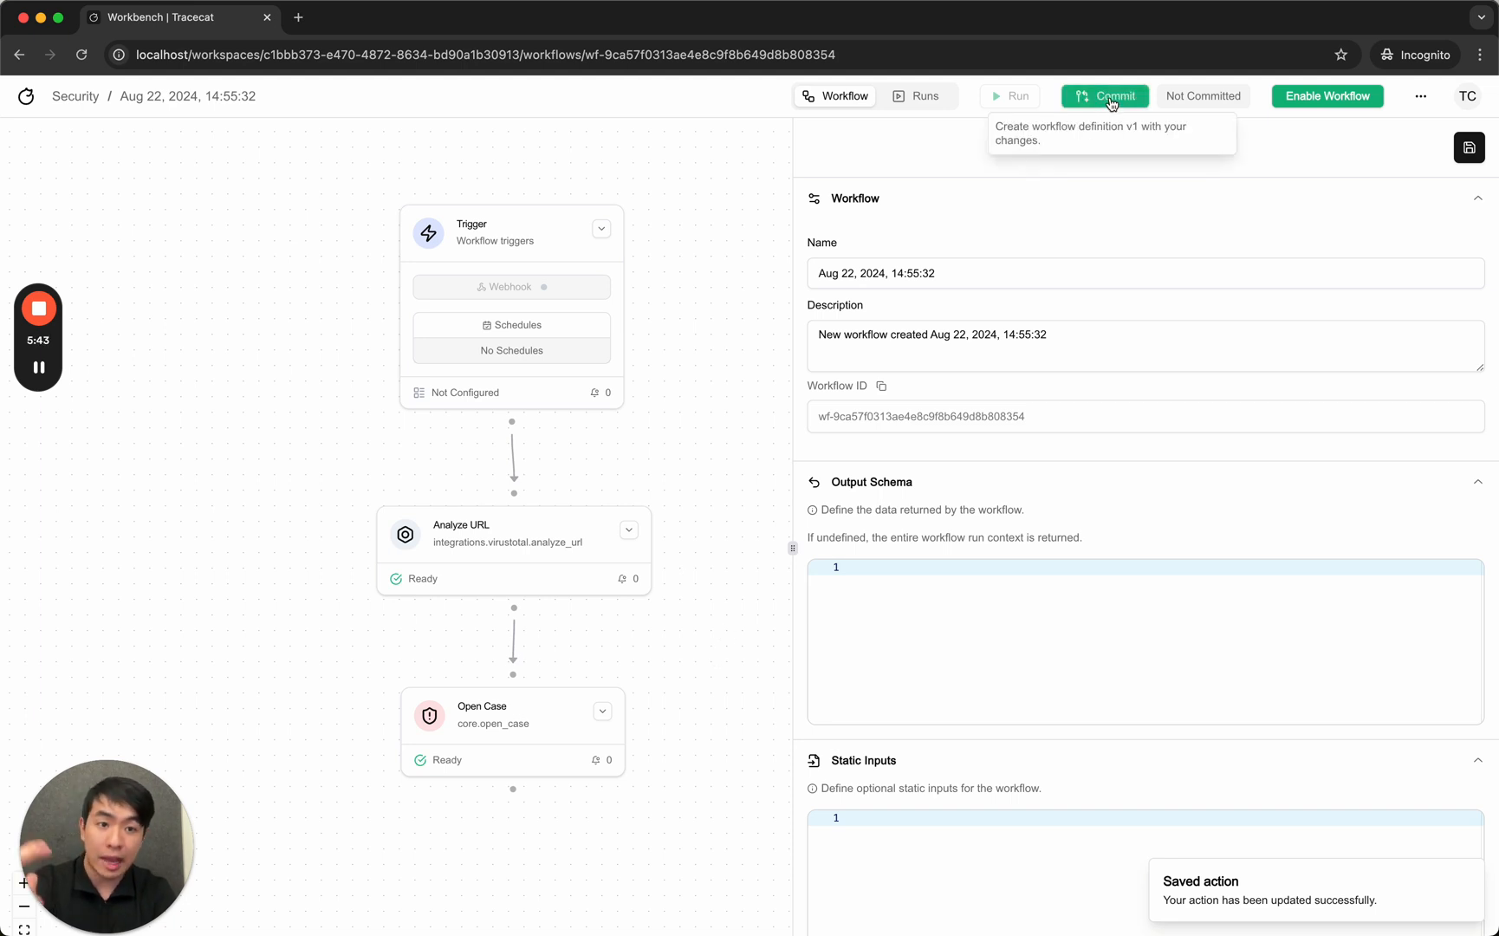
Commit the workflow with all three steps as version v1.
click(1104, 96)
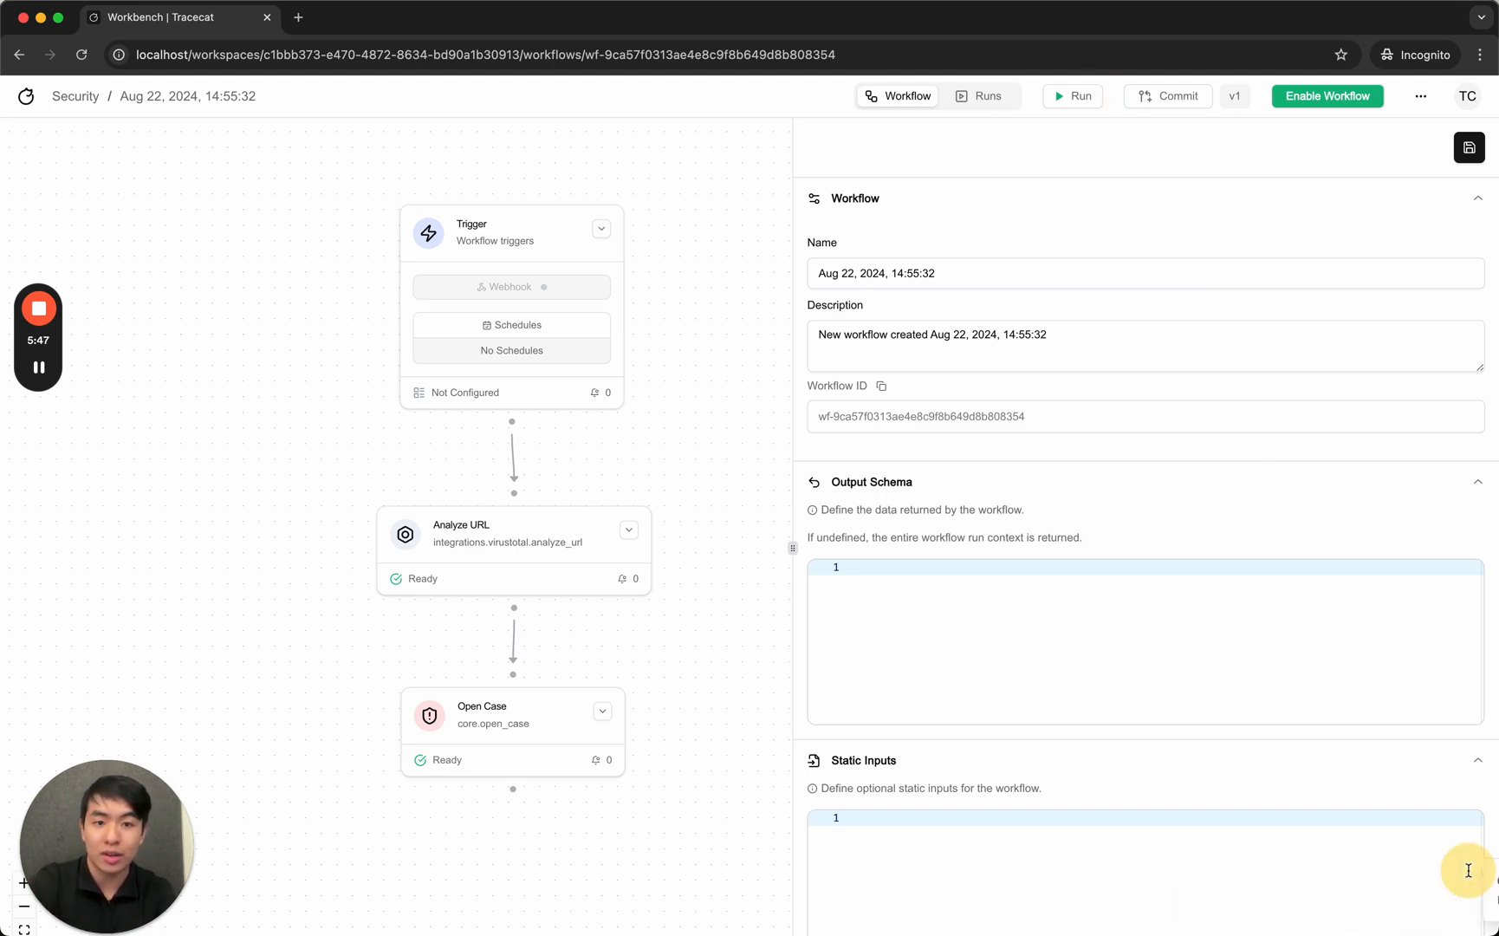
mouse_move(849, 280)
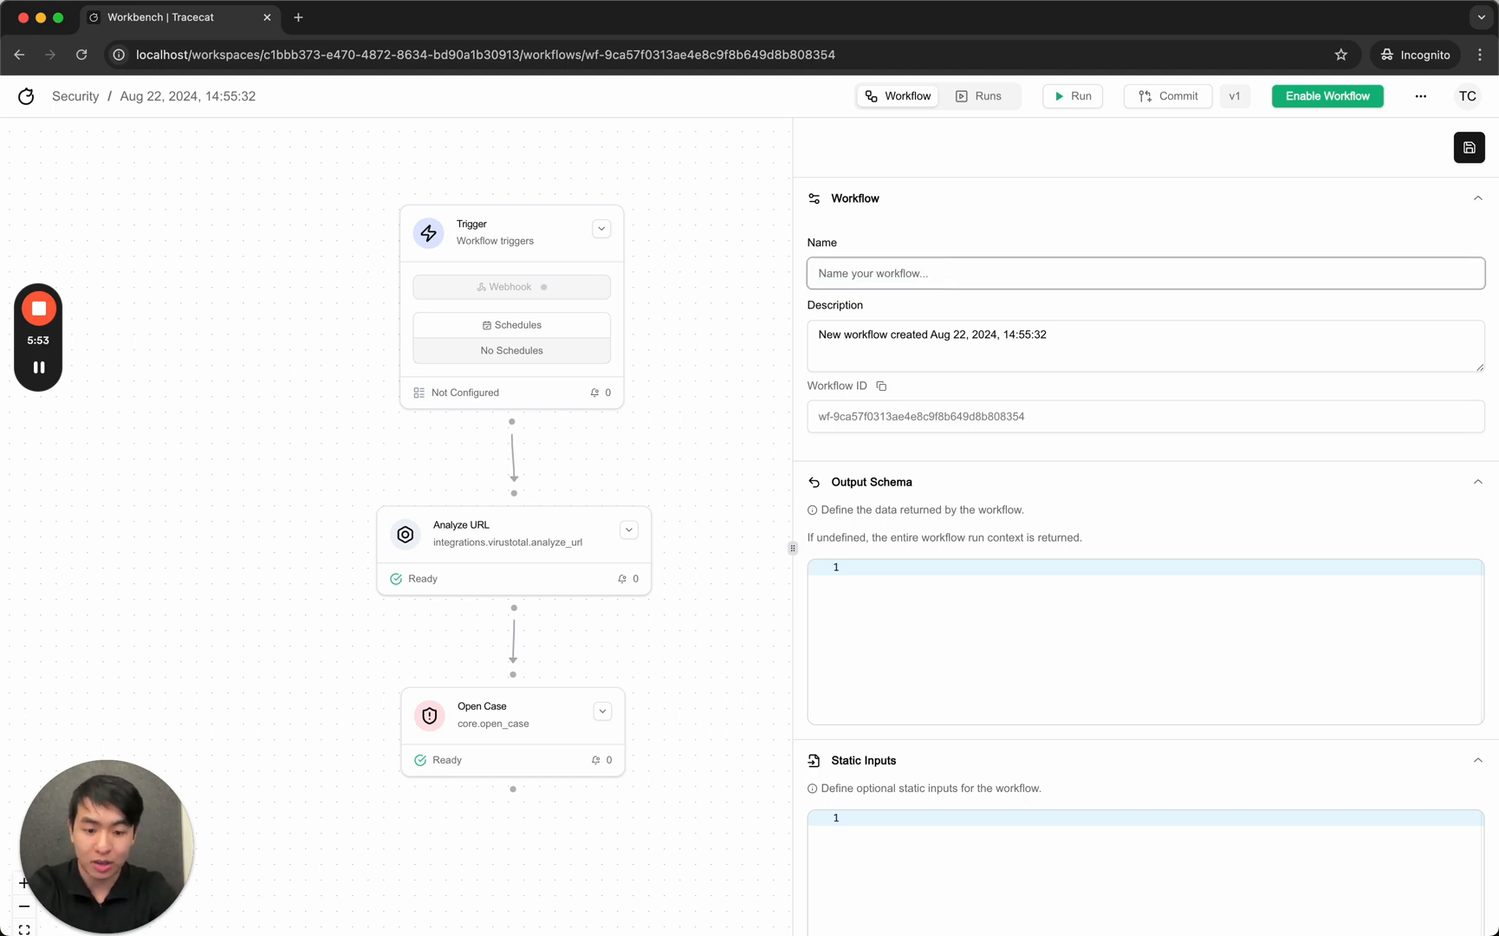
Rename the workflow to 'Enrich URL then open case if really bad' and save.
text(V)
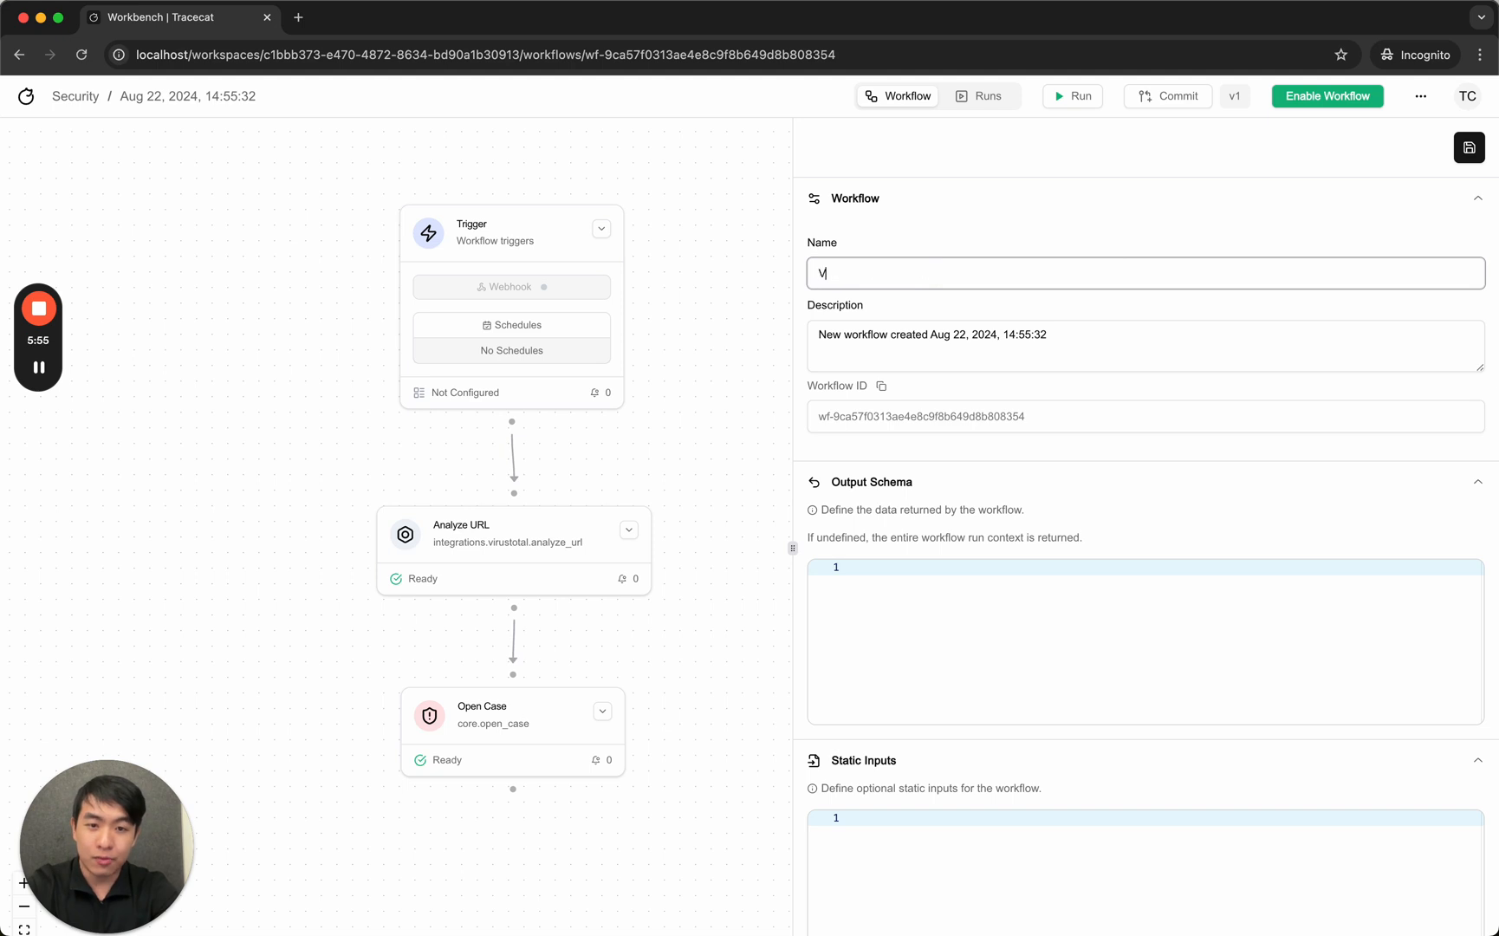
text(Enrich URL)
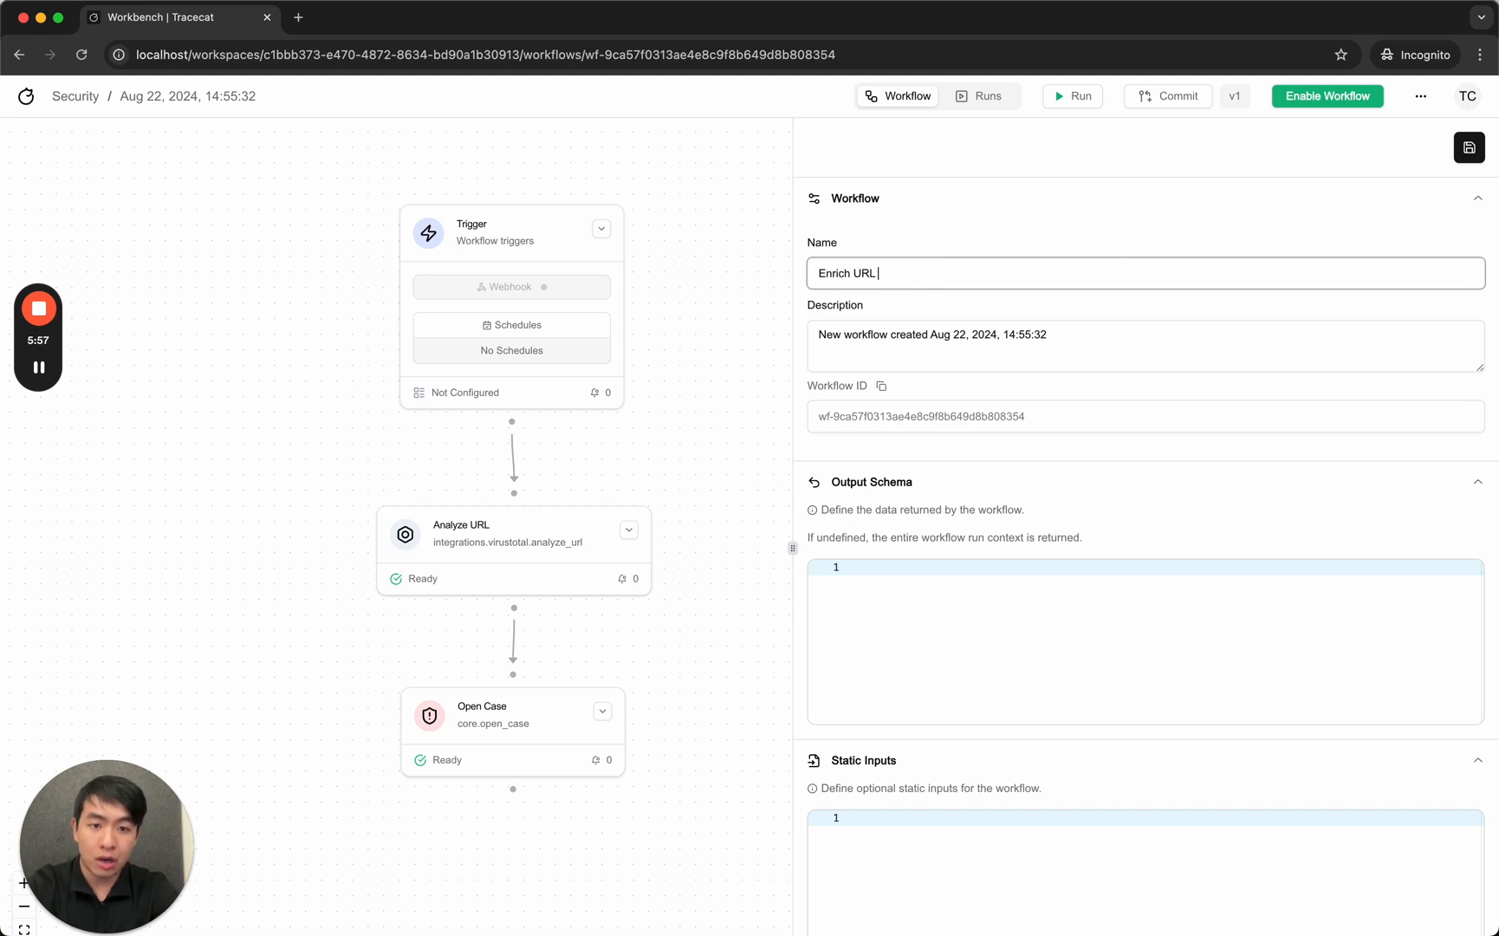
text(then open case)
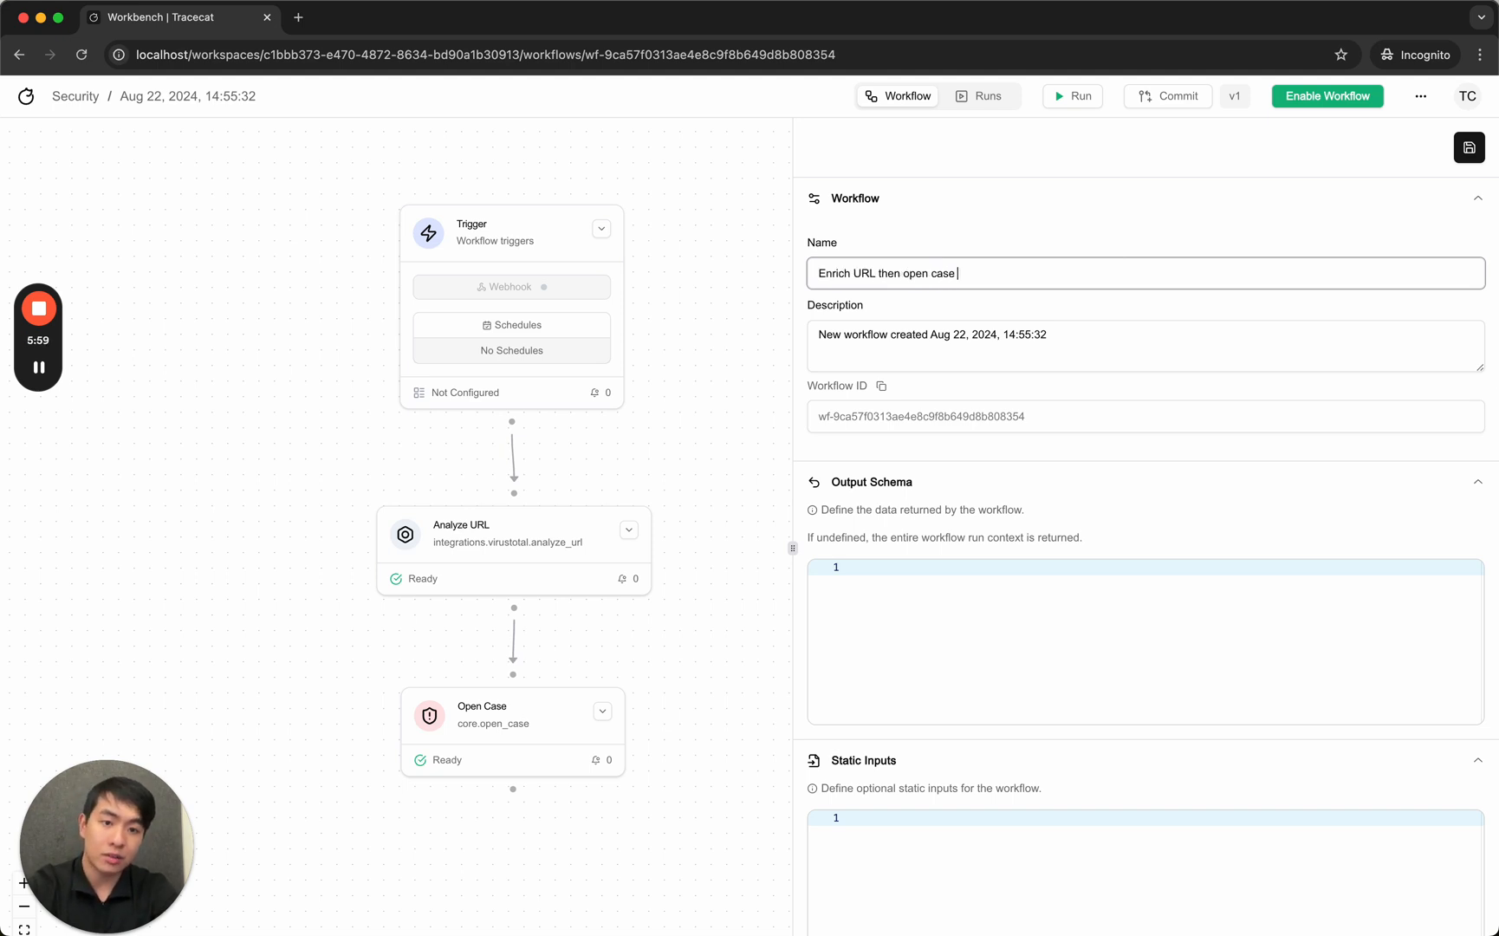
text(if)
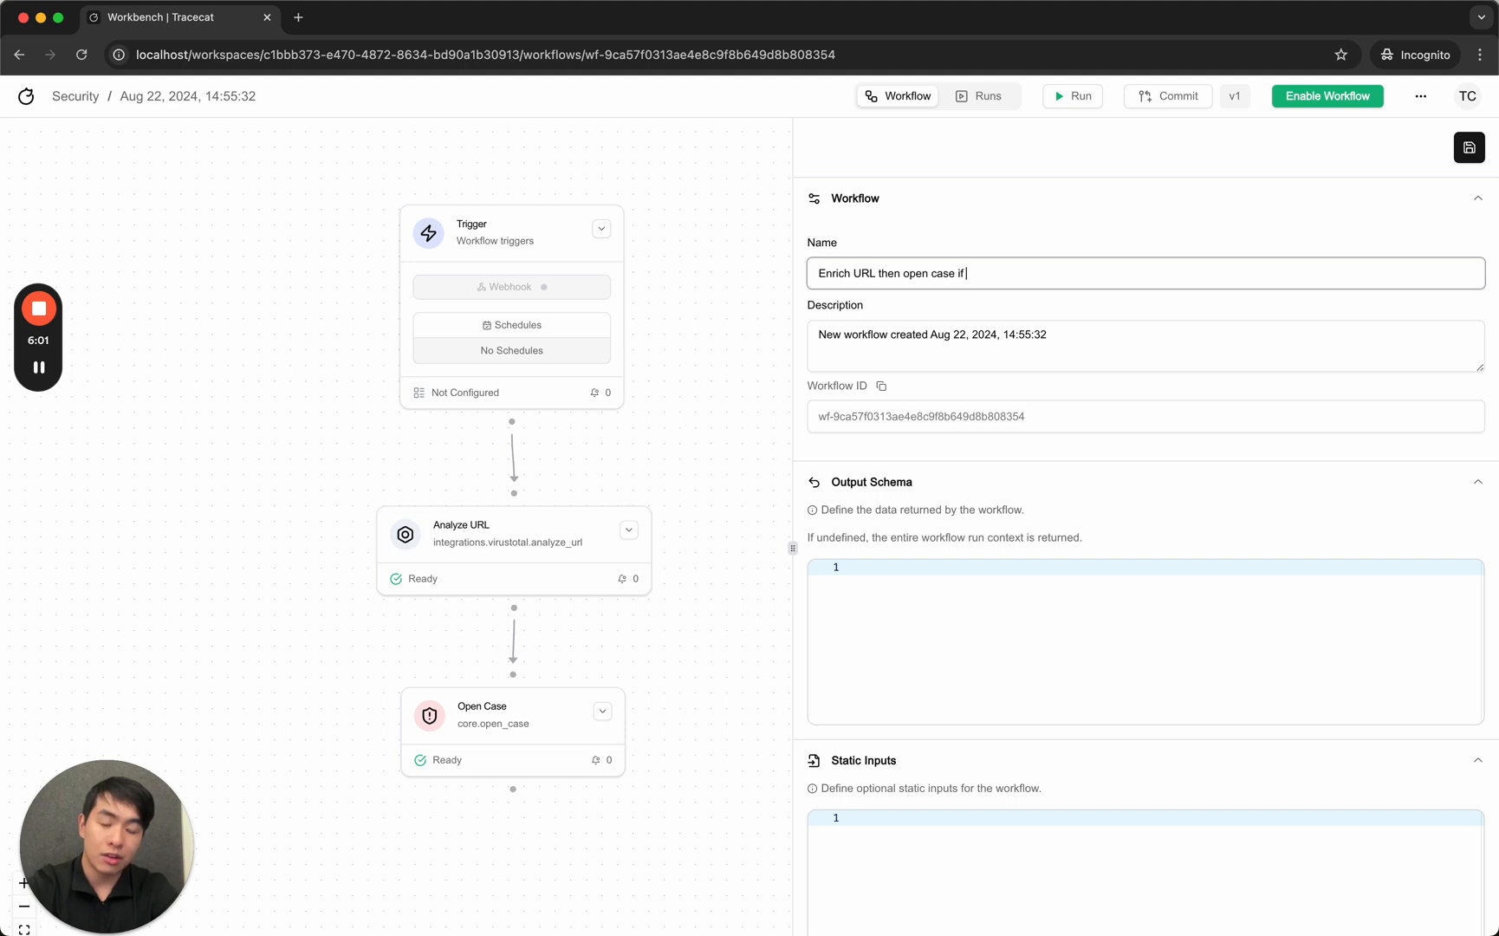
text(really bad)
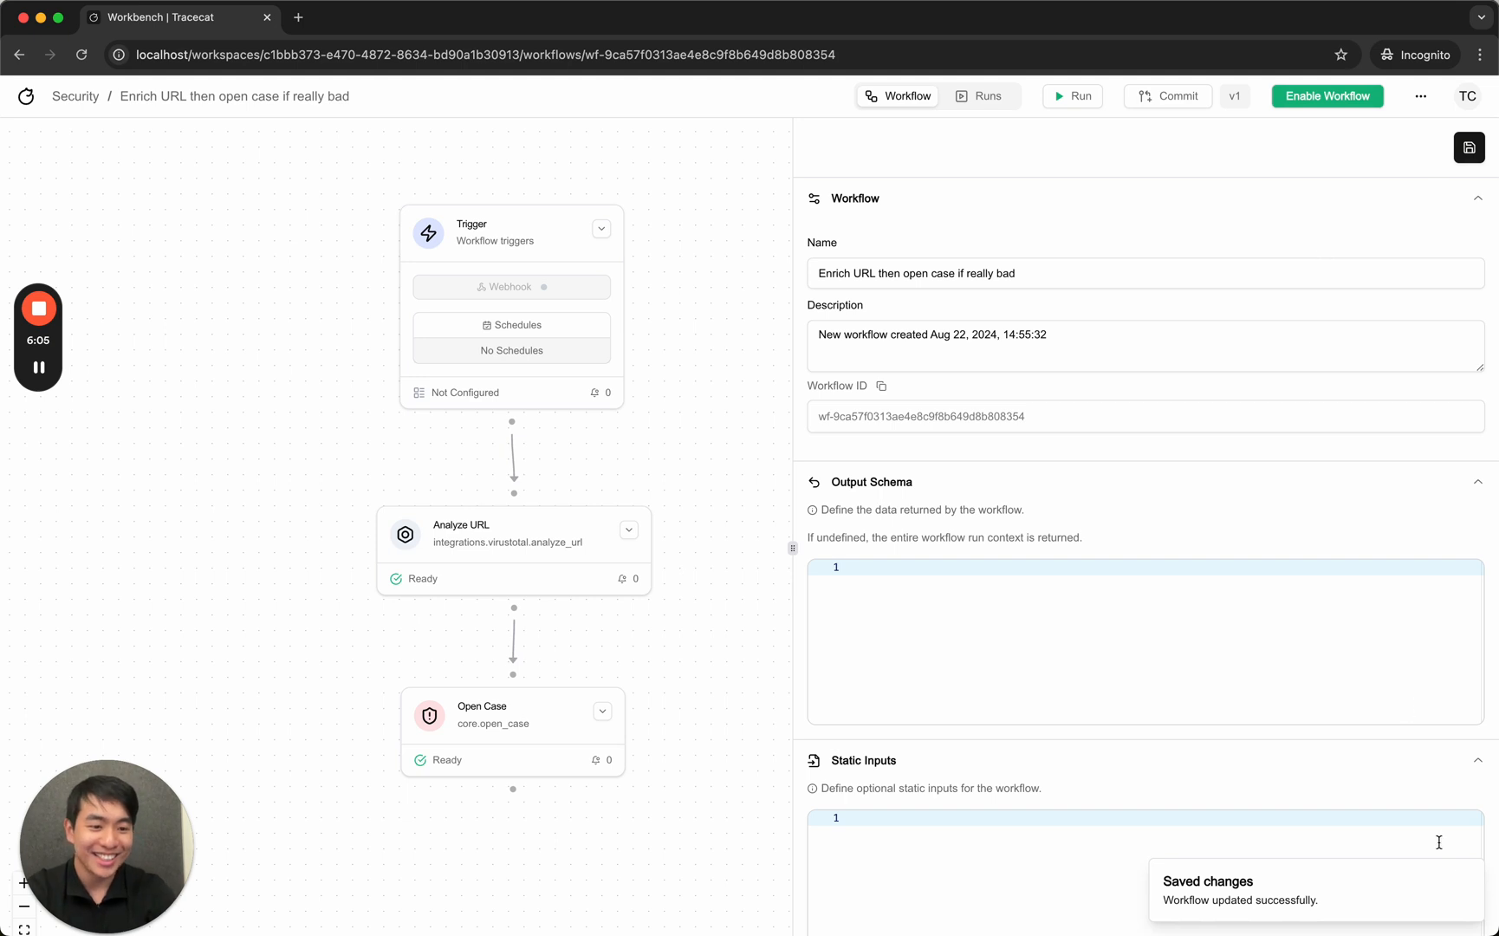
mouse_move(237, 121)
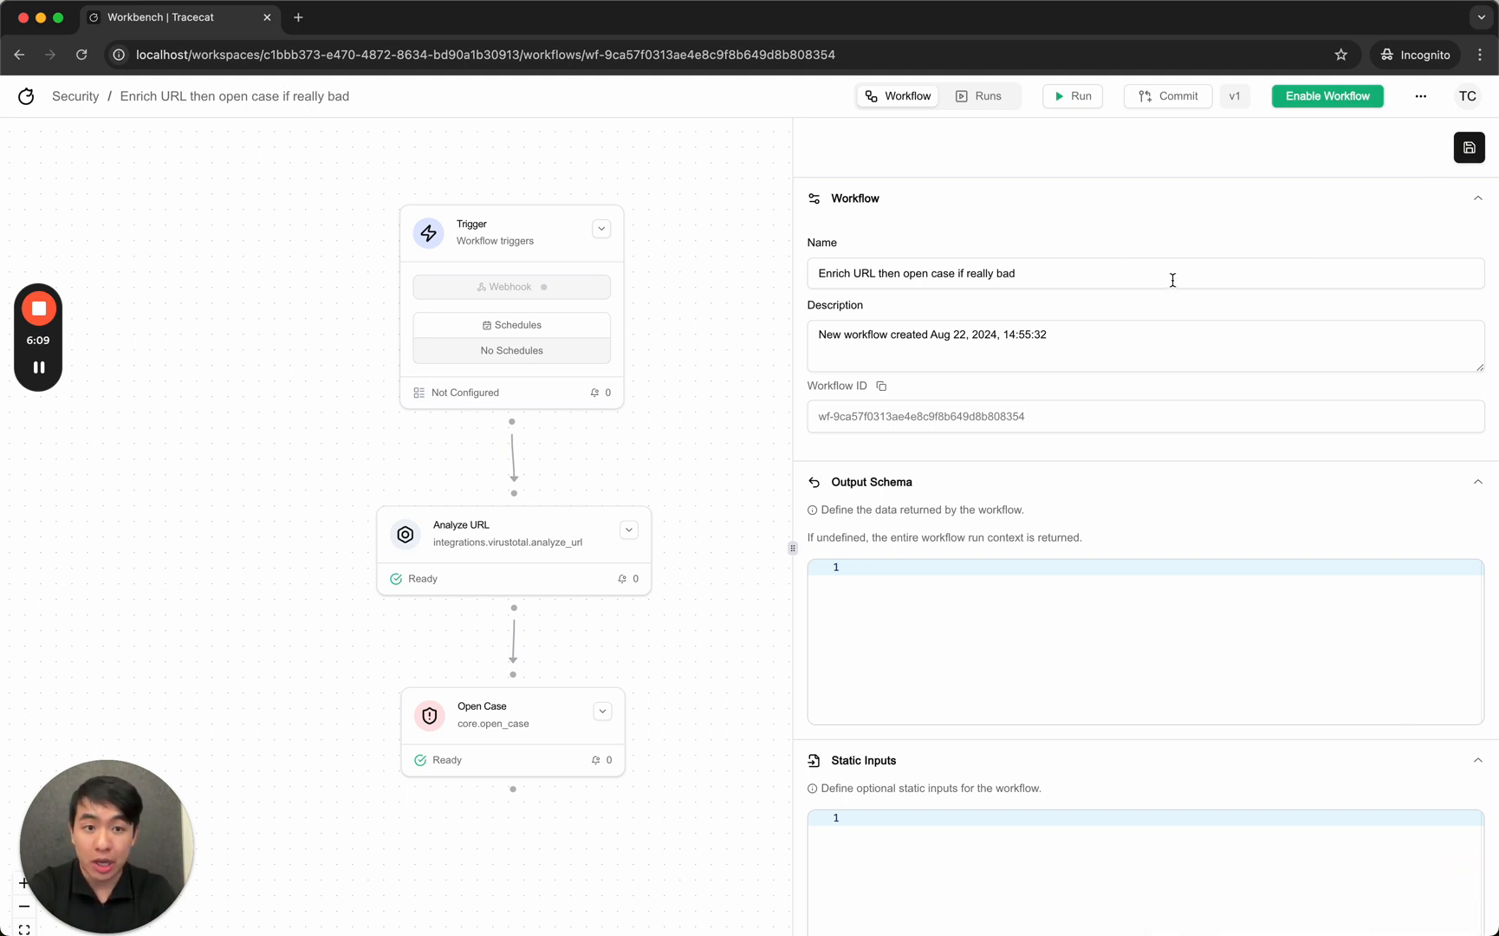
Run the workflow with the payload url set to 'crowdstrikebluescreen.com'.
click(1072, 95)
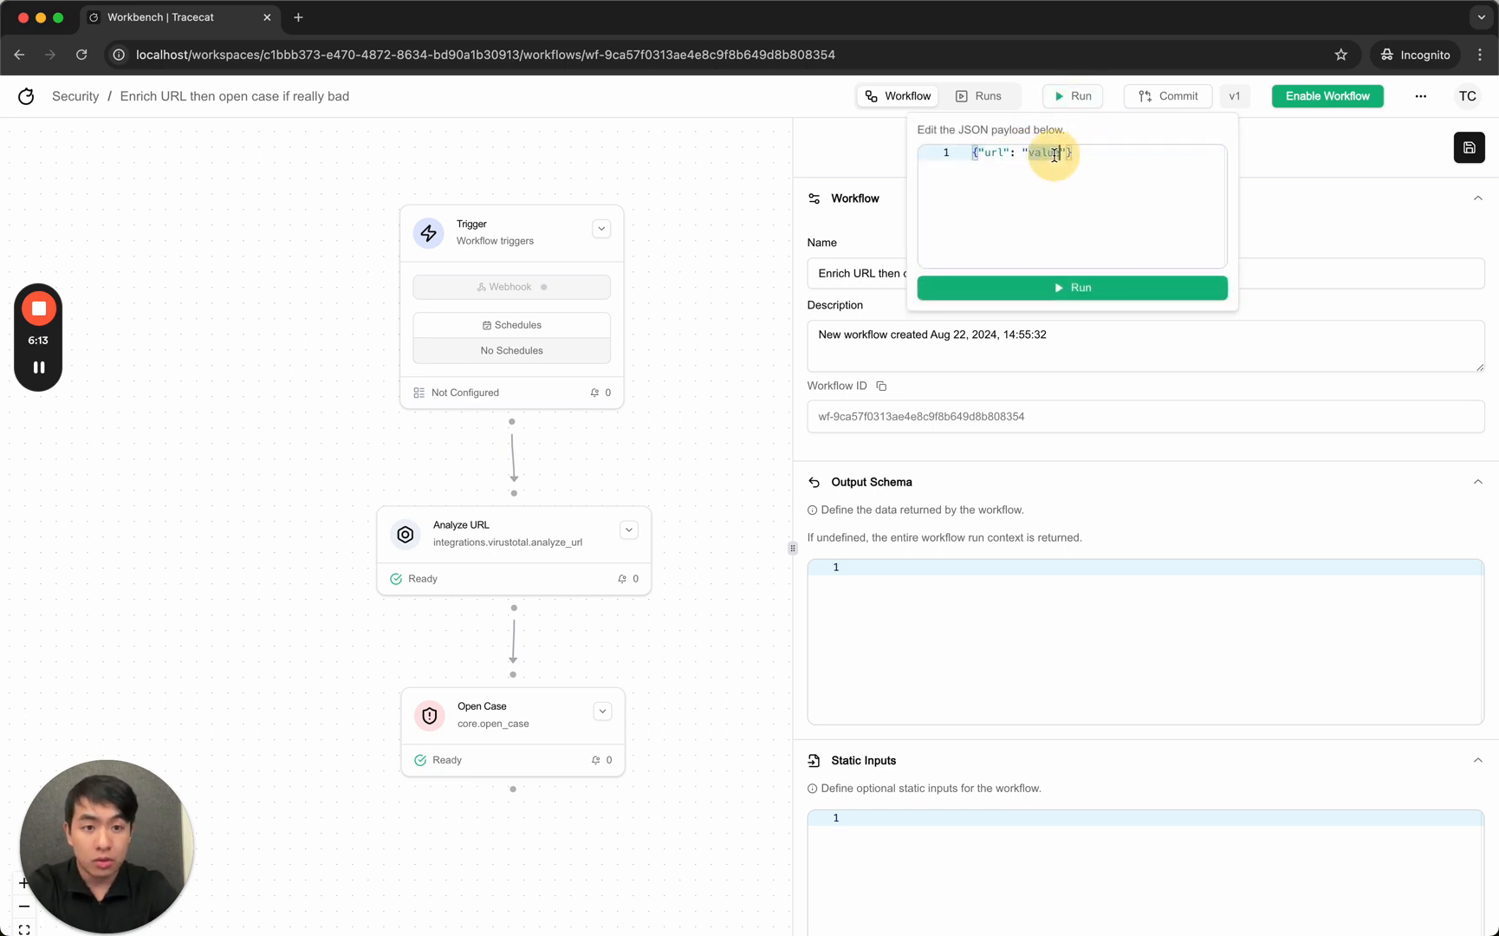
text(crowdstrikebluesd)
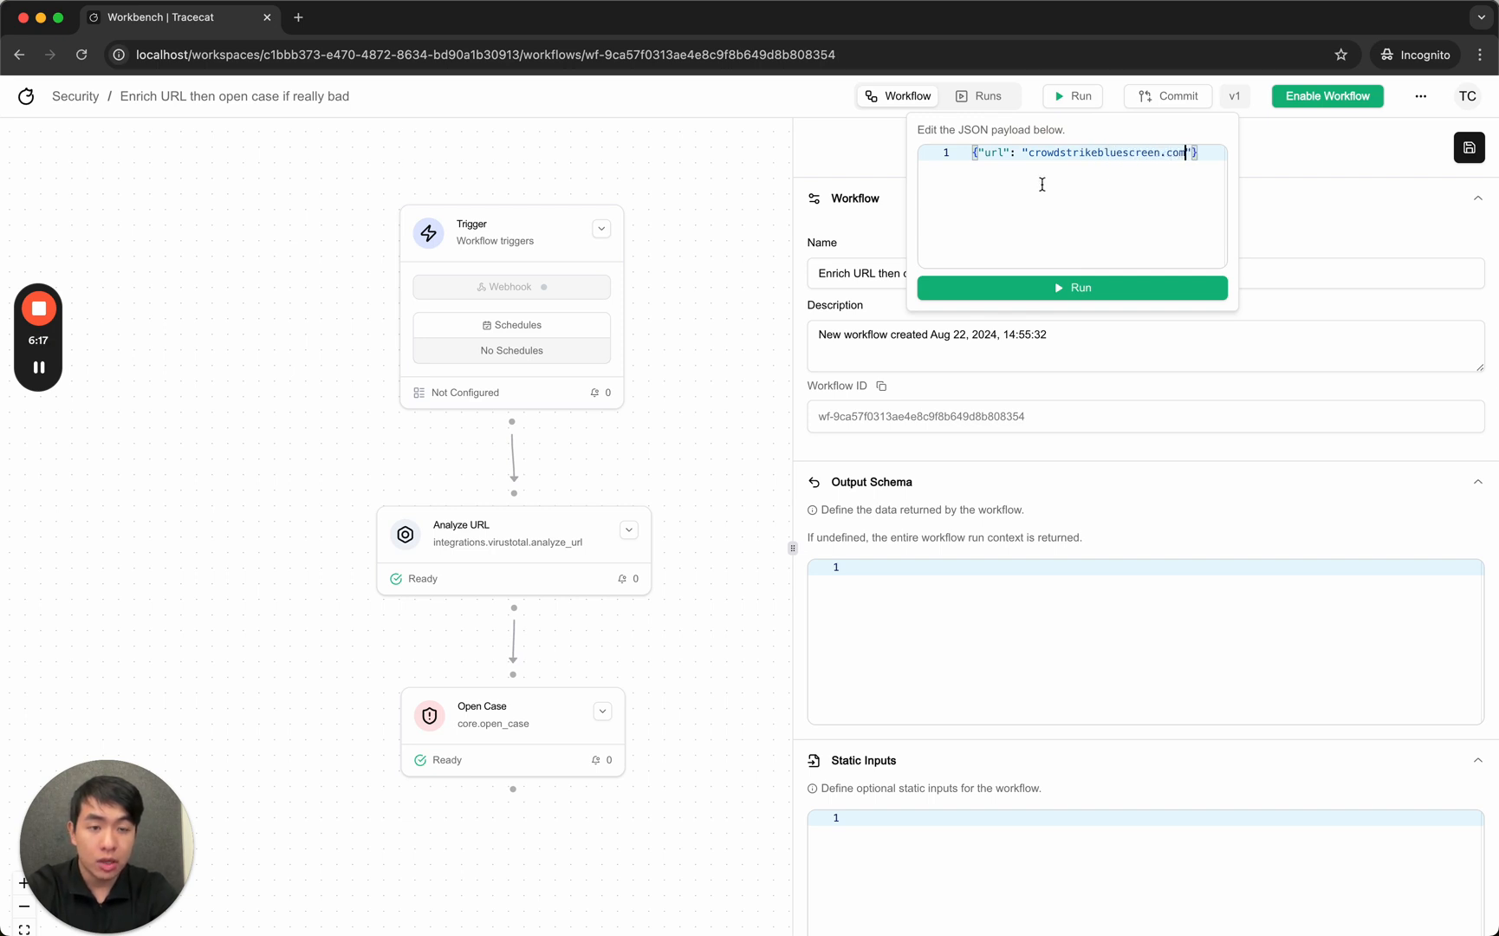
mouse_move(566, 563)
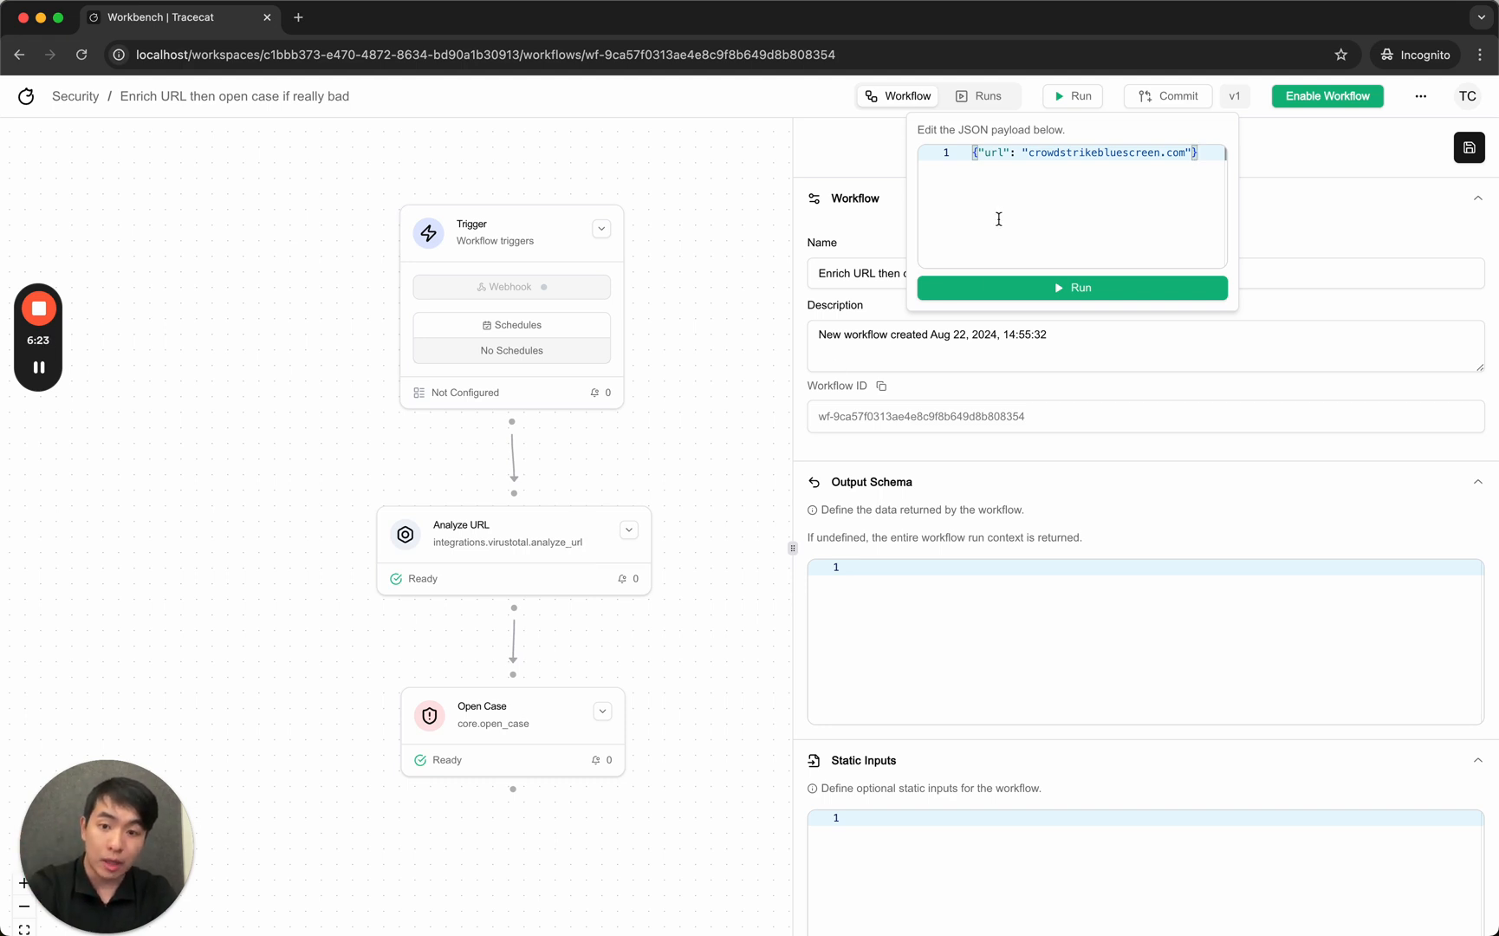
mouse_move(584, 560)
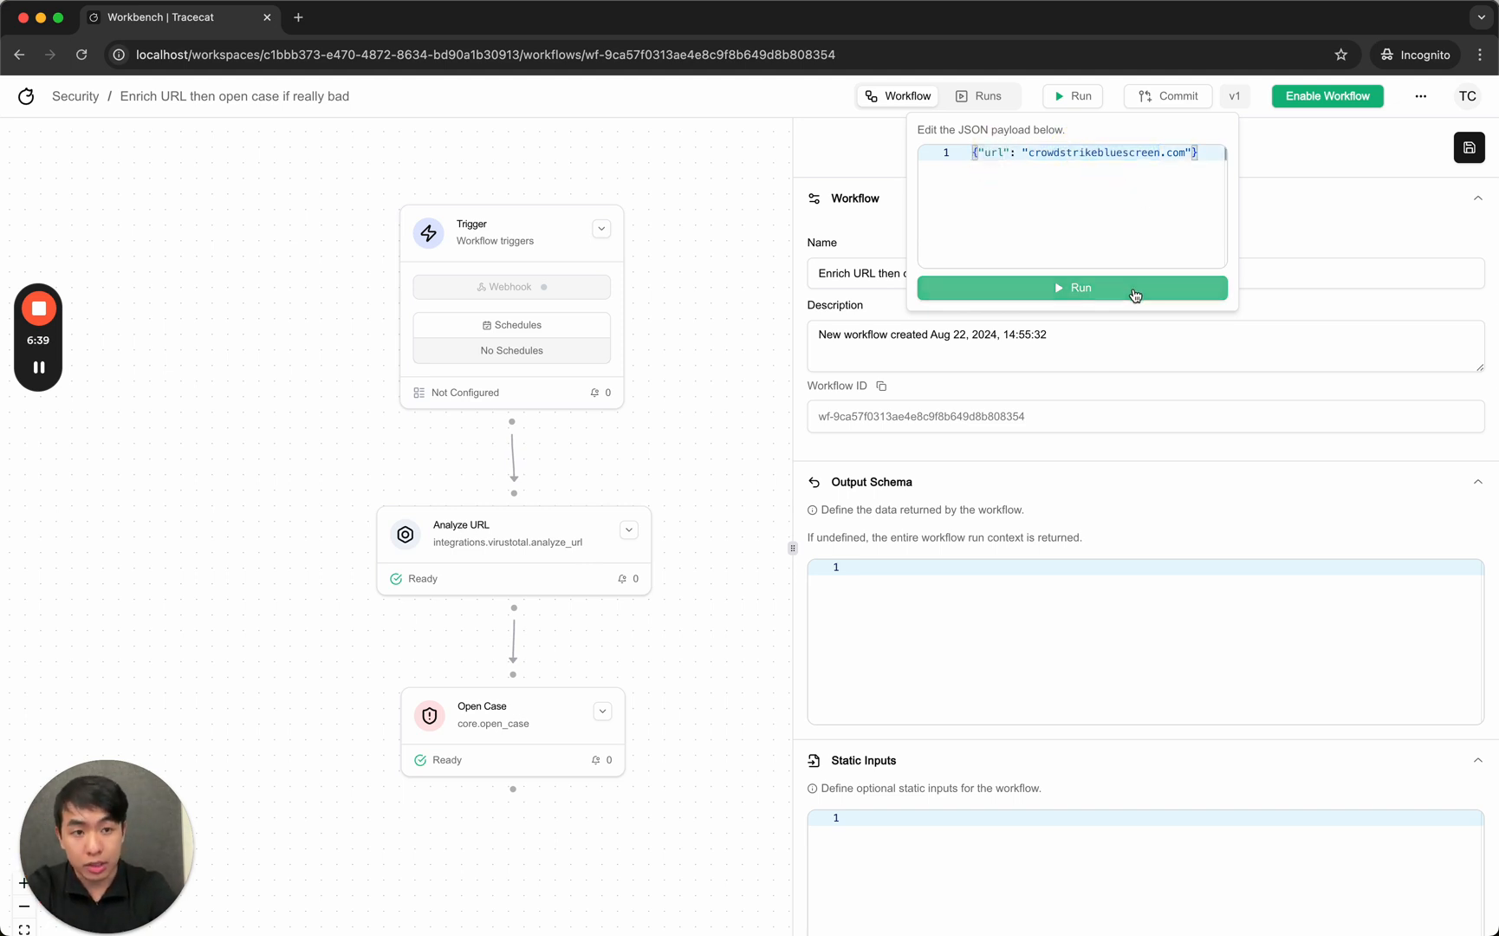
click(1072, 288)
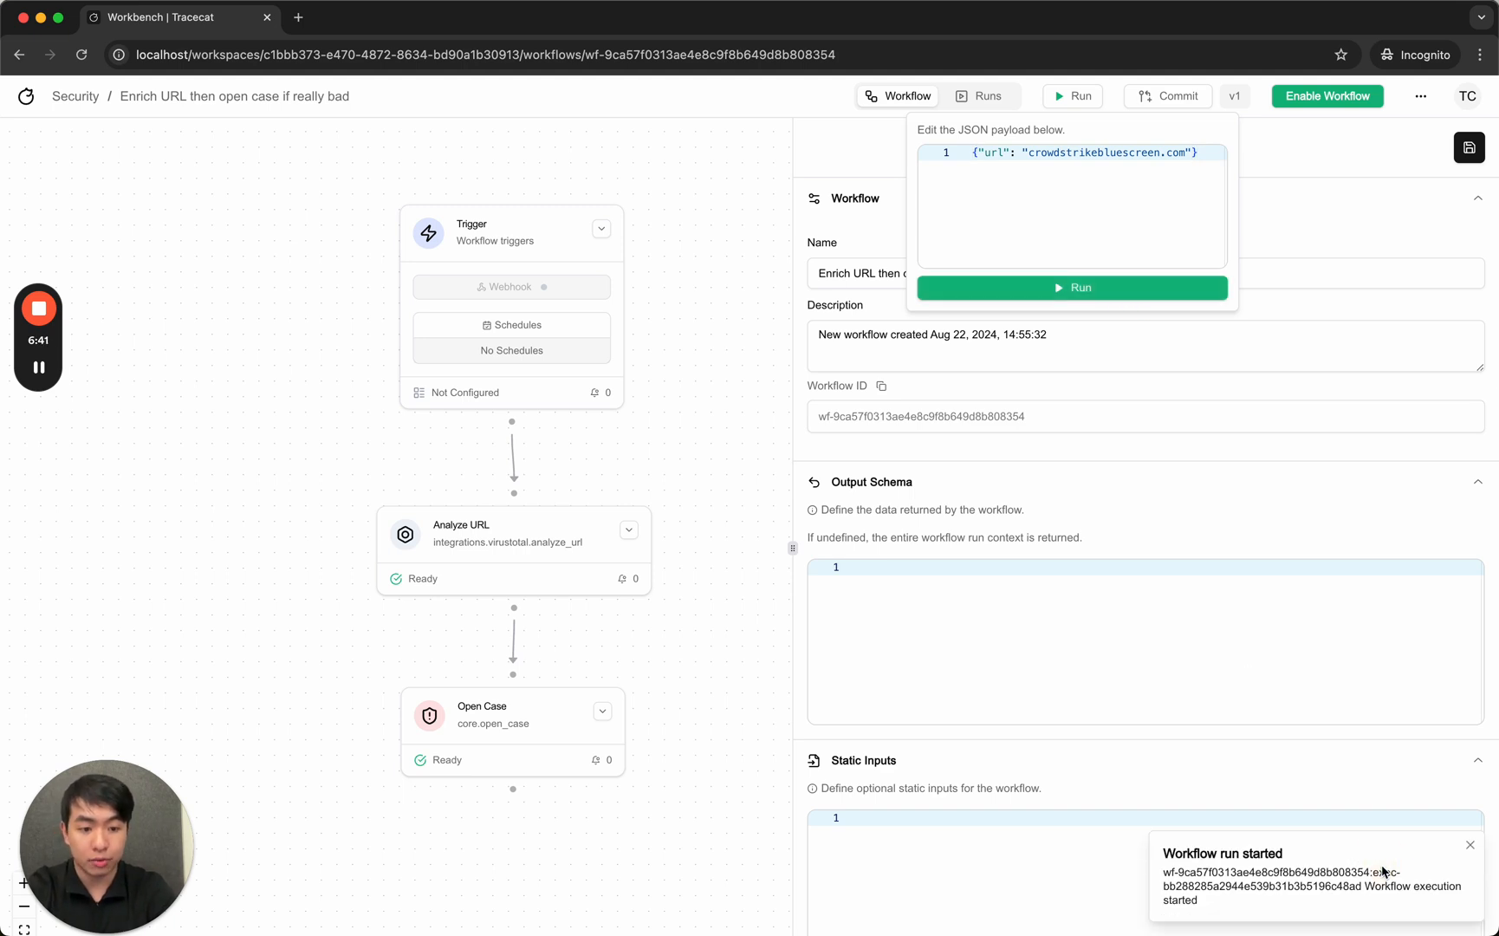
click(989, 95)
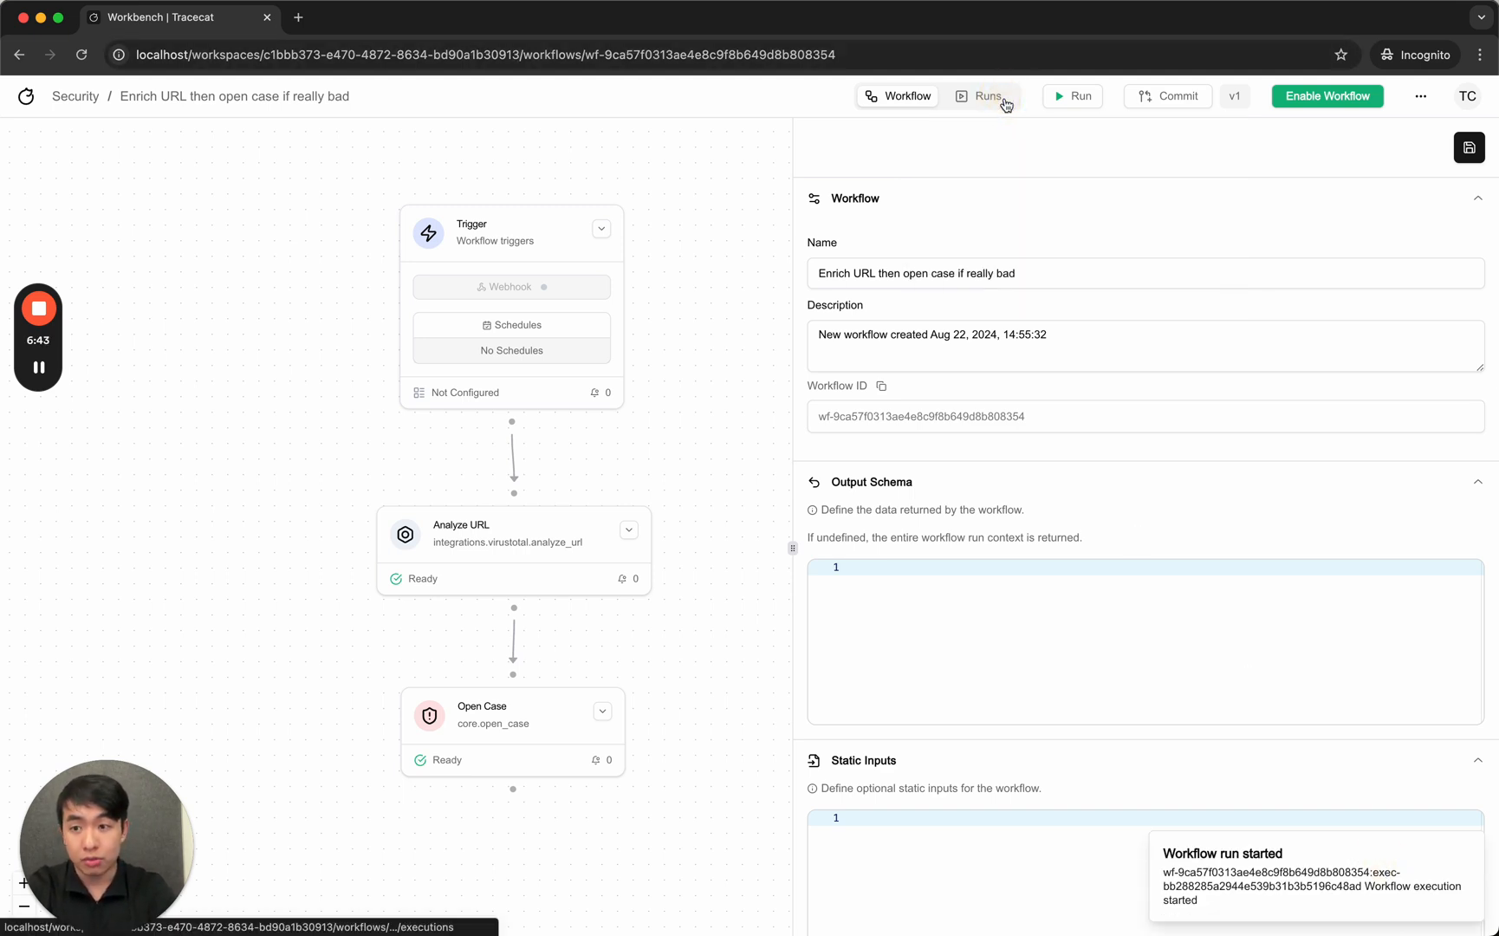
Select the 8/22/2024 execution and inspect the Analyze url event's Input JSON.
click(988, 95)
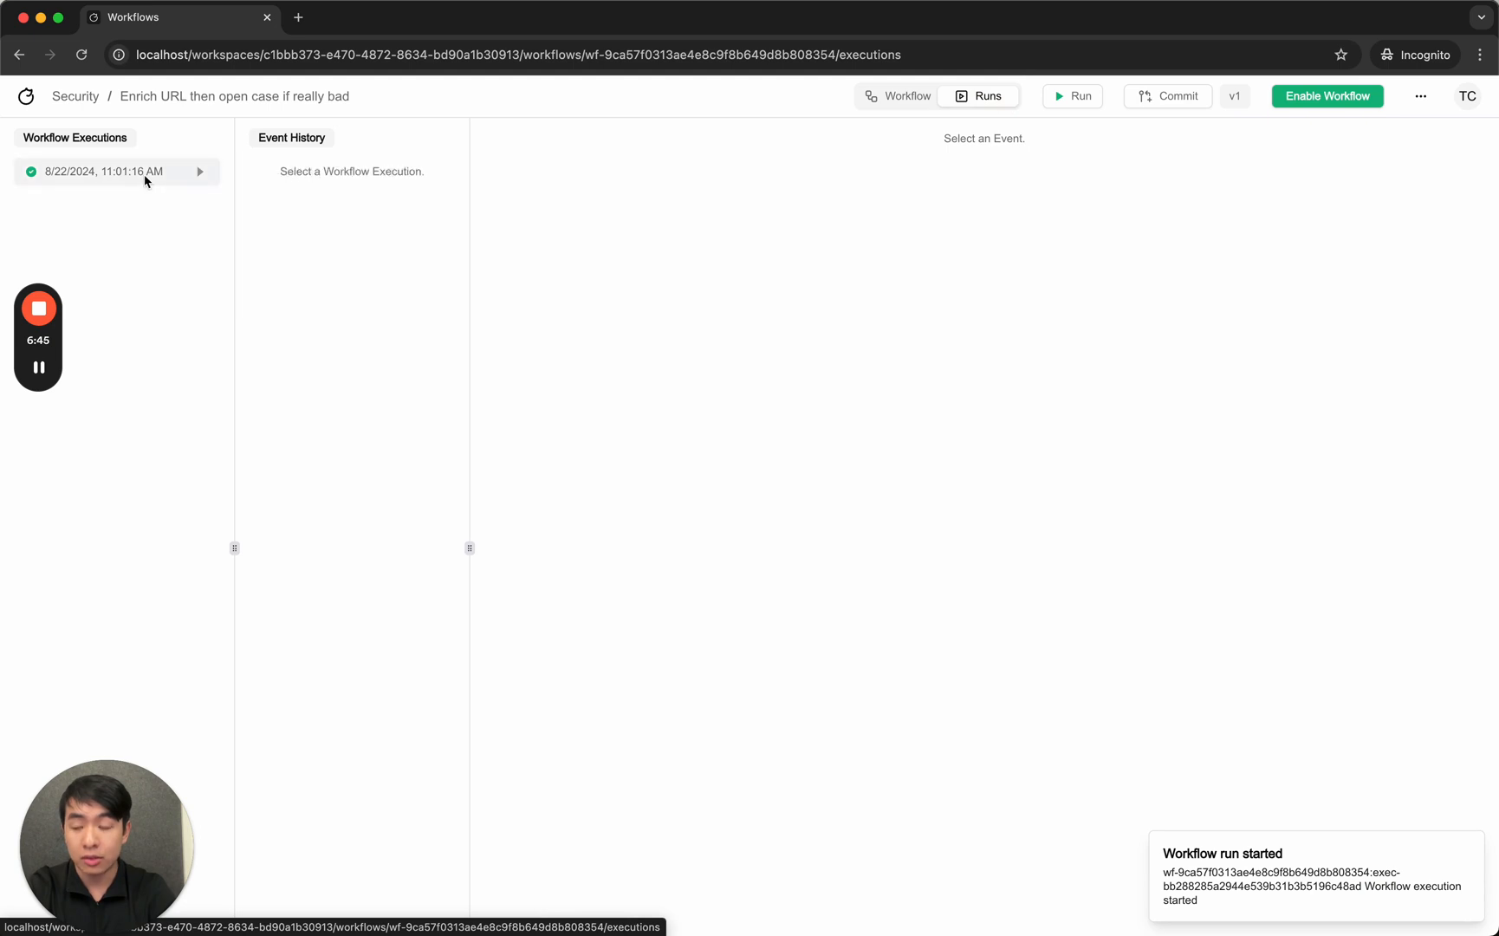
click(104, 171)
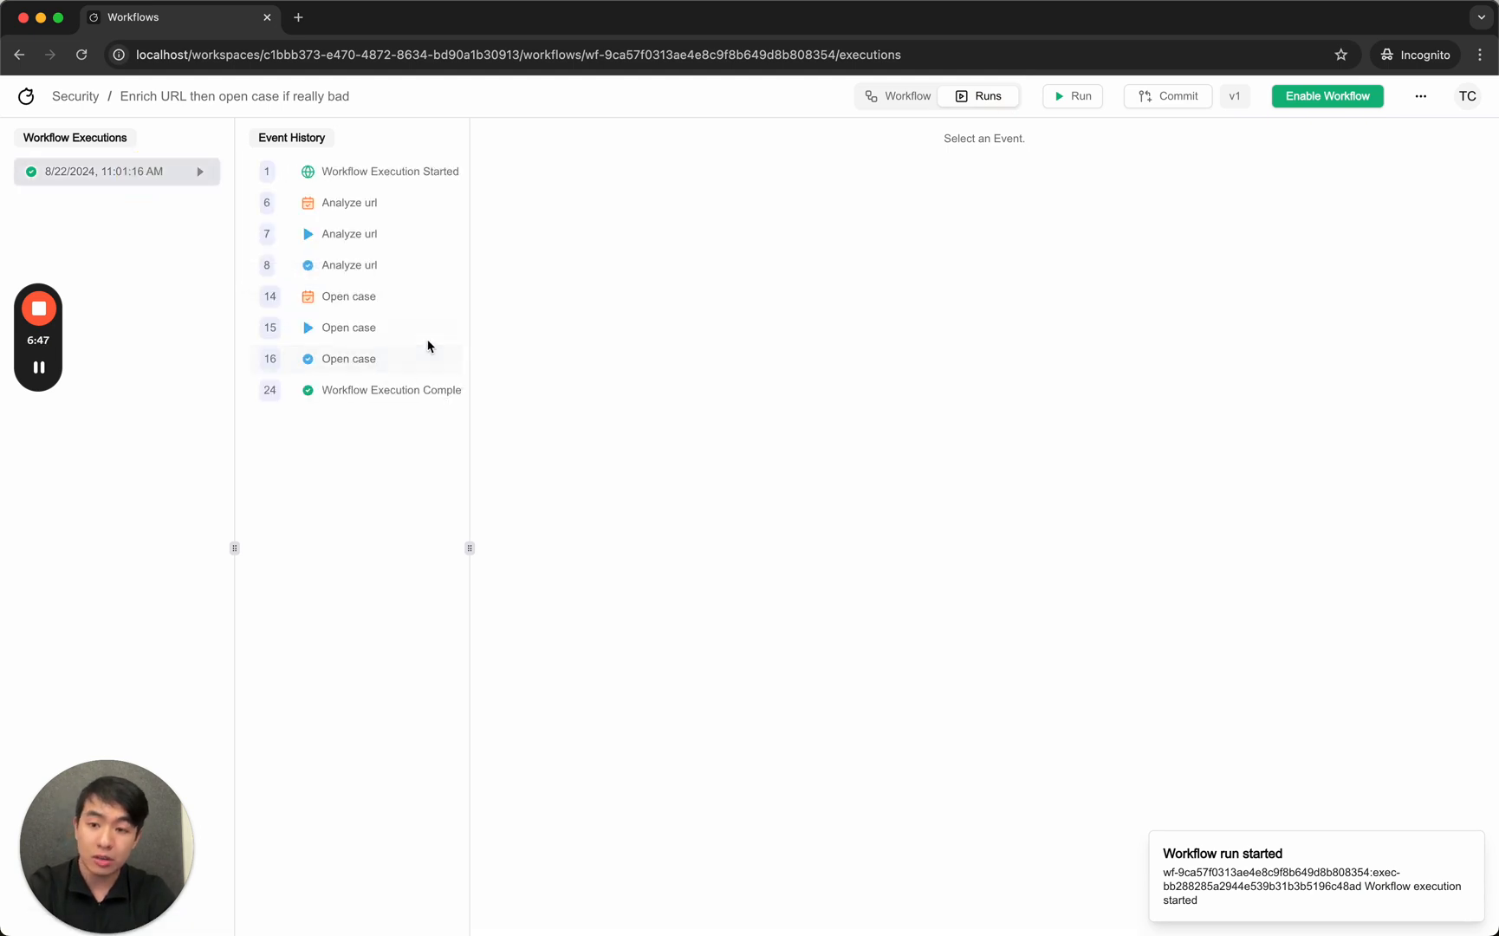
click(350, 202)
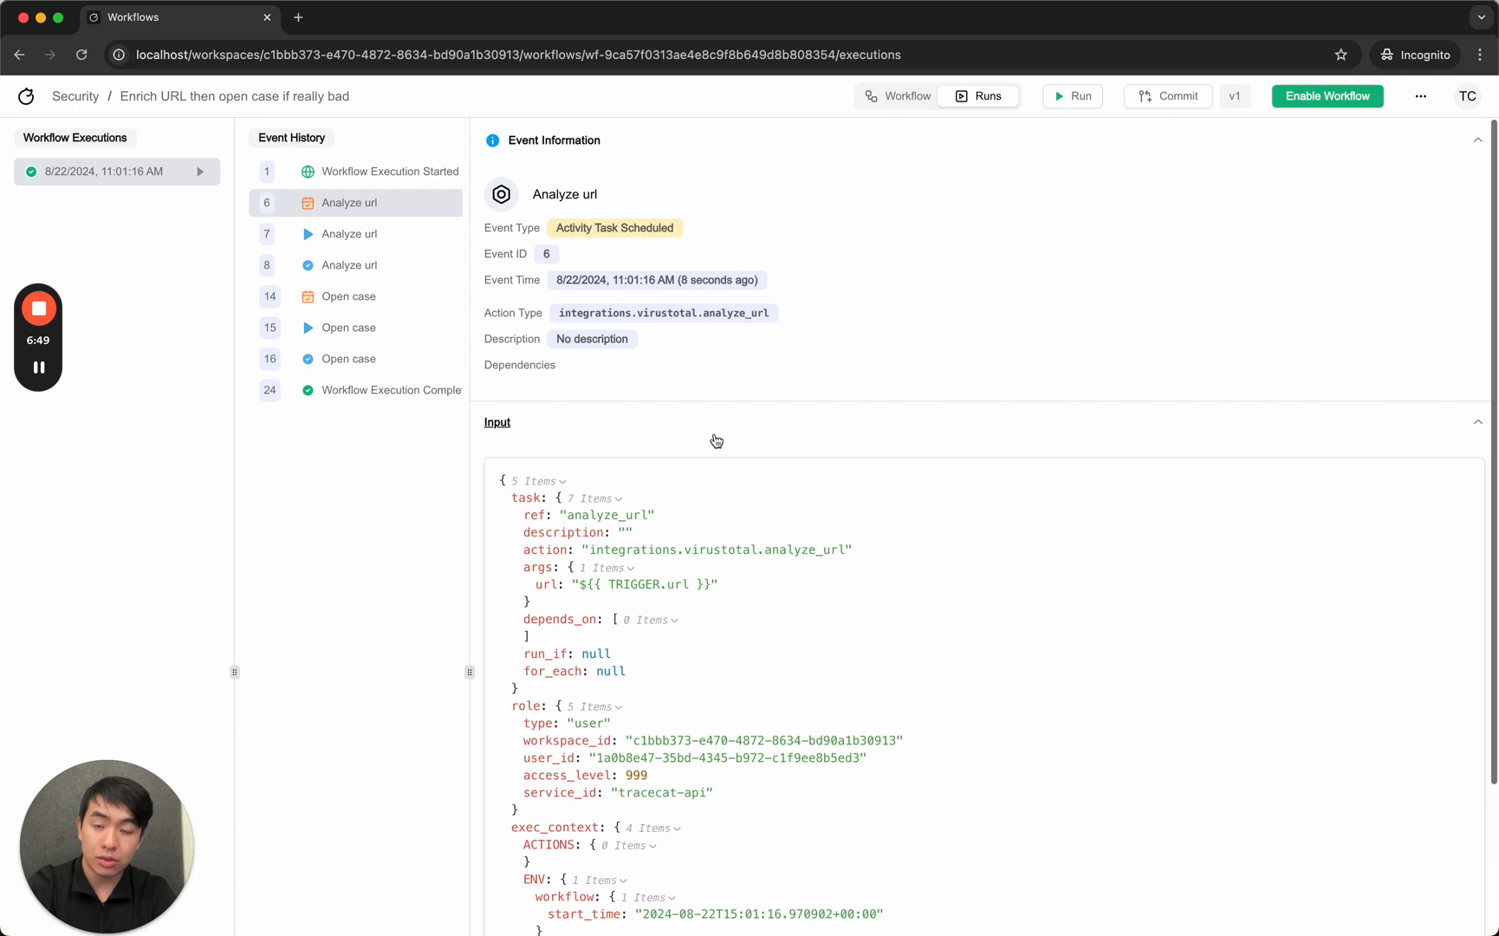
scroll(down, 3)
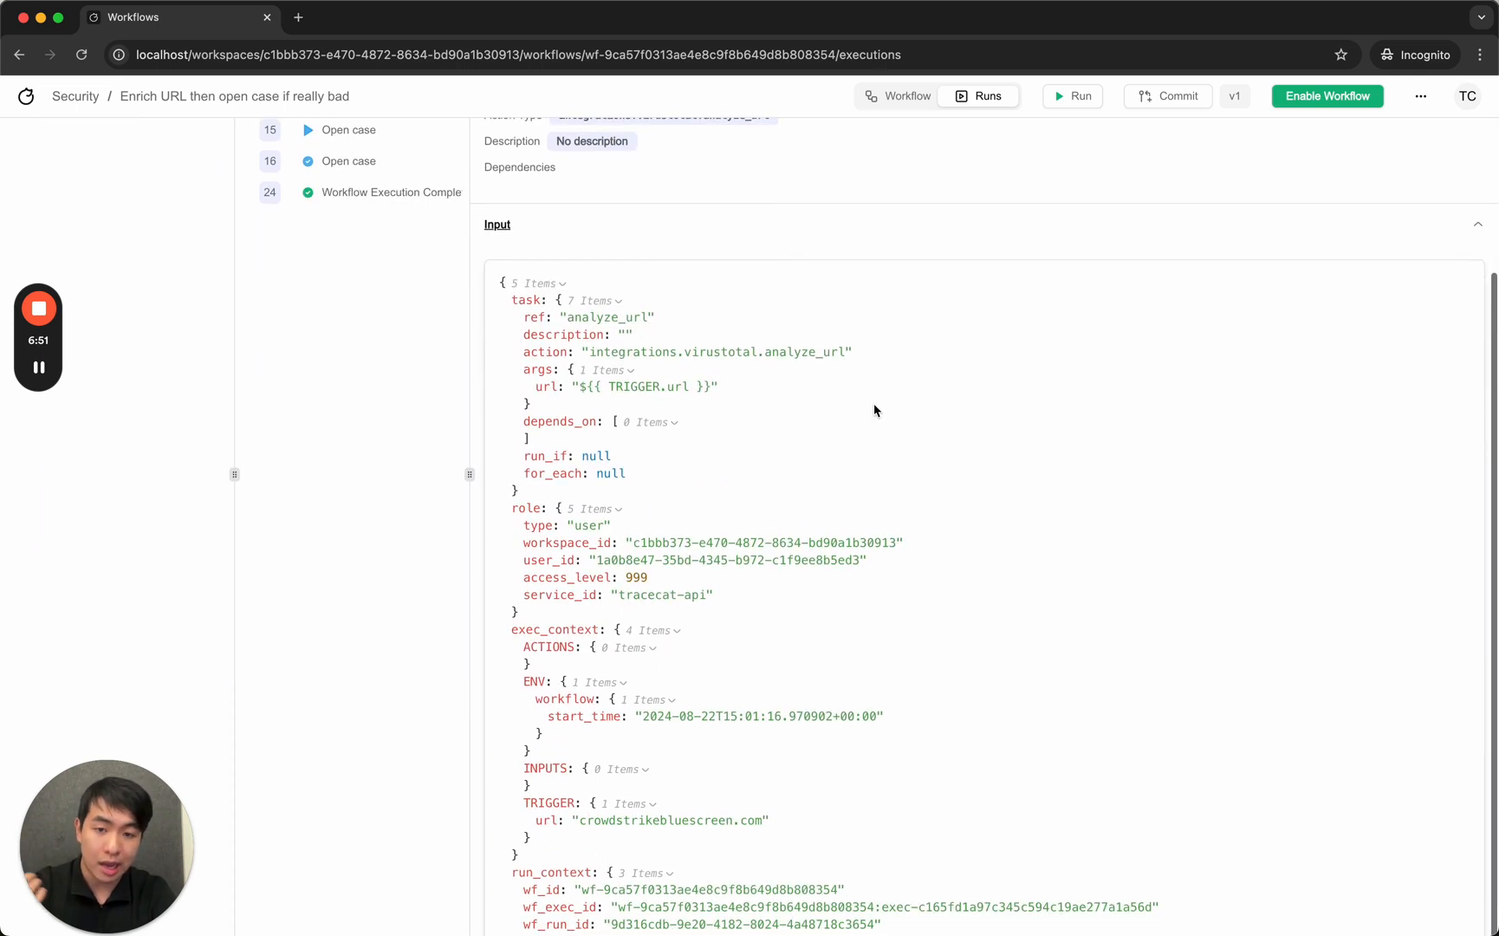
scroll(up, 3)
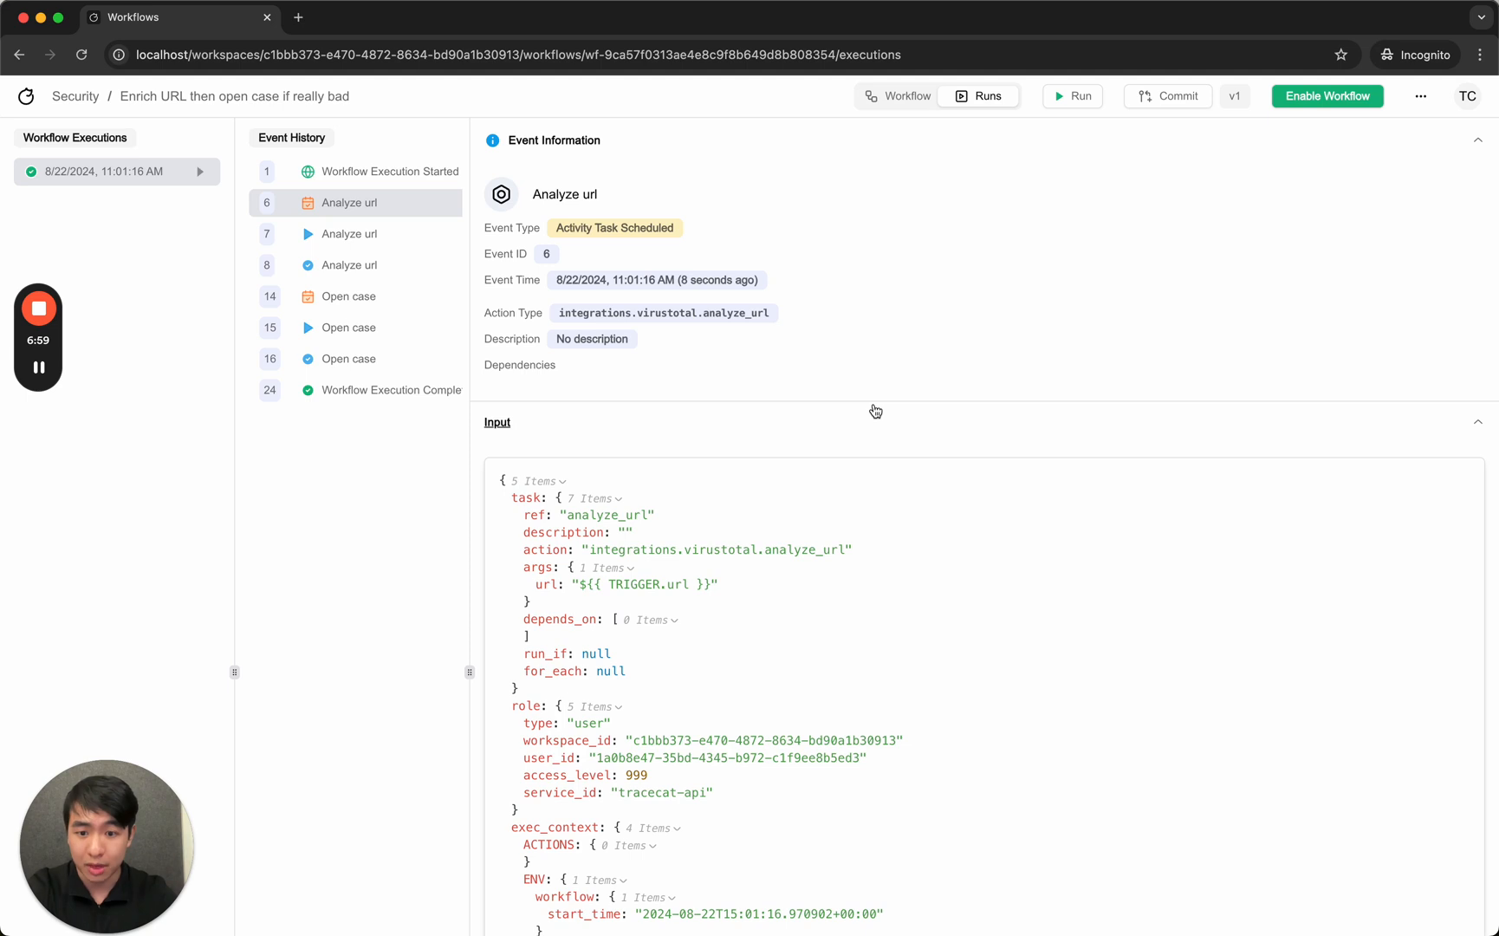
mouse_move(347, 295)
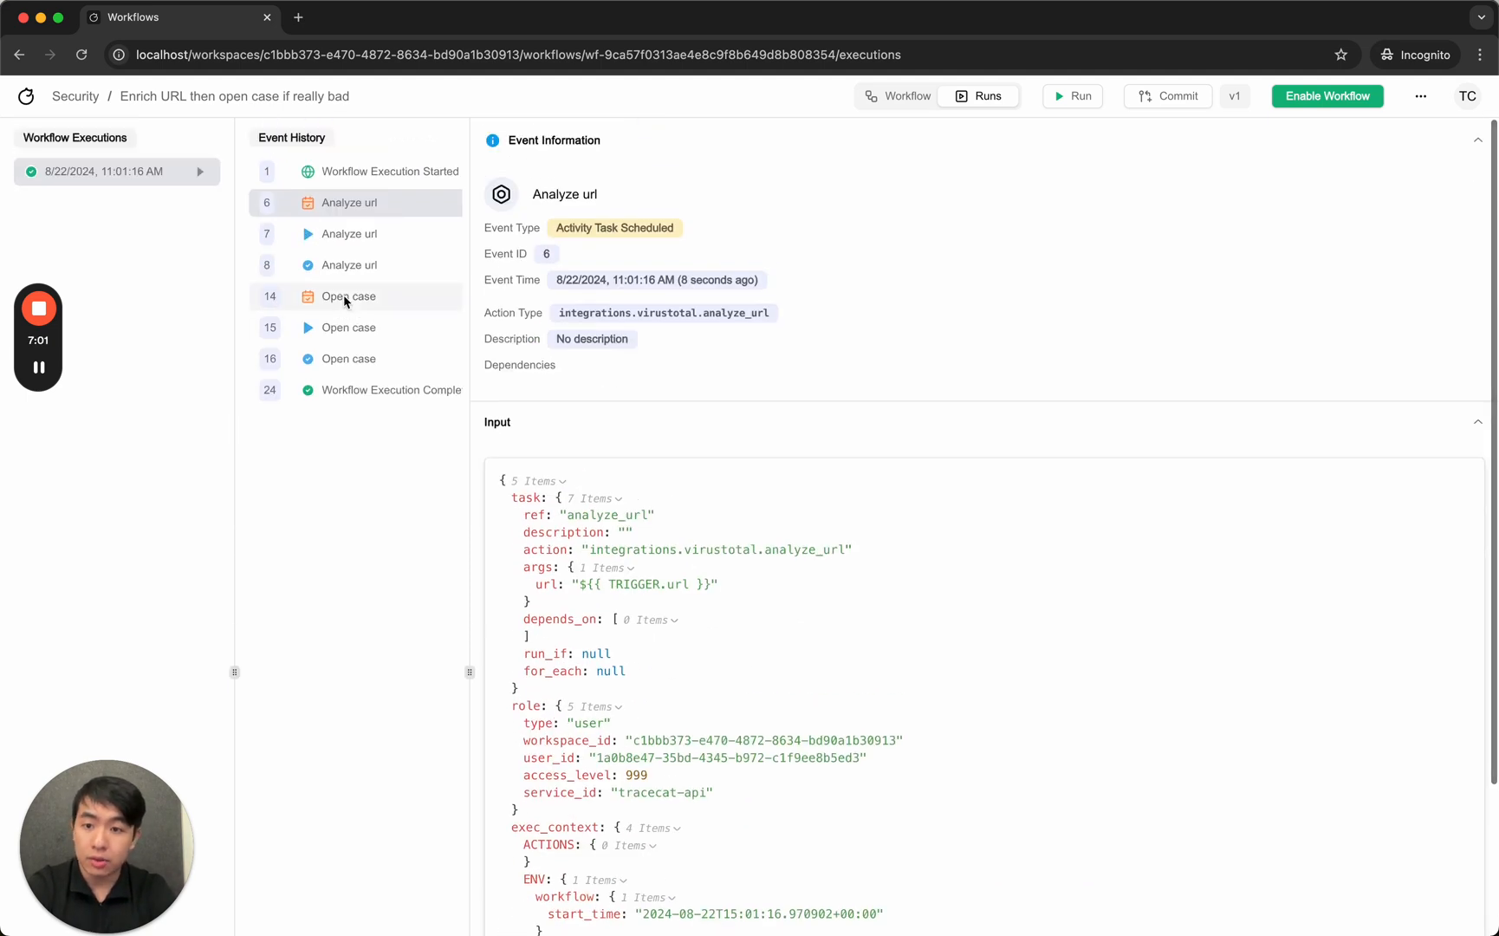
Fold last_analysis_results to reveal last_analysis_stats showing 21 malicious detections.
scroll(down, 3)
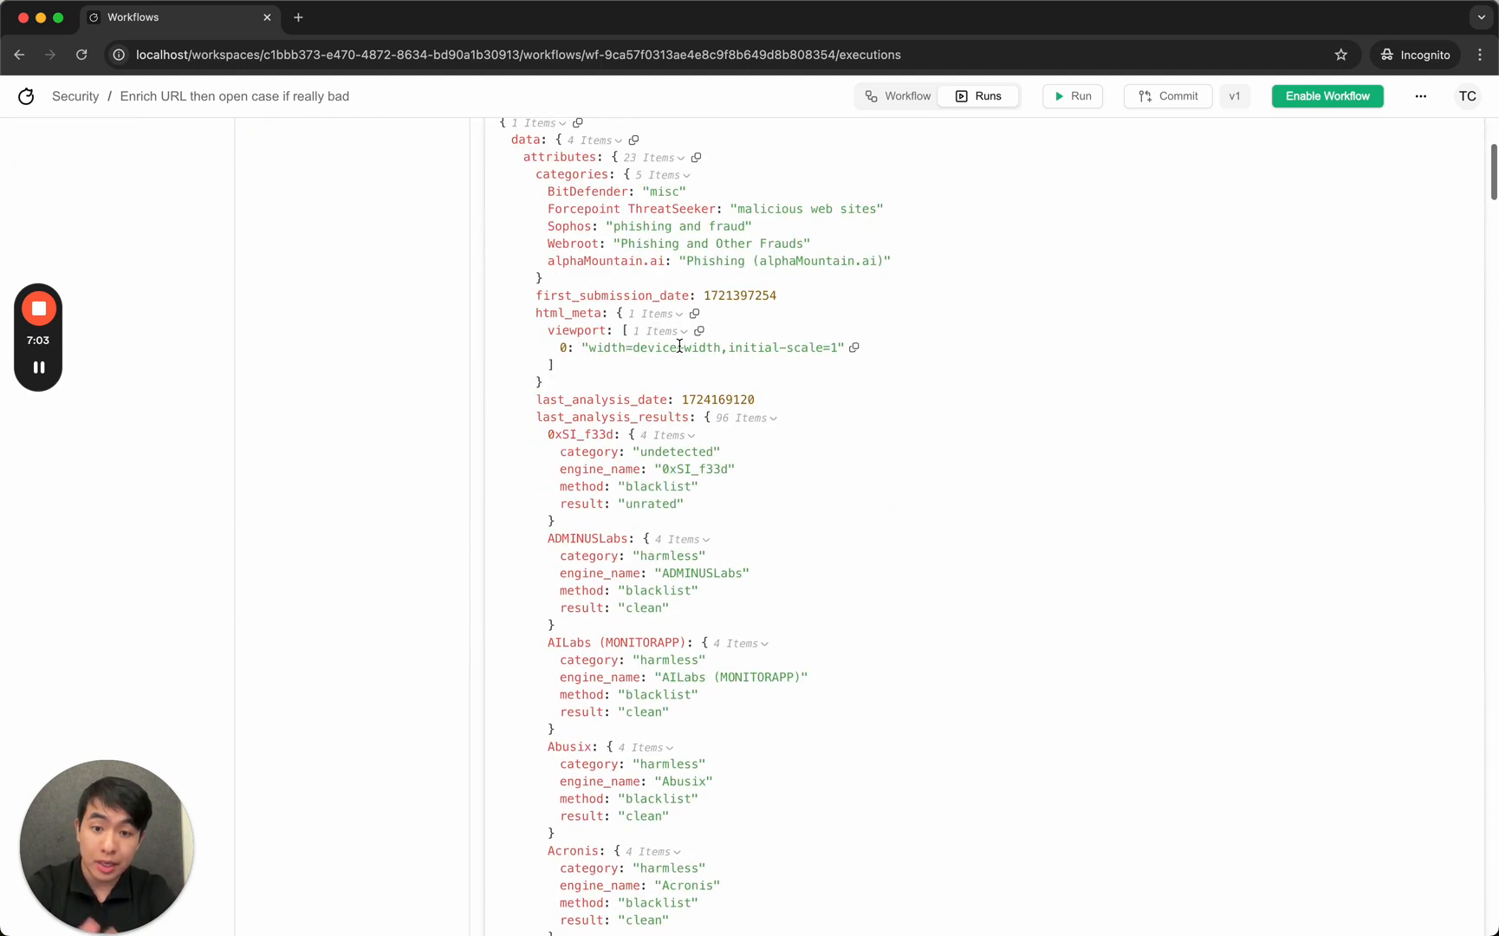
scroll(up, 3)
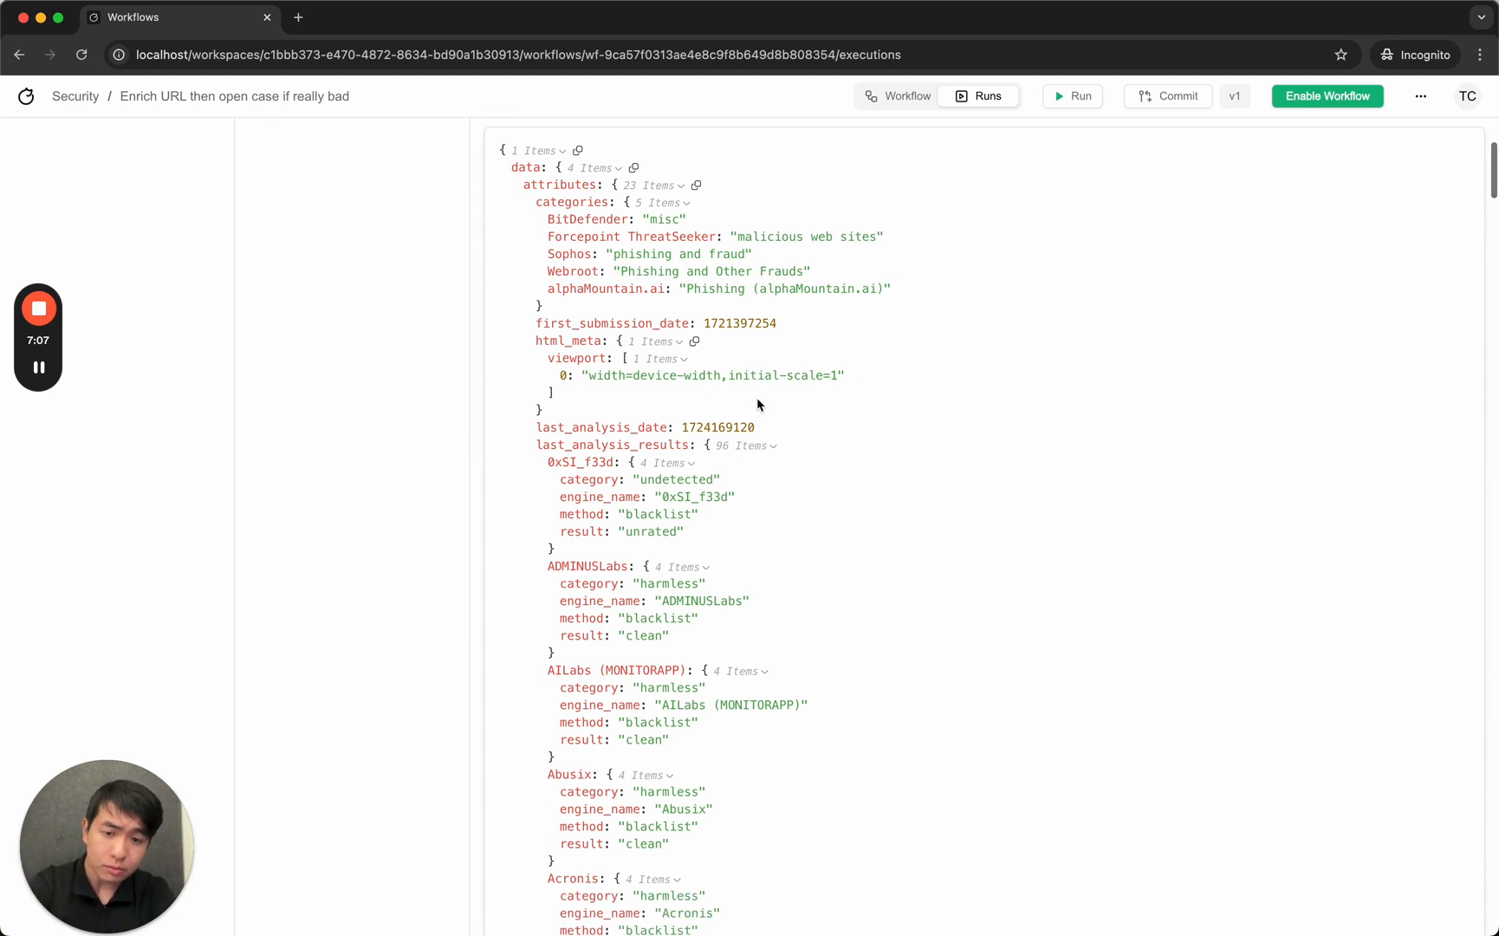
mouse_move(675, 448)
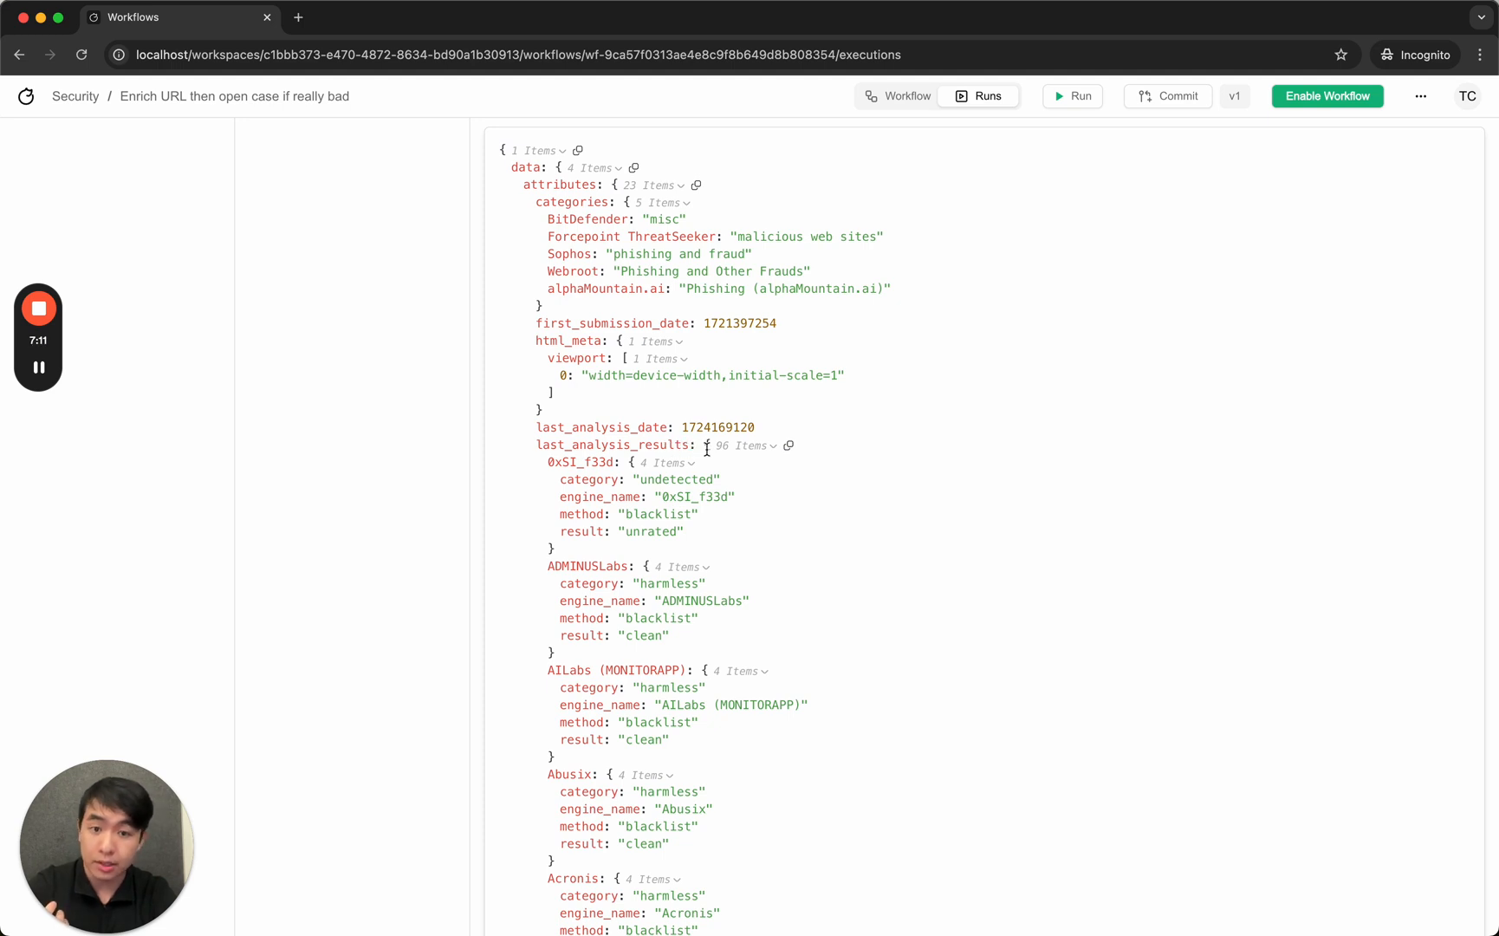
scroll(down, 3)
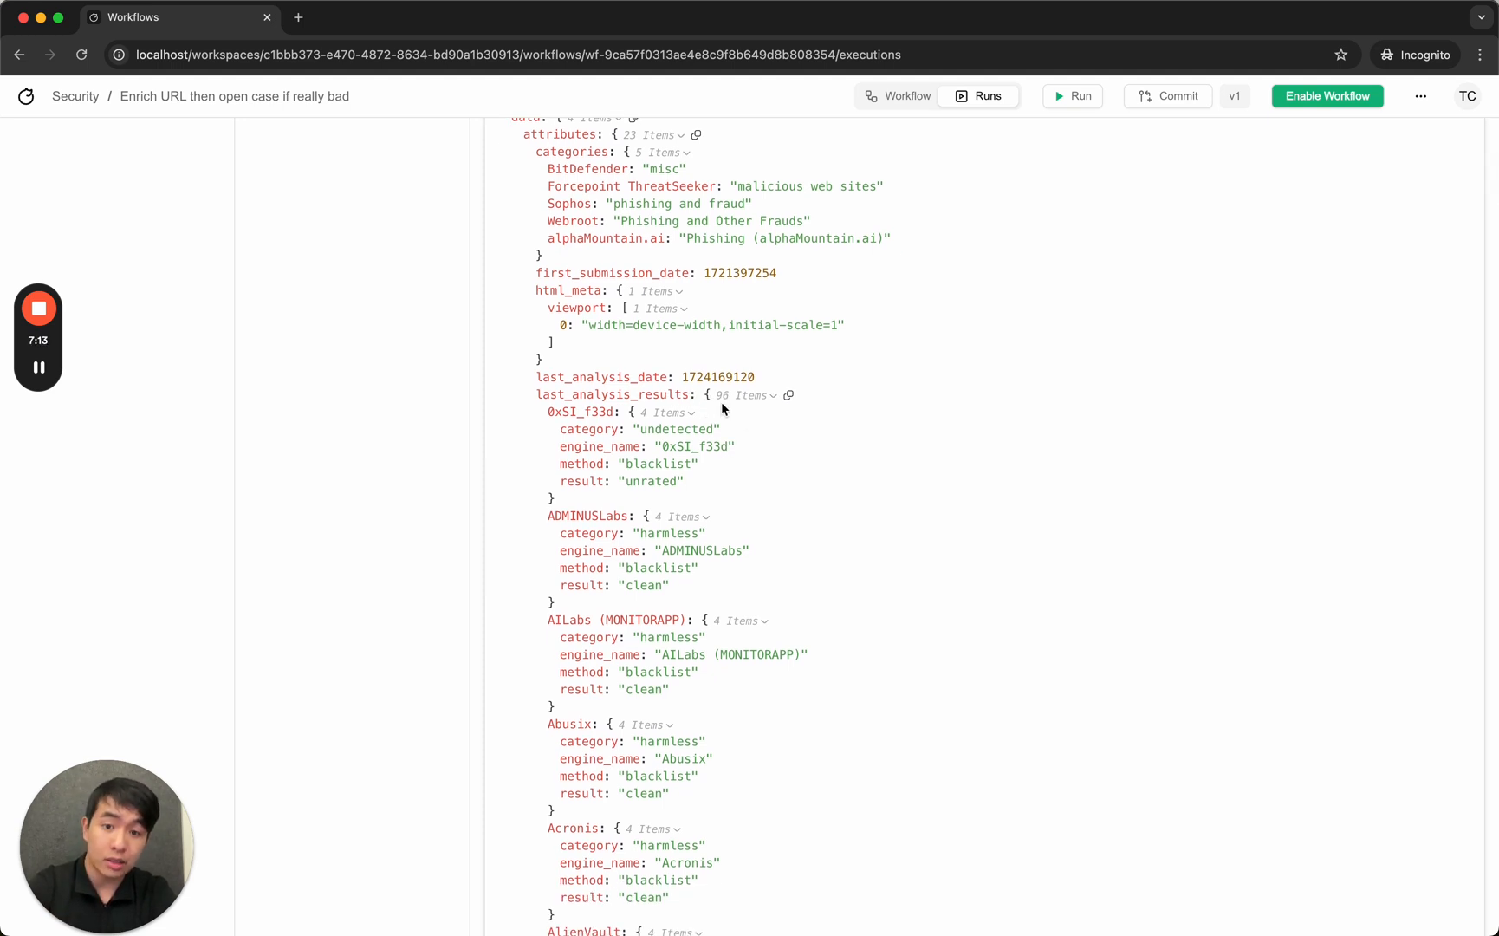
mouse_move(734, 464)
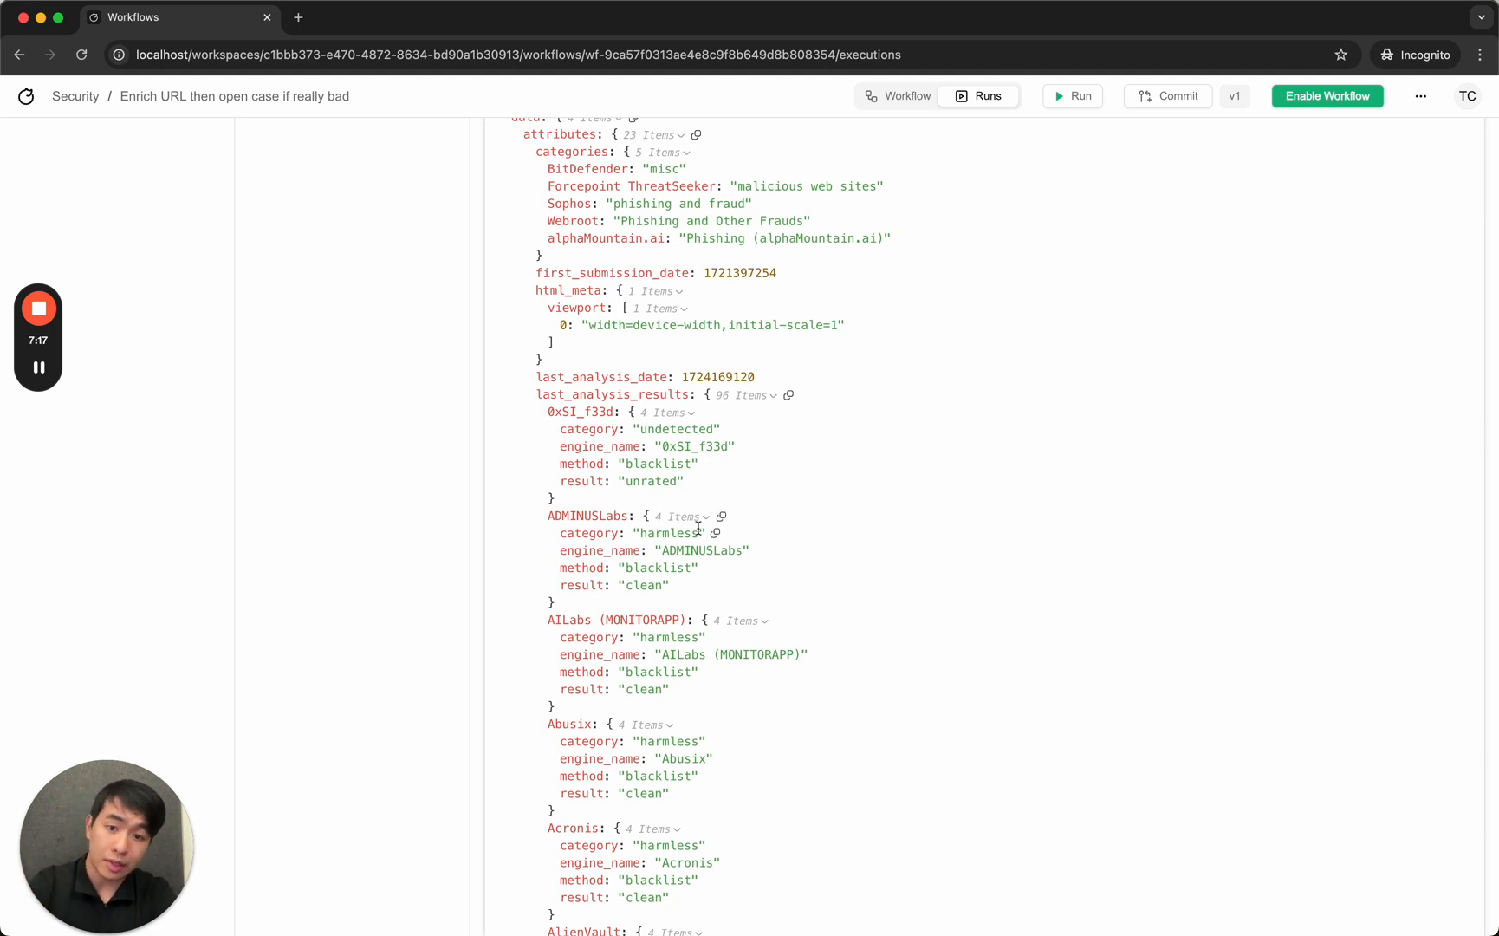
scroll(up, 3)
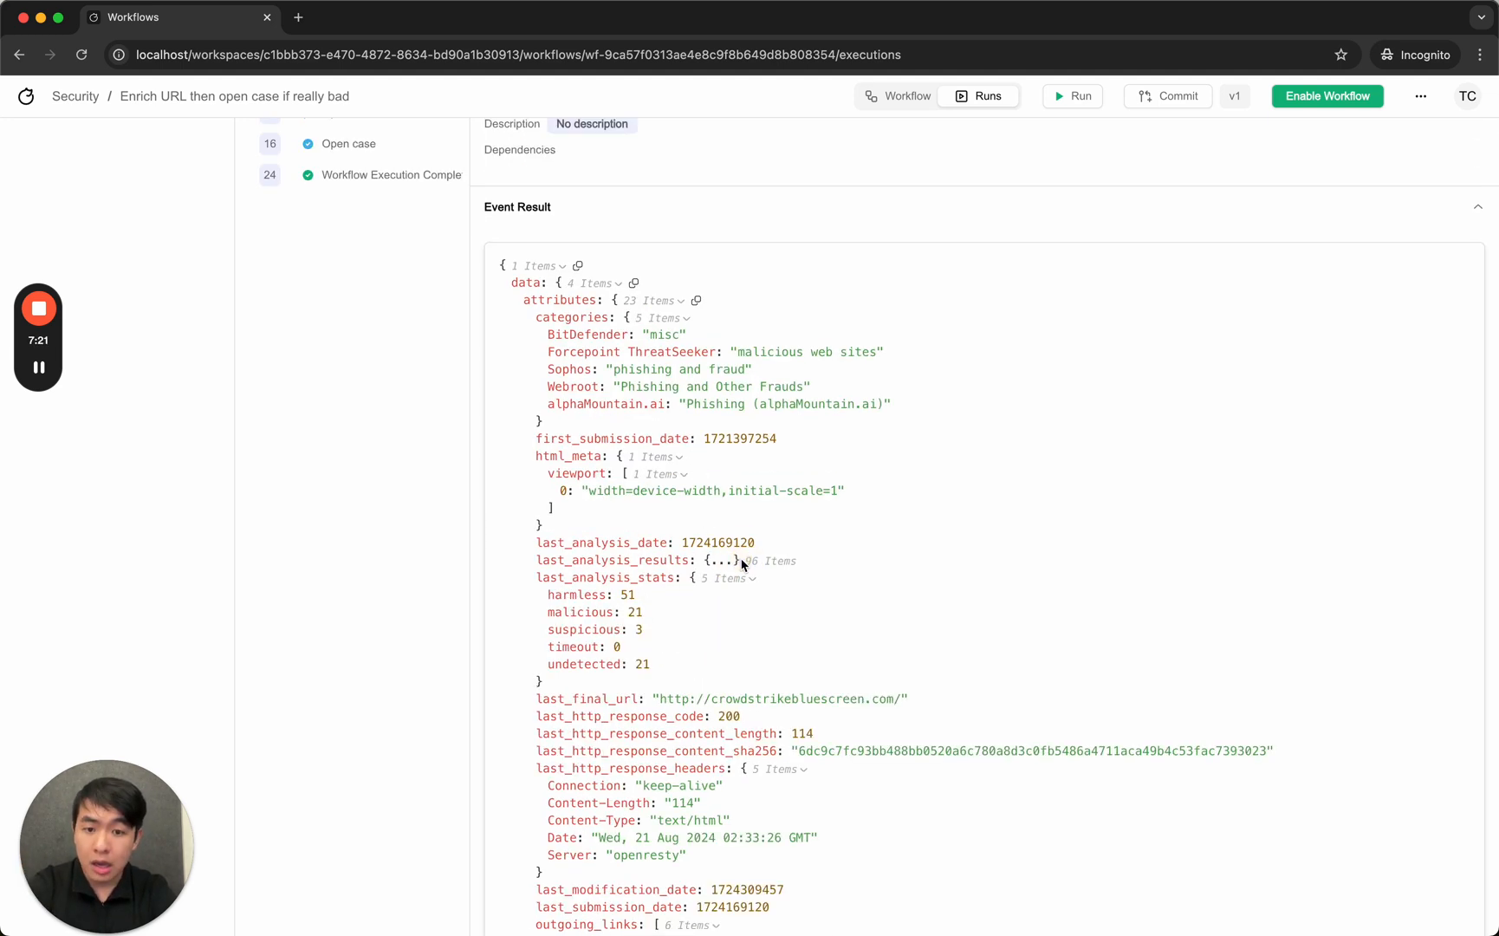
scroll(down, 3)
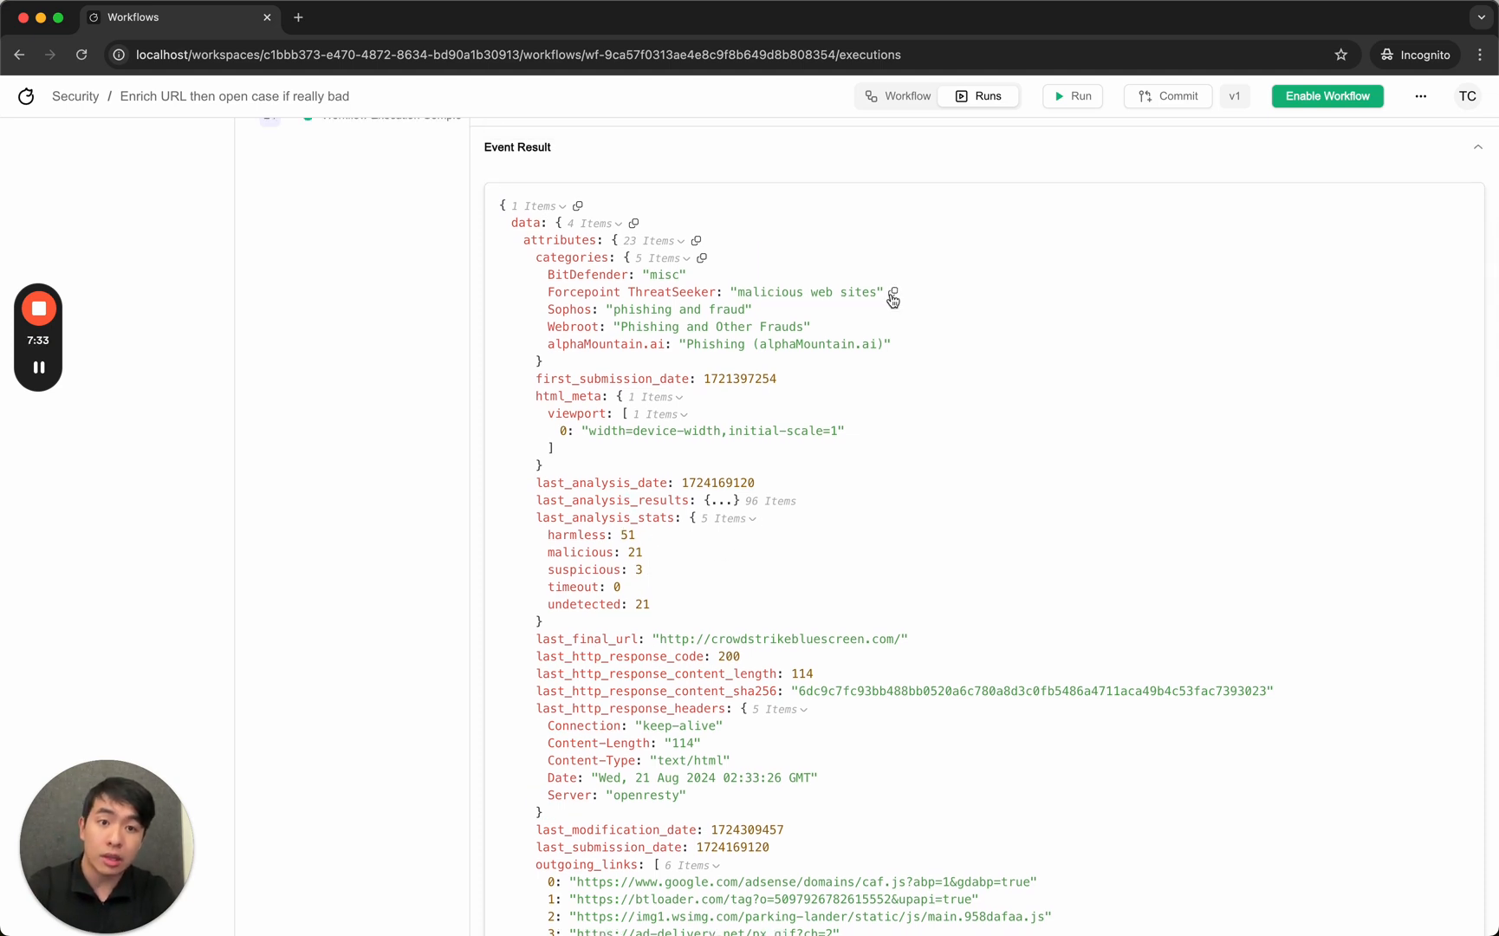
click(906, 95)
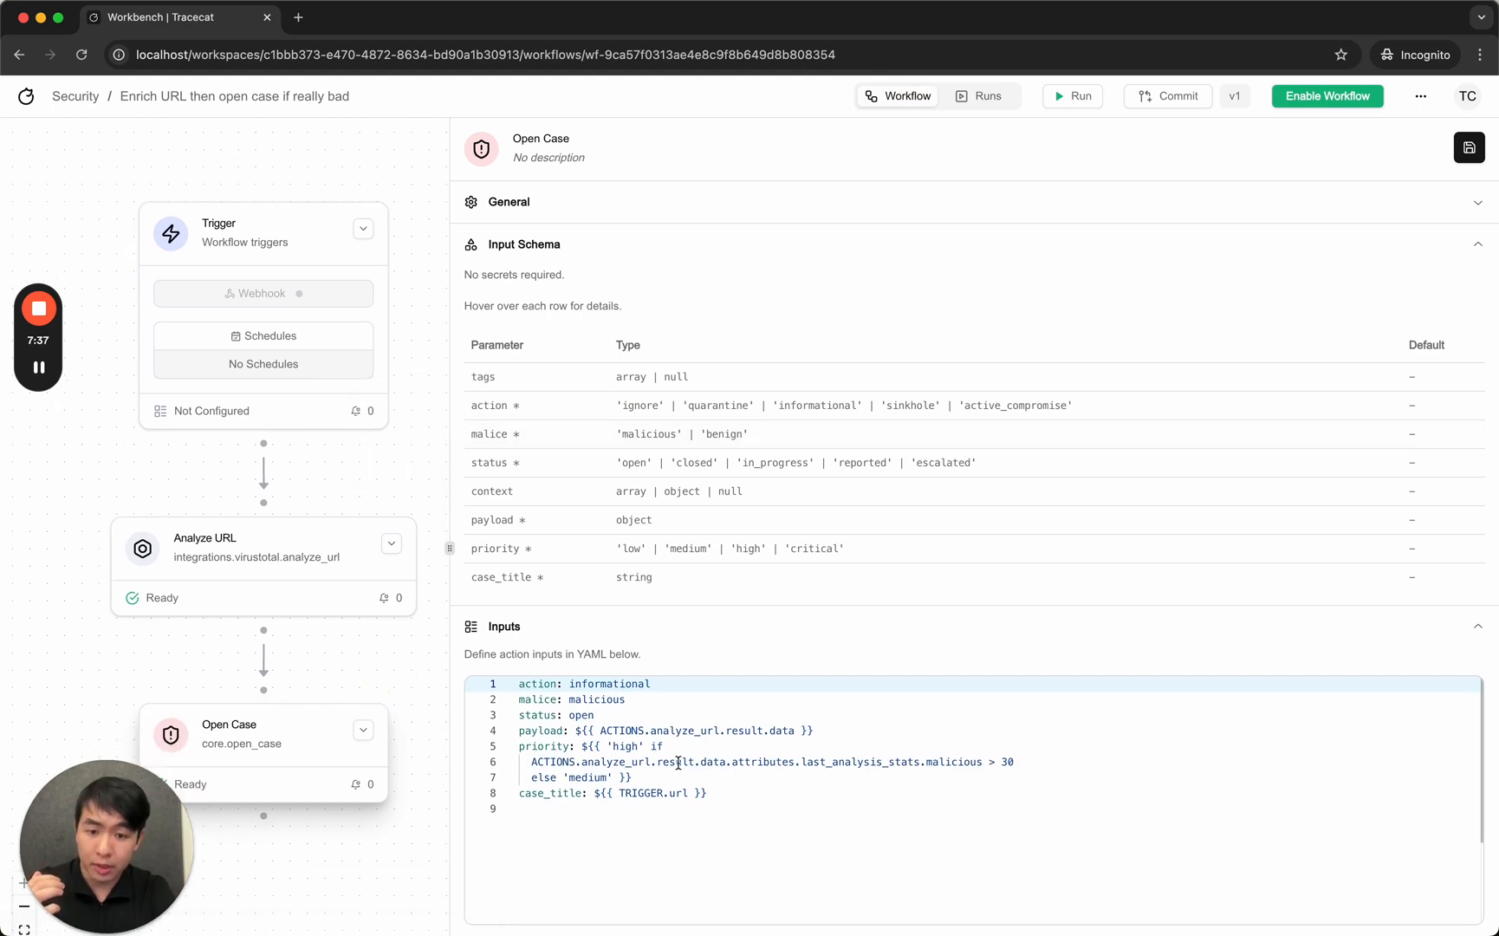
Highlight last_analysis_stats in the Open Case priority rule, then reopen the execution's events.
scroll(down, 3)
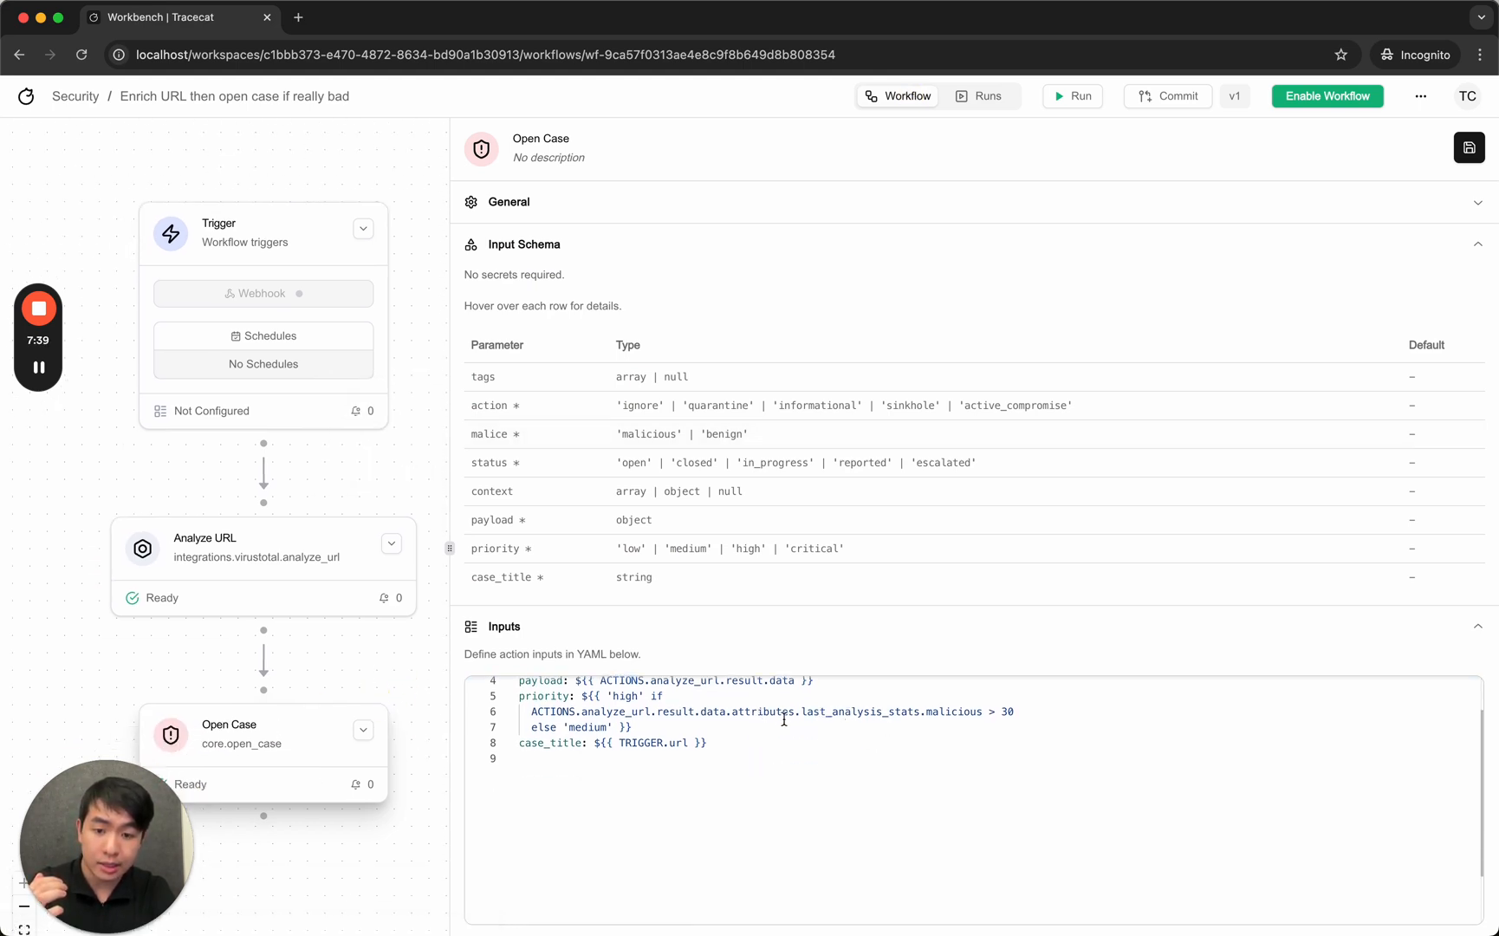
double_click(714, 711)
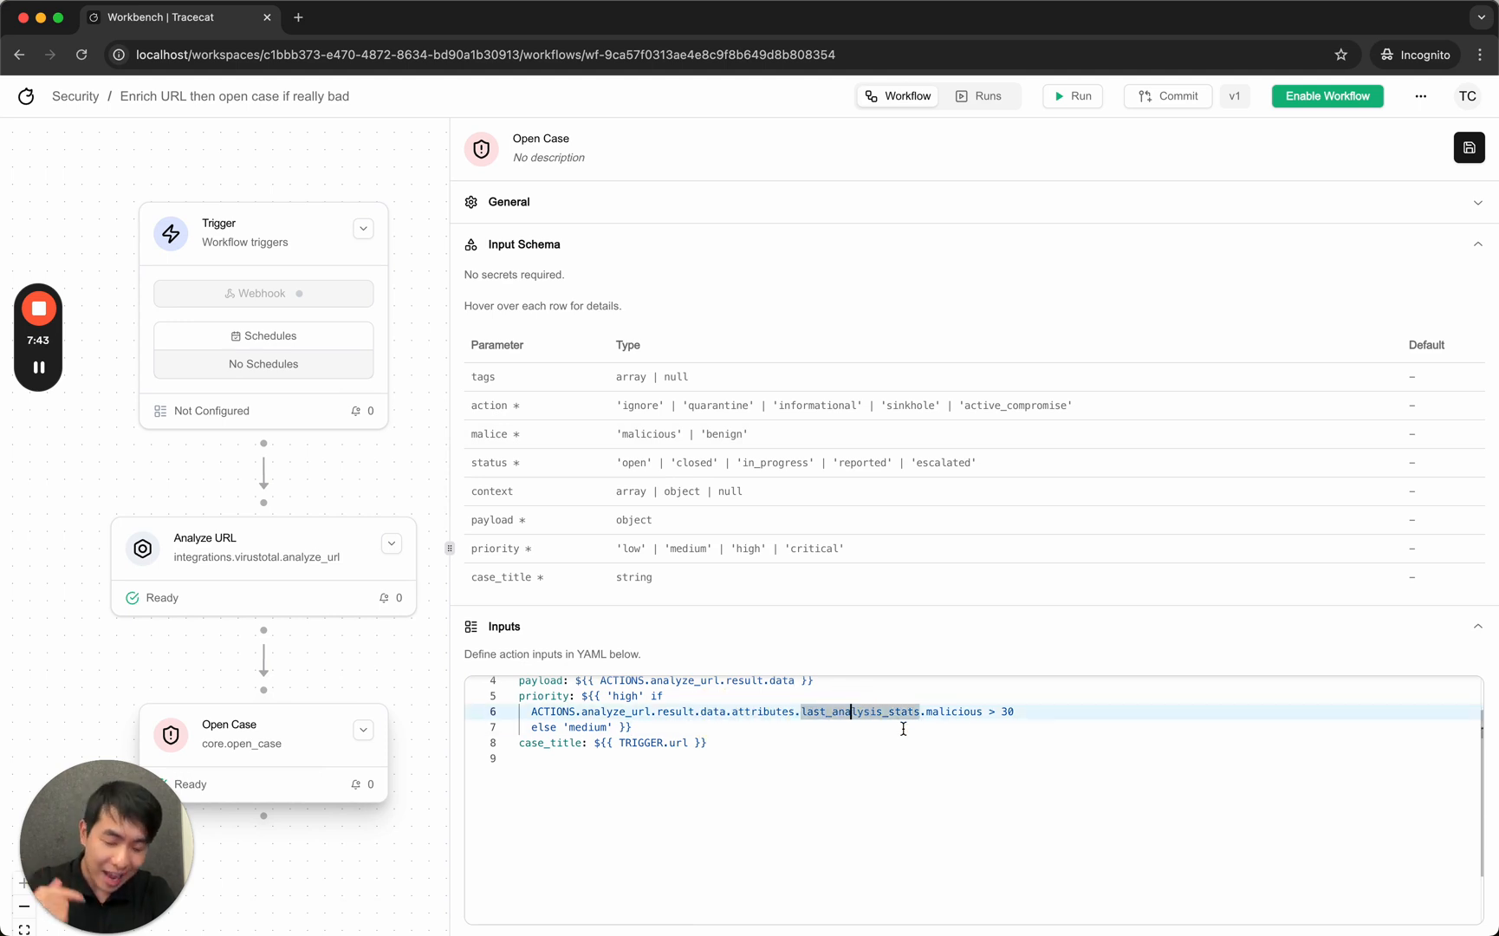
click(987, 95)
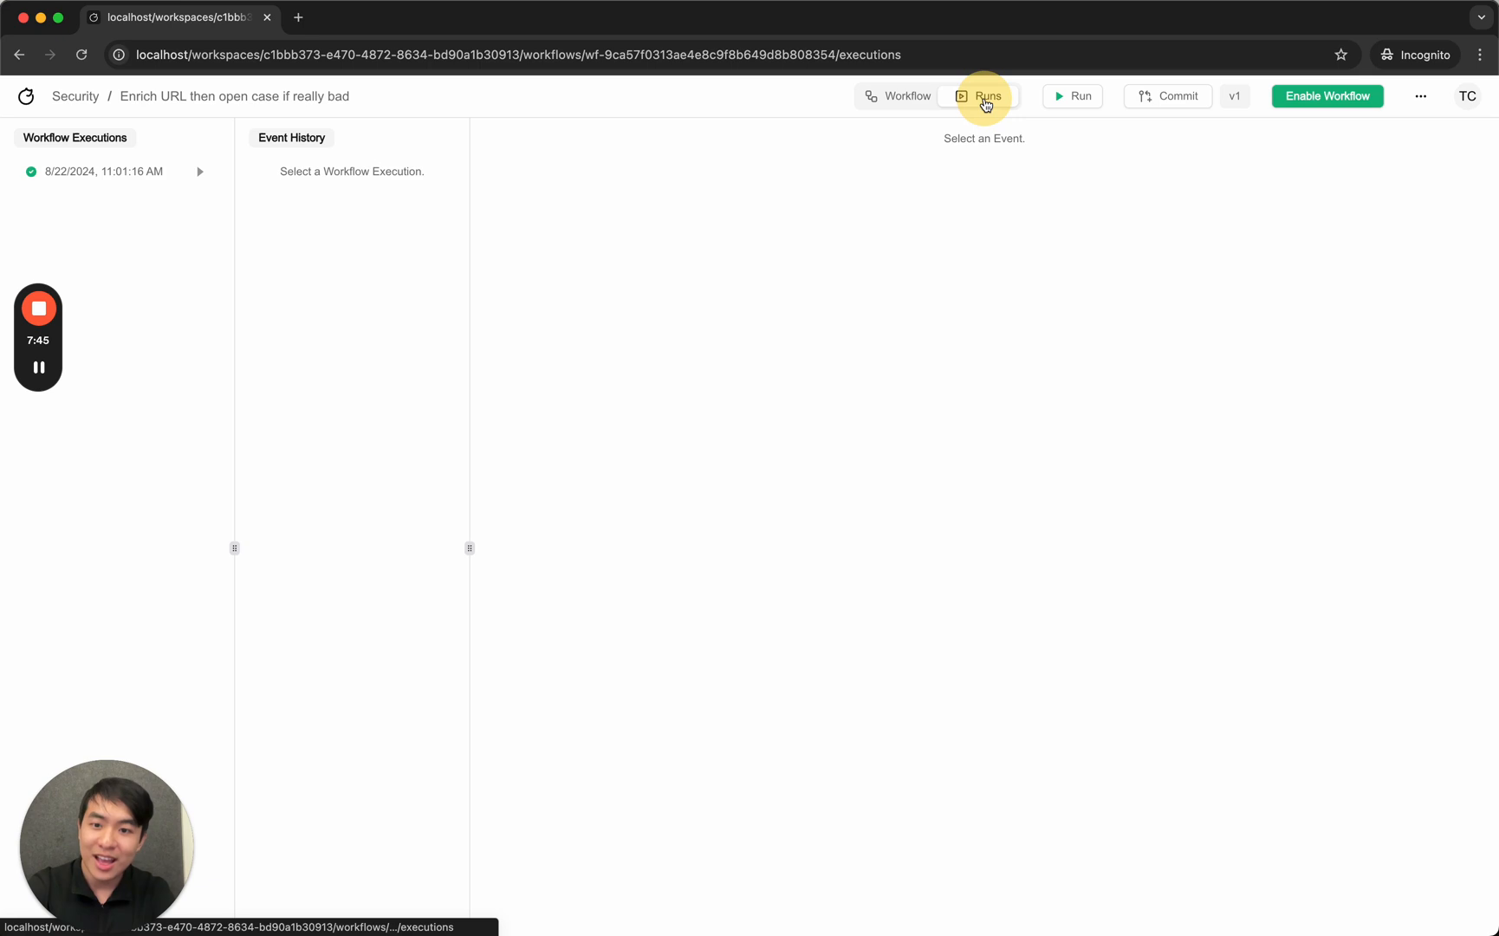
click(105, 171)
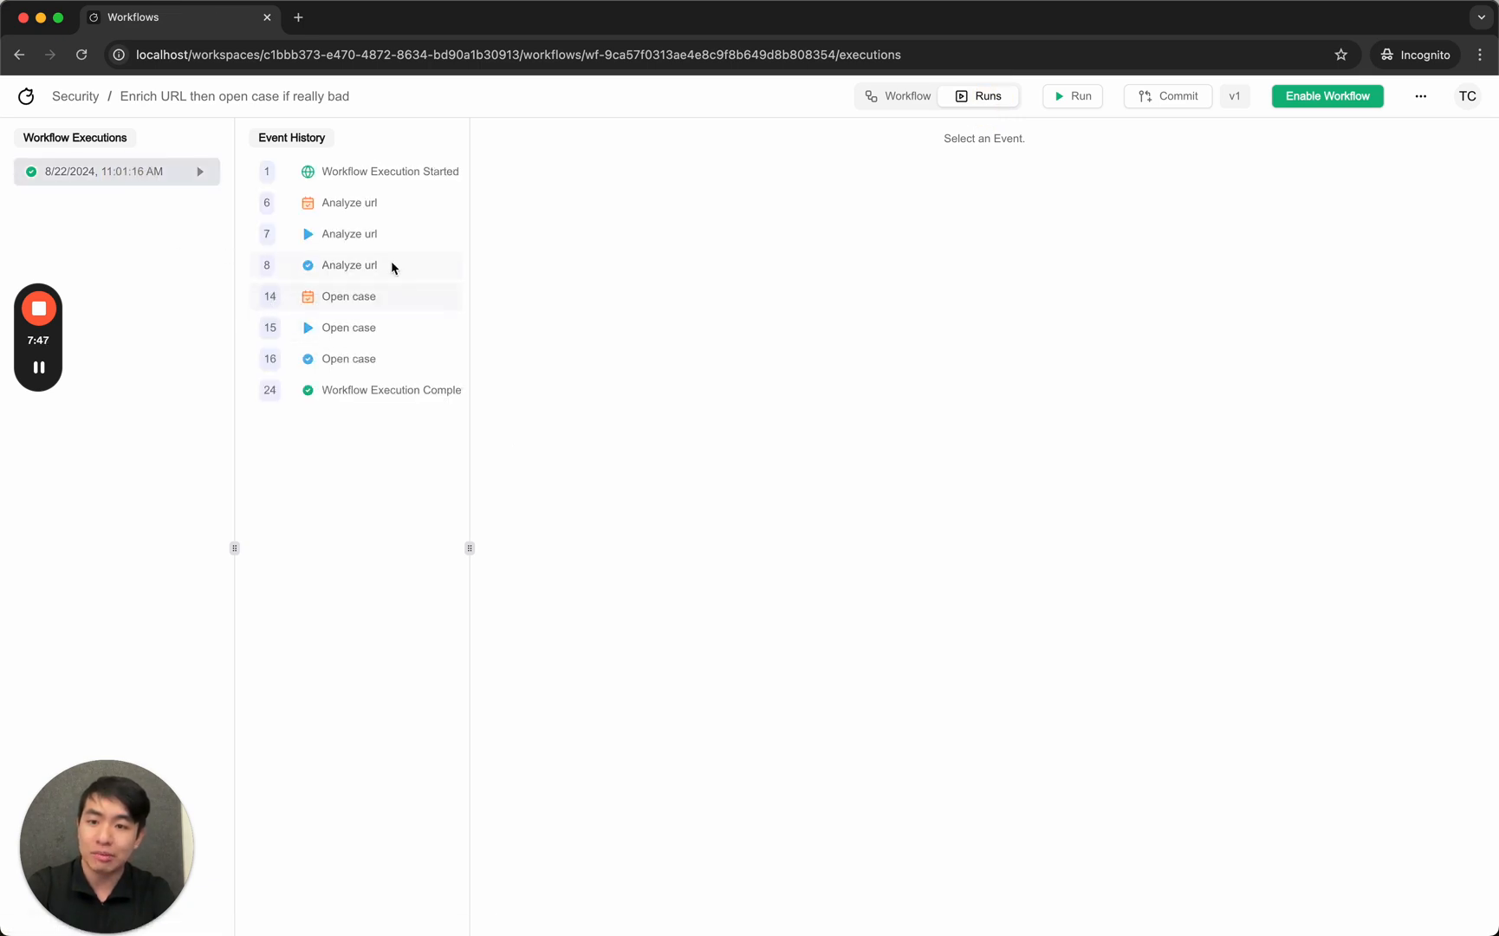
View Analyze url and Open case results, showing the crowdstrikebluescreen.com case from over 10 detections.
click(350, 265)
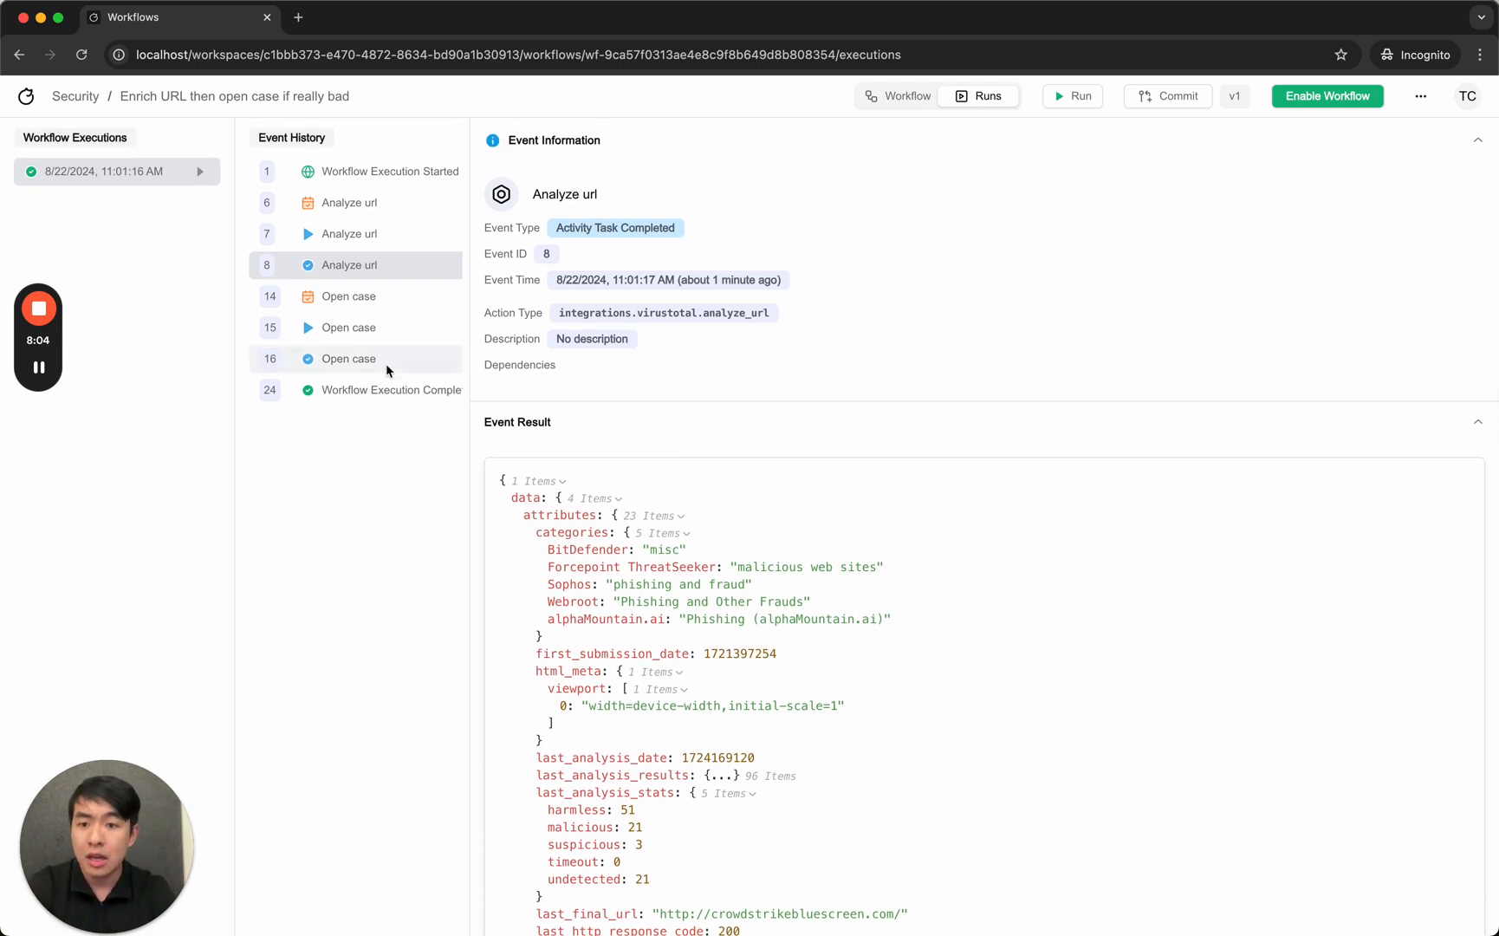
click(349, 359)
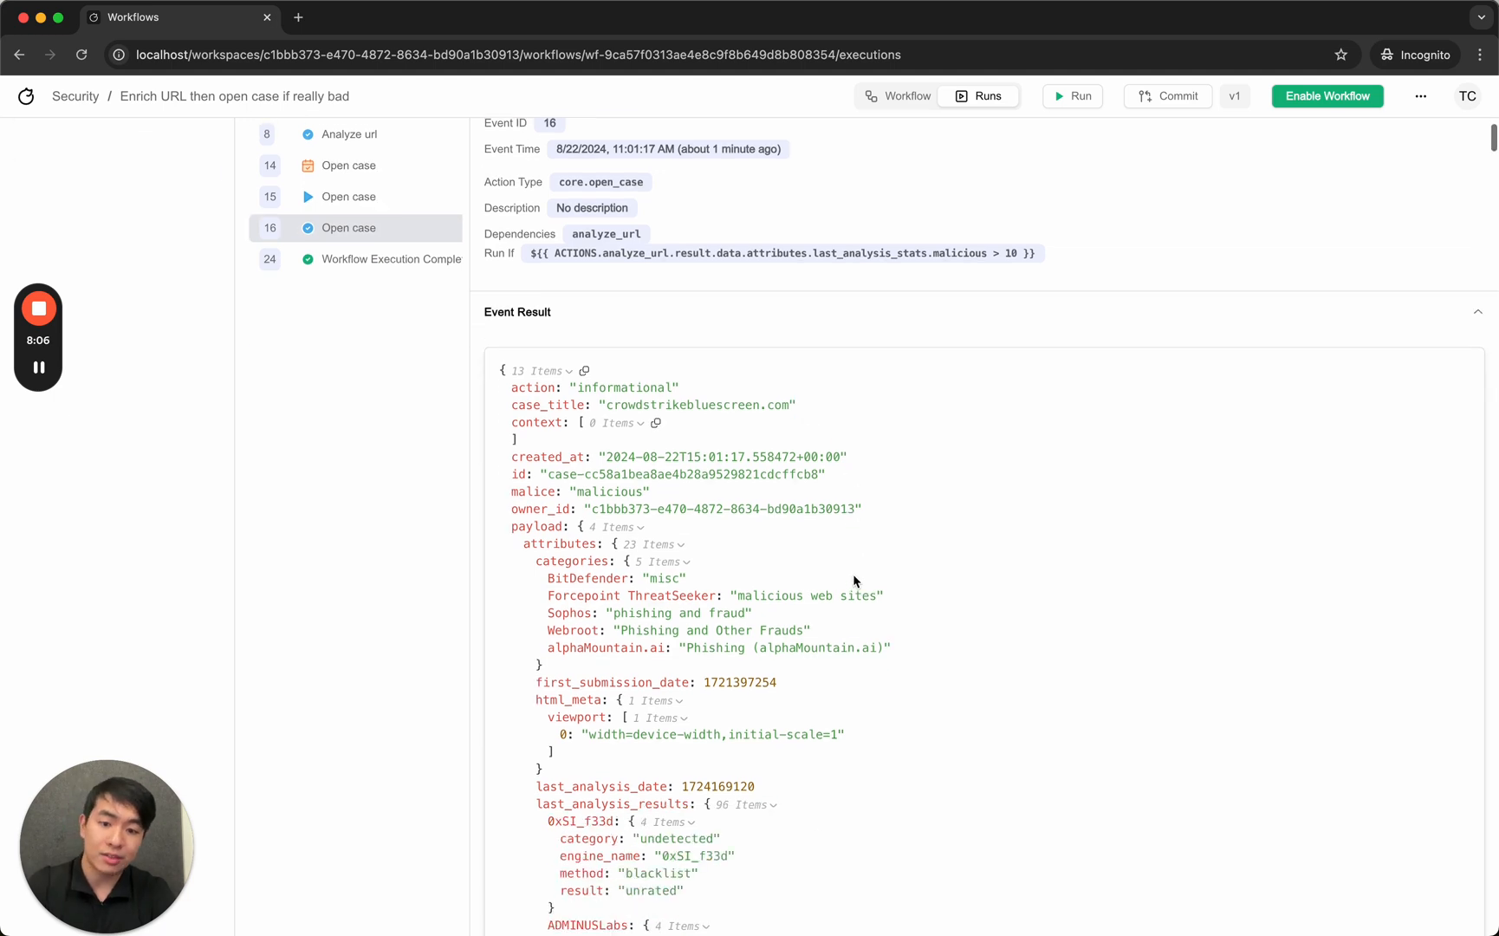
scroll(up, 3)
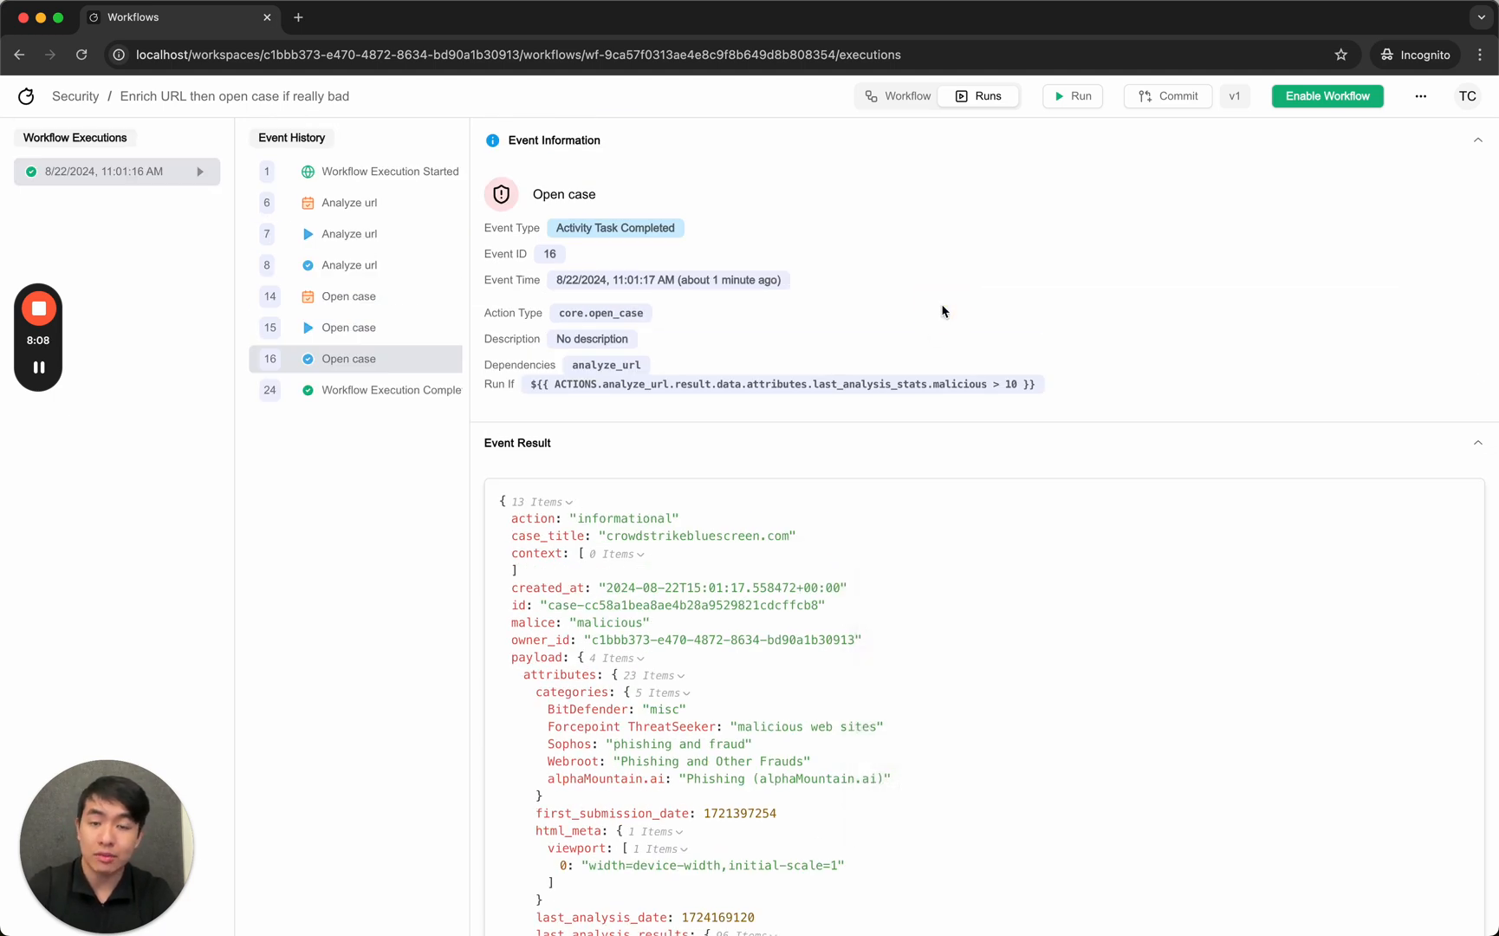
mouse_move(656, 321)
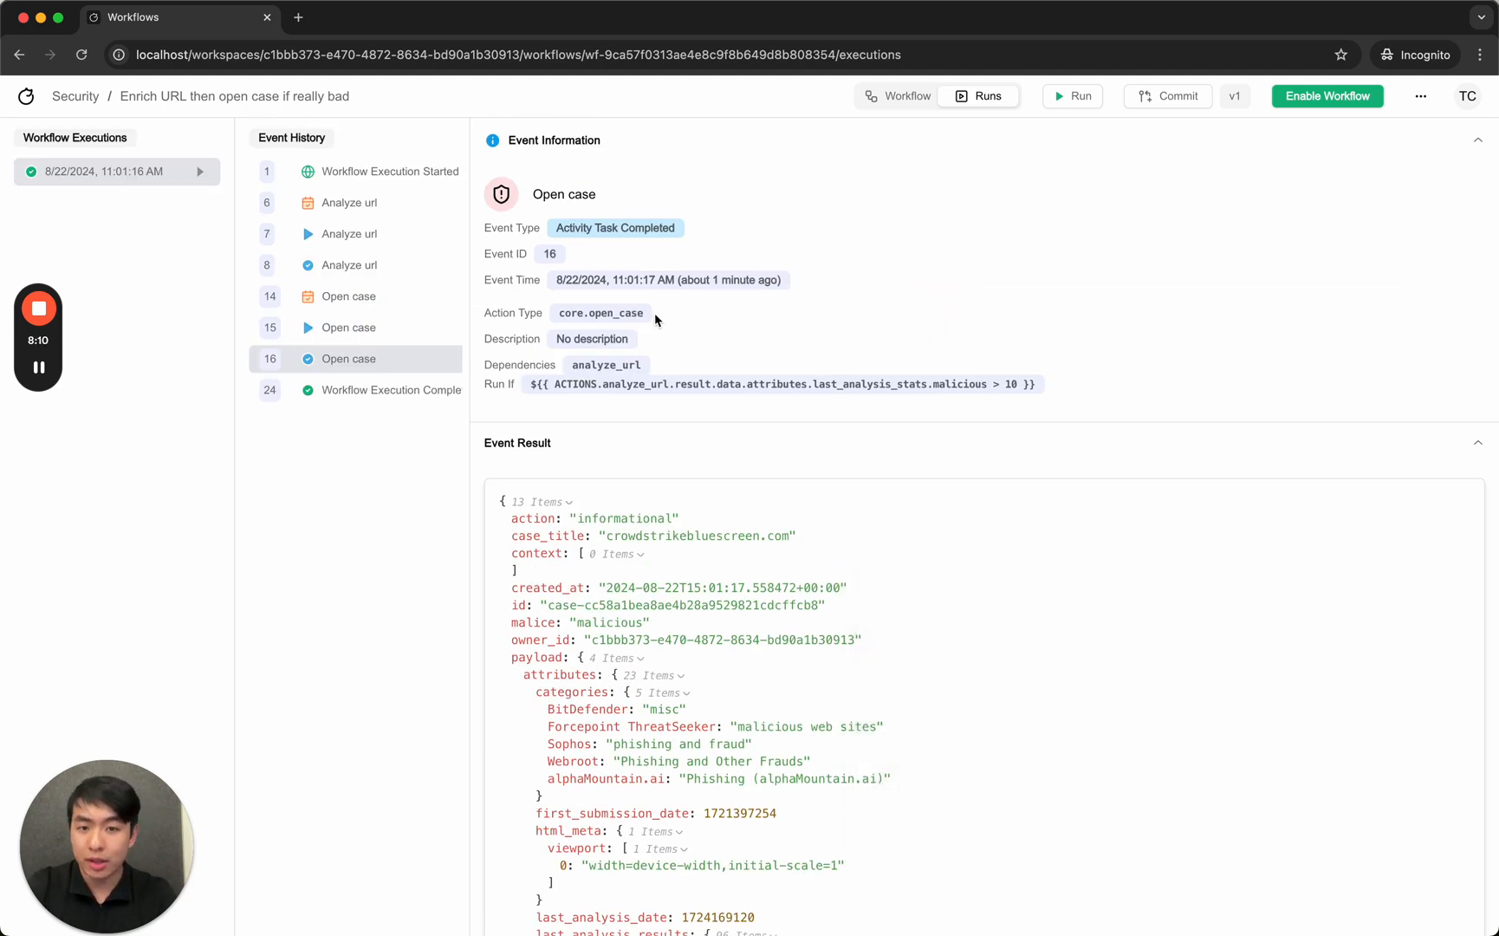
click(75, 96)
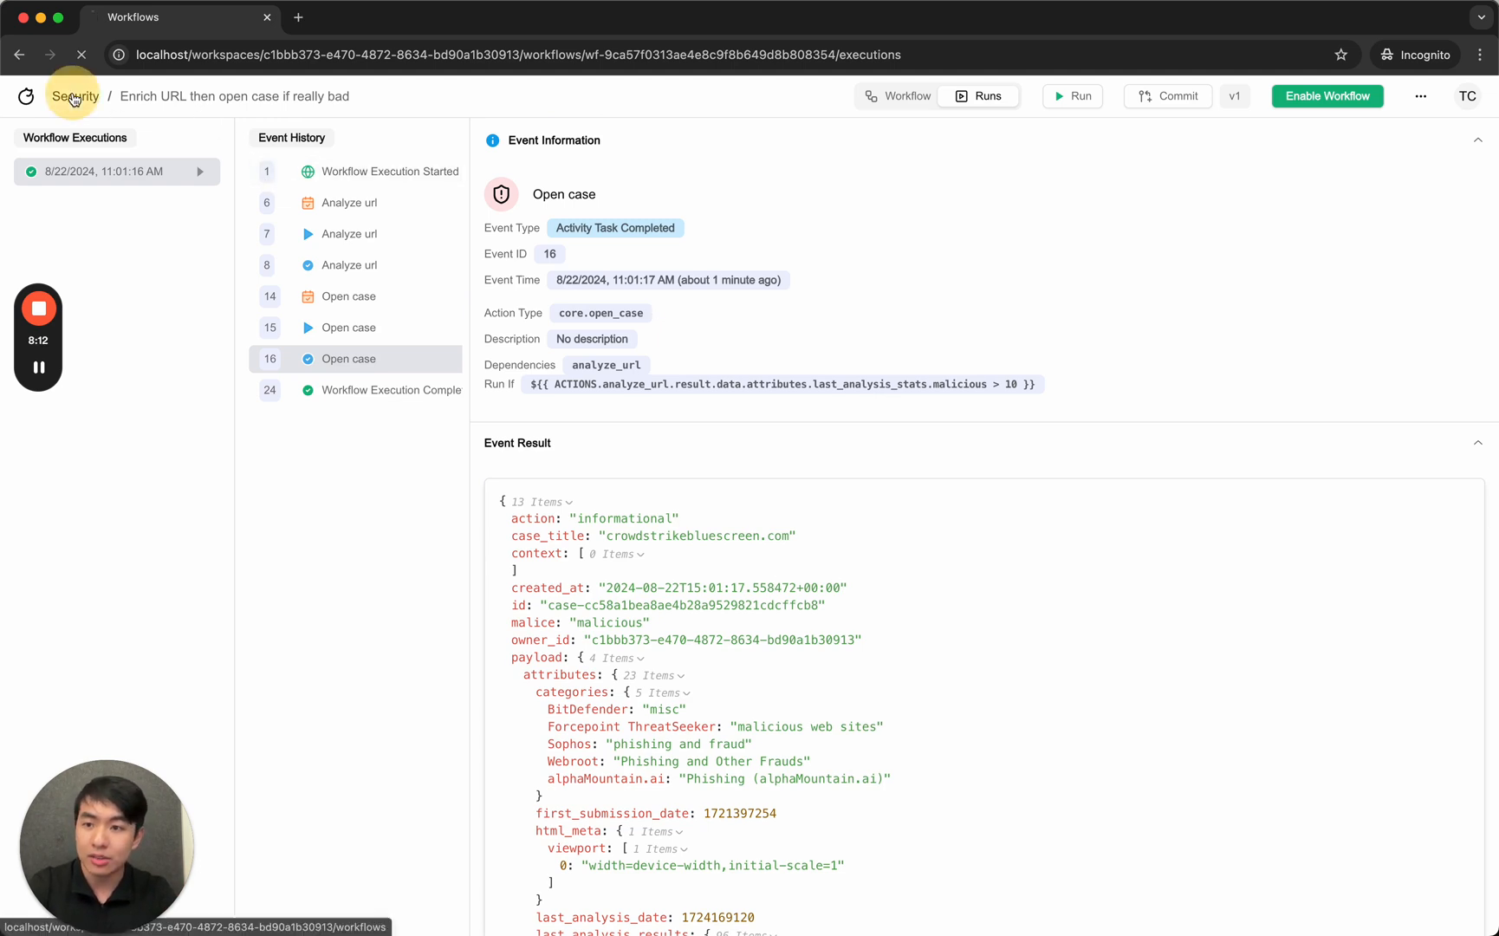
Review the medium-priority crowdstrikebluescreen.com case in Cases, then return to Workflows.
click(74, 96)
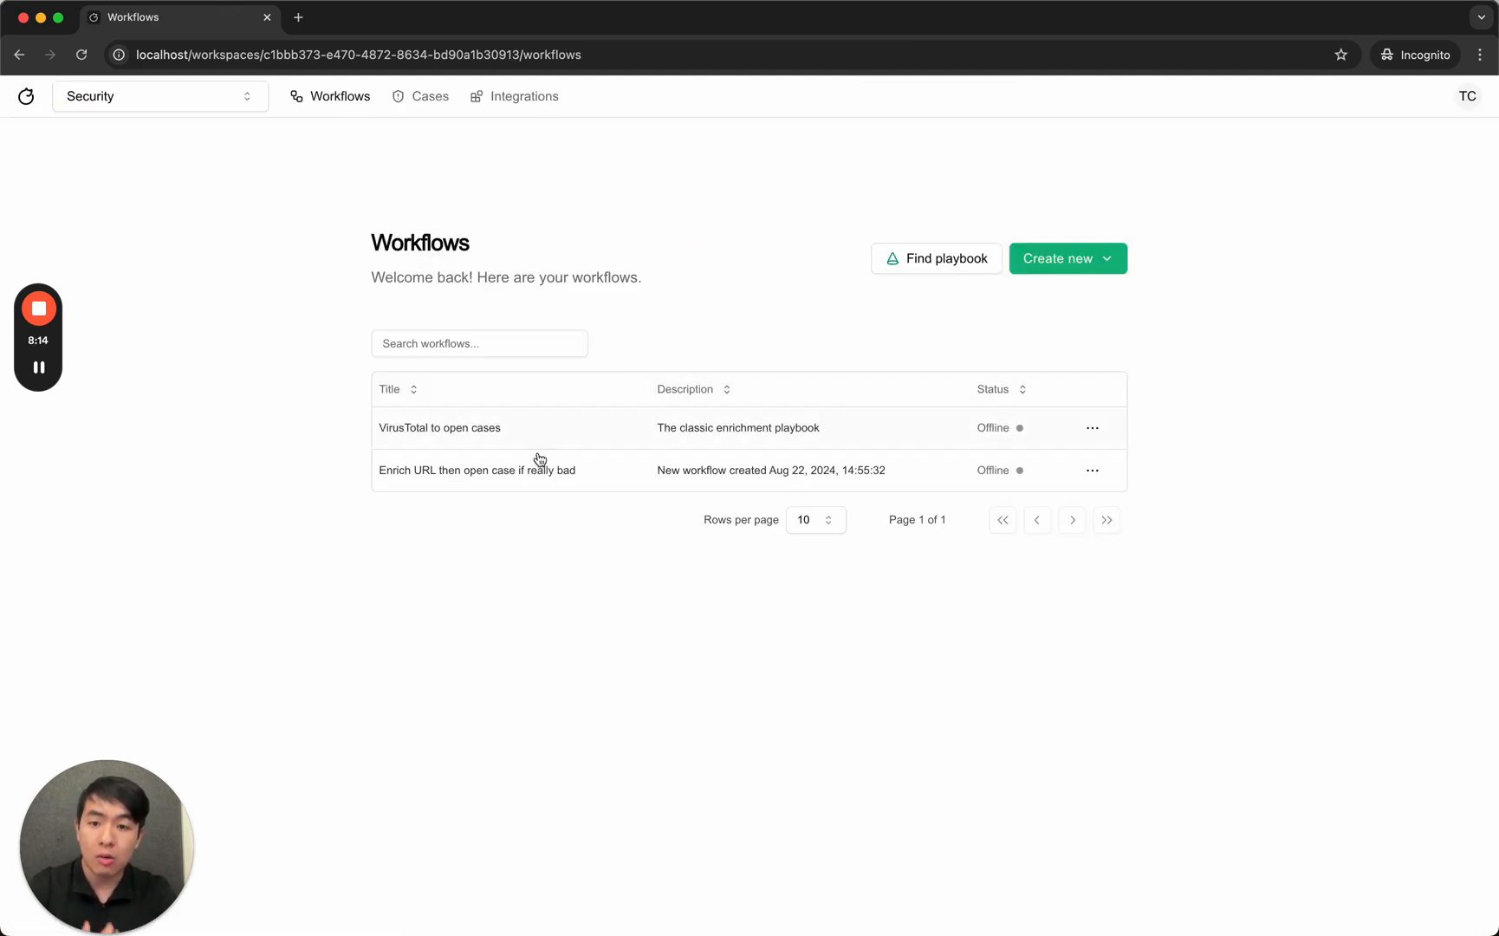
mouse_move(679, 460)
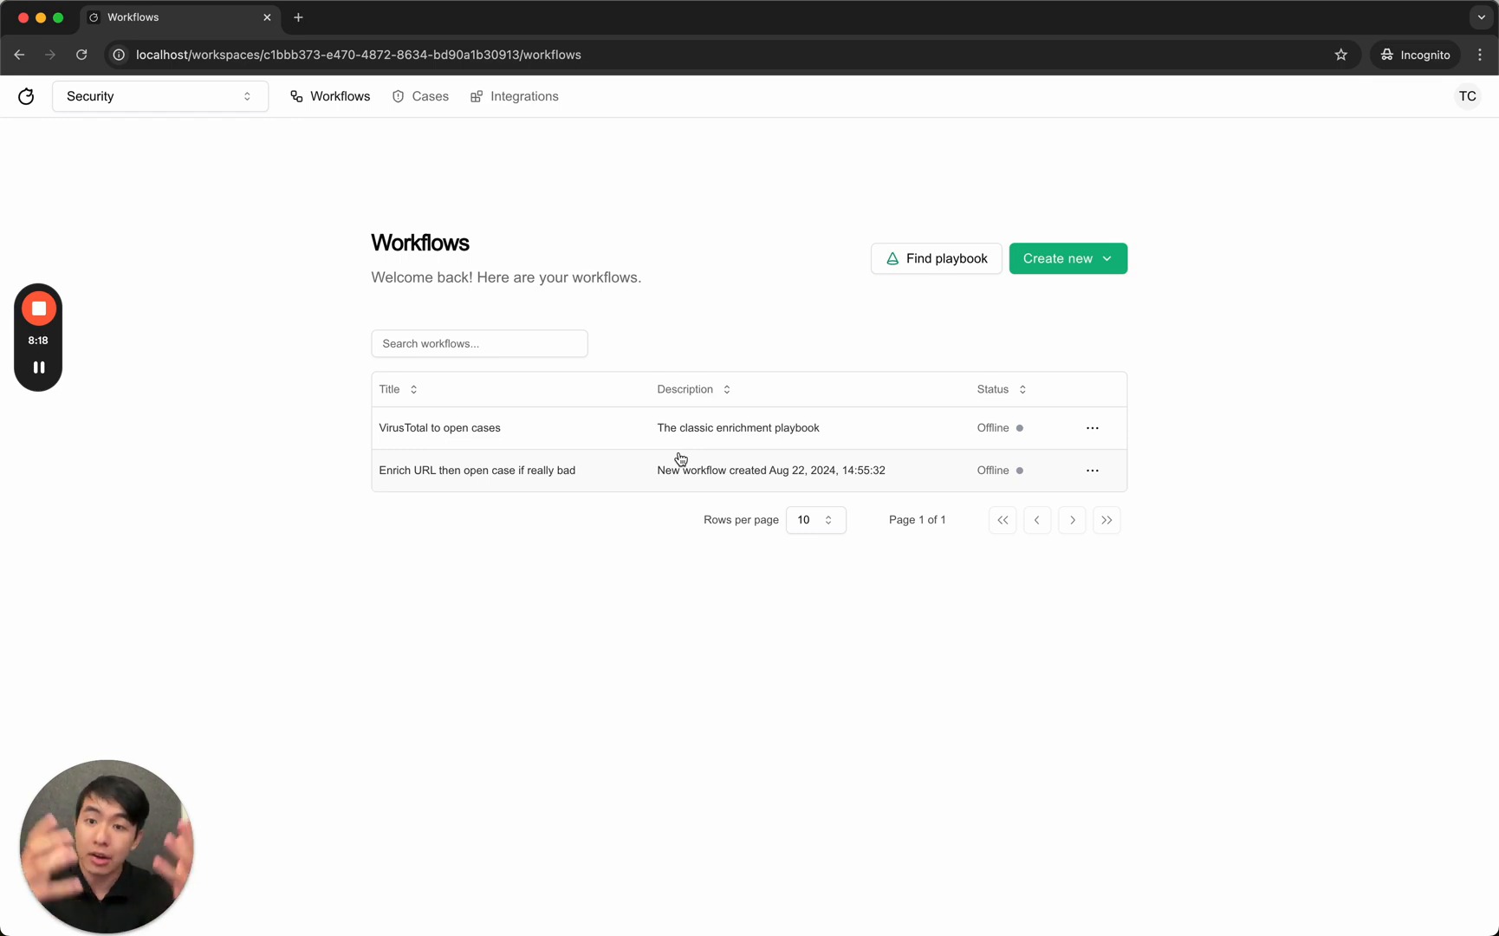
mouse_move(433, 119)
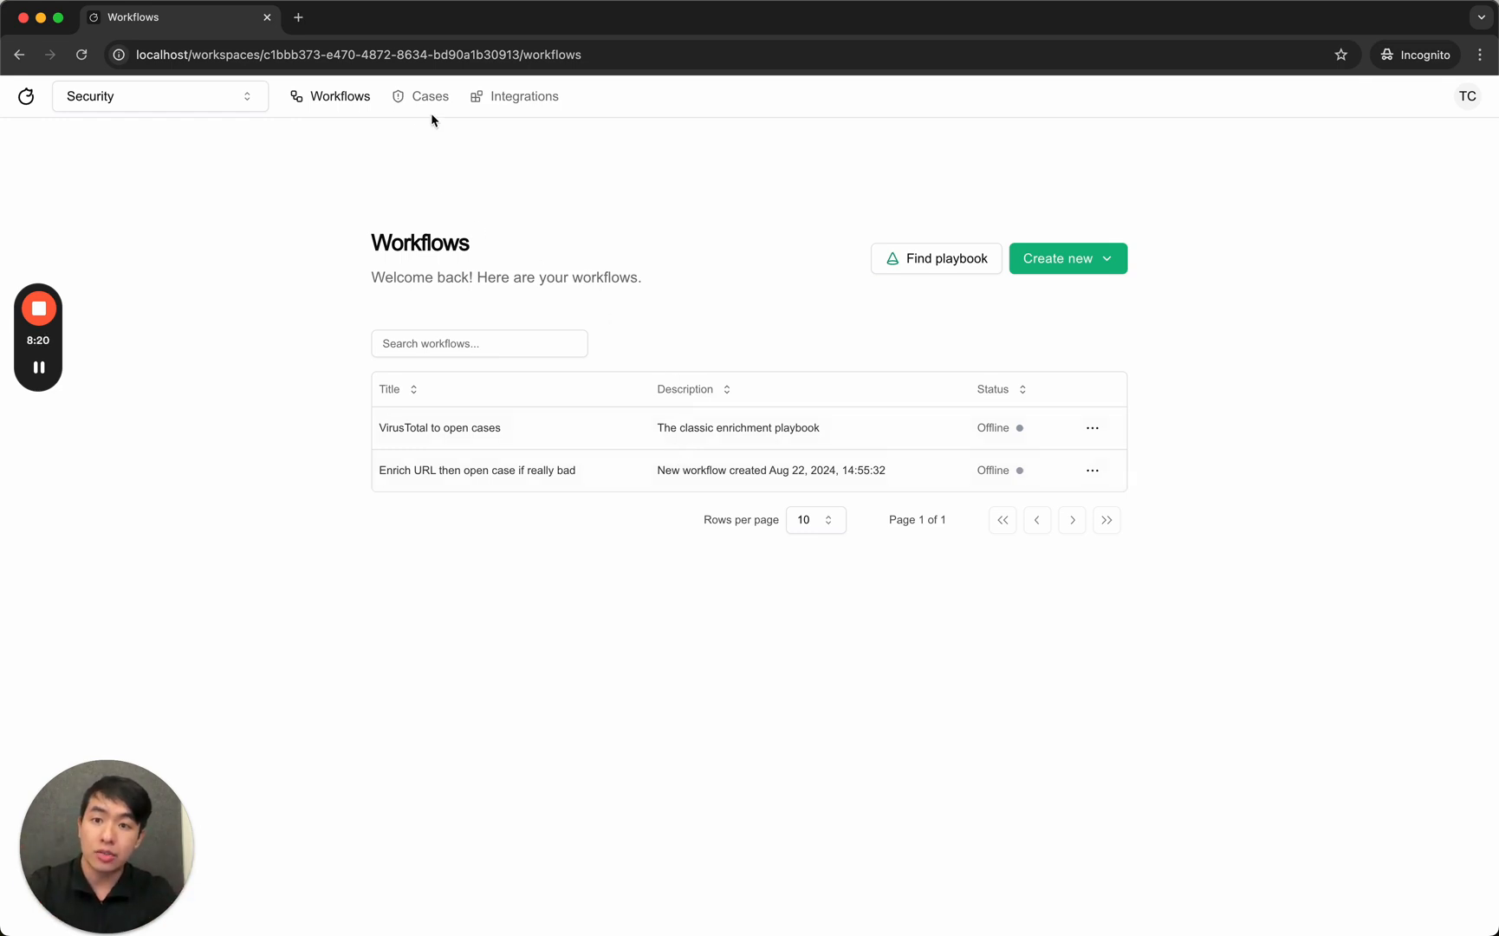
click(428, 96)
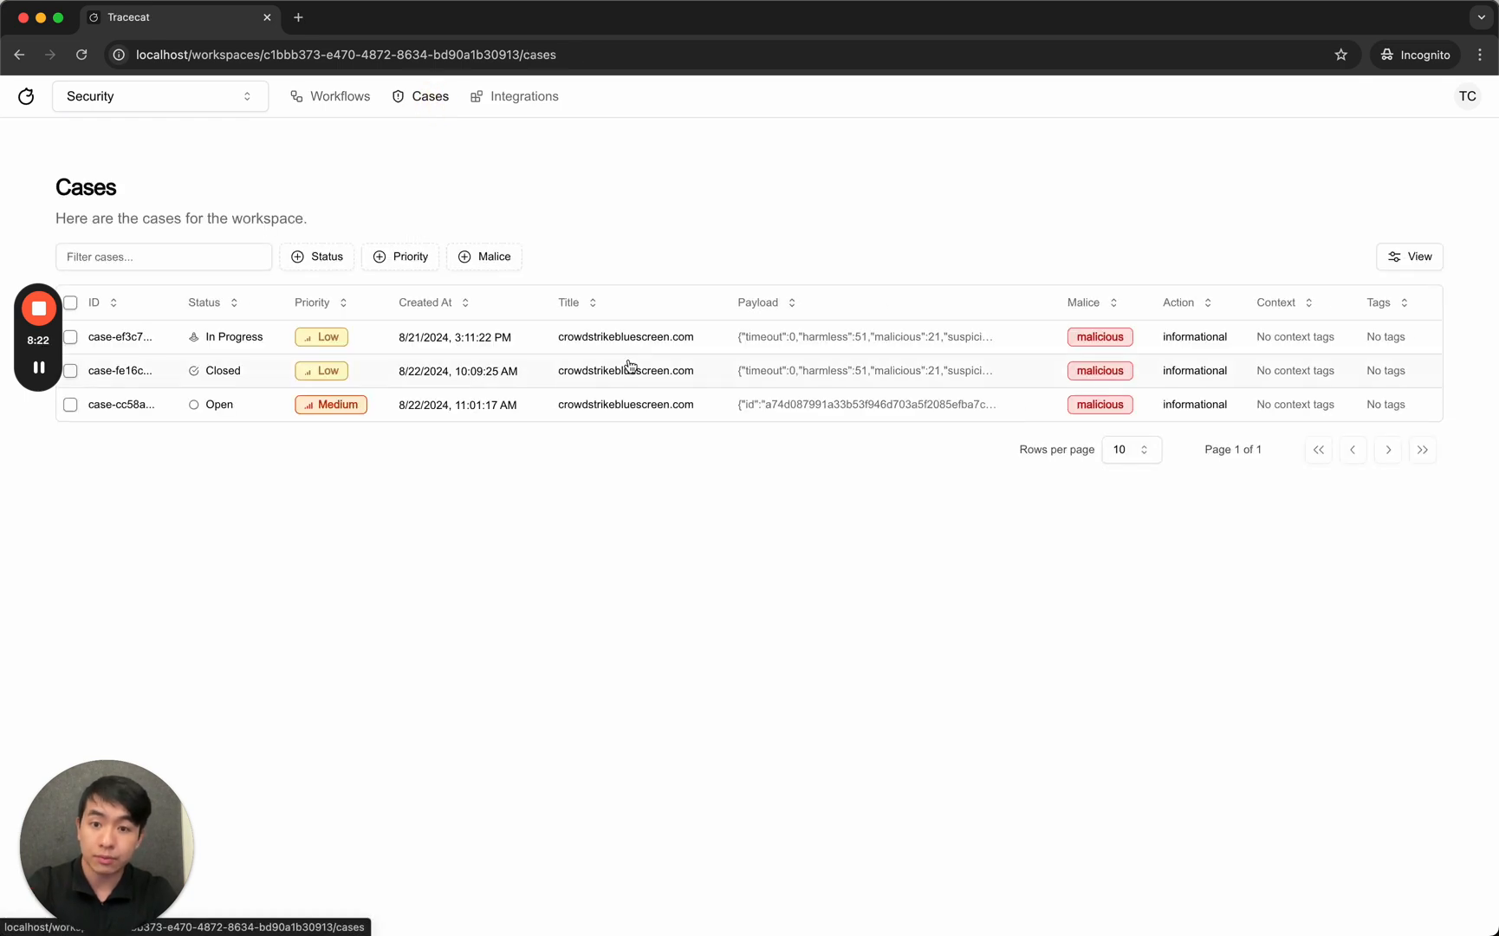
click(337, 95)
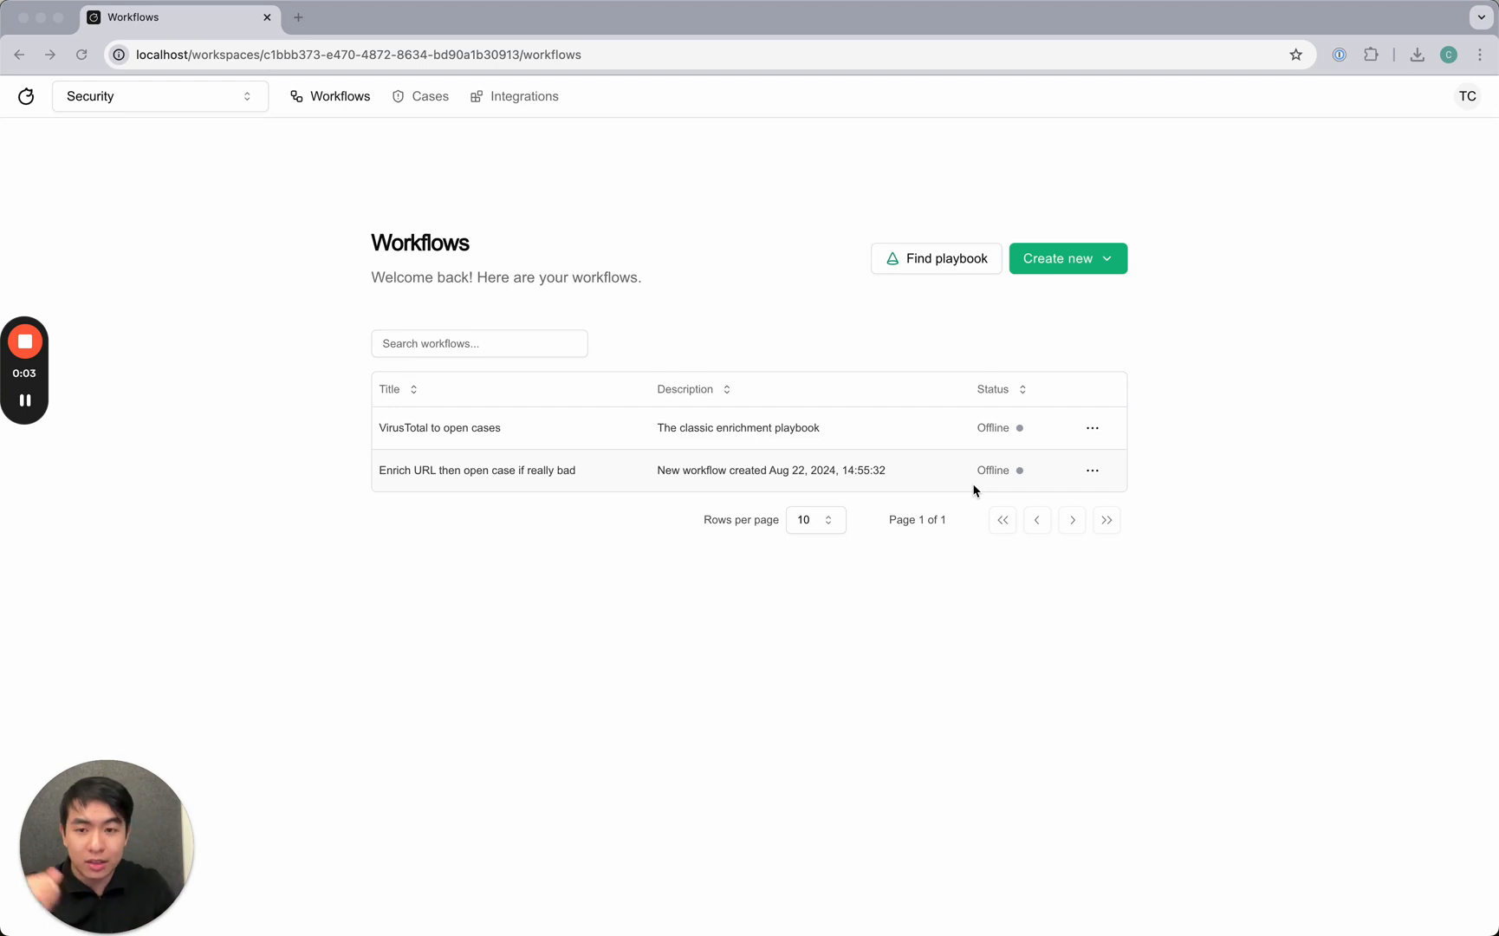
mouse_move(1358, 399)
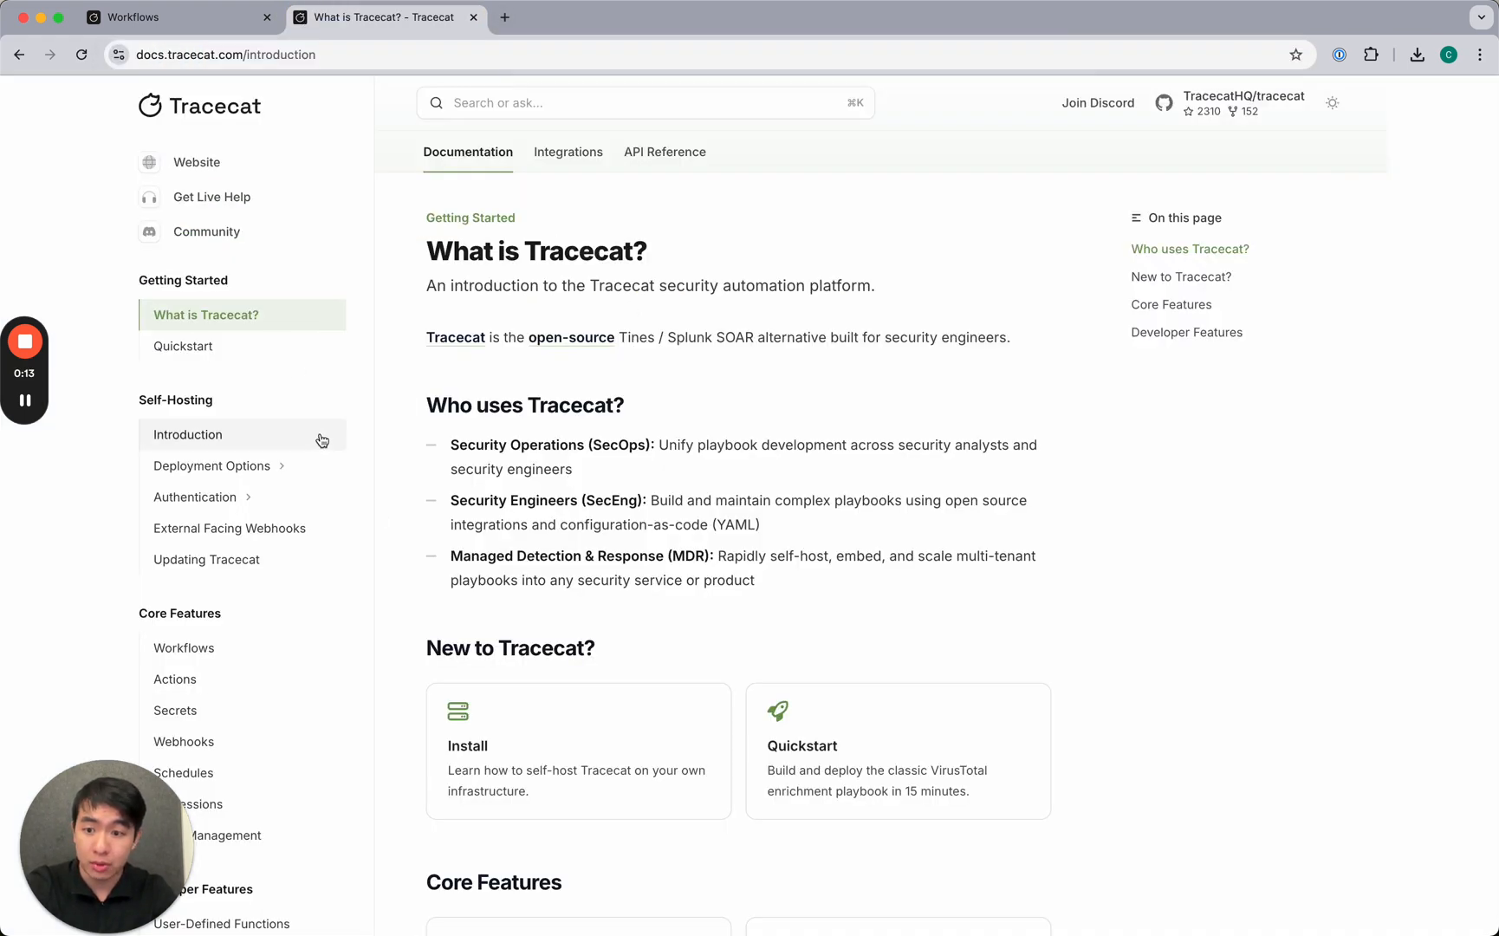
Browse the Self-Hosting Introduction and Docker Compose prerequisites and configuration steps.
click(188, 434)
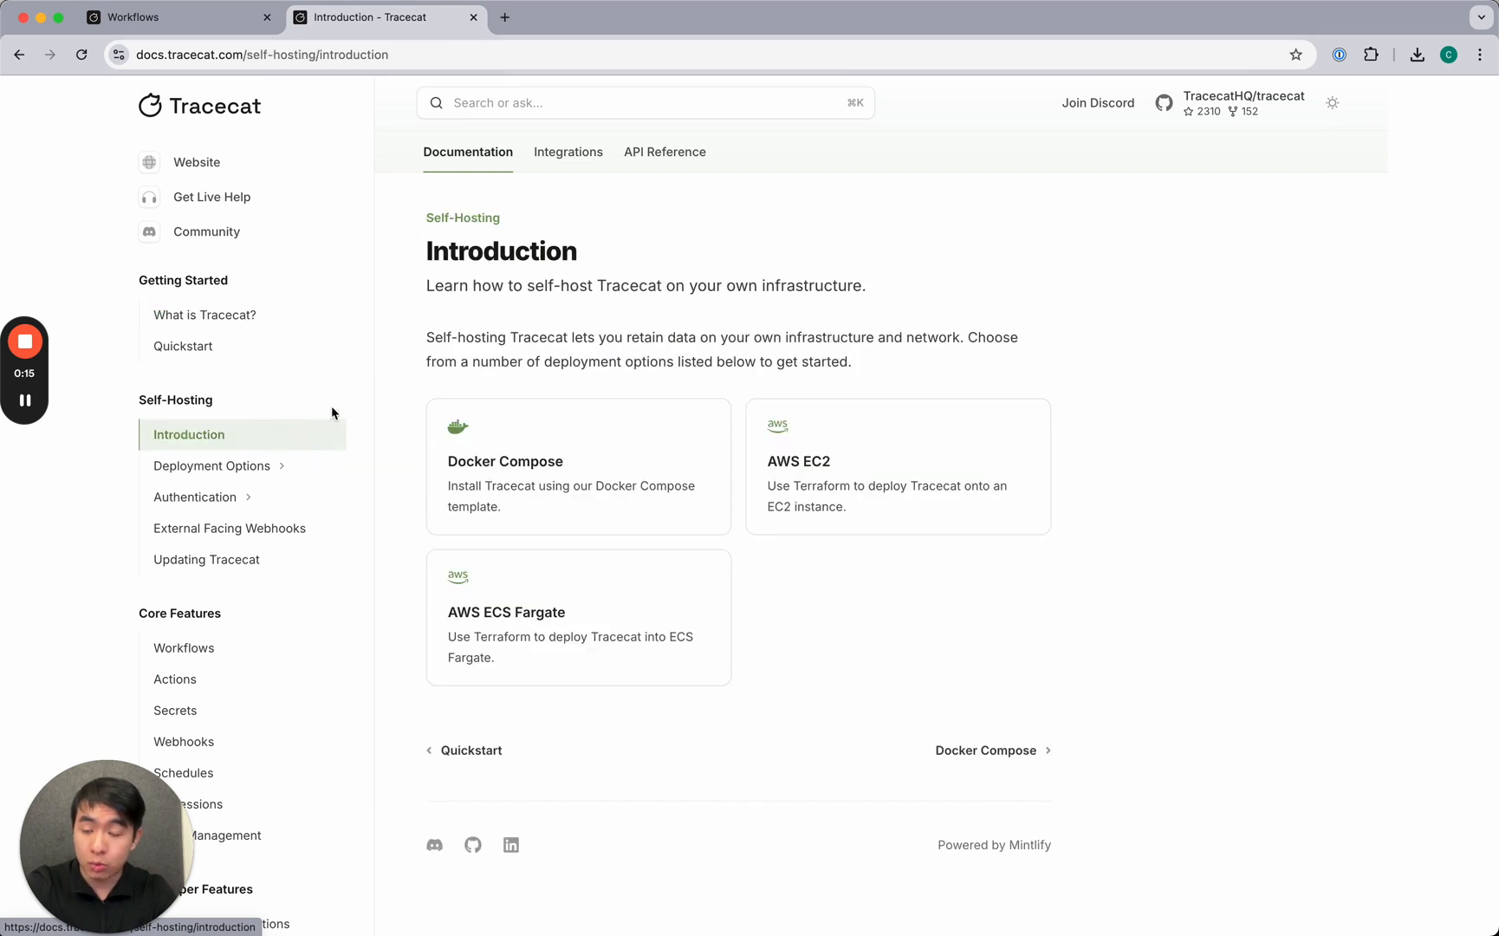
mouse_move(267, 404)
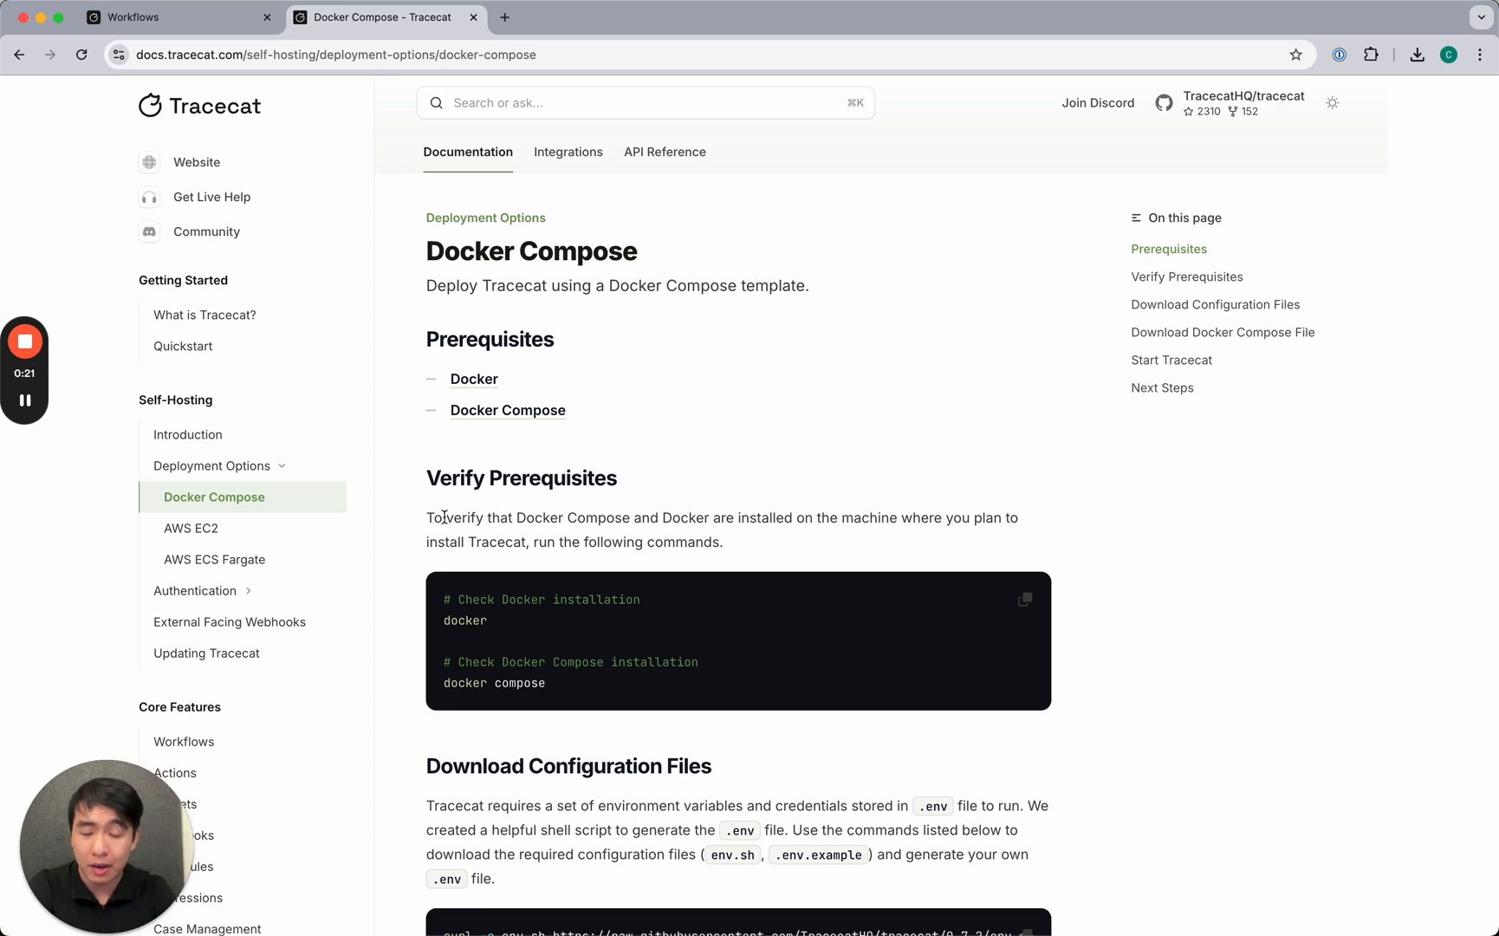
mouse_move(782, 595)
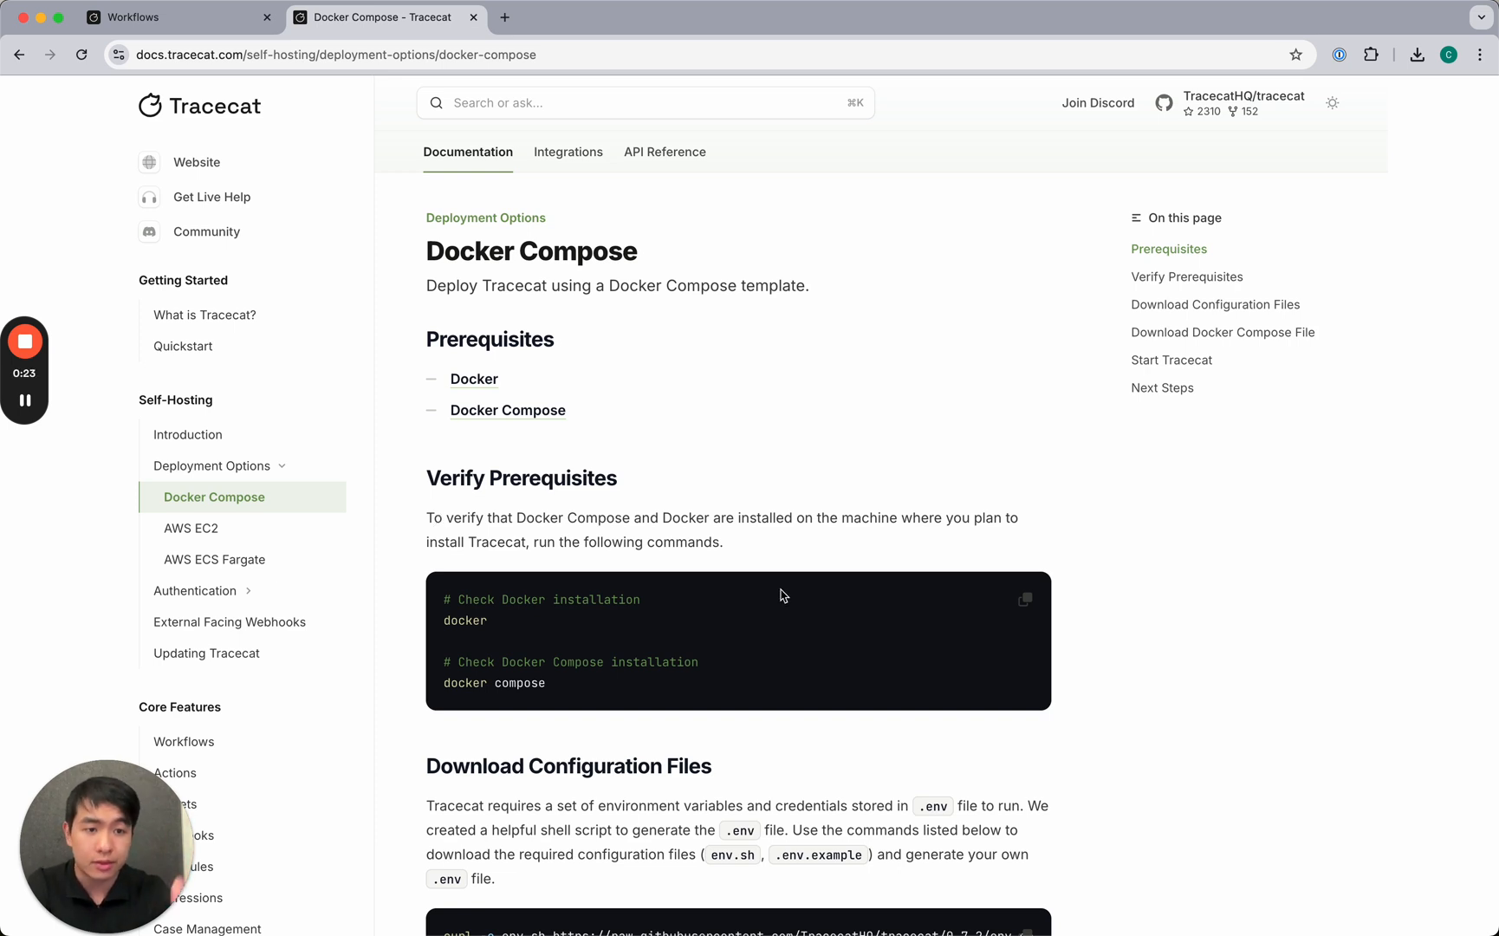
scroll(down, 3)
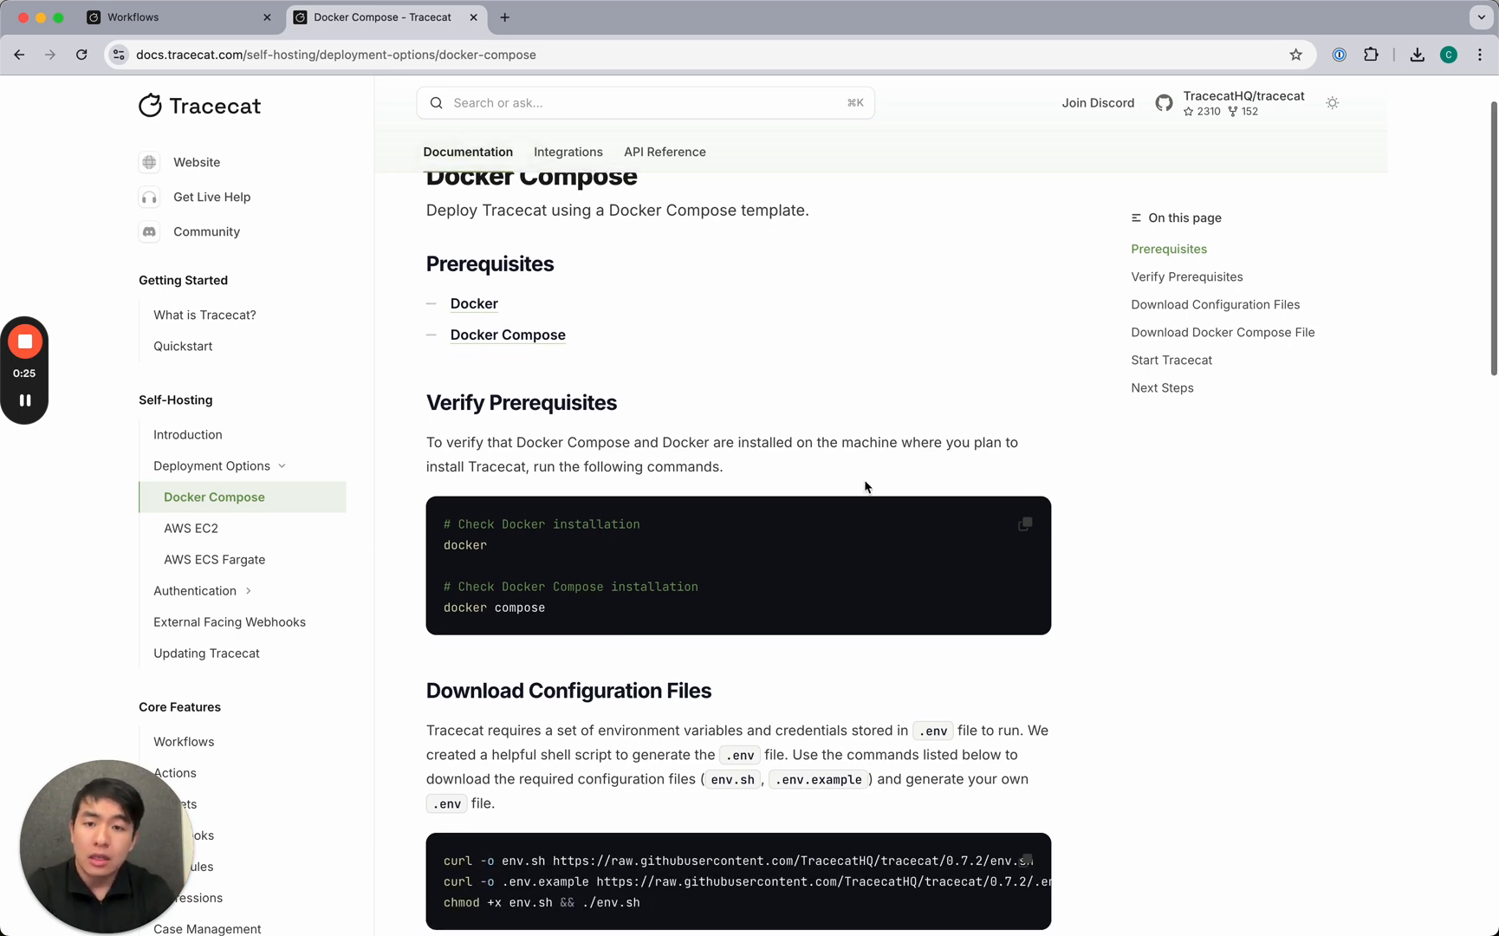
scroll(down, 3)
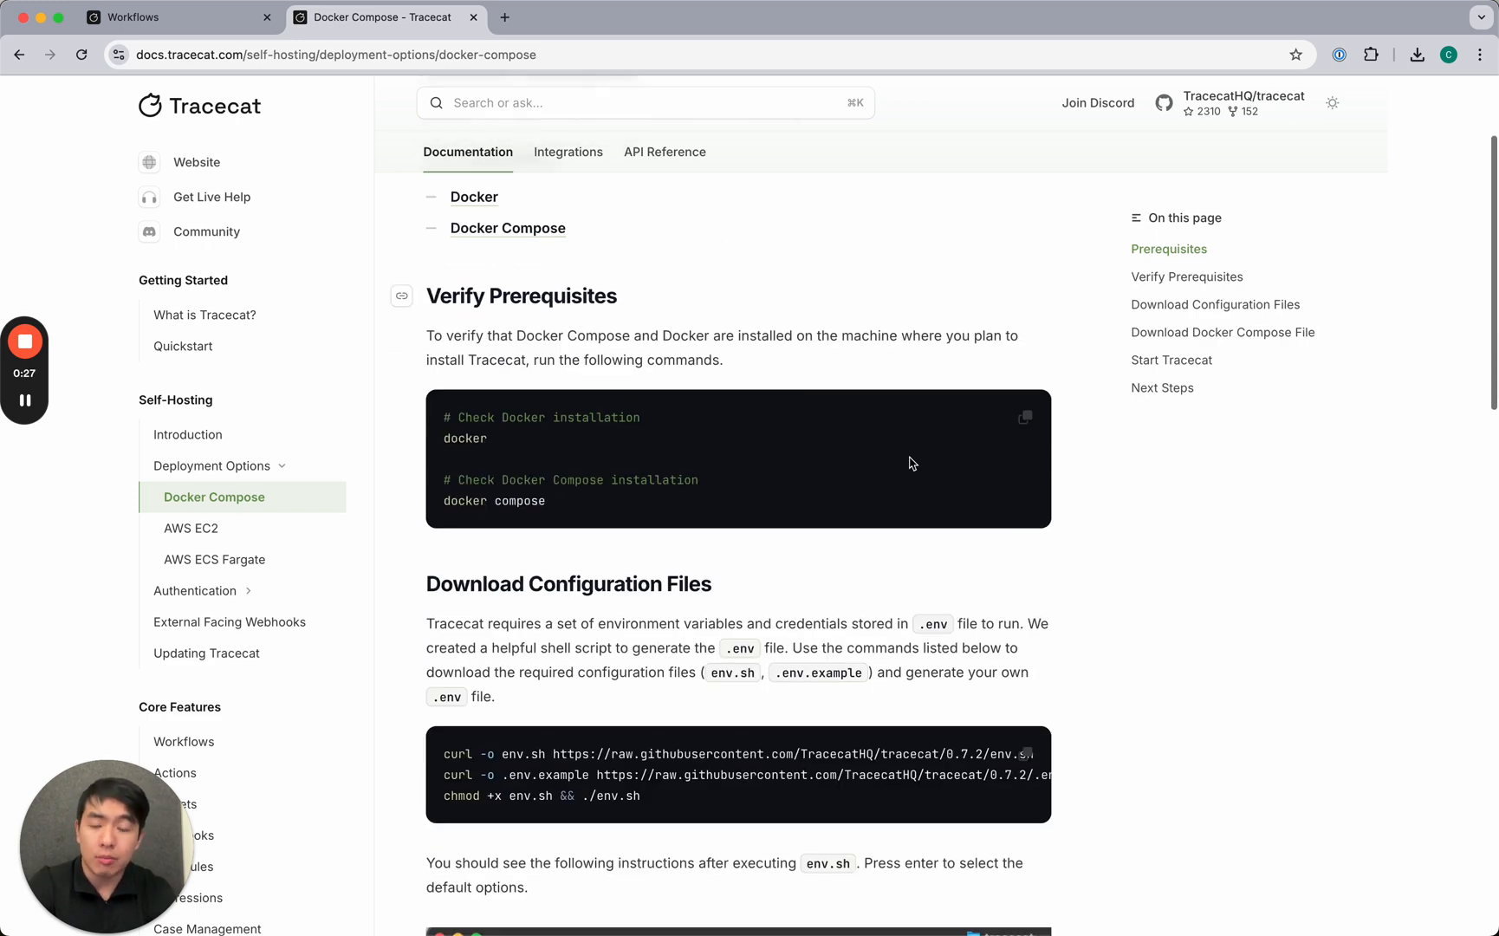
scroll(up, 3)
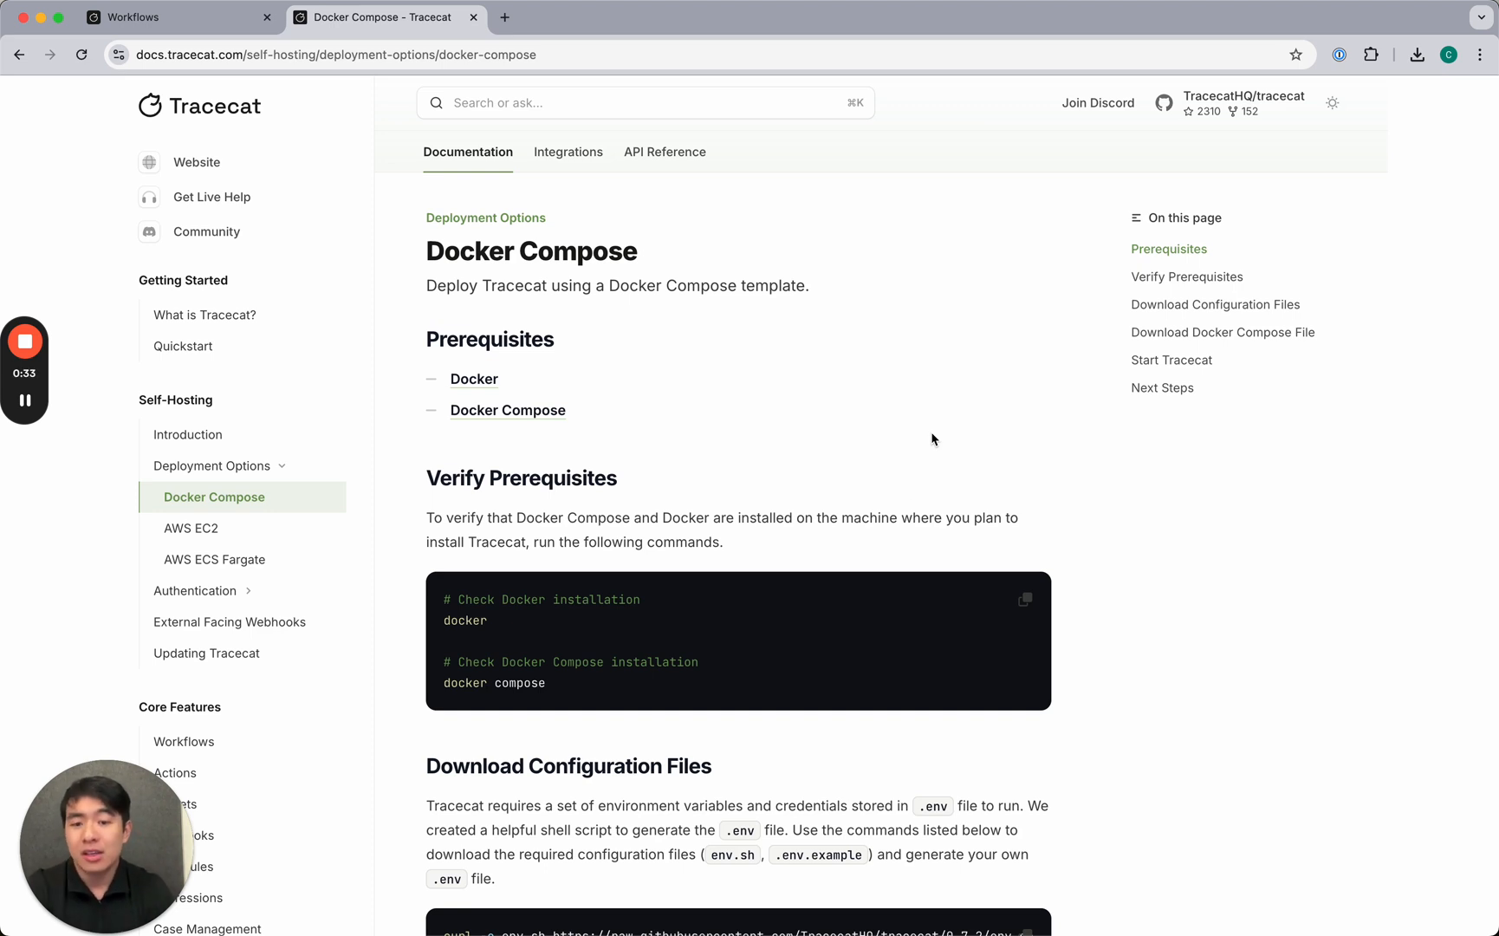
Read the AWS EC2 guide's Terraform prerequisites and four deployment steps.
click(191, 528)
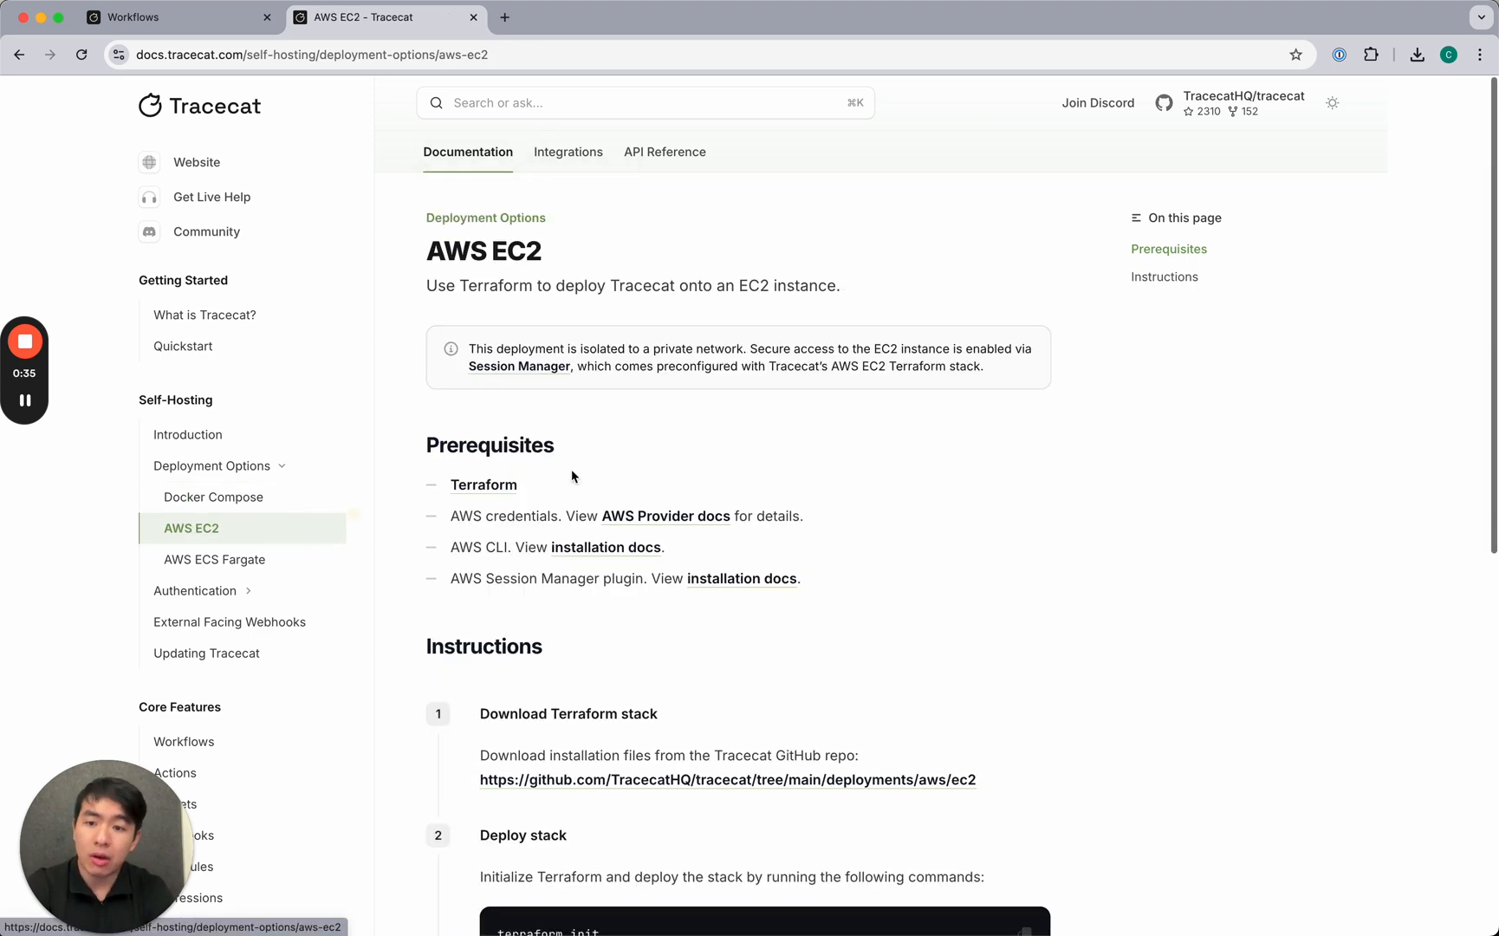
scroll(down, 3)
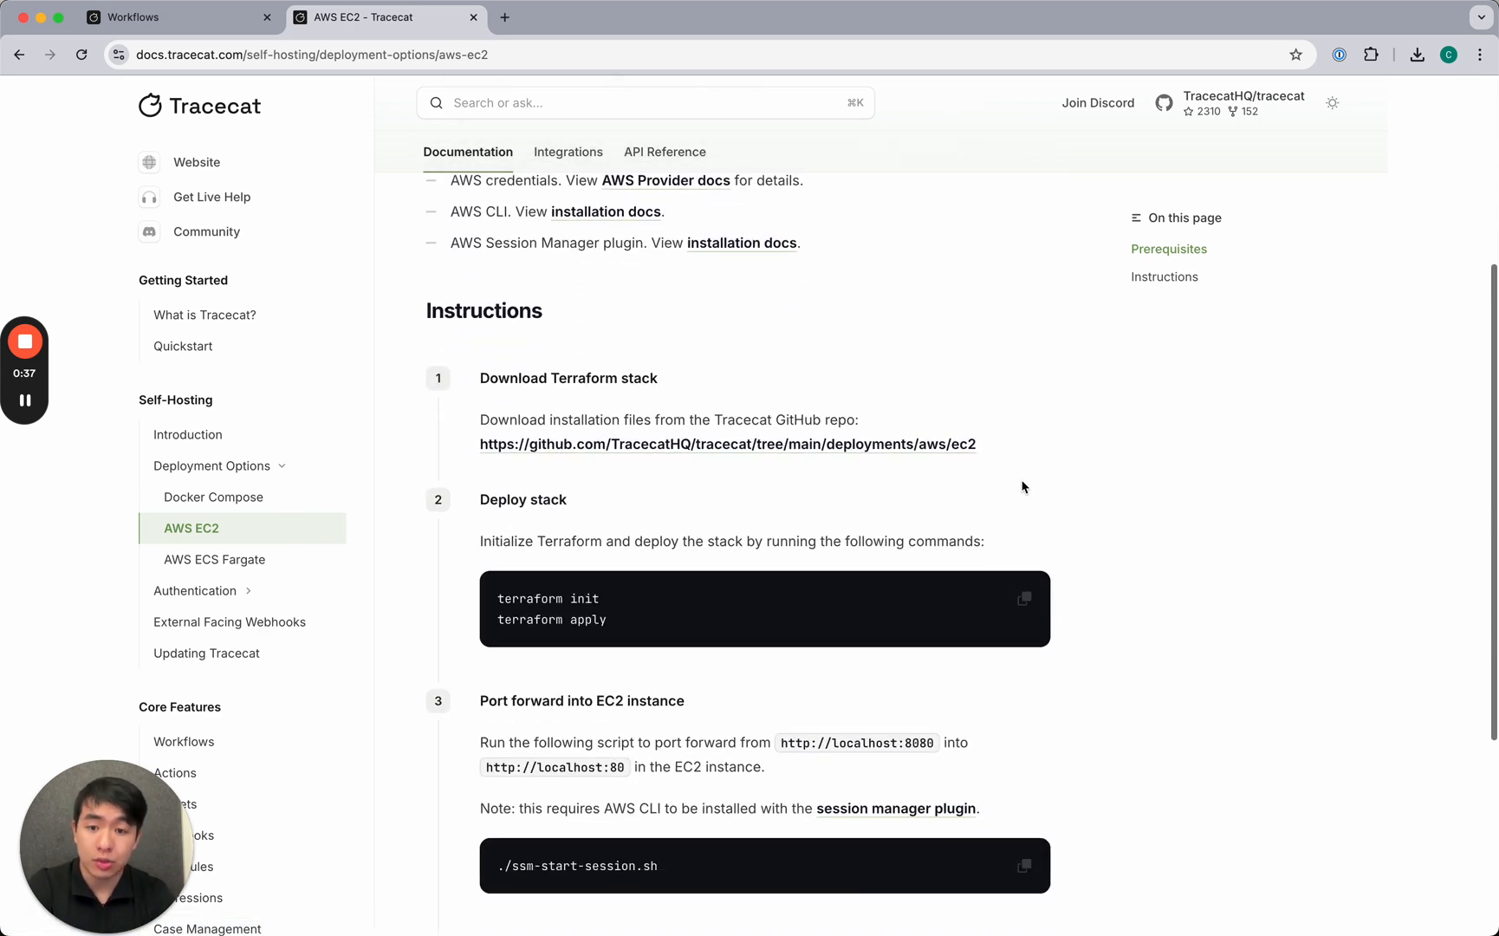
scroll(down, 3)
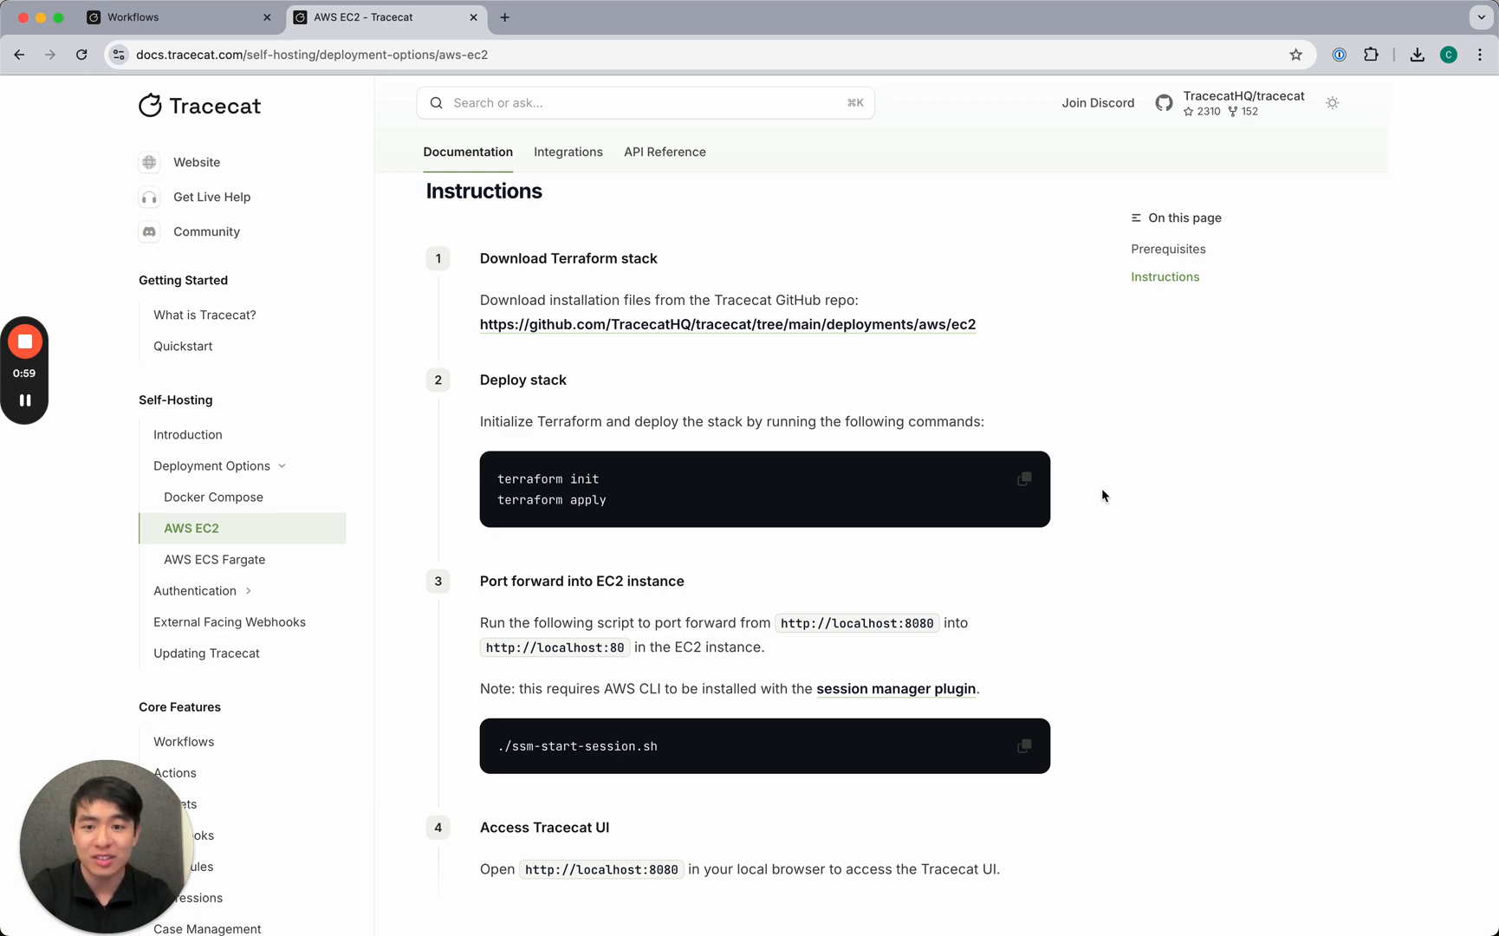
mouse_move(732, 484)
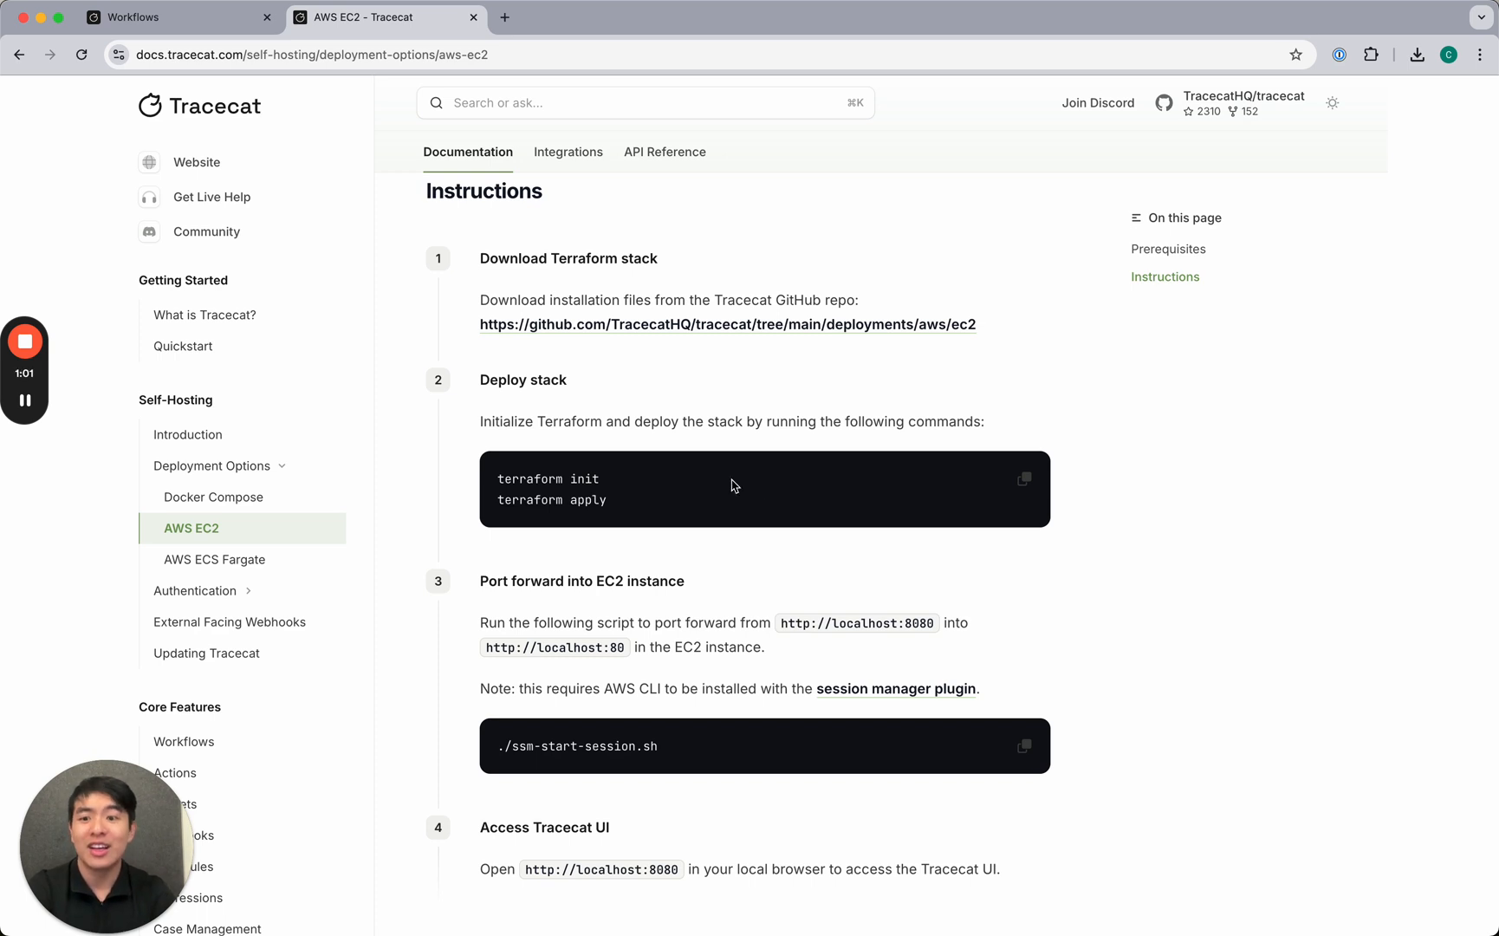
Open the AWS ECS Fargate page under Deployment Options.
click(215, 559)
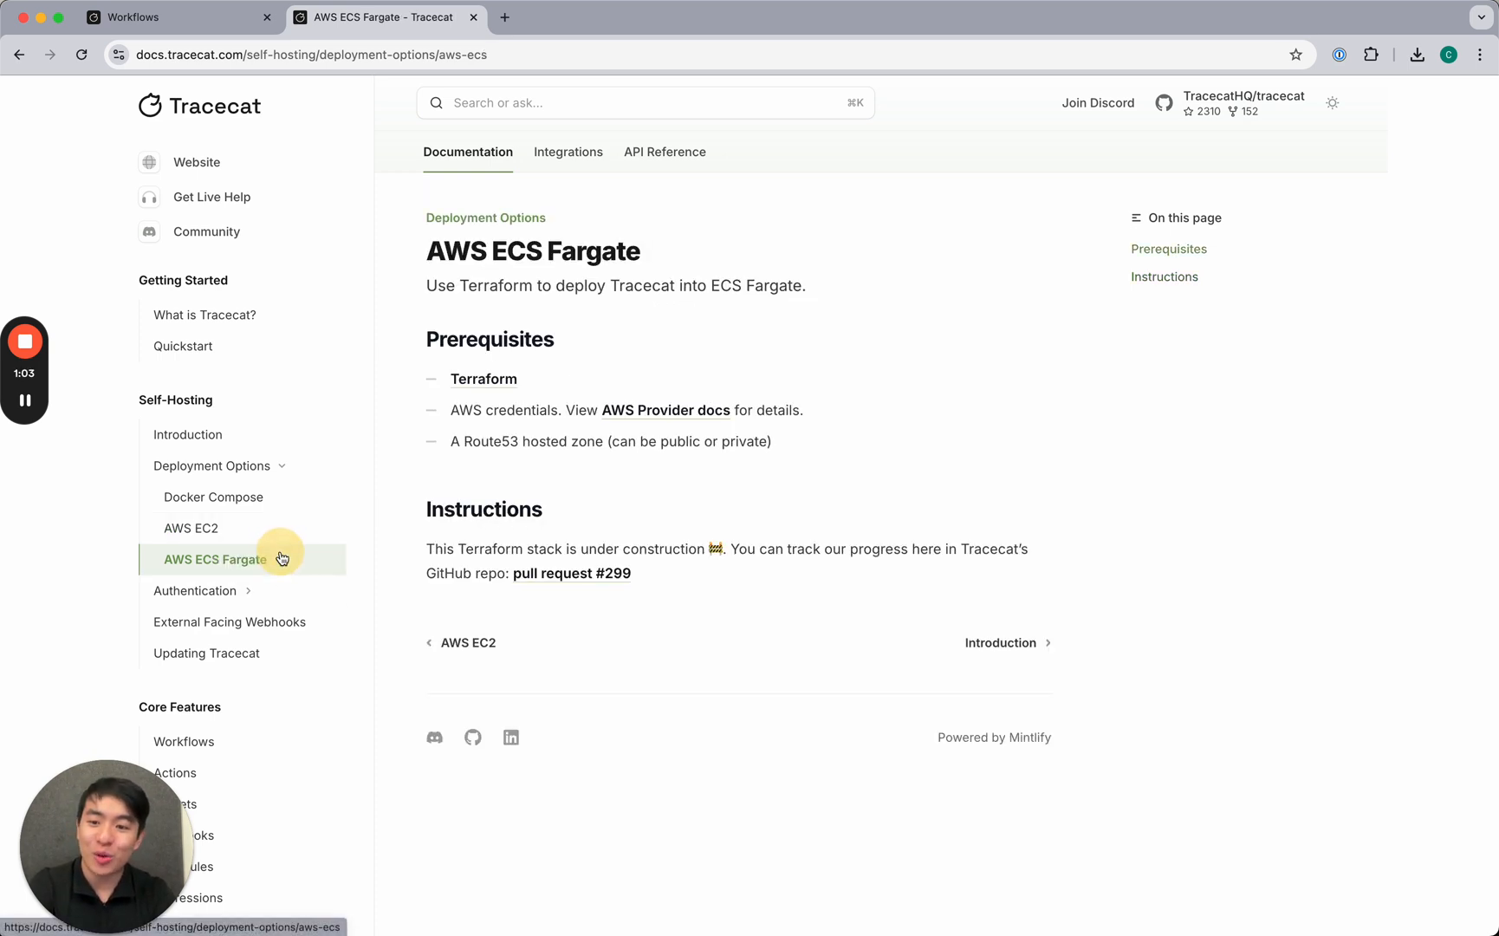
mouse_move(622, 508)
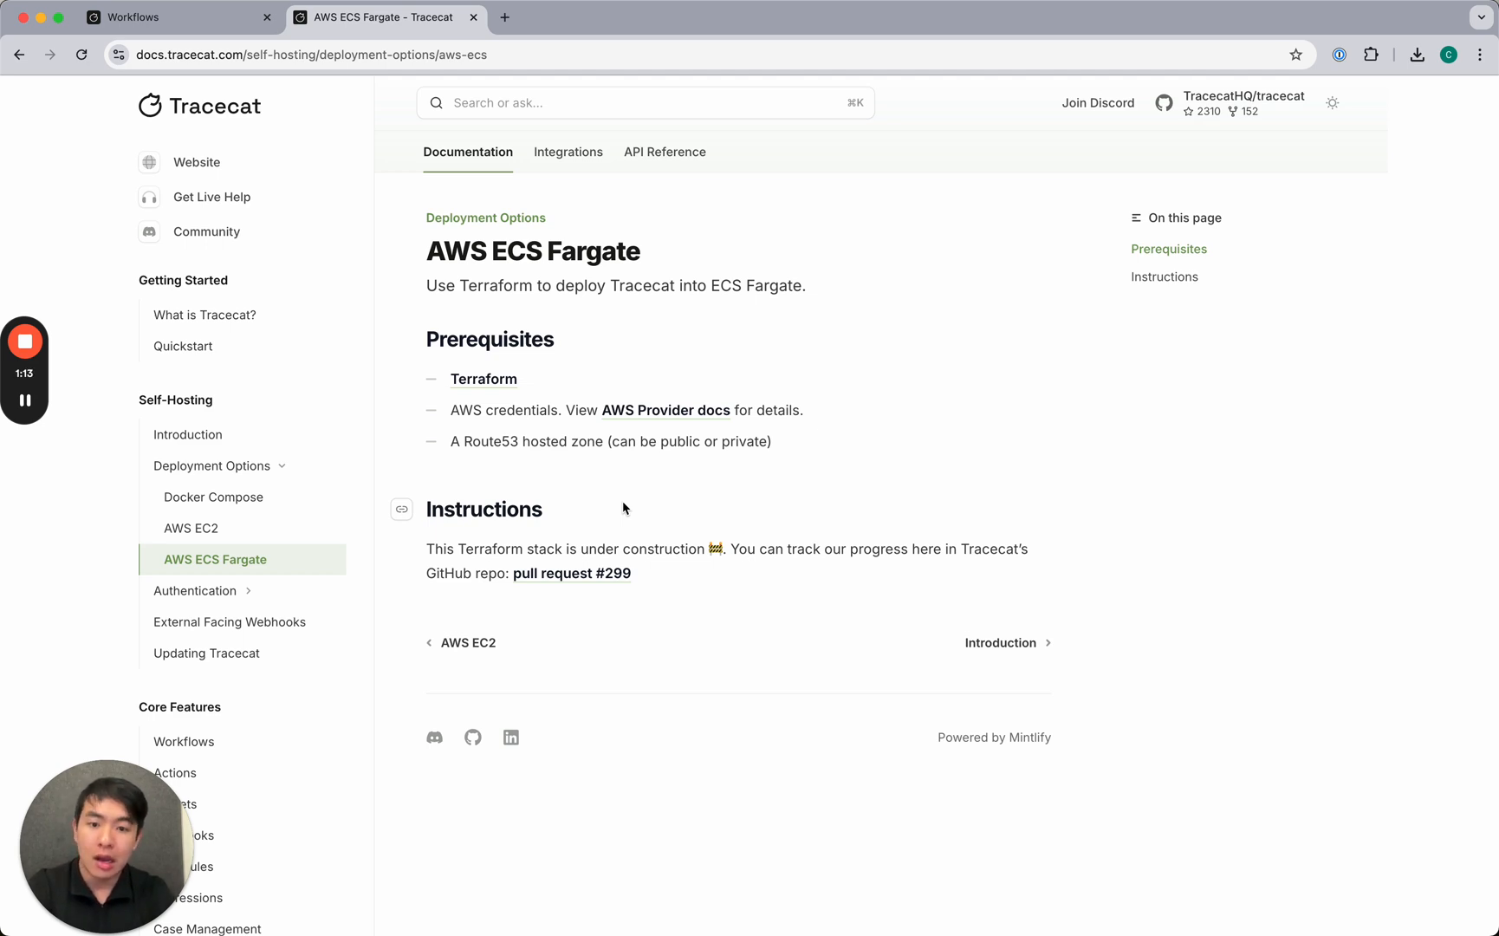
mouse_move(333, 420)
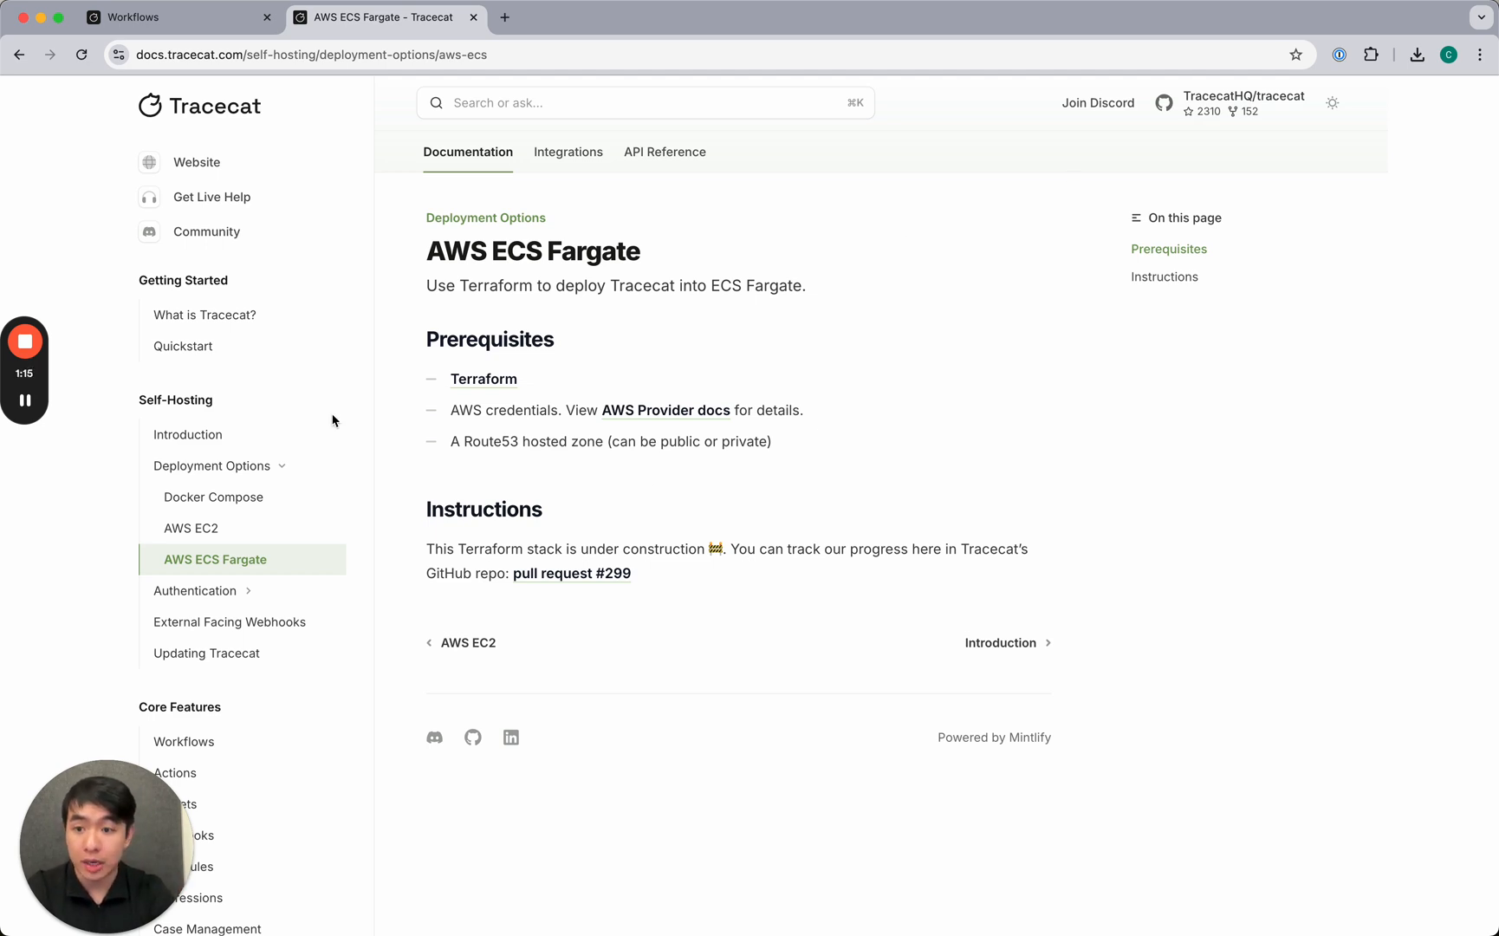
mouse_move(205, 231)
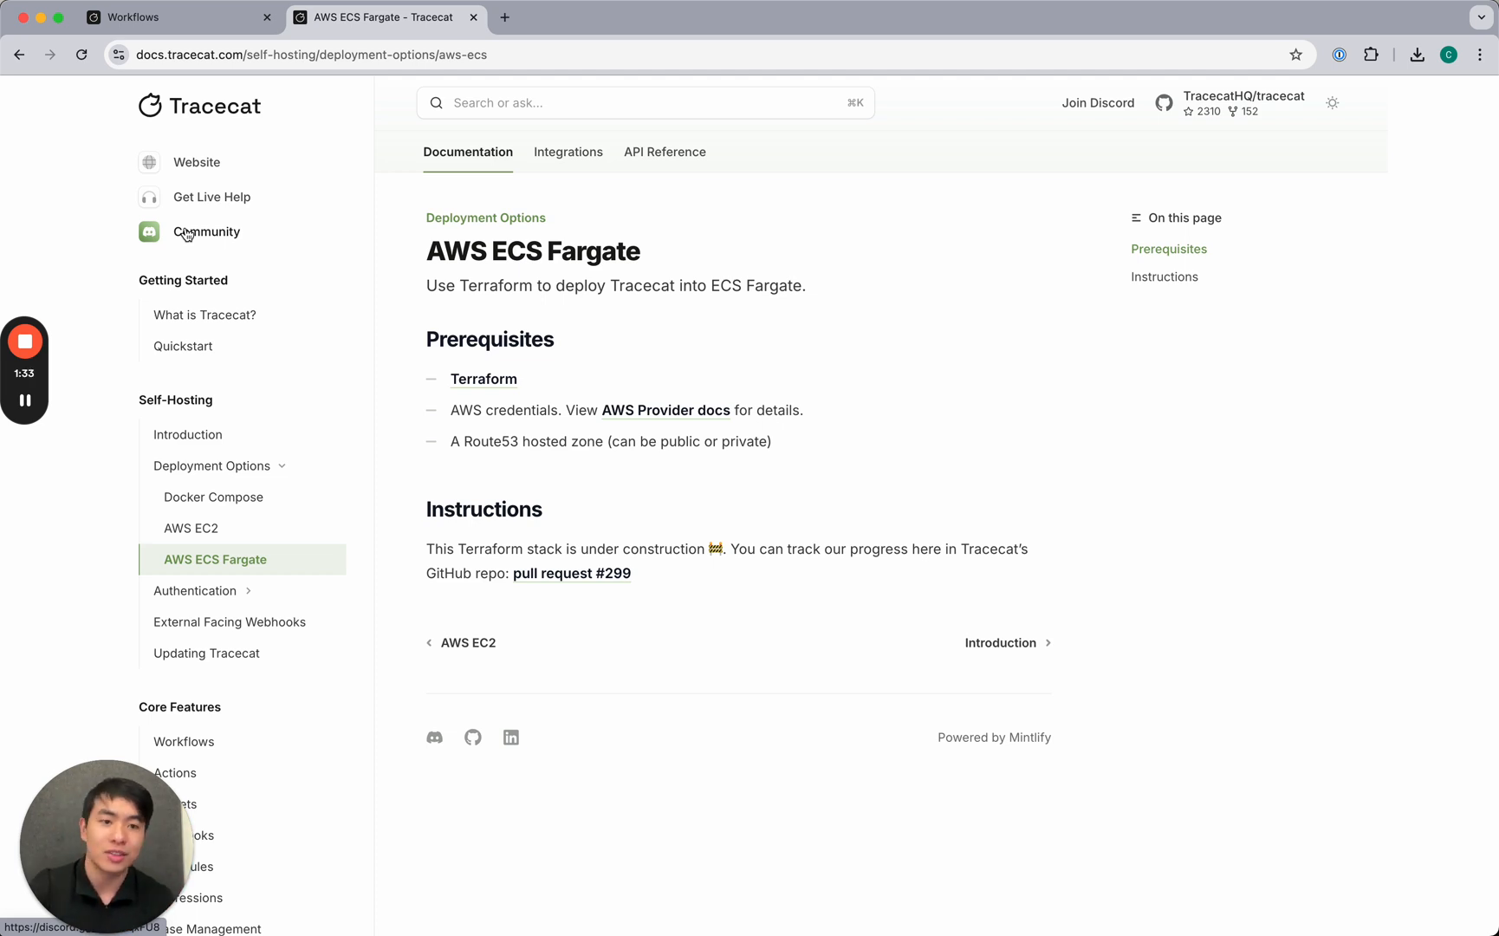
mouse_move(221, 335)
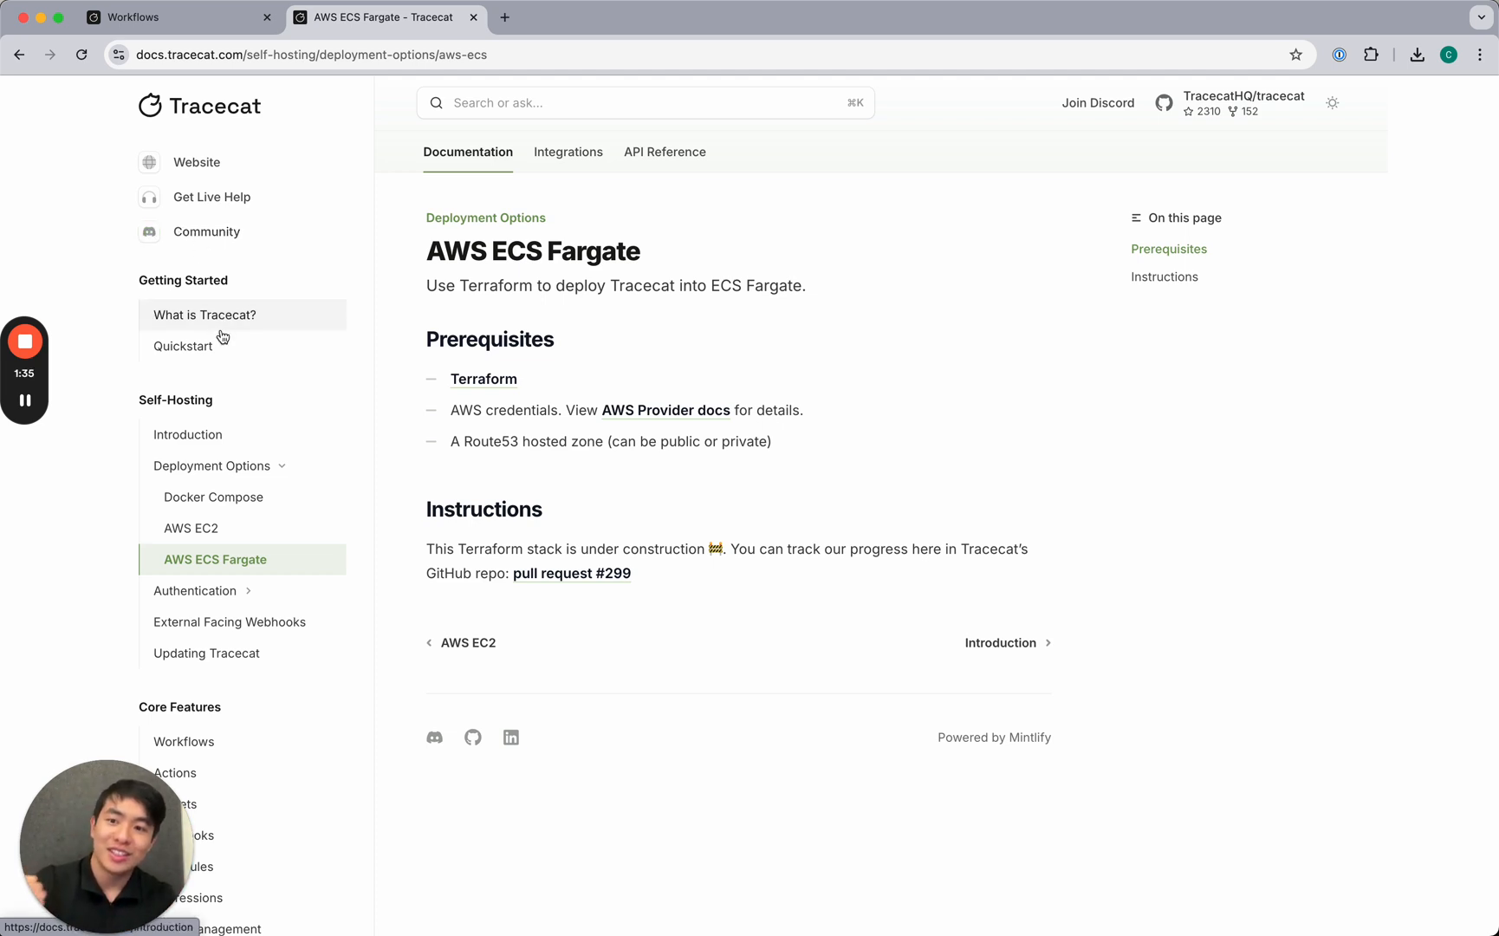
Scroll through the Quickstart VirusTotal enrichment tutorial and back to its top.
click(183, 346)
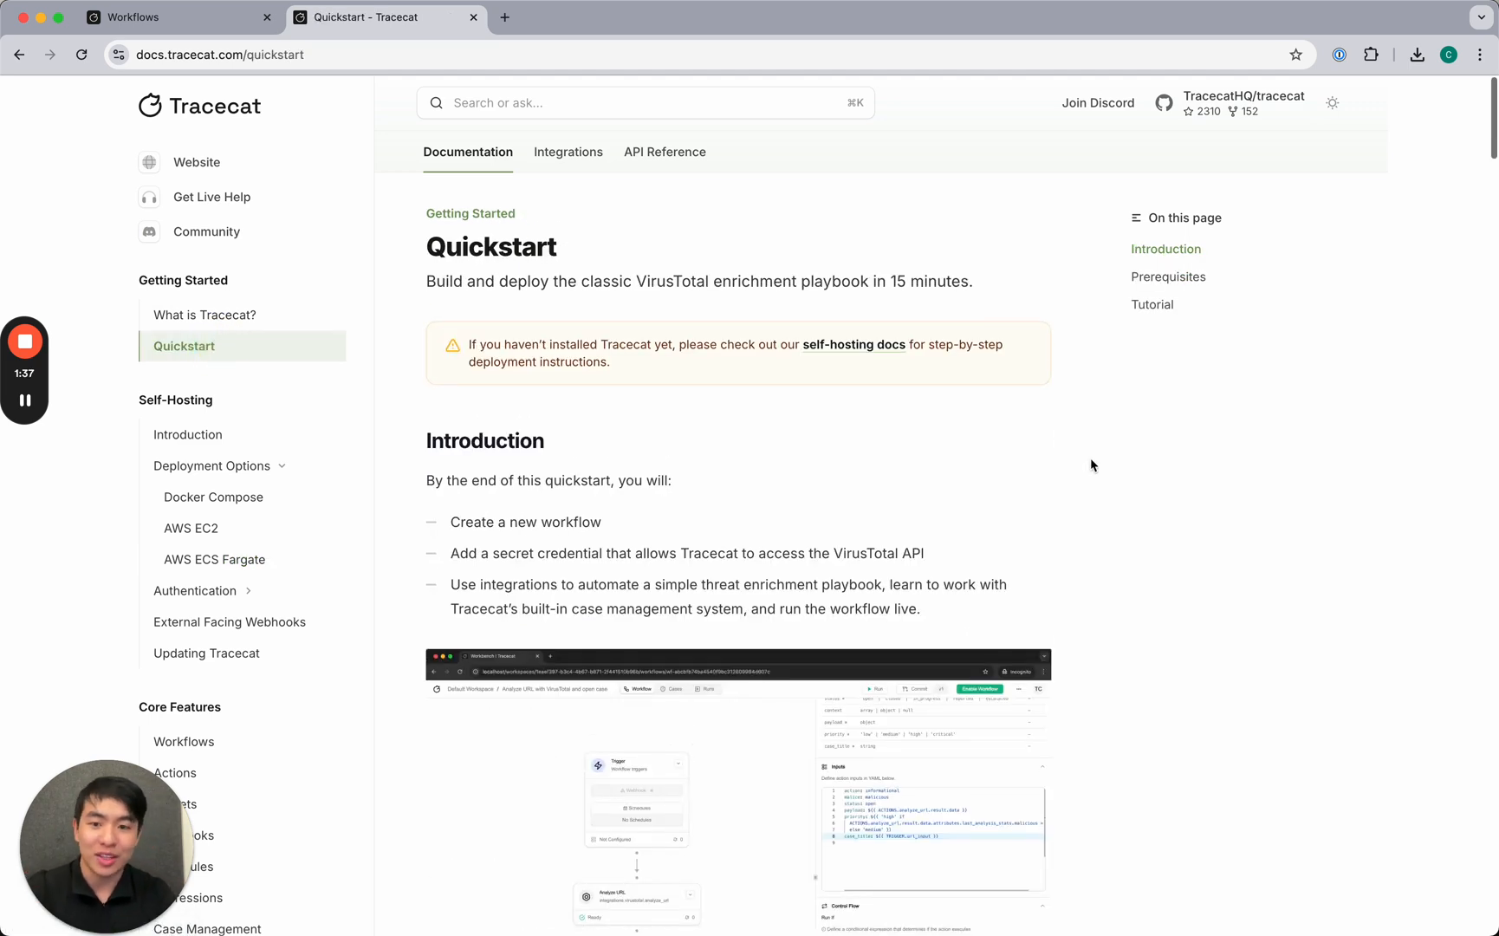
scroll(up, 3)
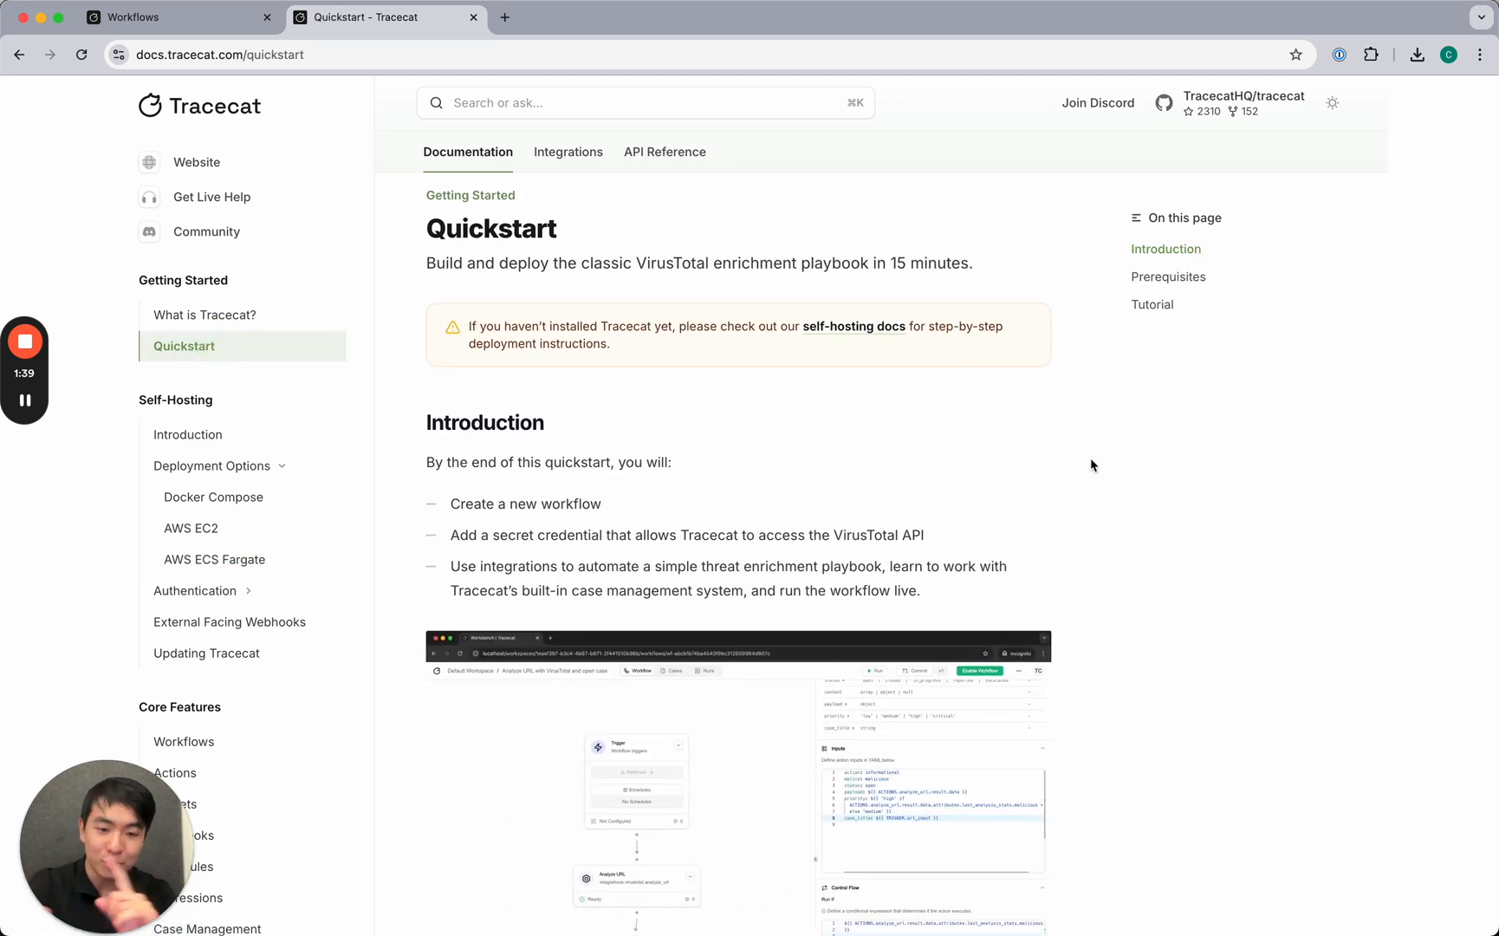
scroll(up, 3)
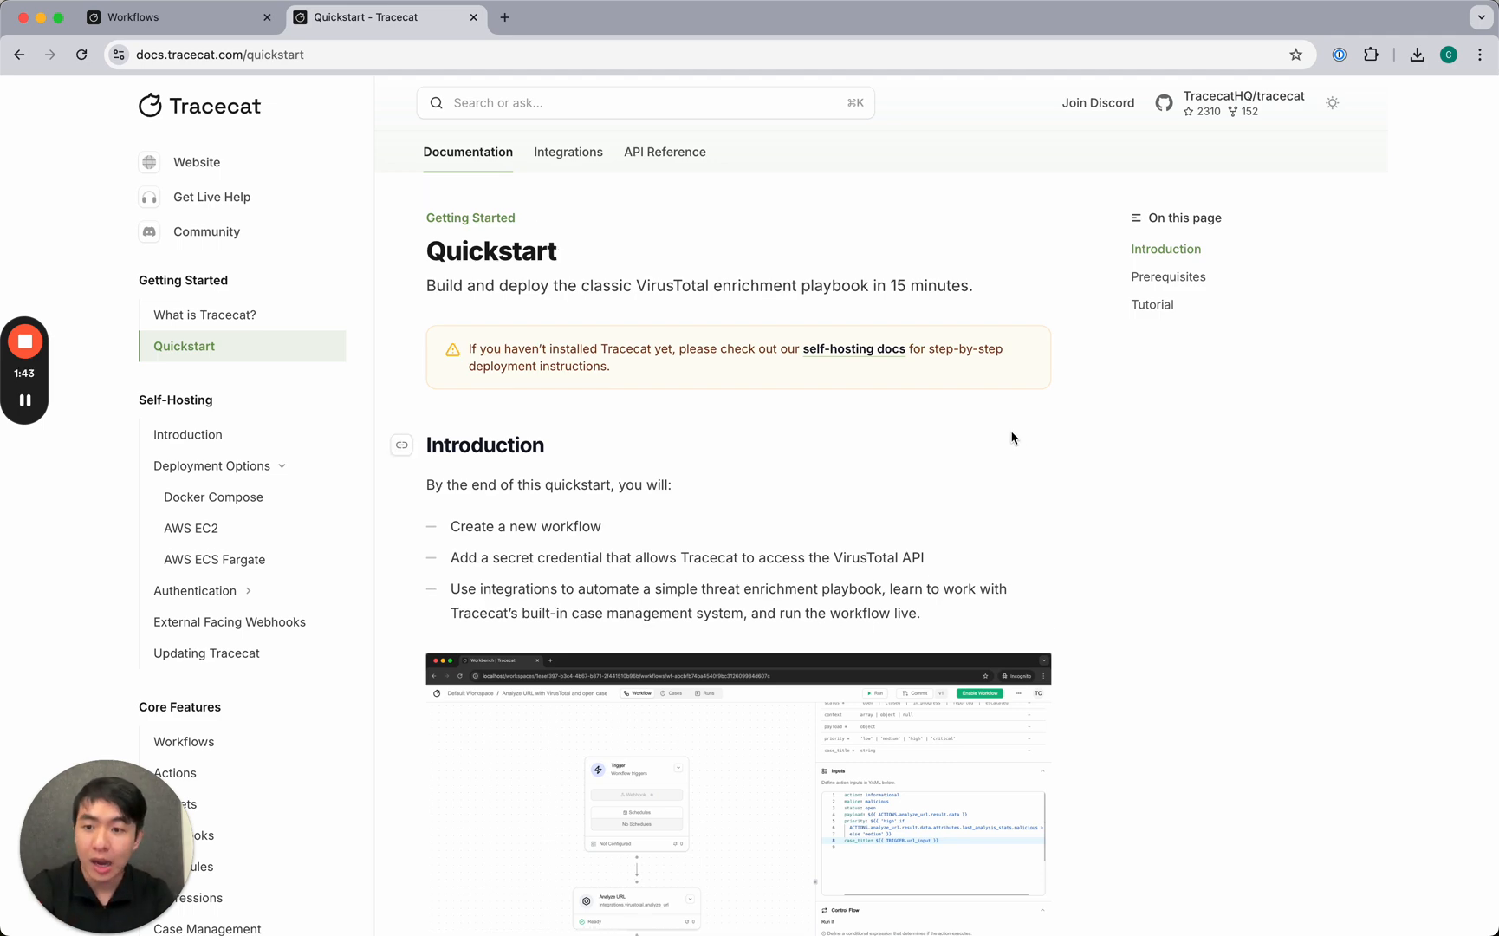
scroll(down, 3)
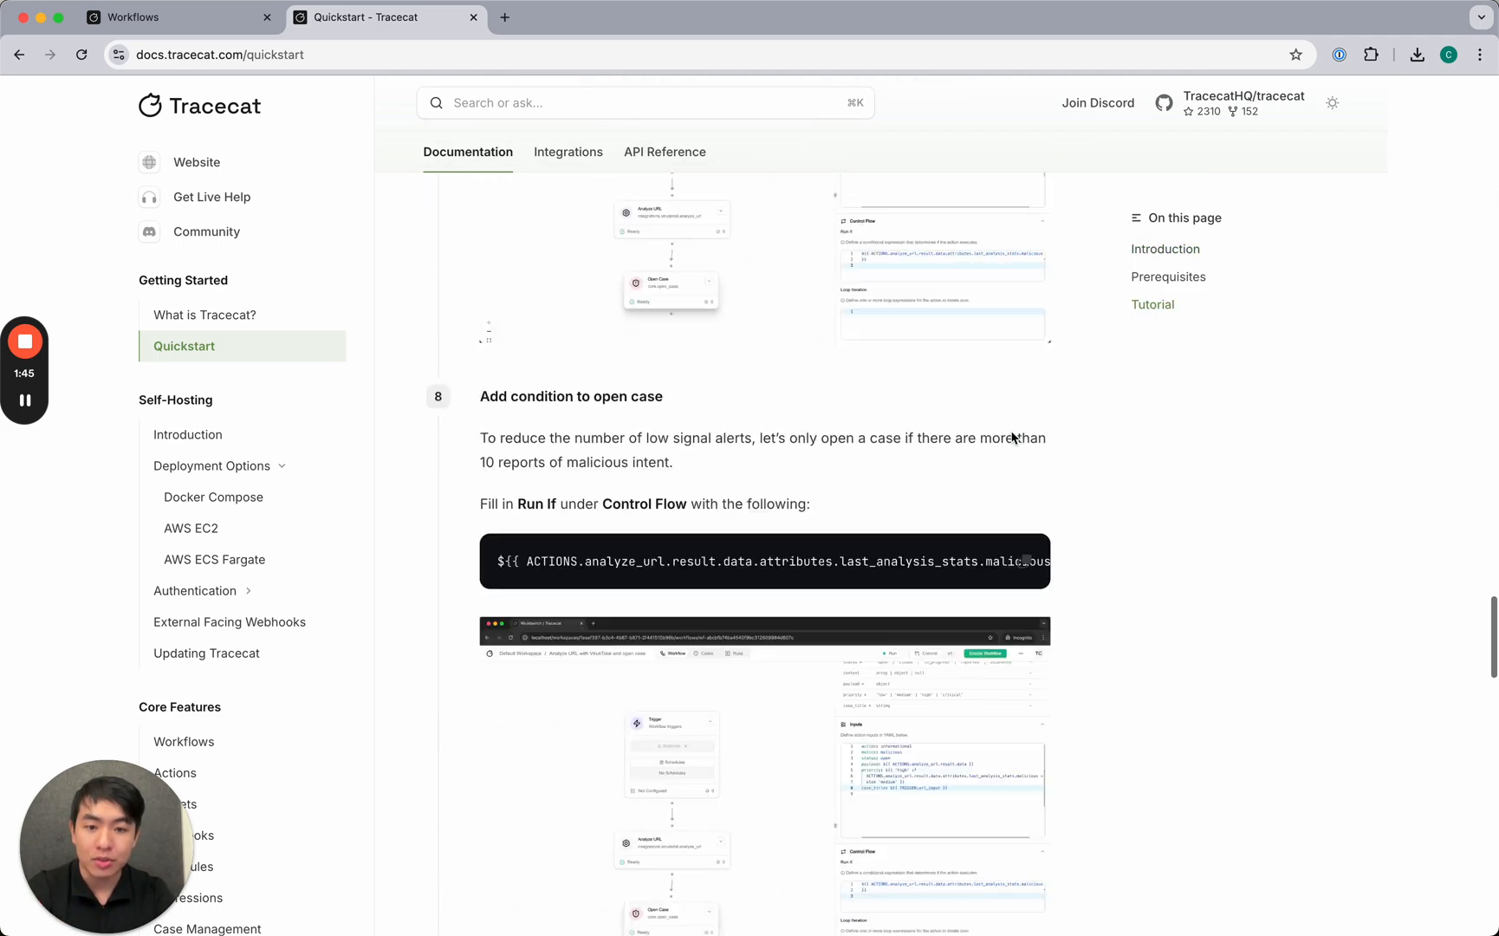
scroll(down, 3)
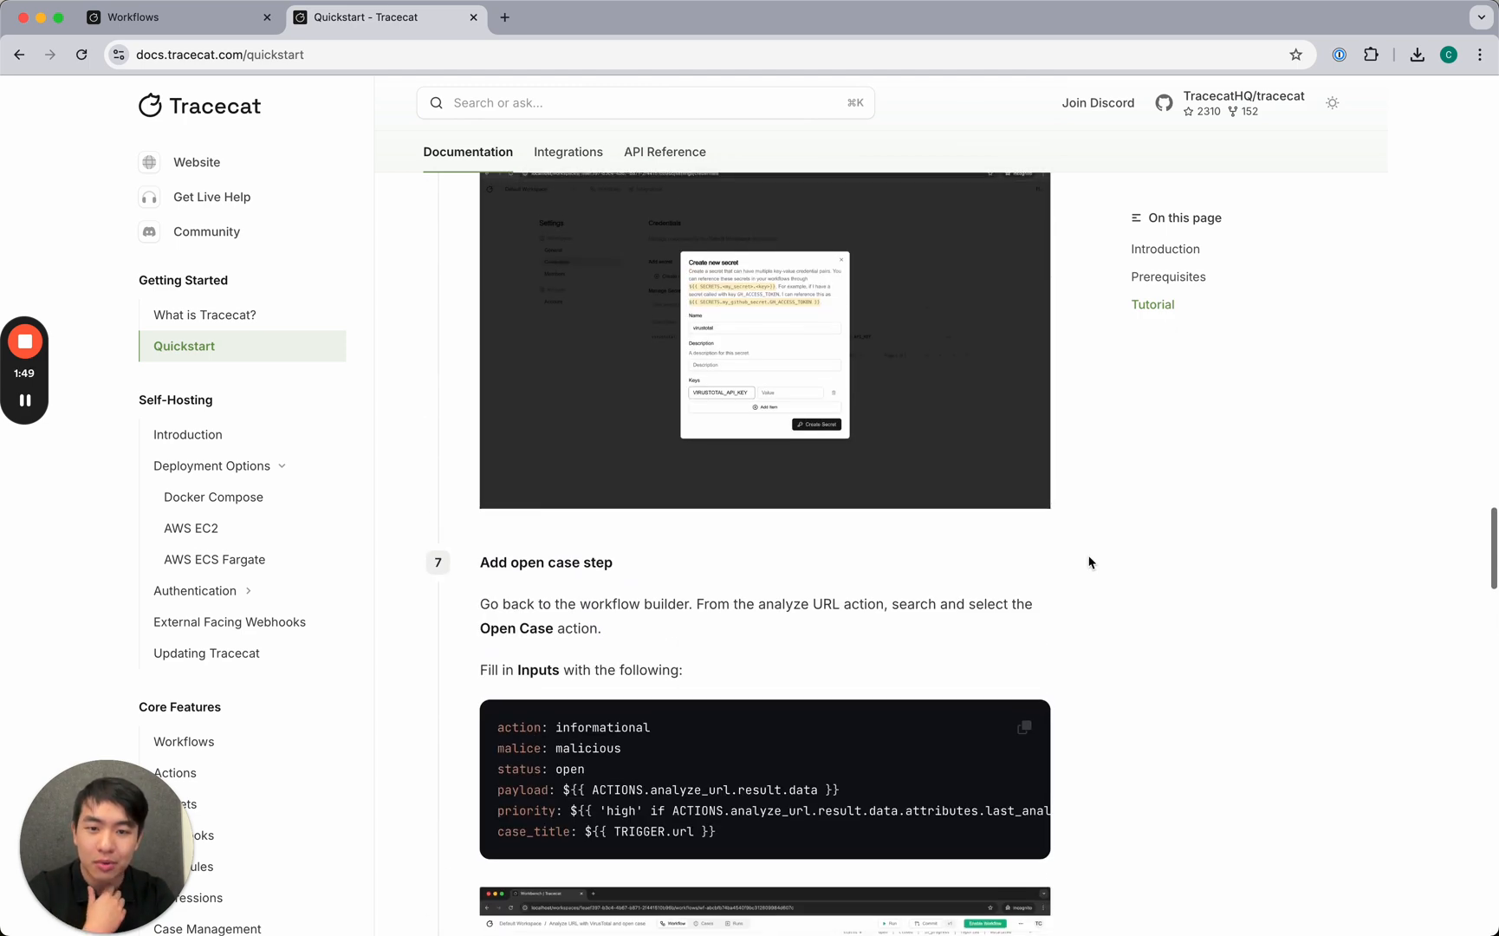
scroll(up, 3)
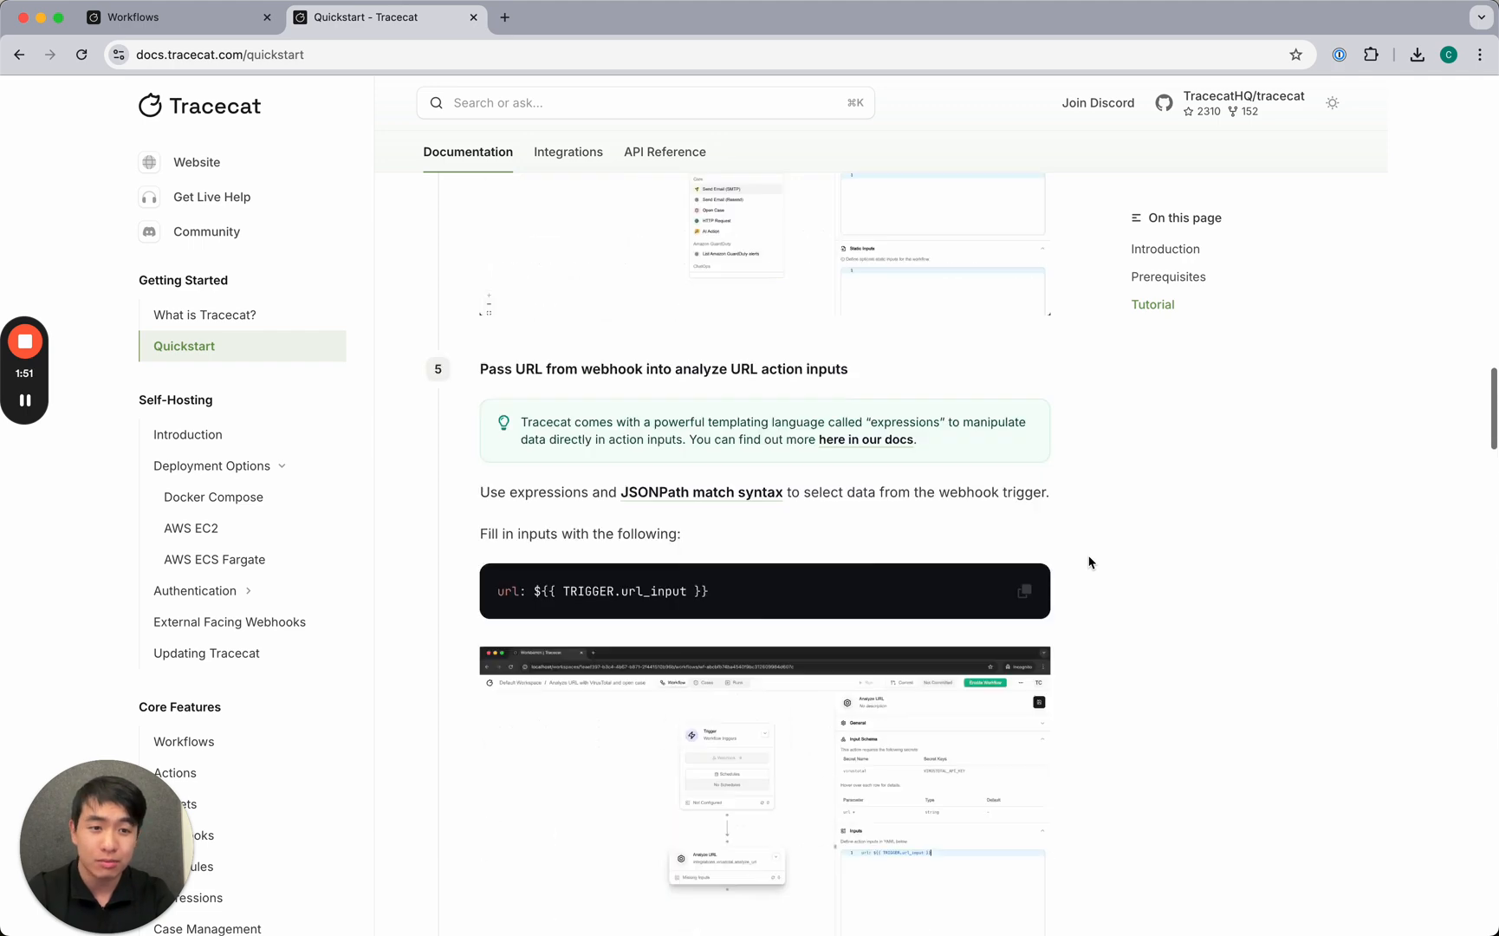
scroll(up, 3)
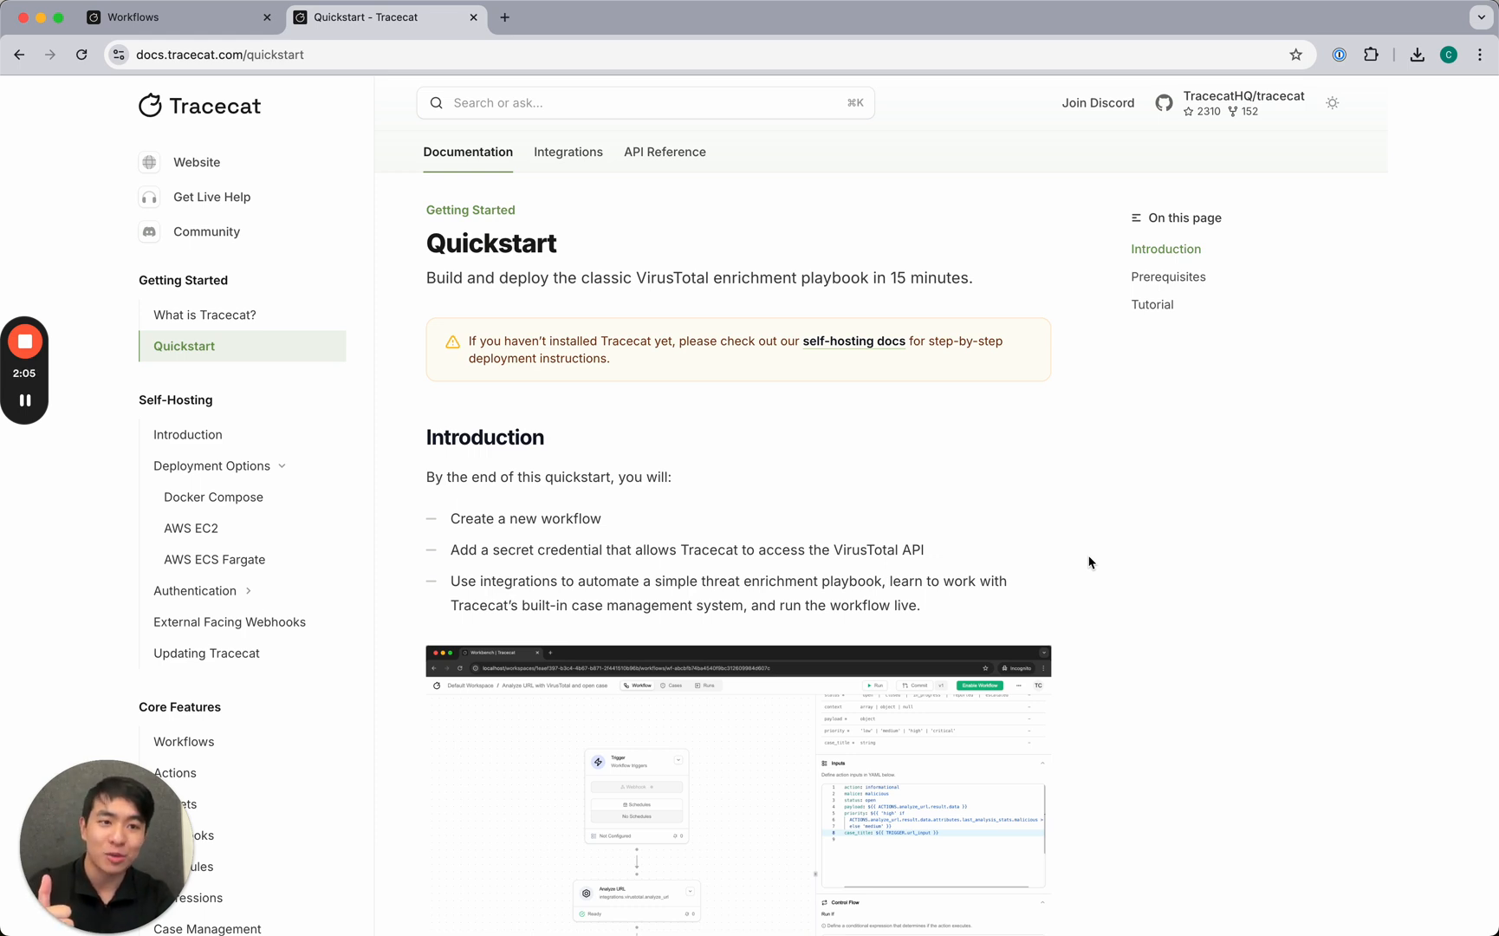
mouse_move(452, 377)
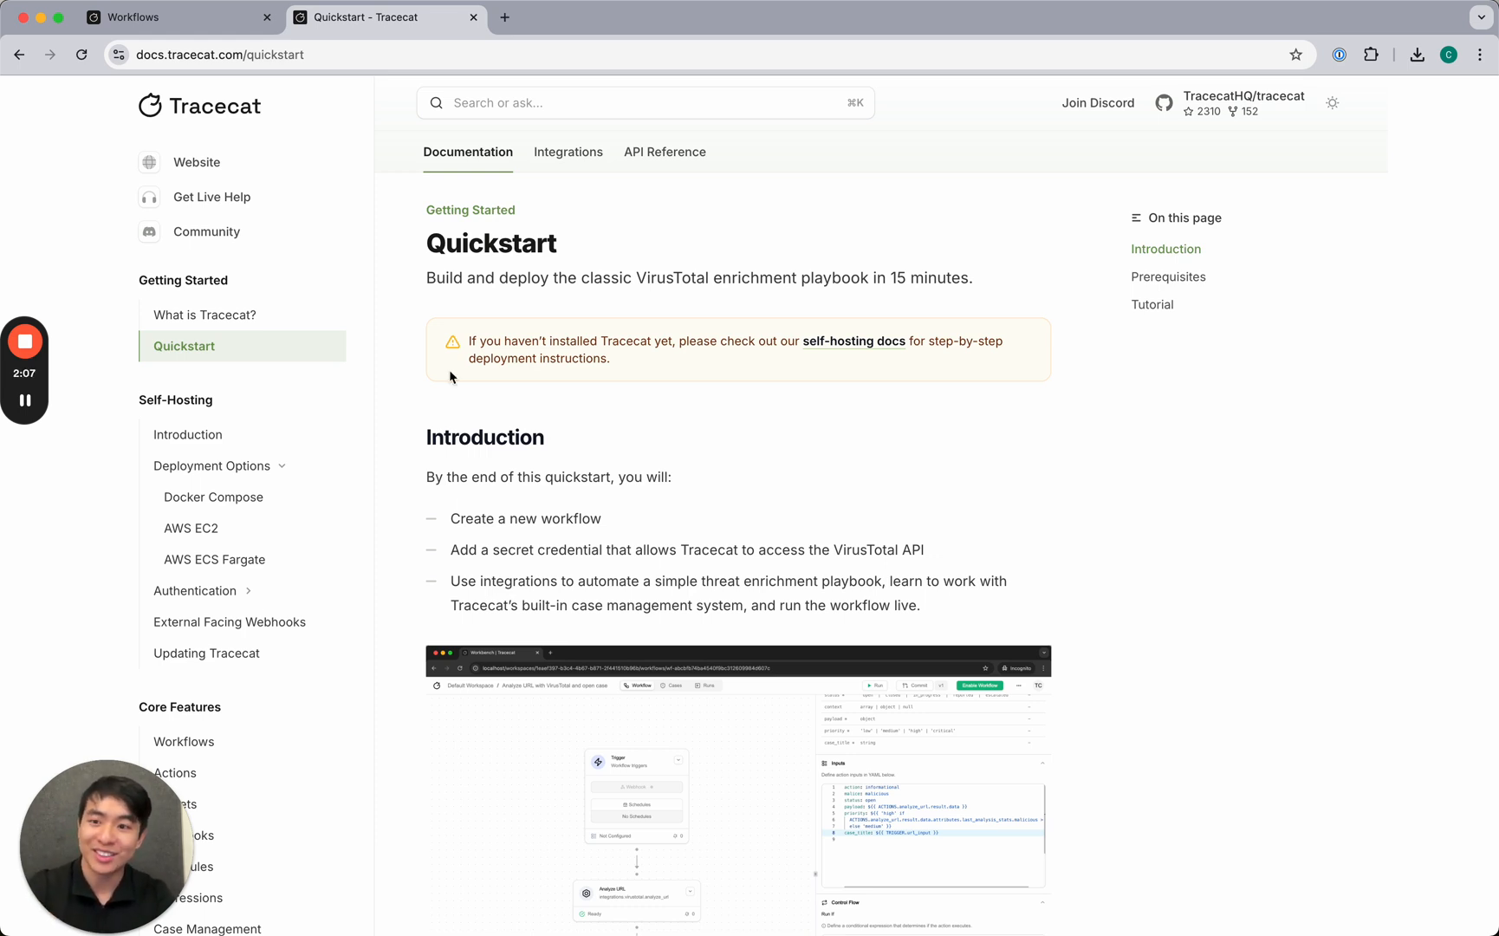